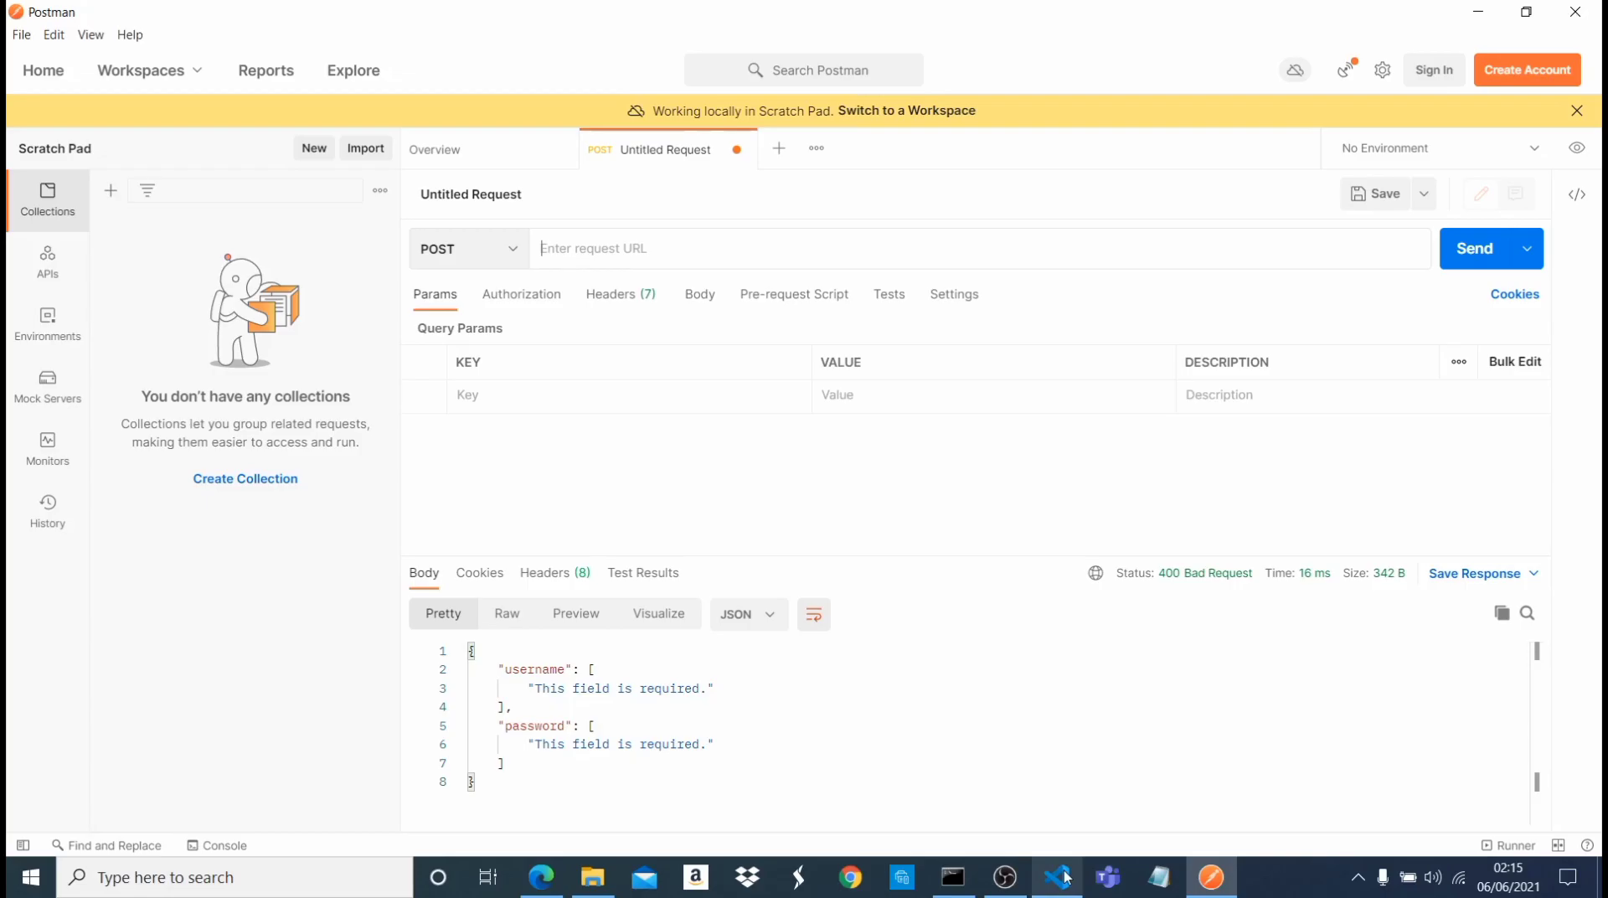
- Locate the TesView class in views.py and check its root route in urls.py
left_click(1055, 877)
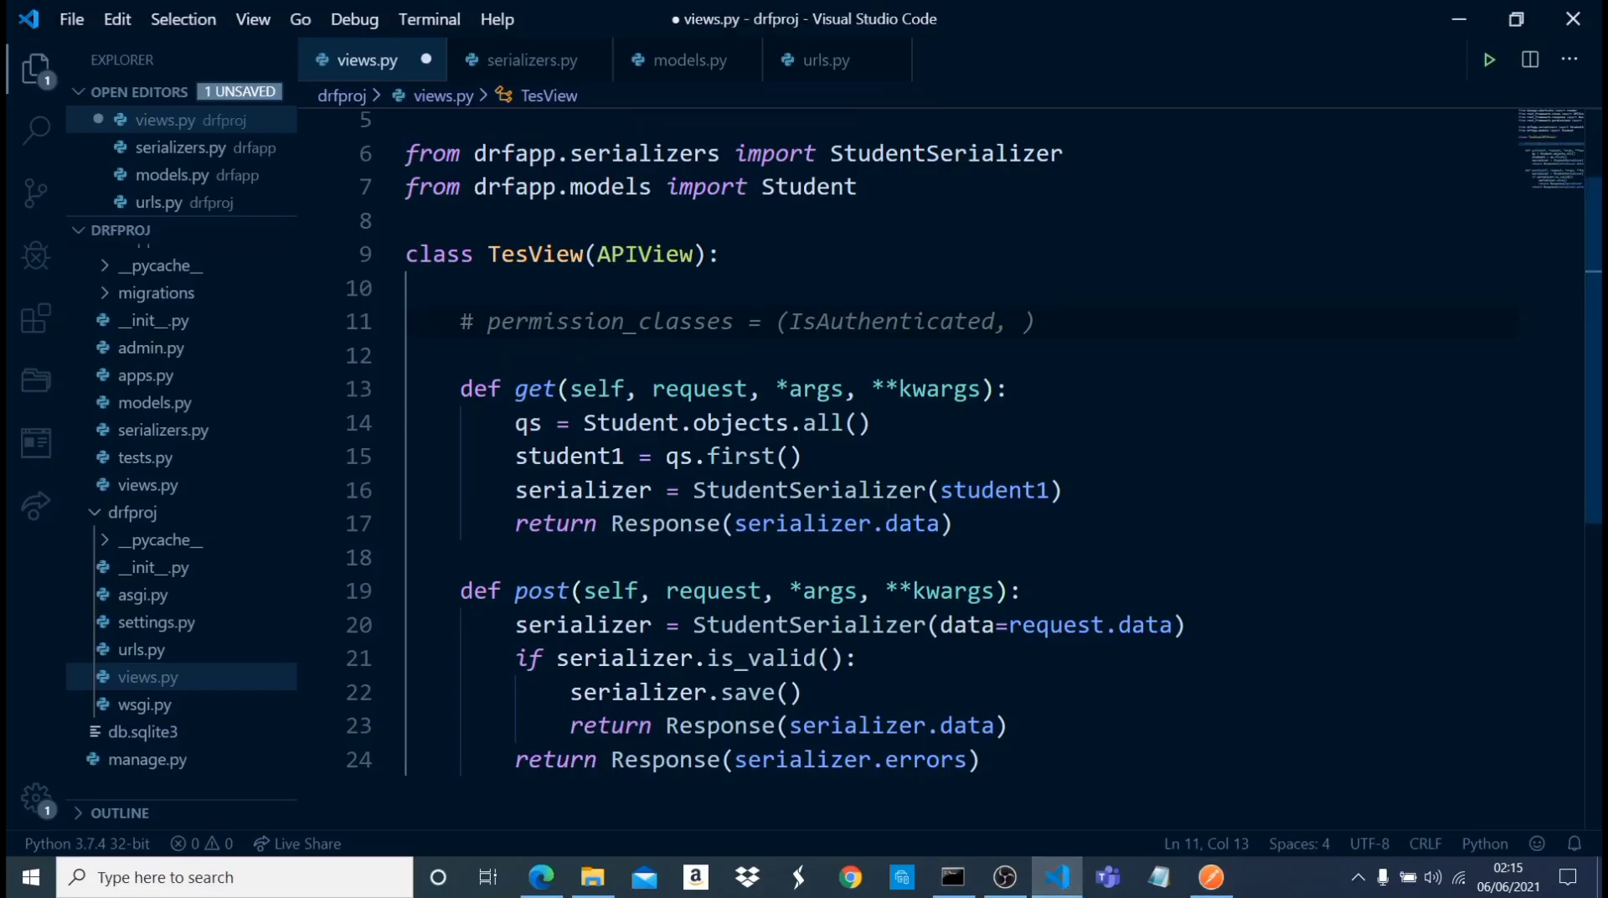
scroll("up", 3)
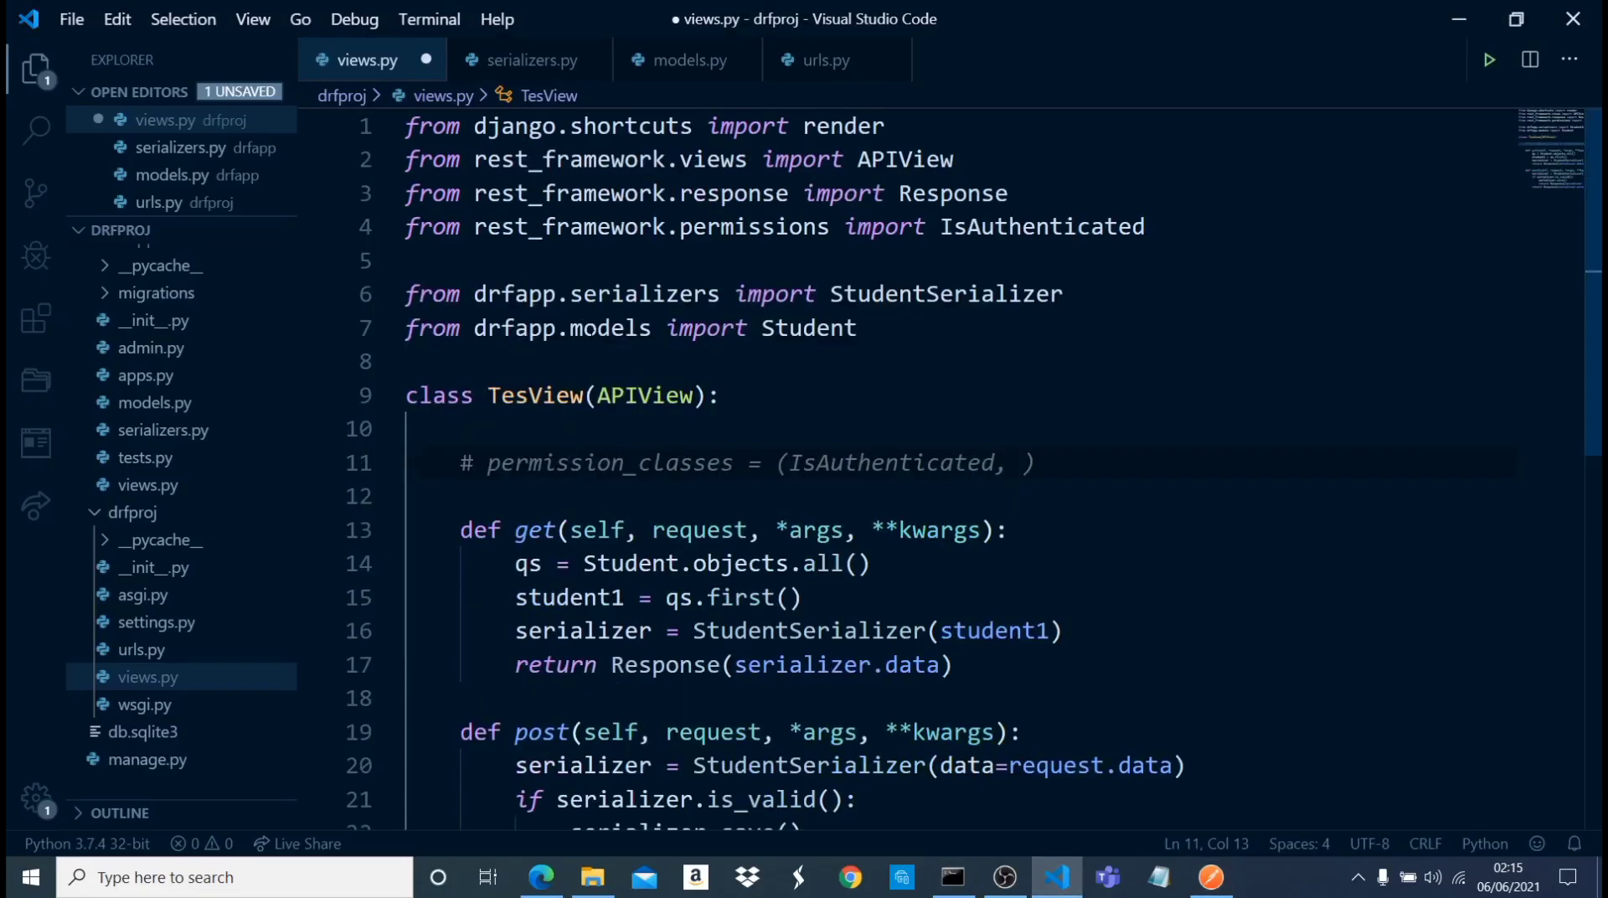
scroll("down", 3)
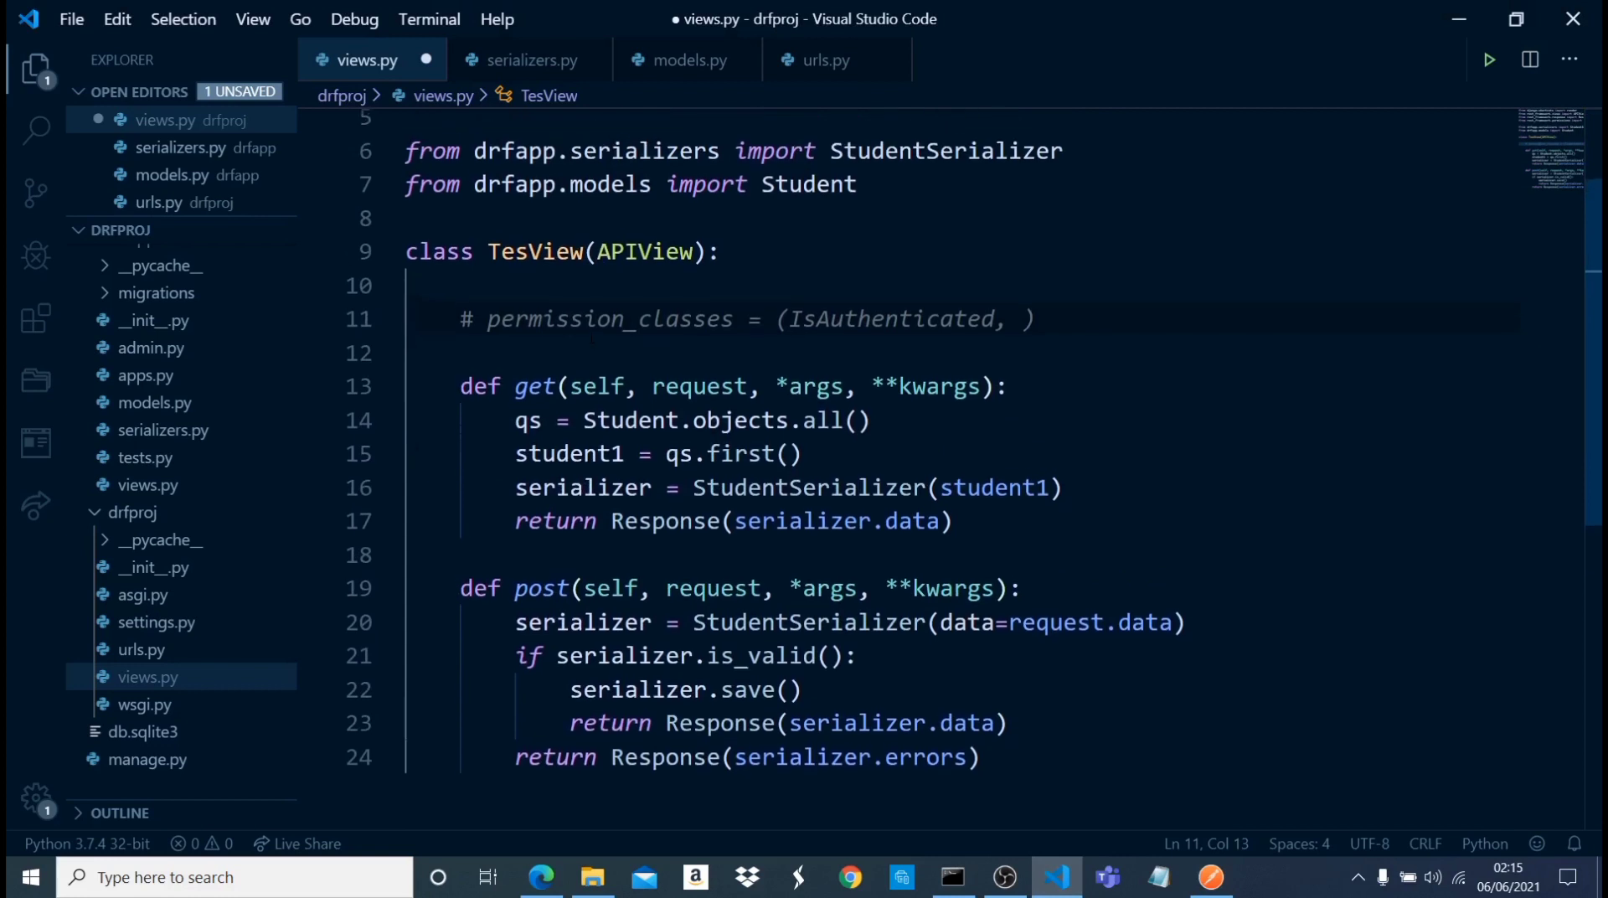
scroll("up", 3)
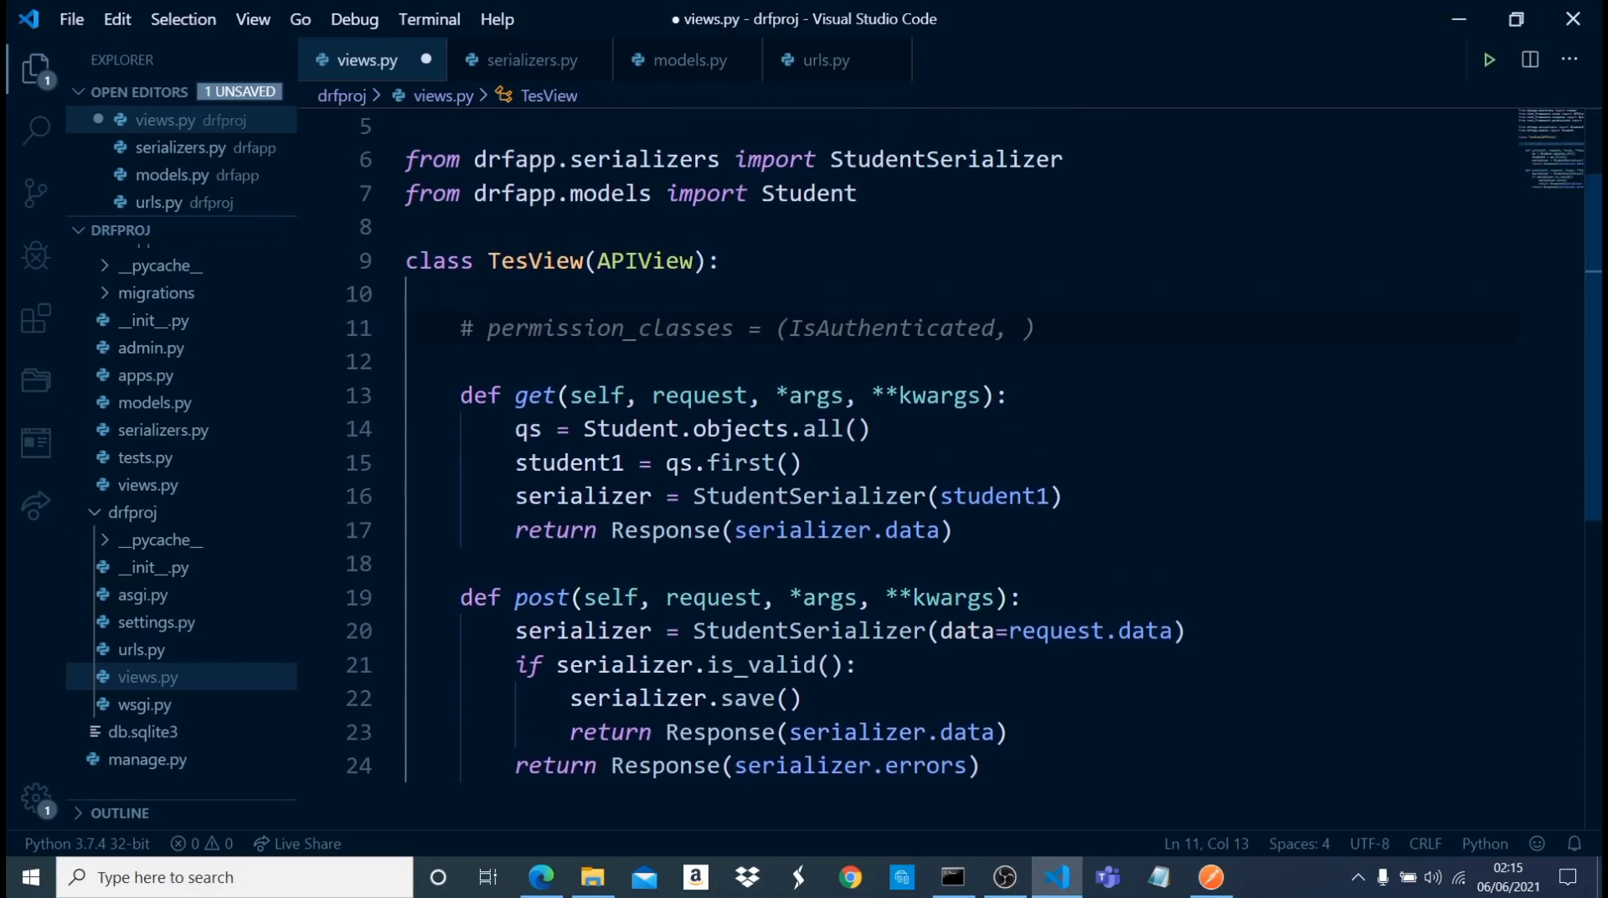
double_click(535, 261)
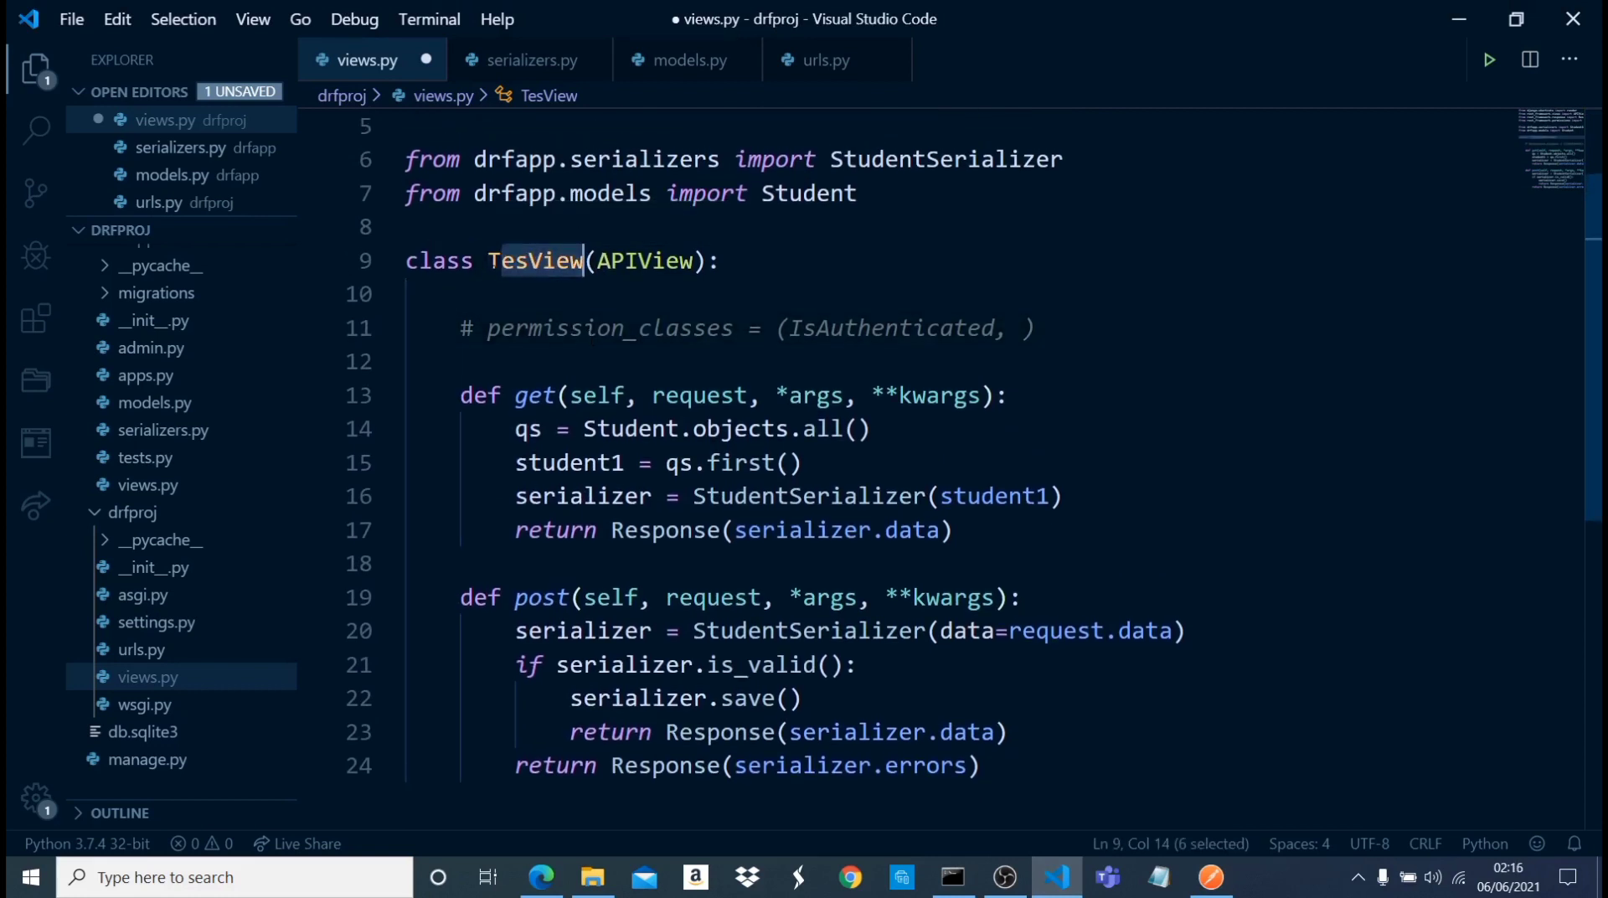
left_click(822, 60)
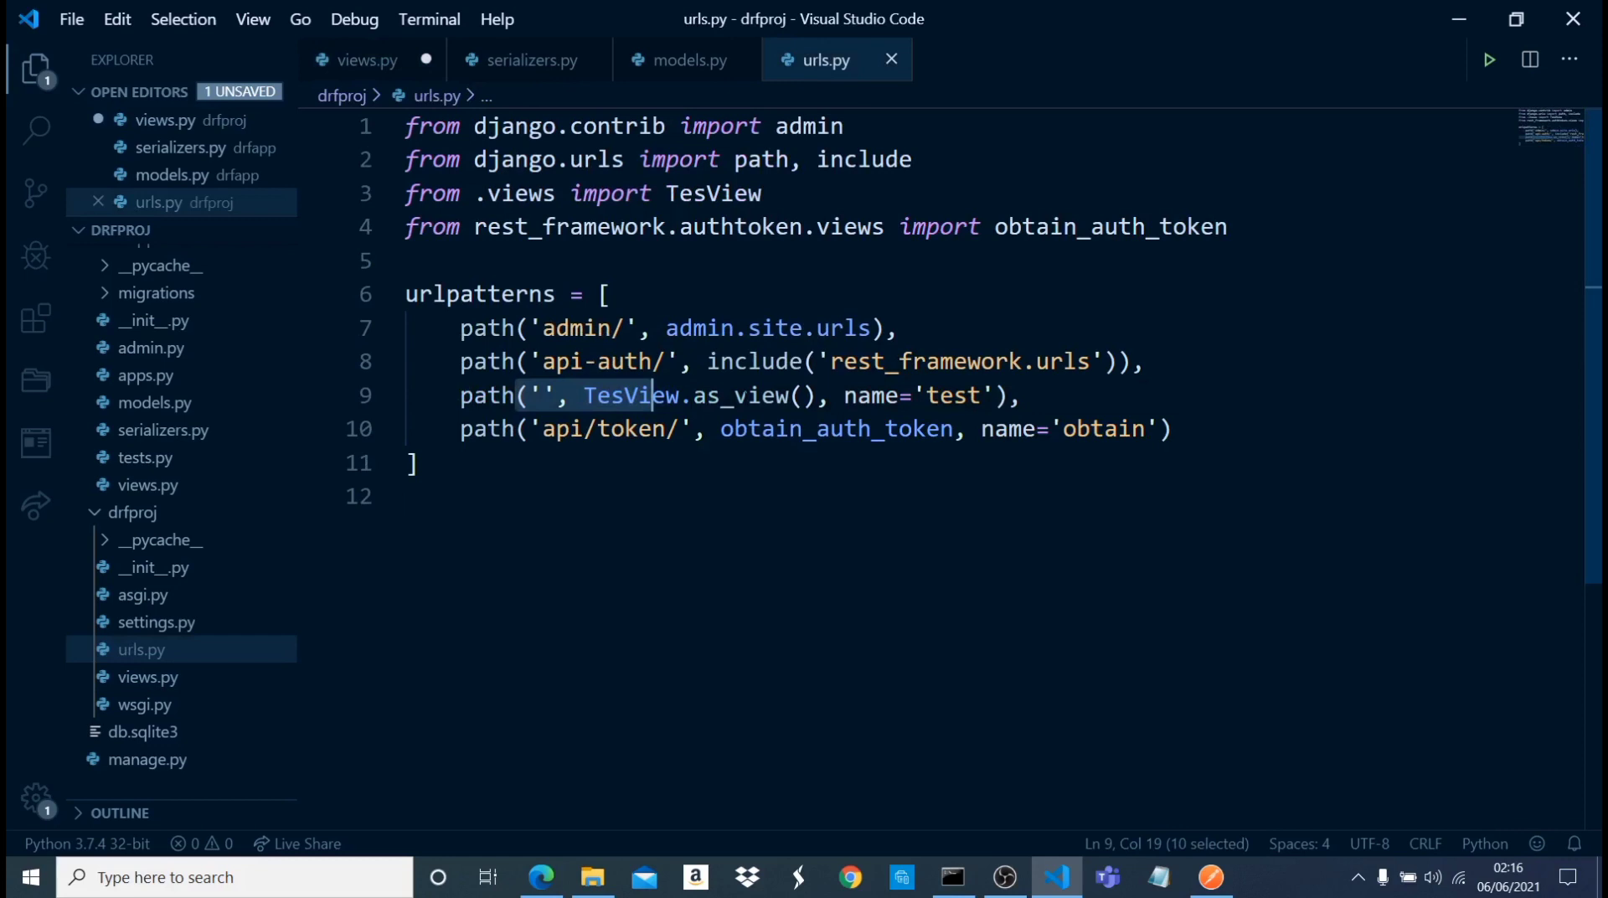
- Return to views.py and save it with the IsAuthenticated line still commented out
left_click(367, 61)
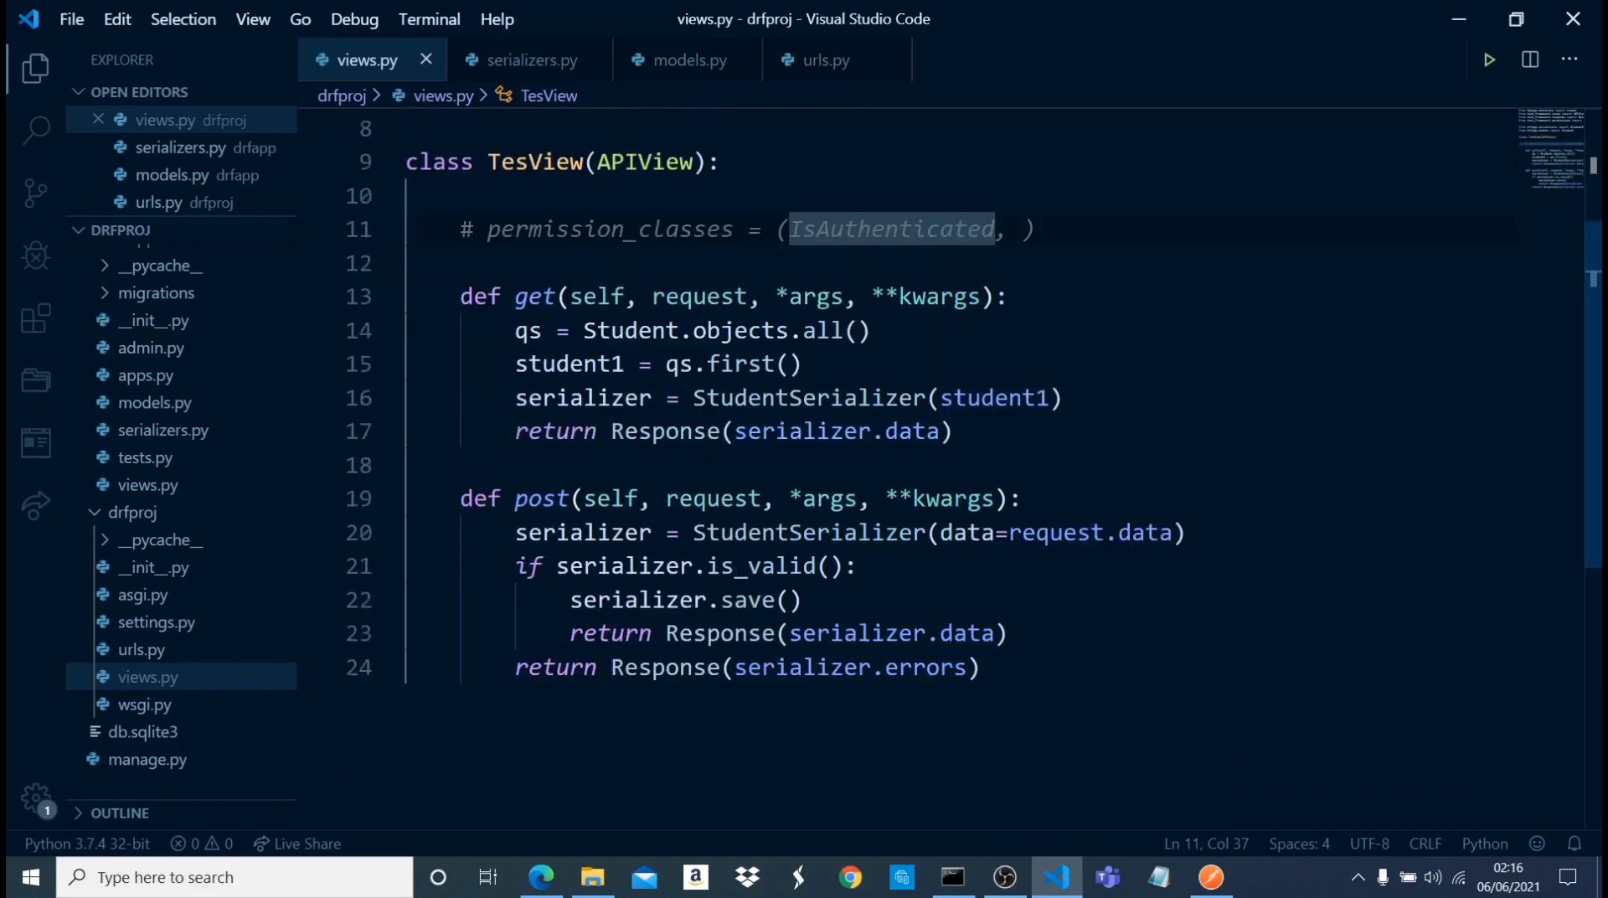
scroll("up", 3)
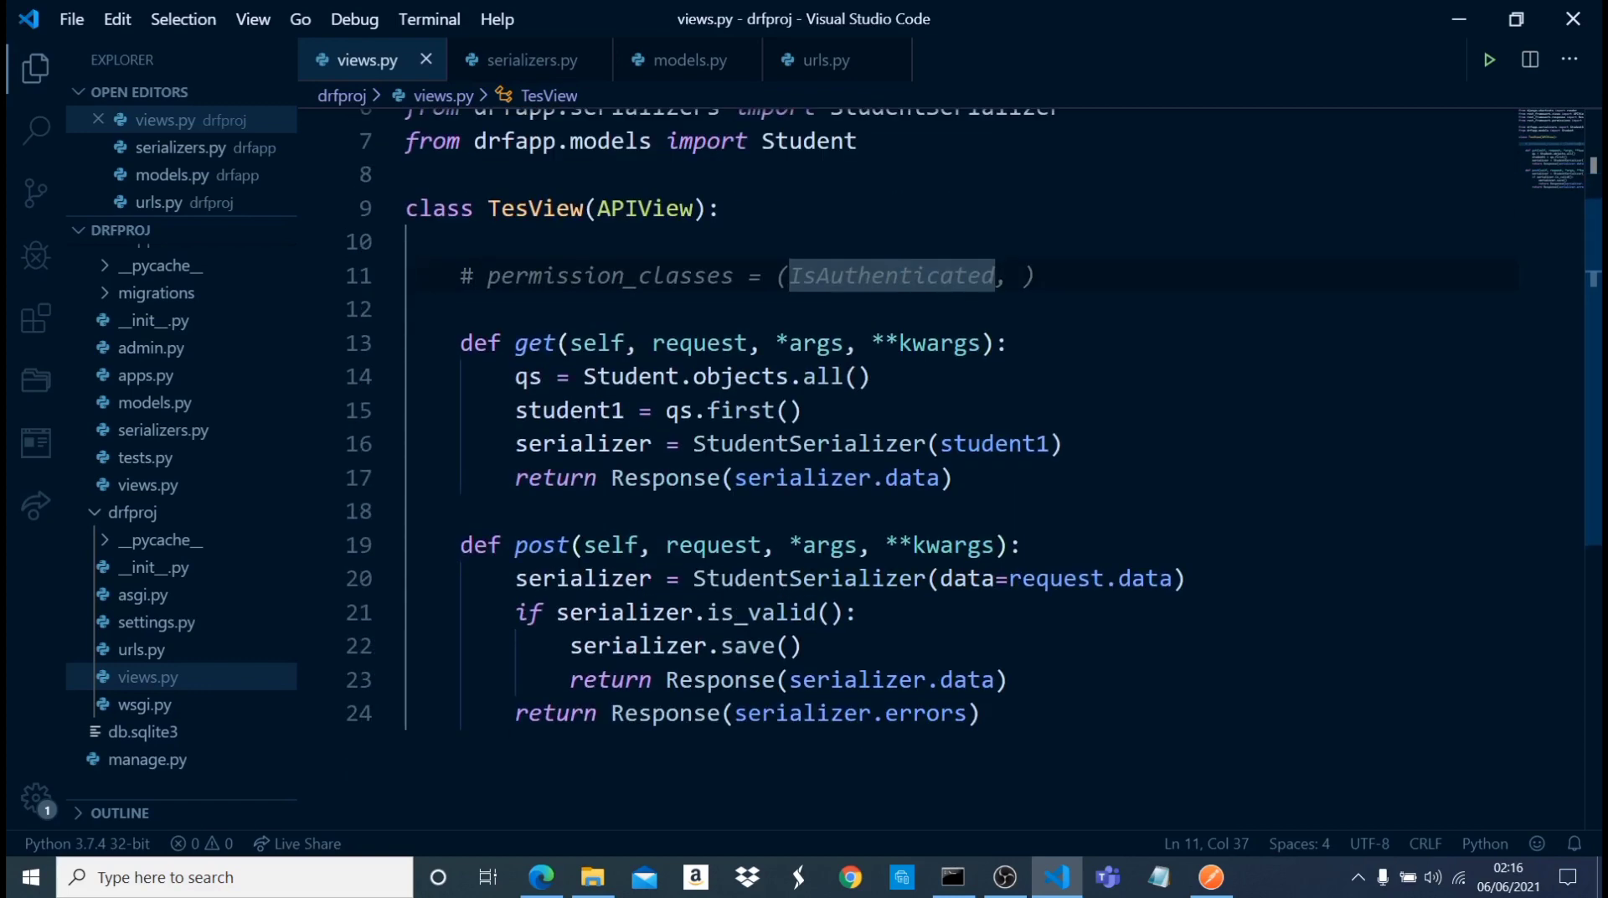
mouse_move(807, 444)
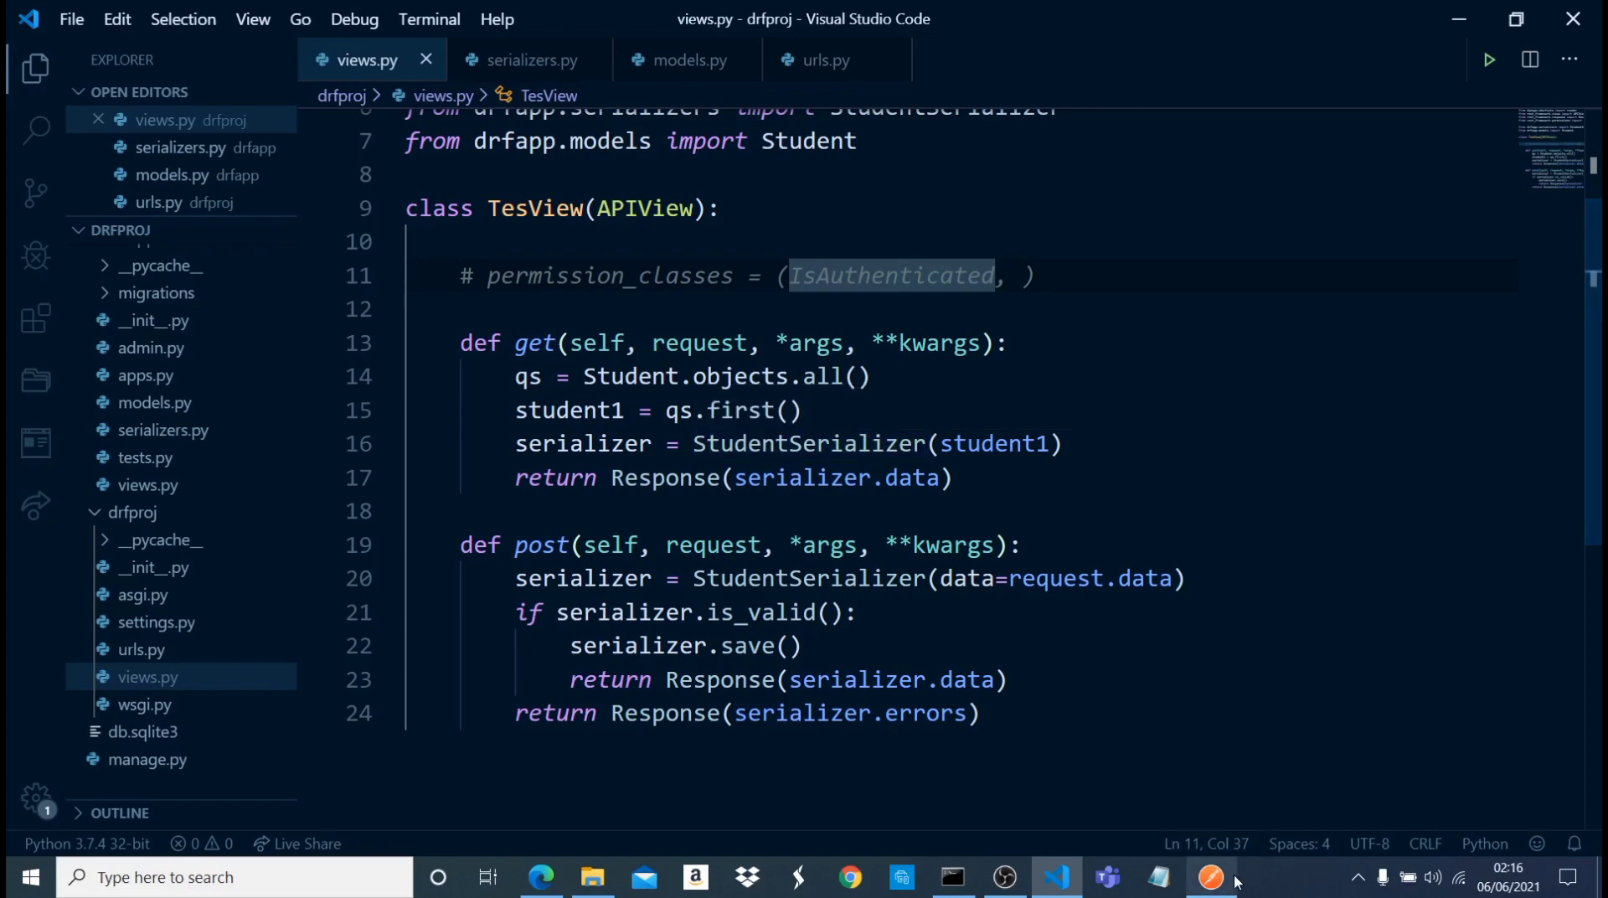
left_click(1210, 878)
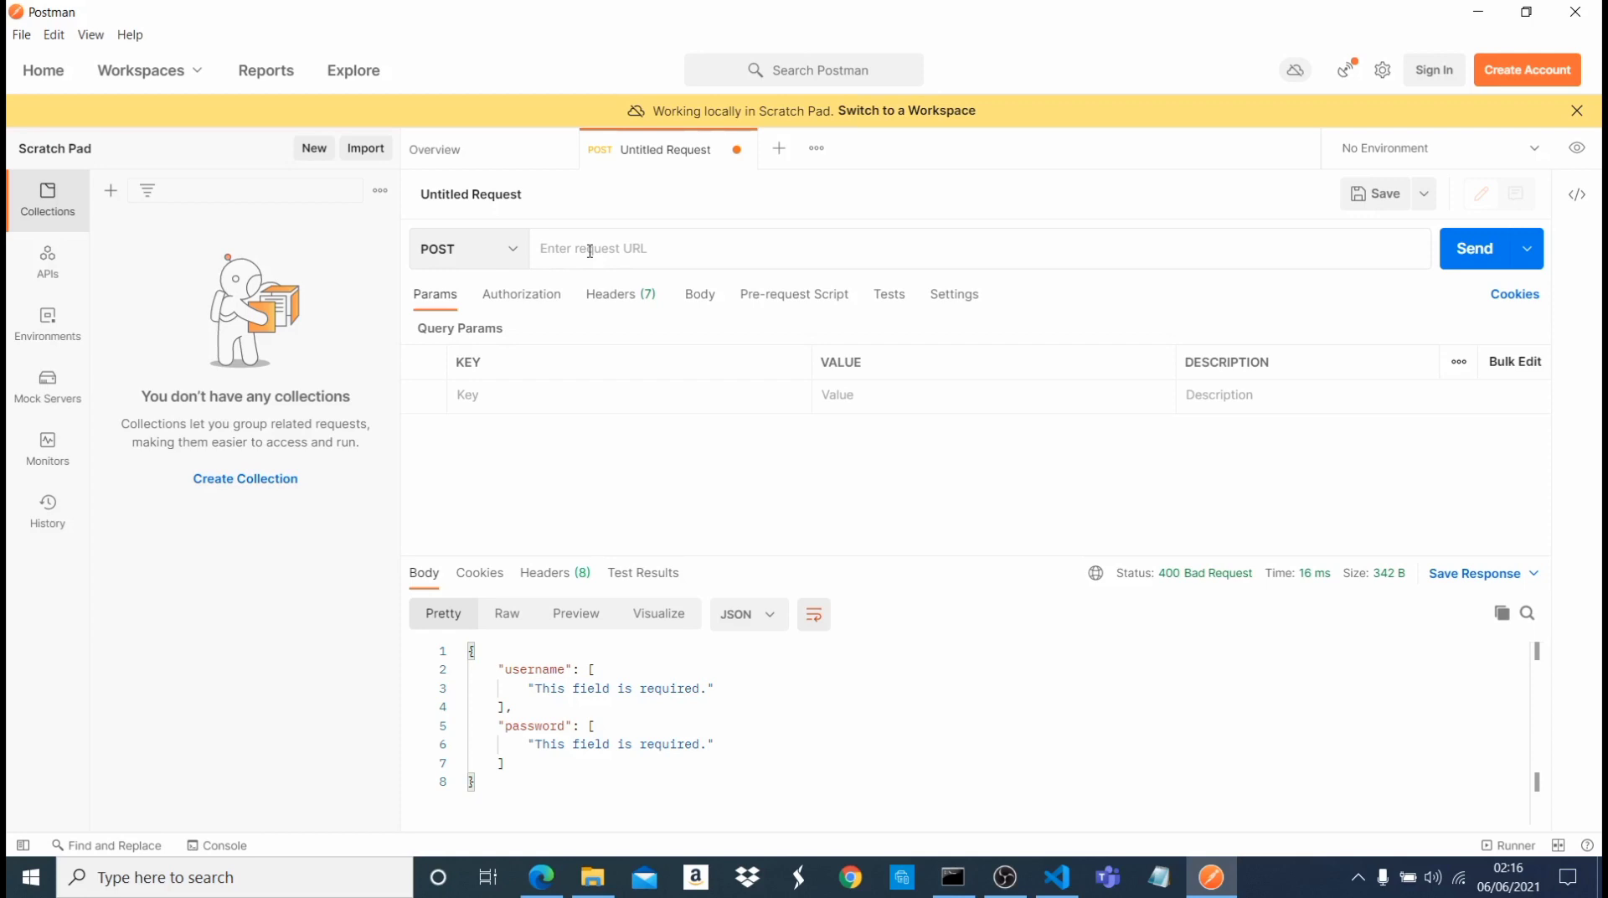
type("http://127.0.0.1:8000/")
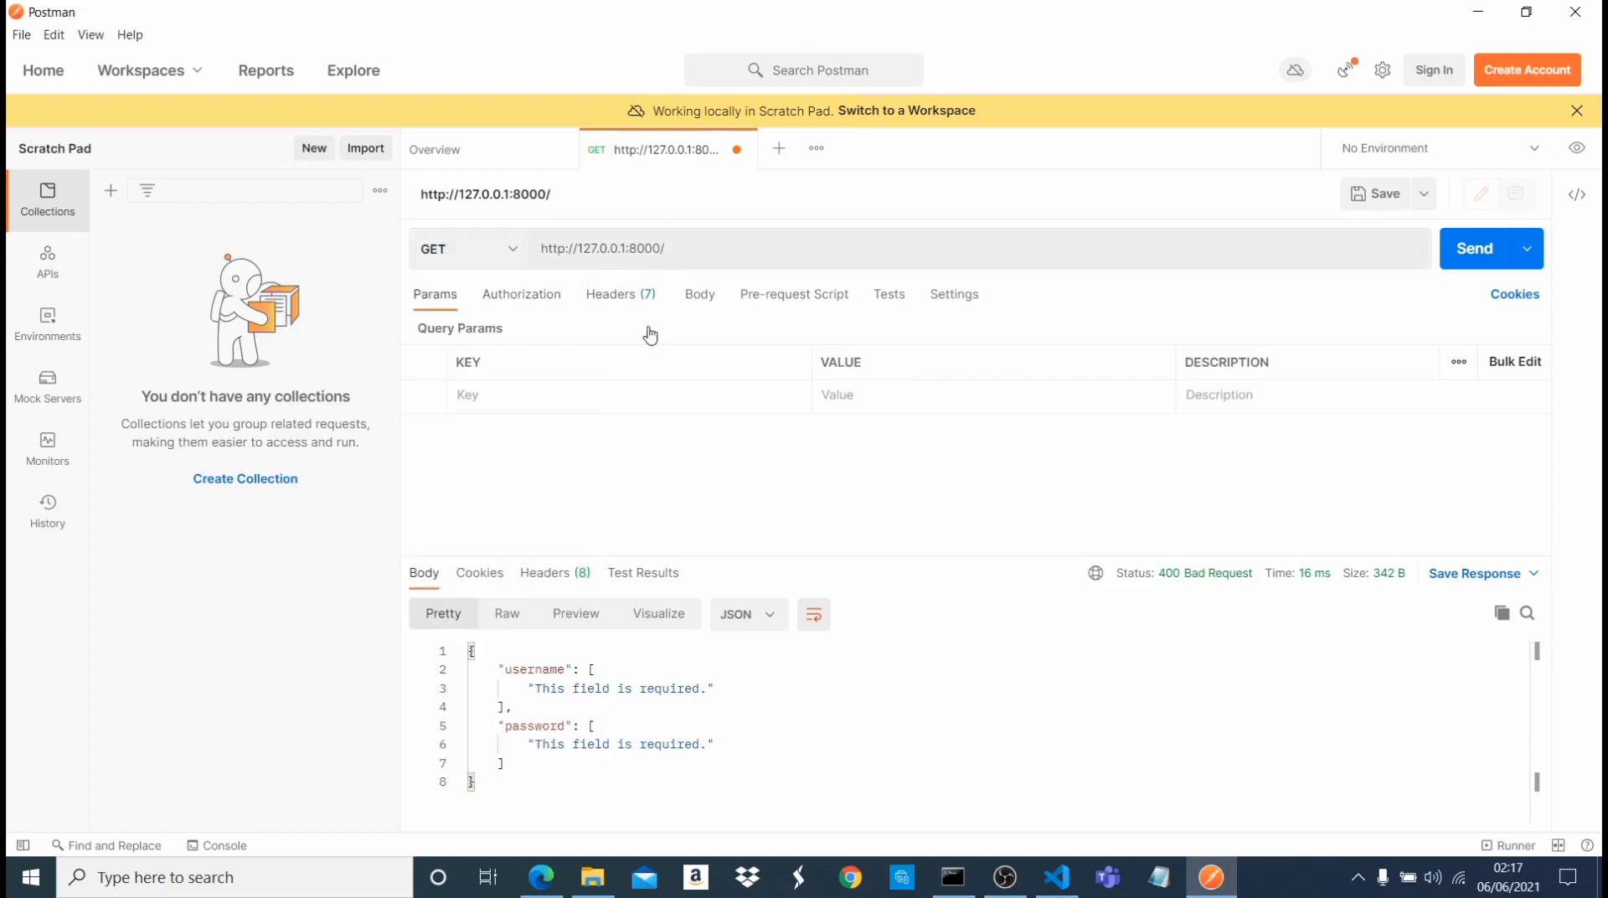
left_click(1057, 878)
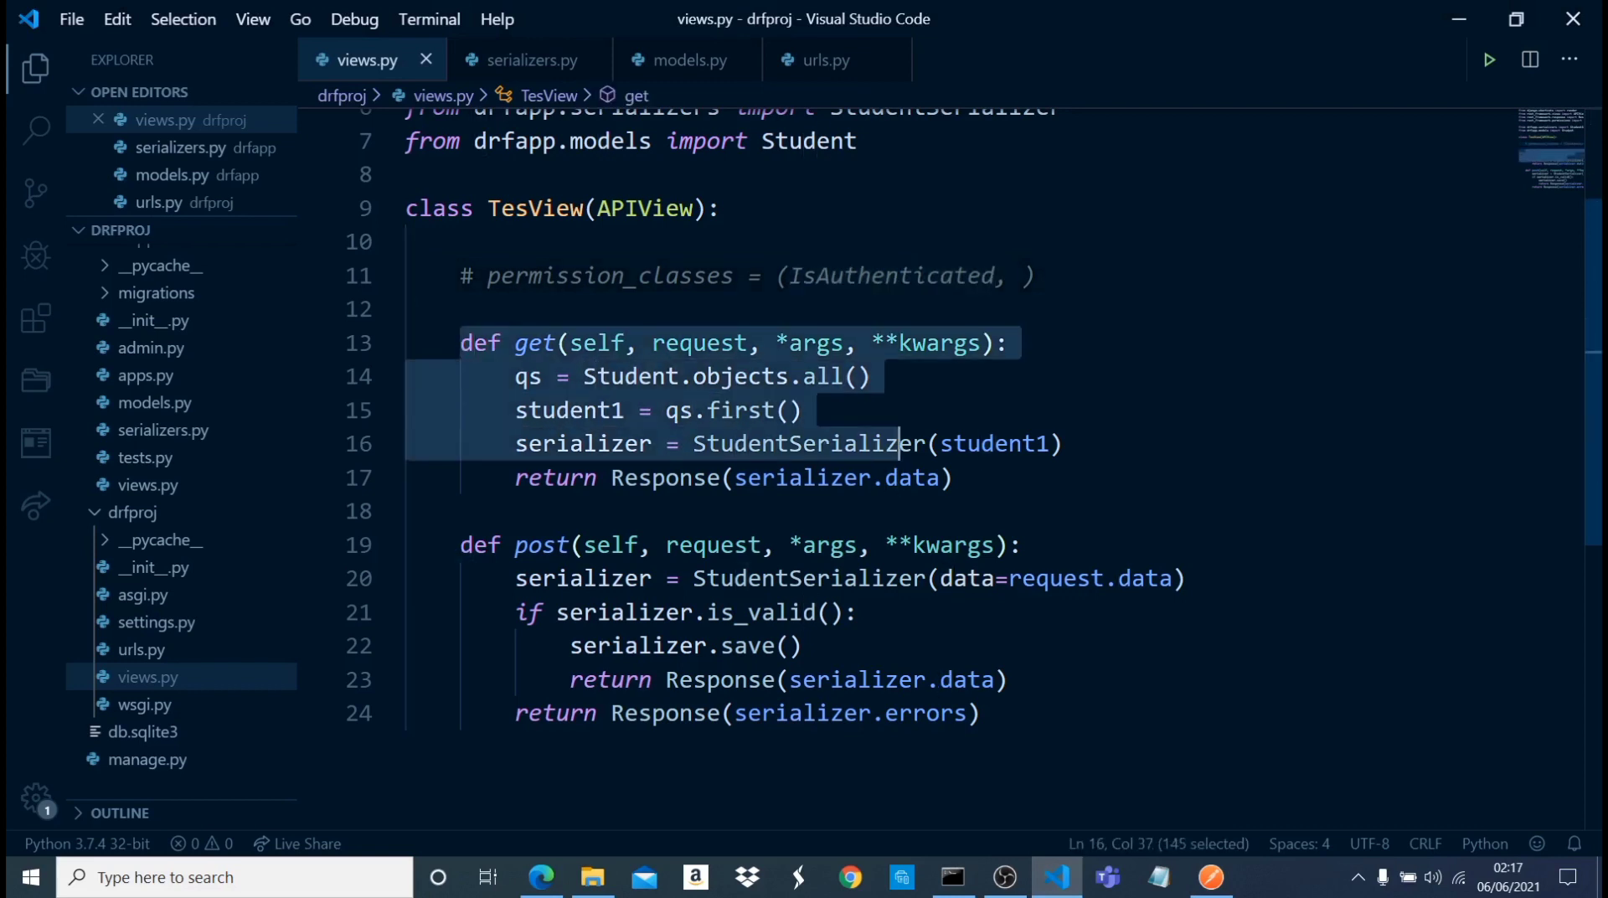
- Remove the student1 line and serialize all students with StudentSerializer(qs, many=True)
left_click(943, 478)
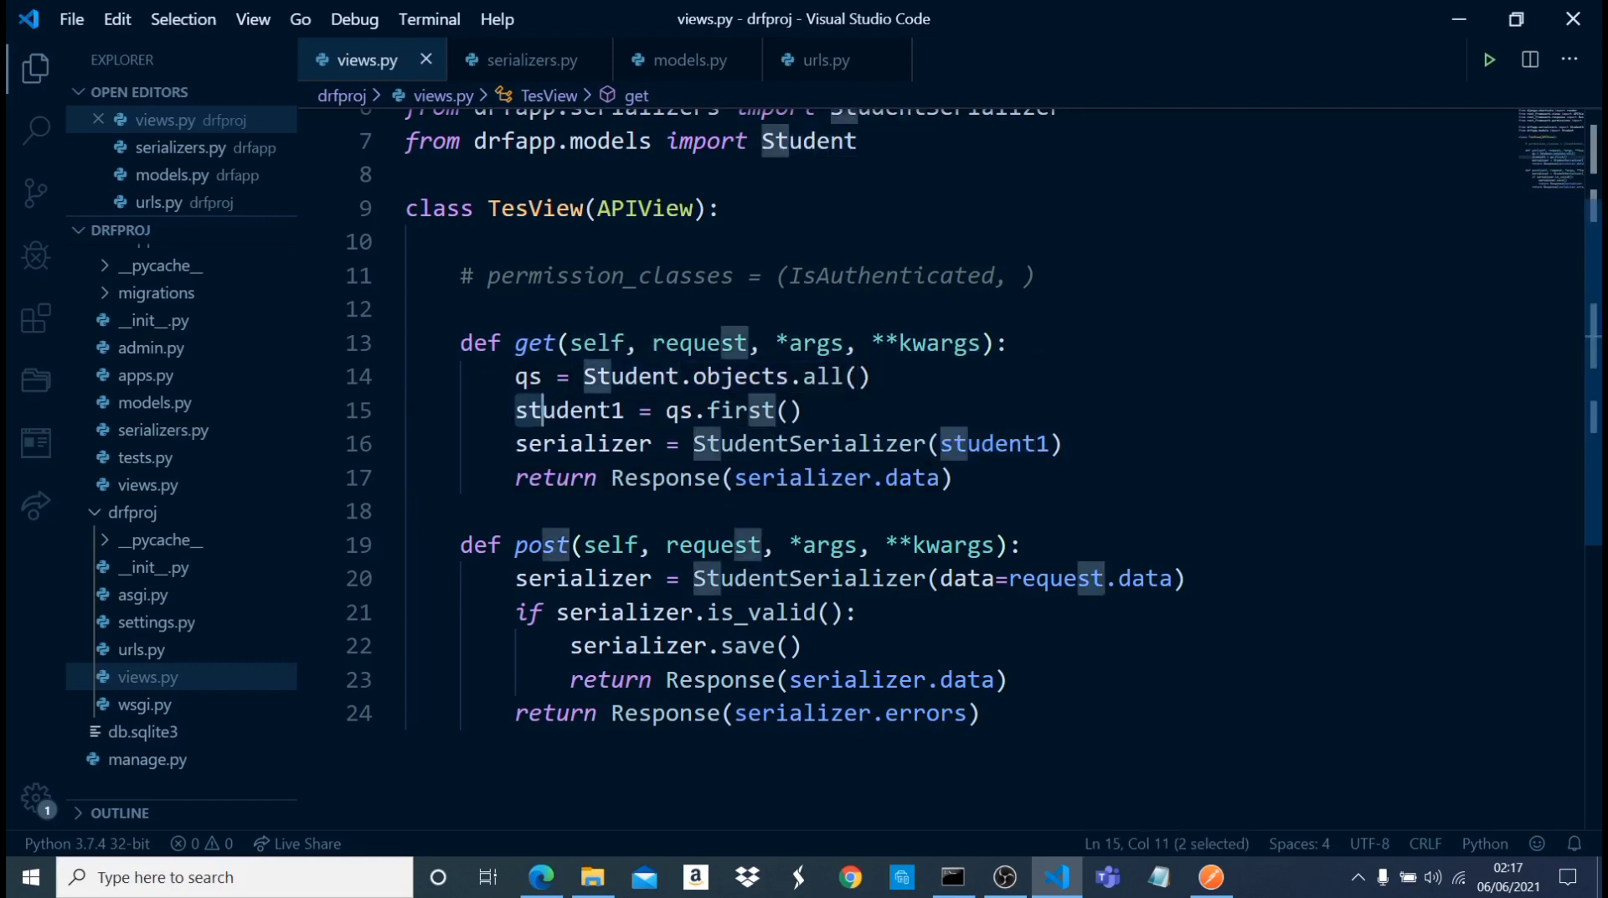
left_click(789, 409)
type(", ")
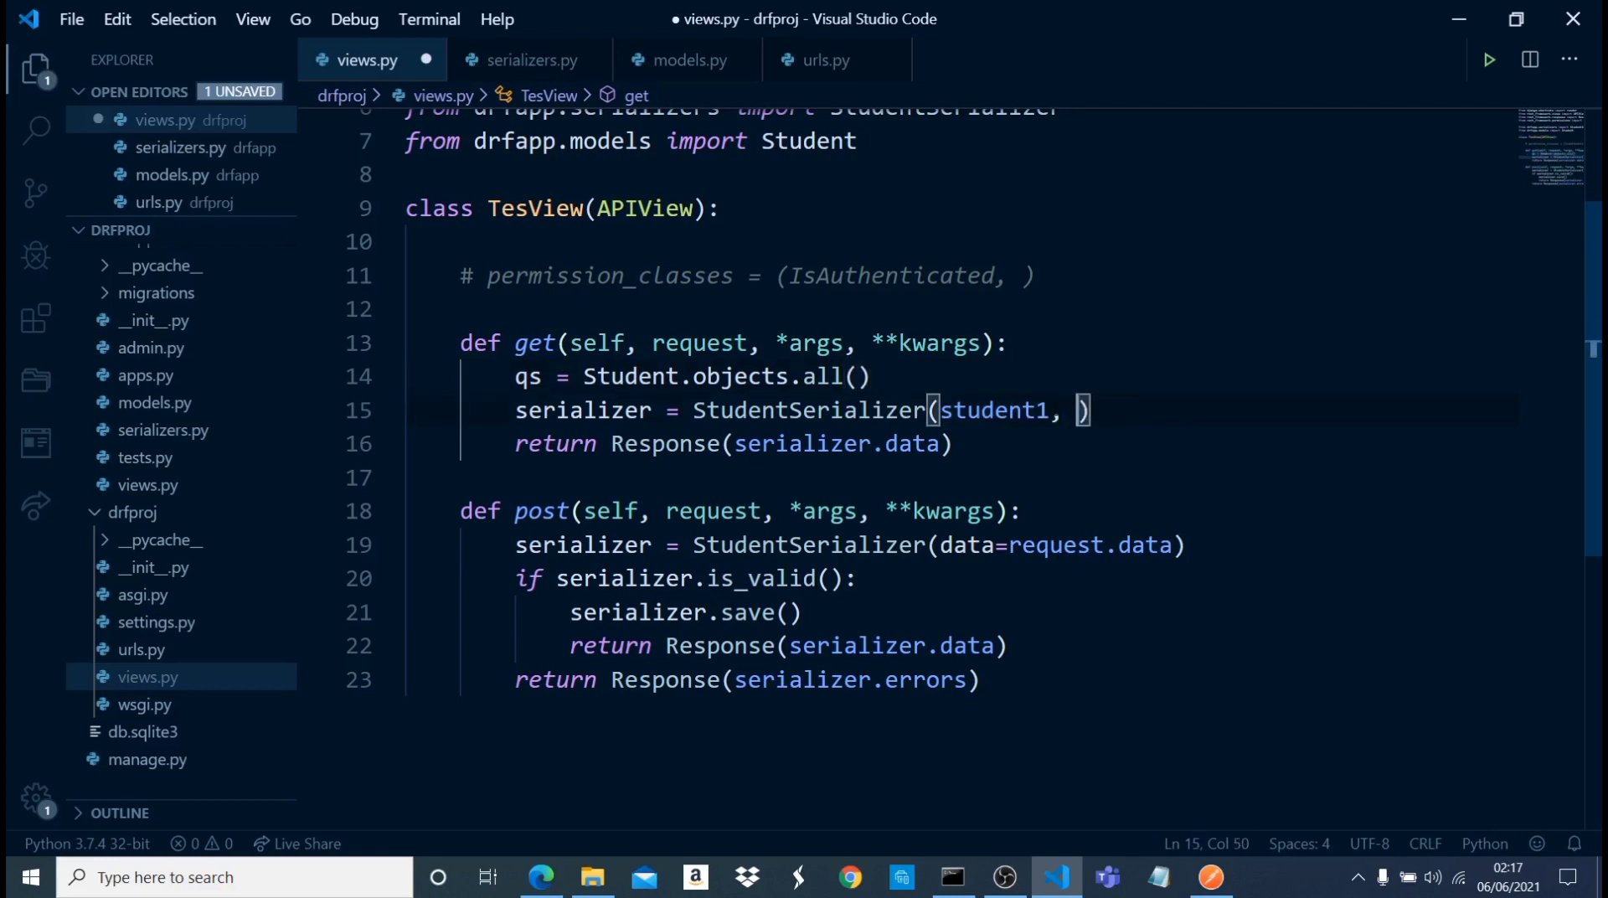
type("many")
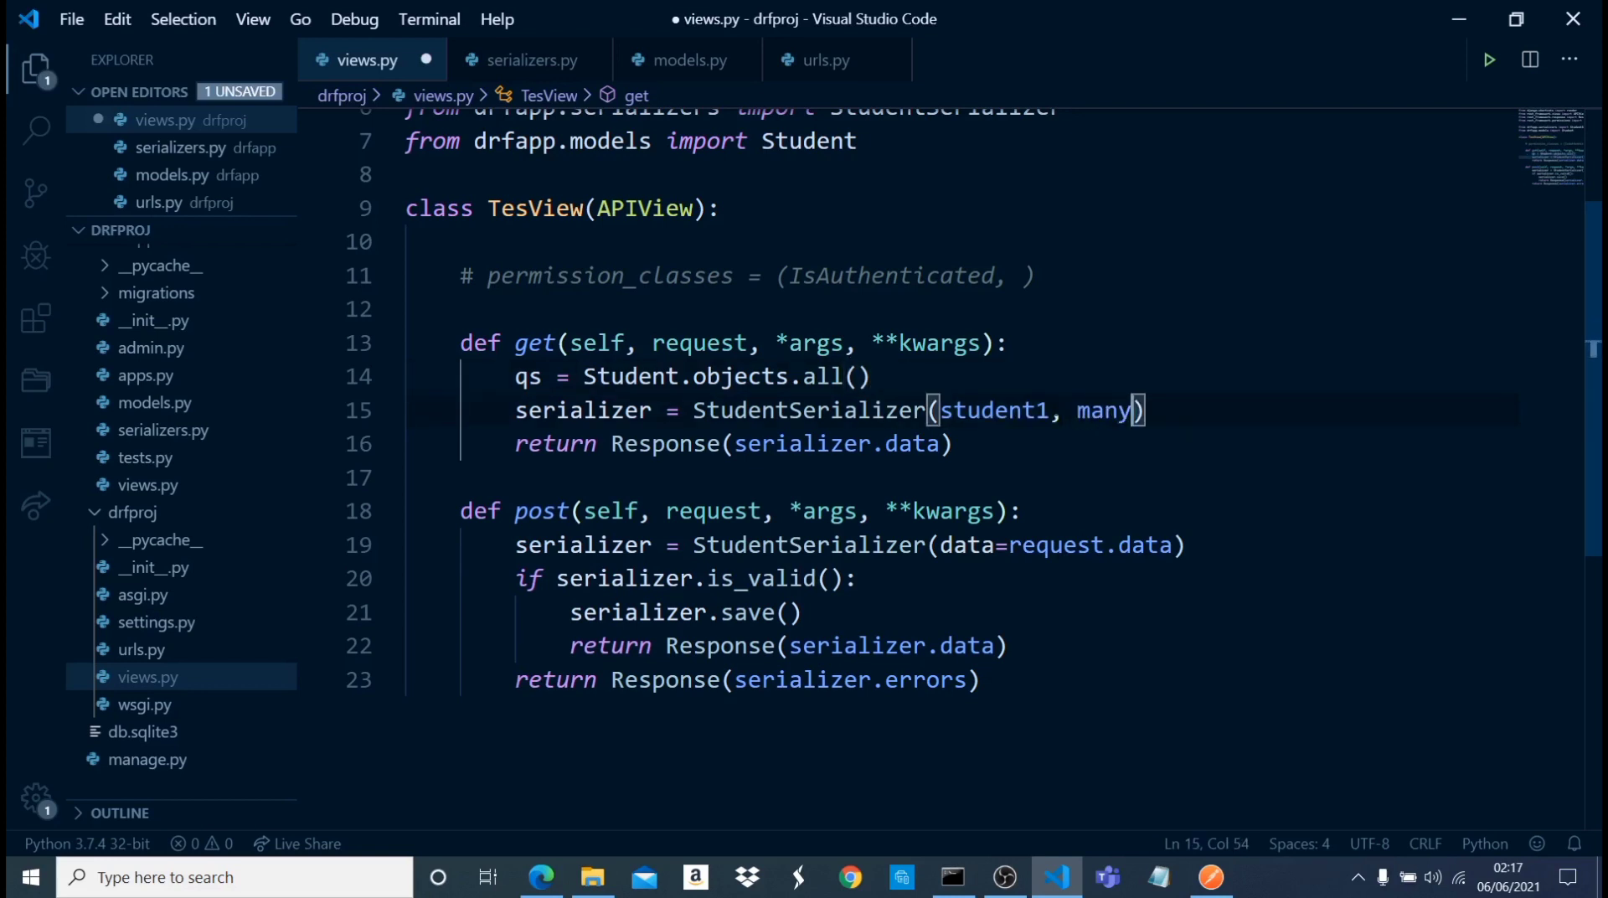
type("=True")
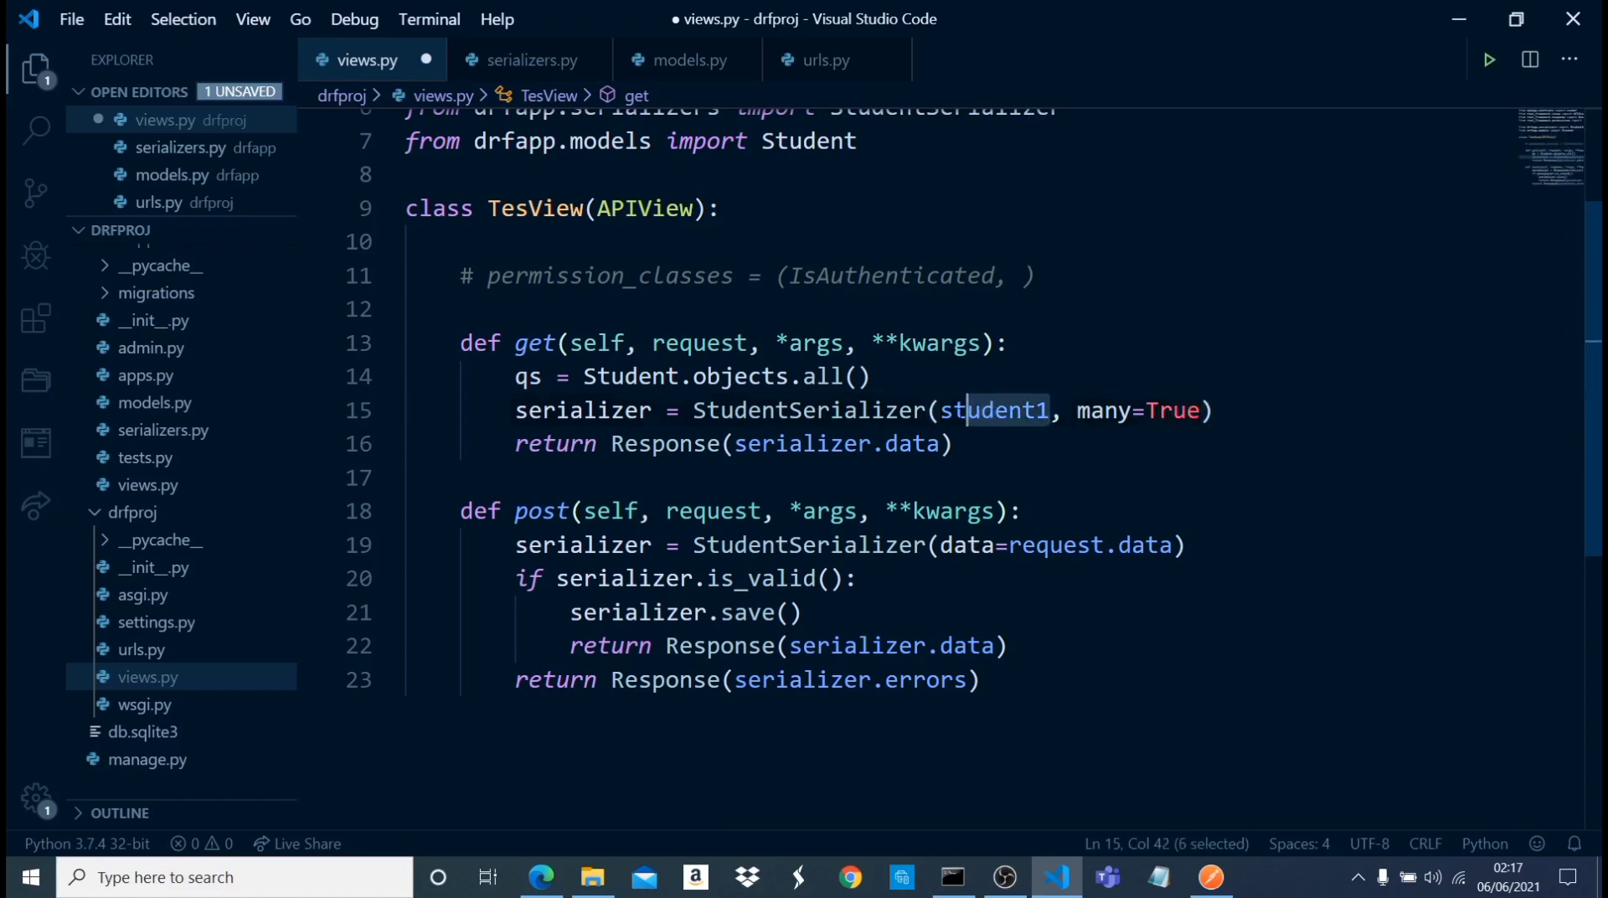
type("qs")
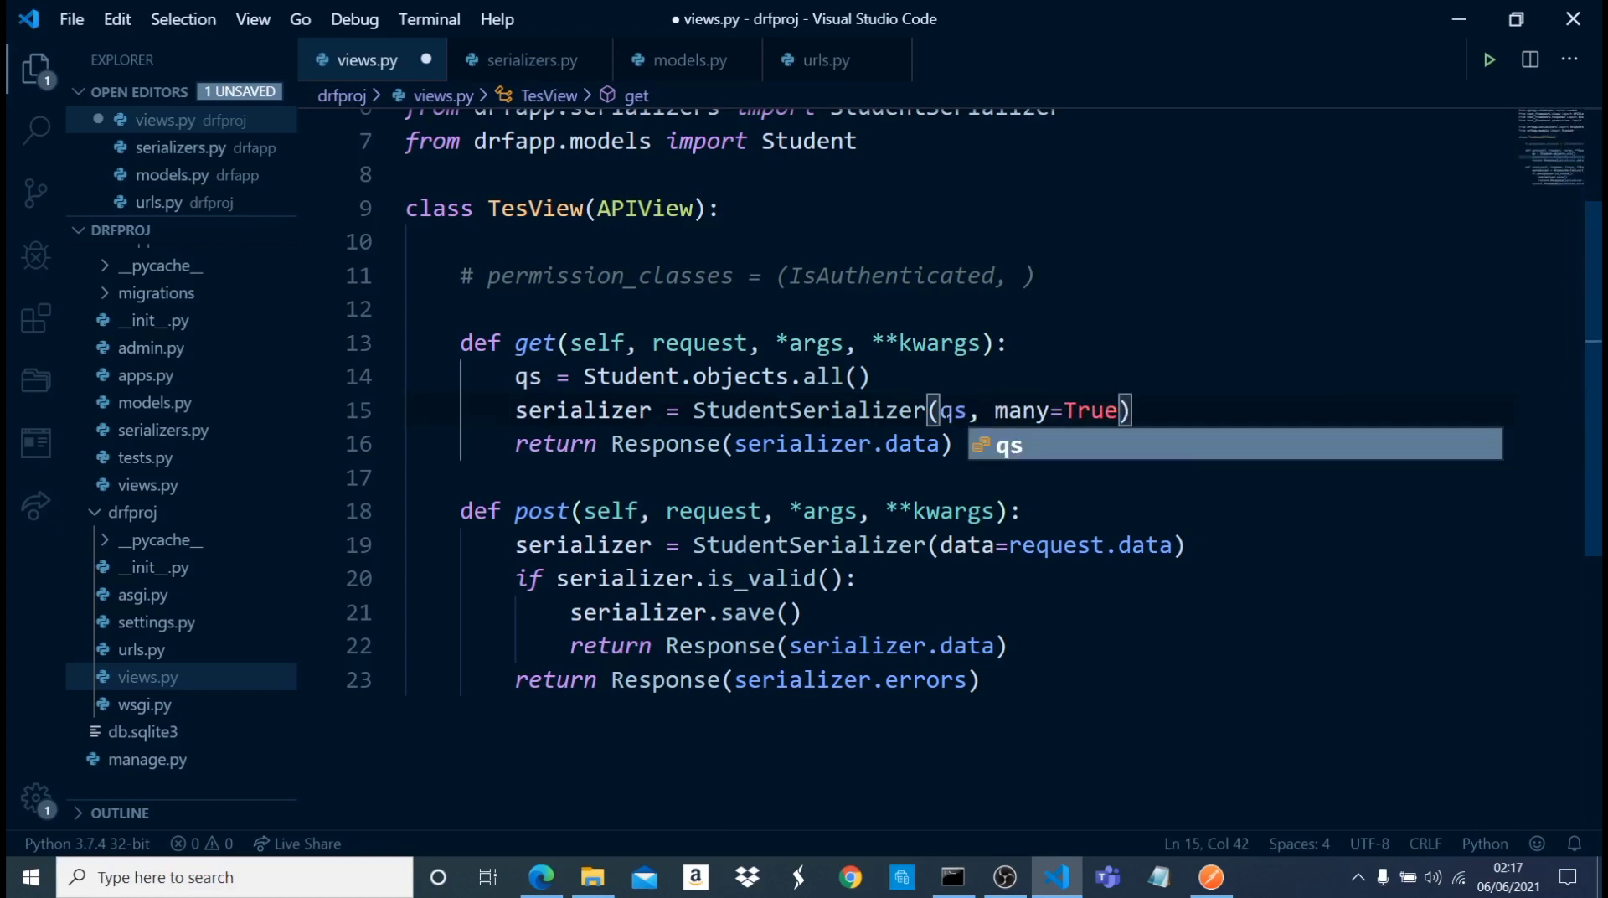
key("Escape")
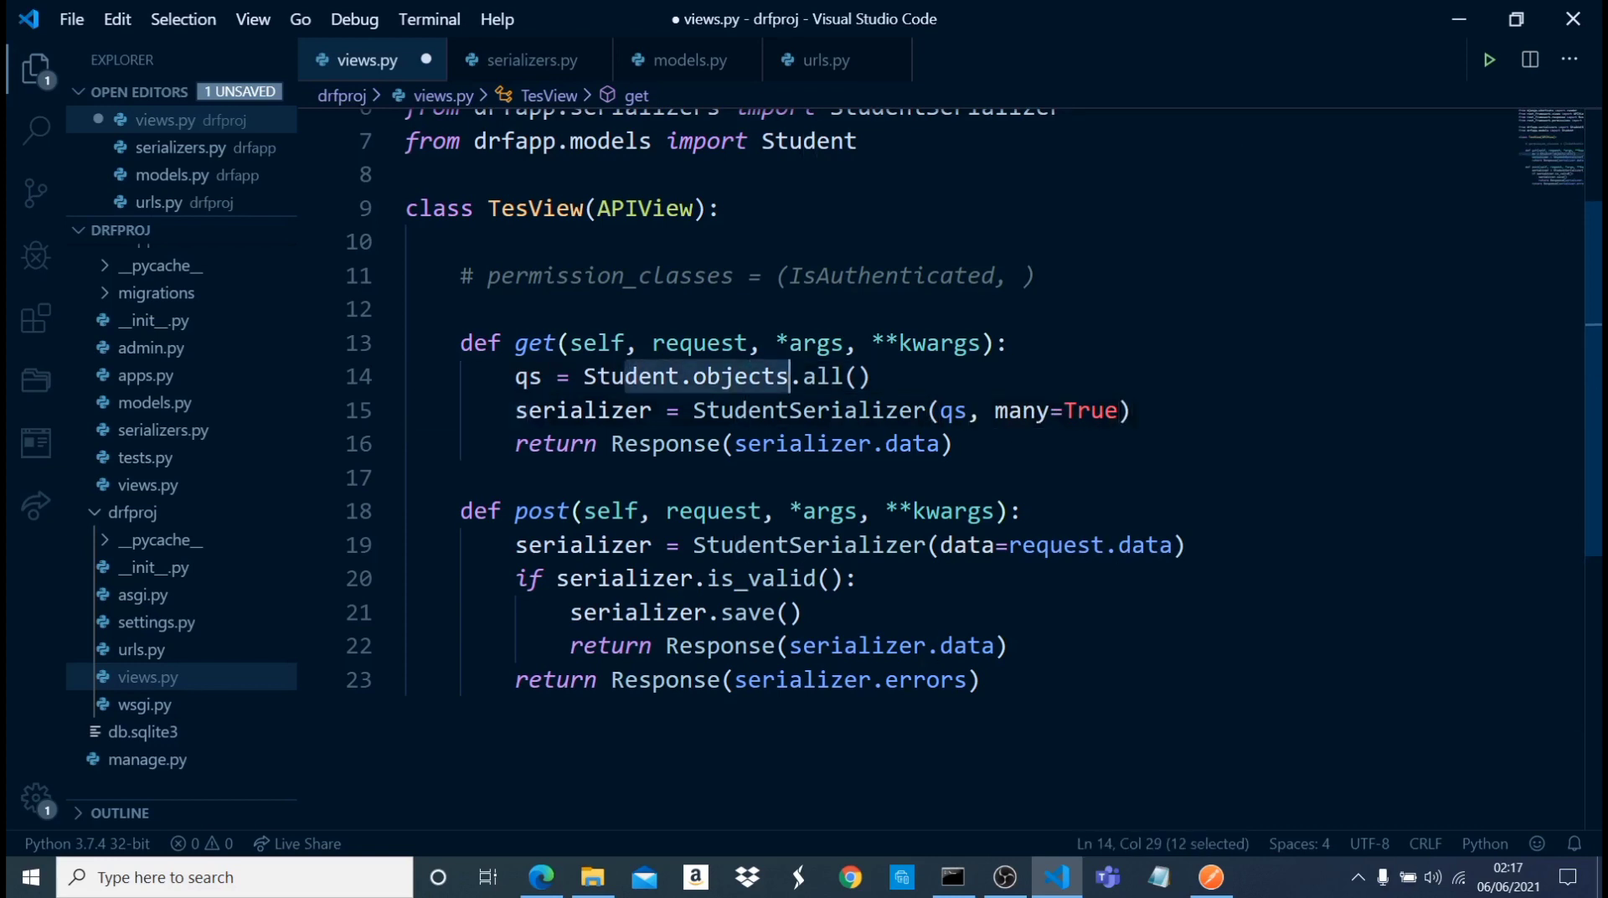
key("shift+Right")
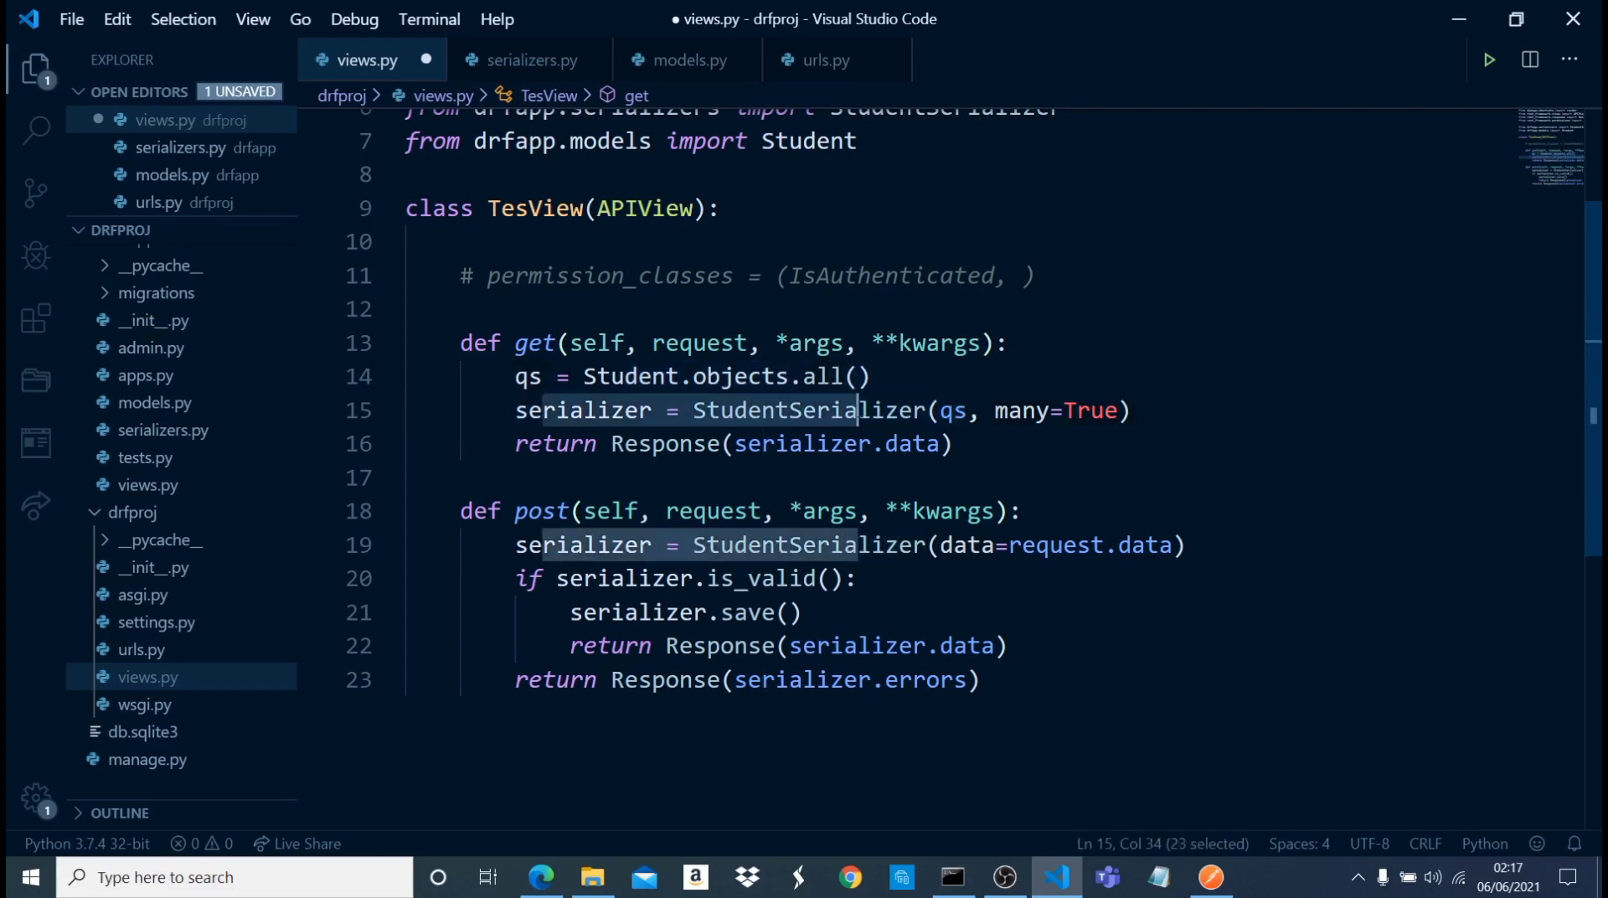
left_click(527, 60)
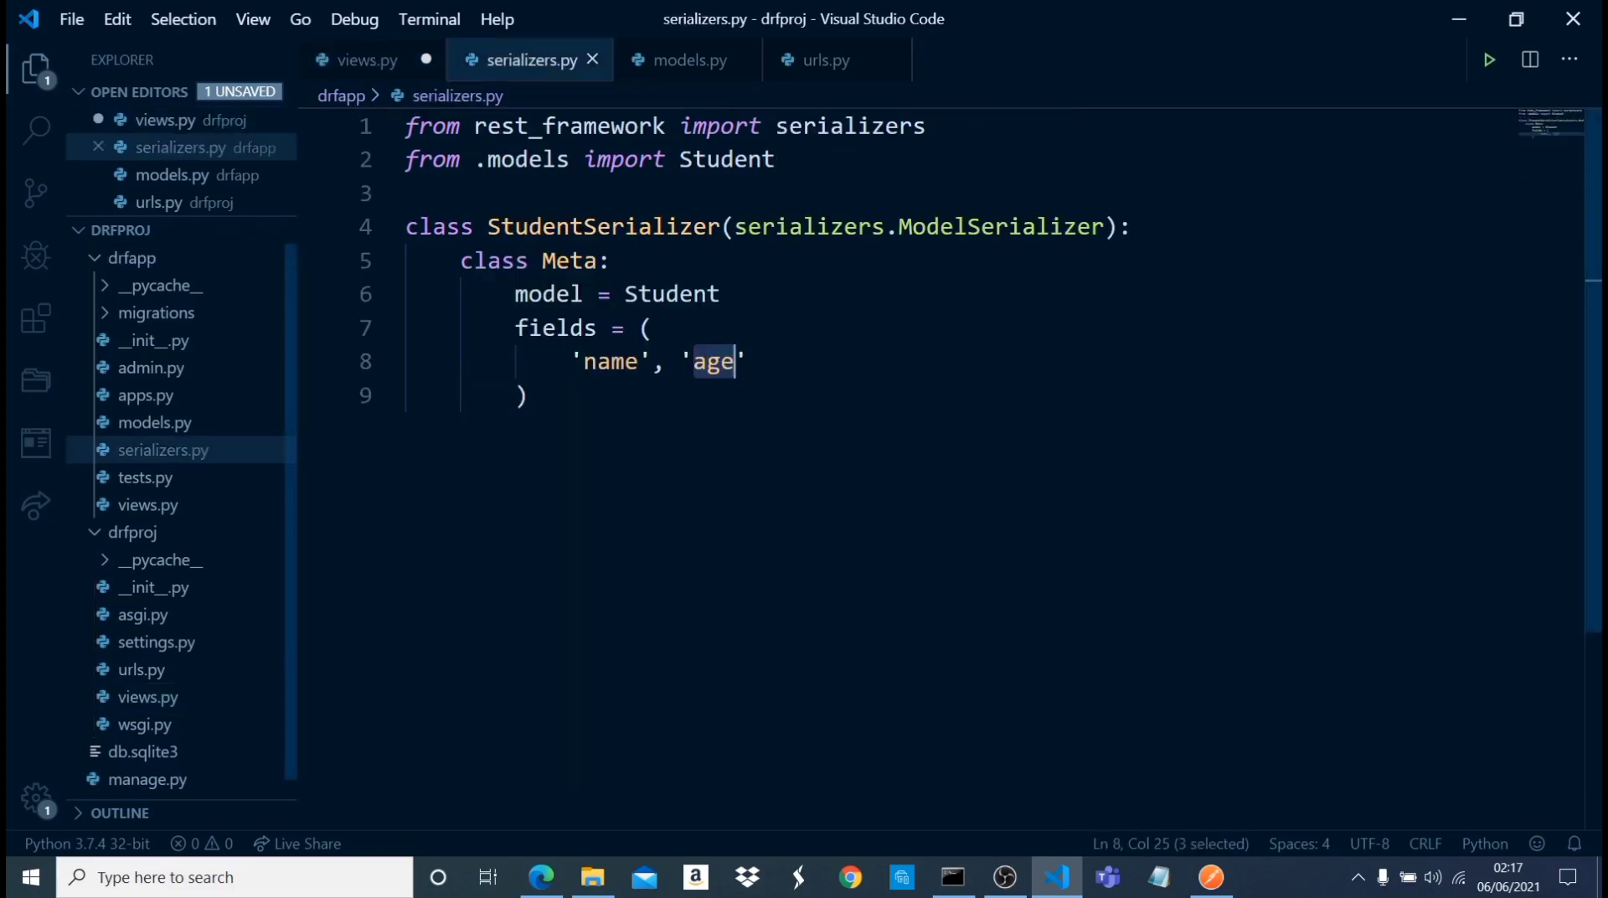
- Review the StudentSerializer fields and Student model, then save the all-students change in views.py
double_click(543, 226)
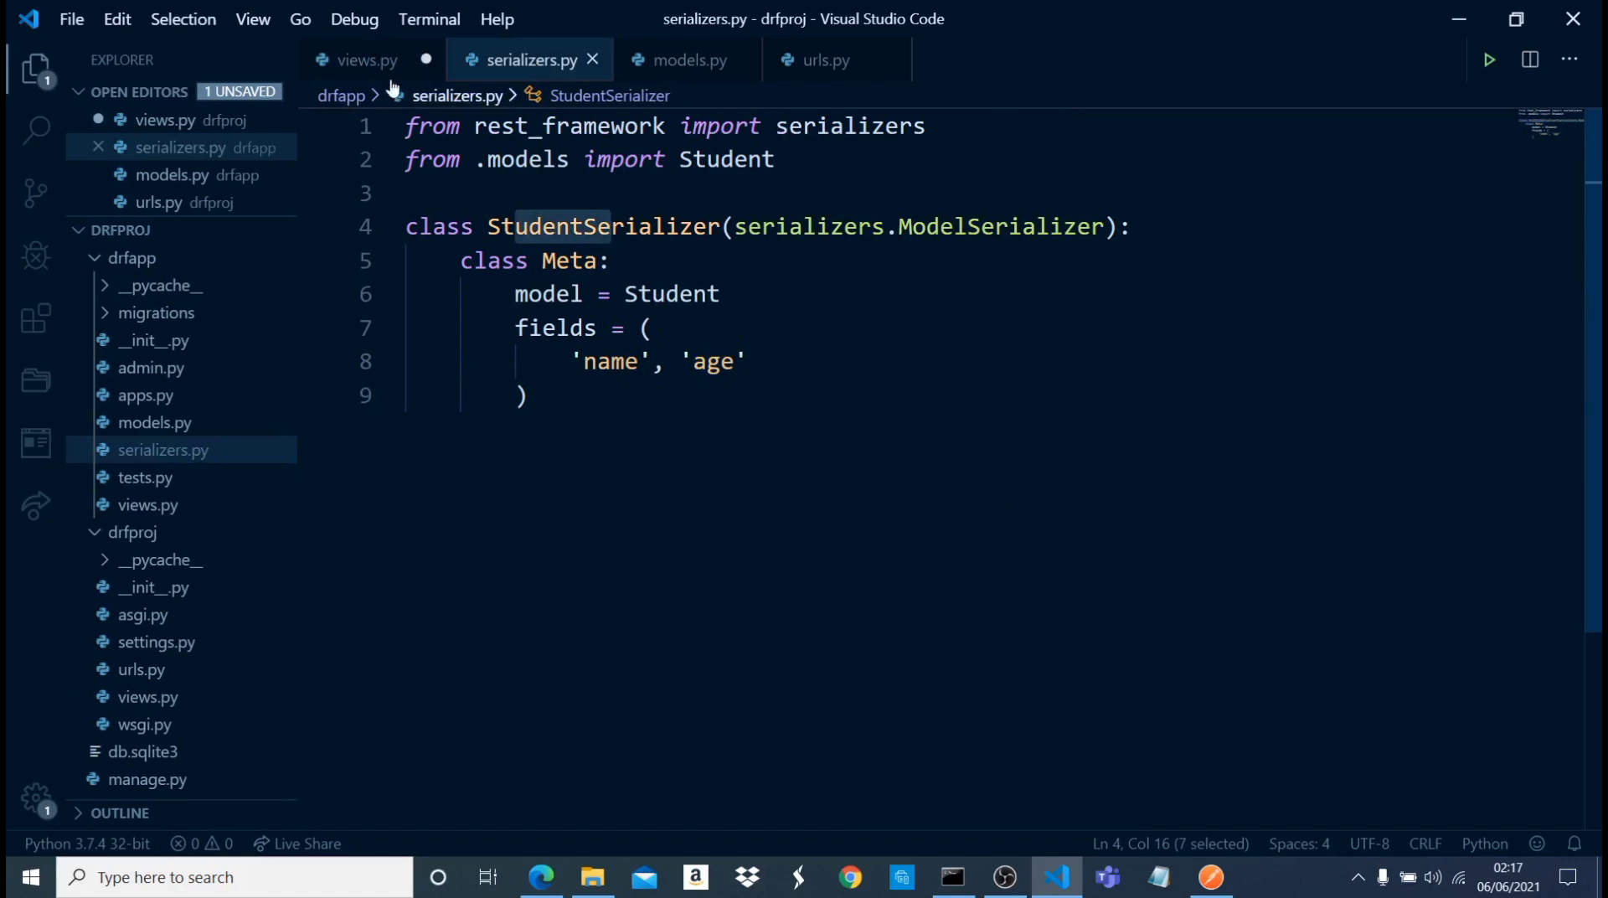
mouse_move(647, 471)
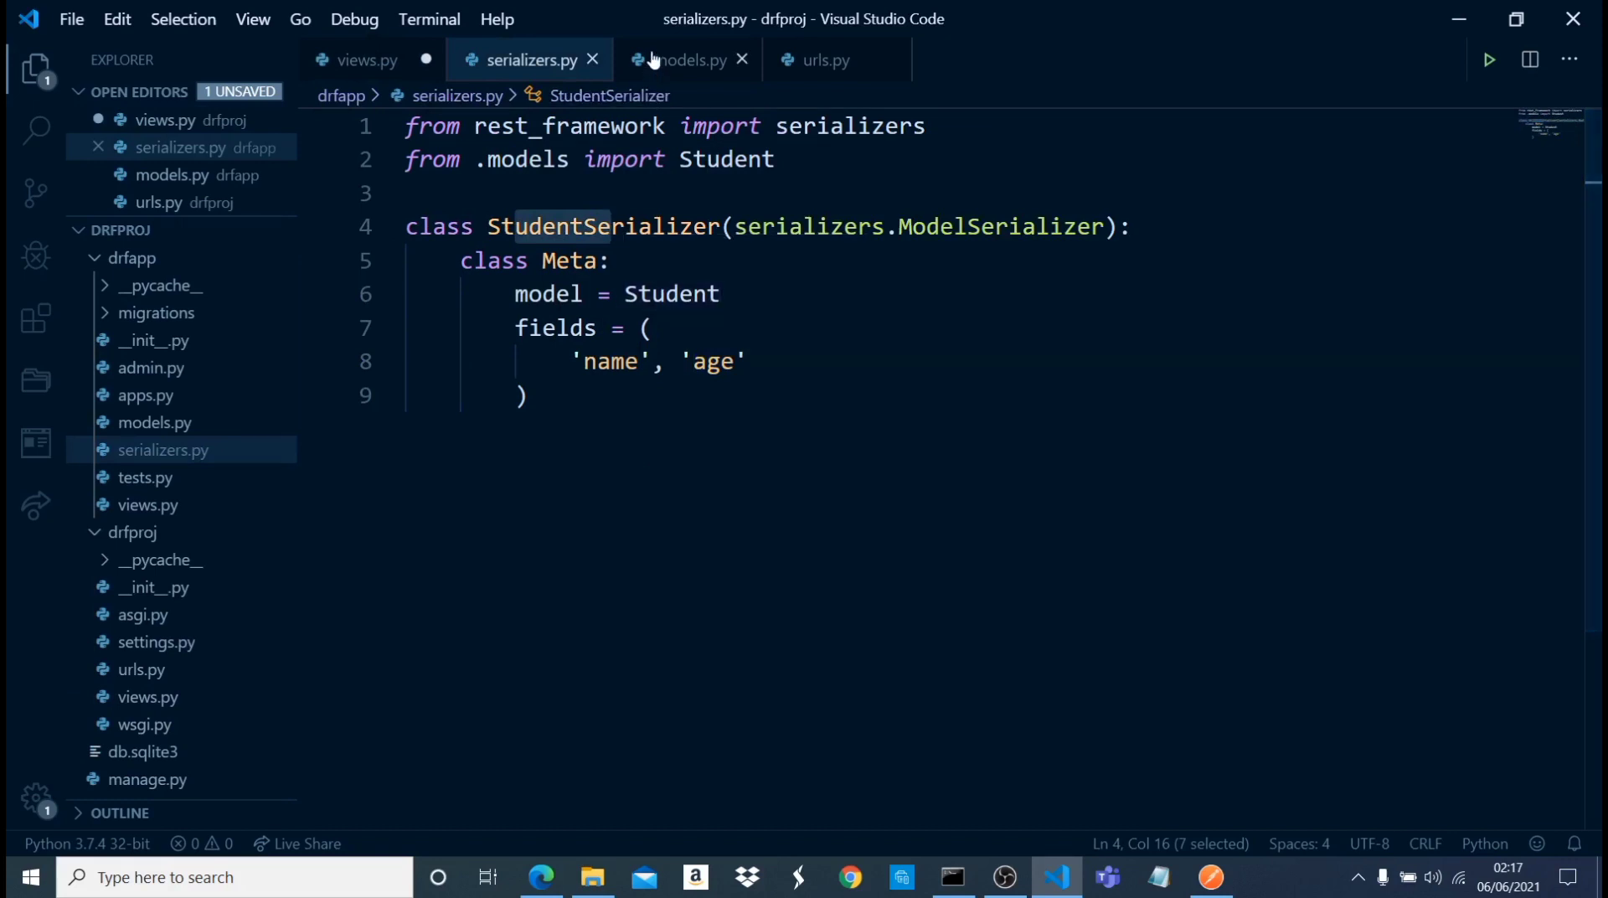
left_click(683, 61)
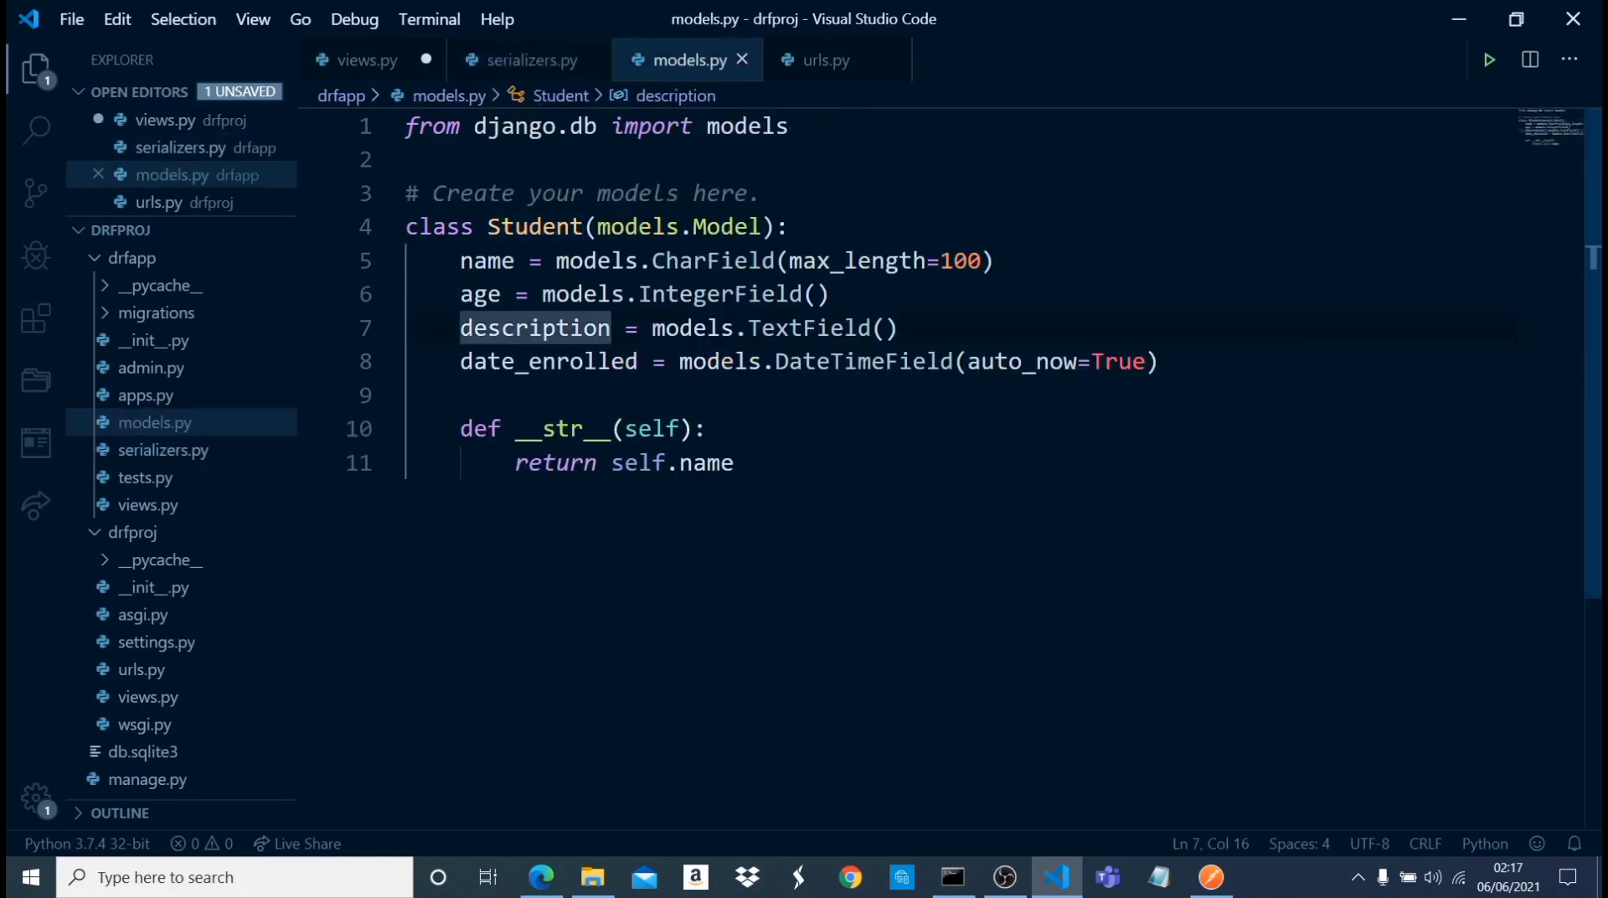
left_click(531, 60)
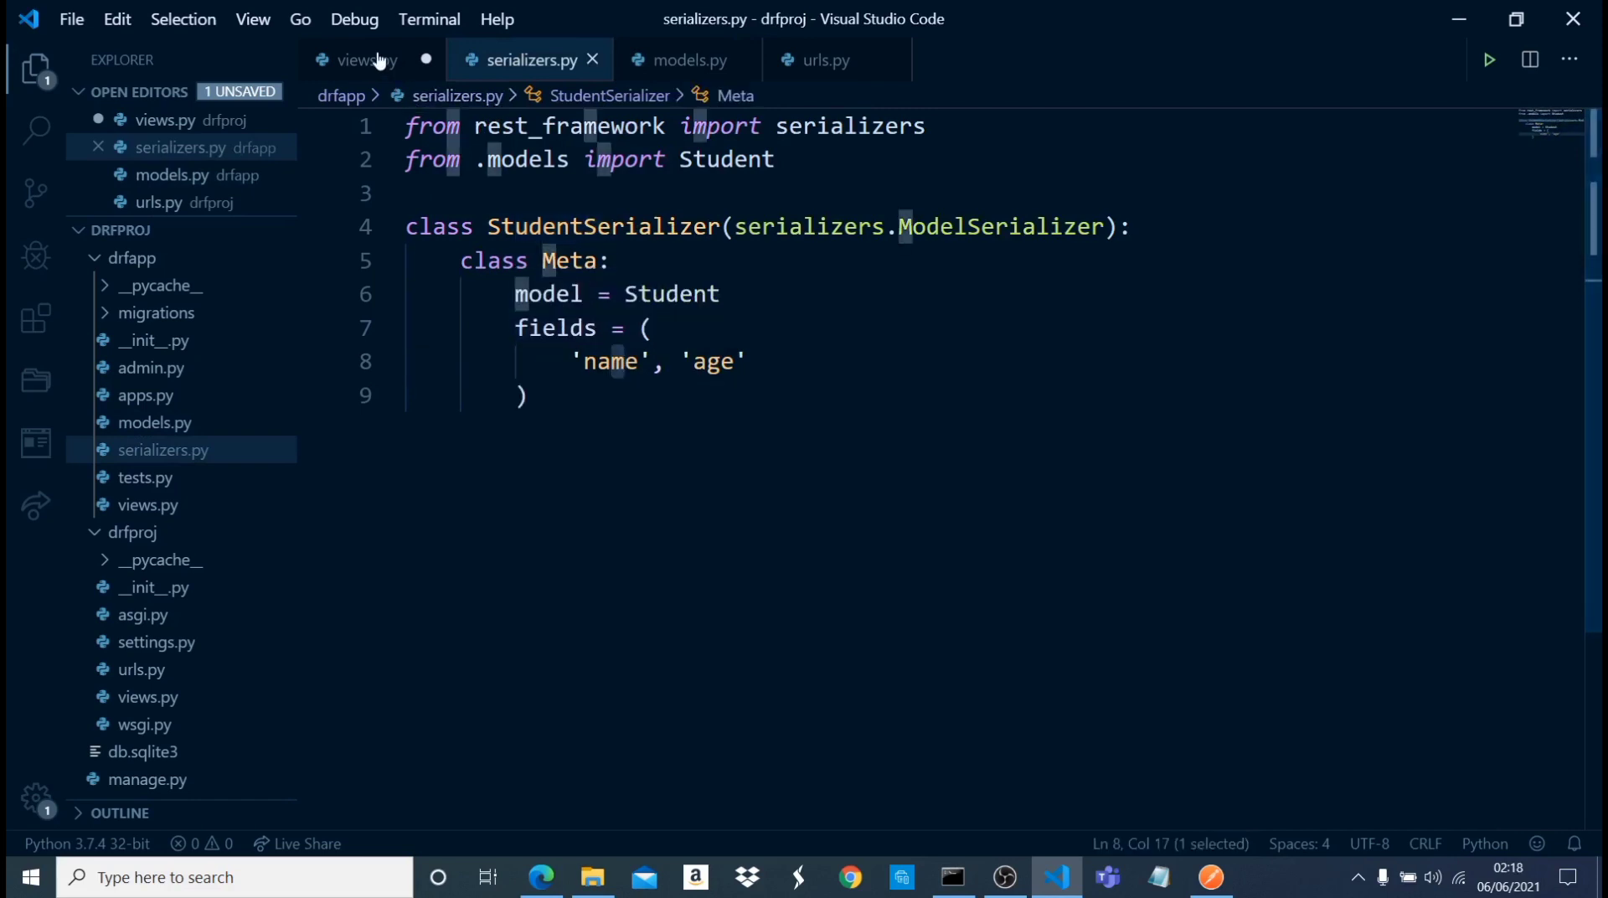
left_click(361, 61)
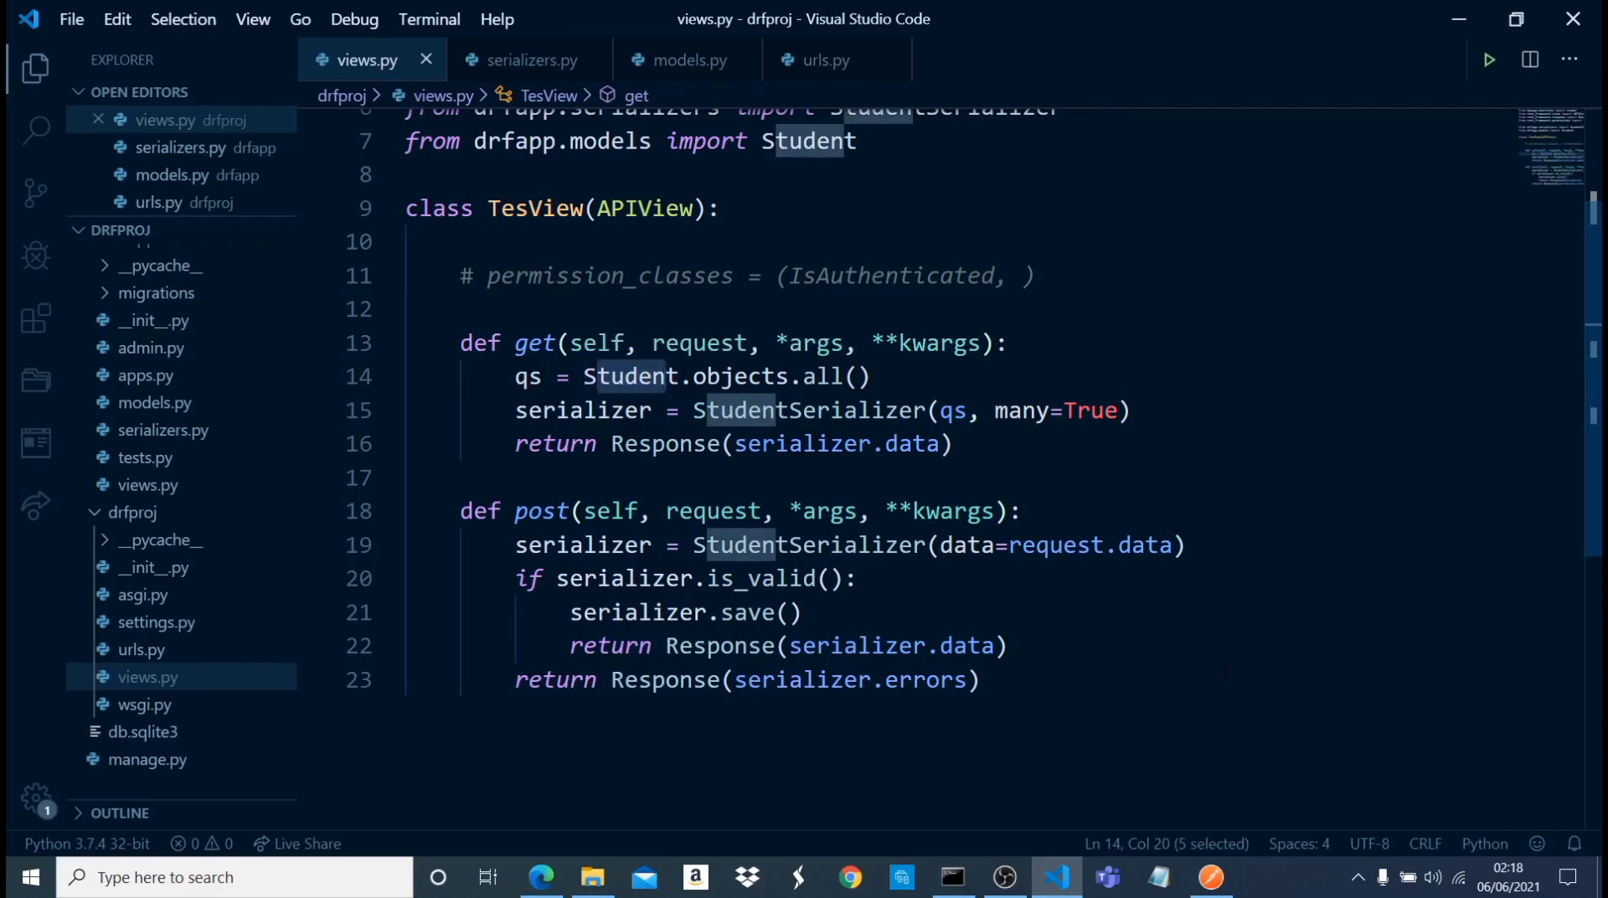
left_click(1209, 878)
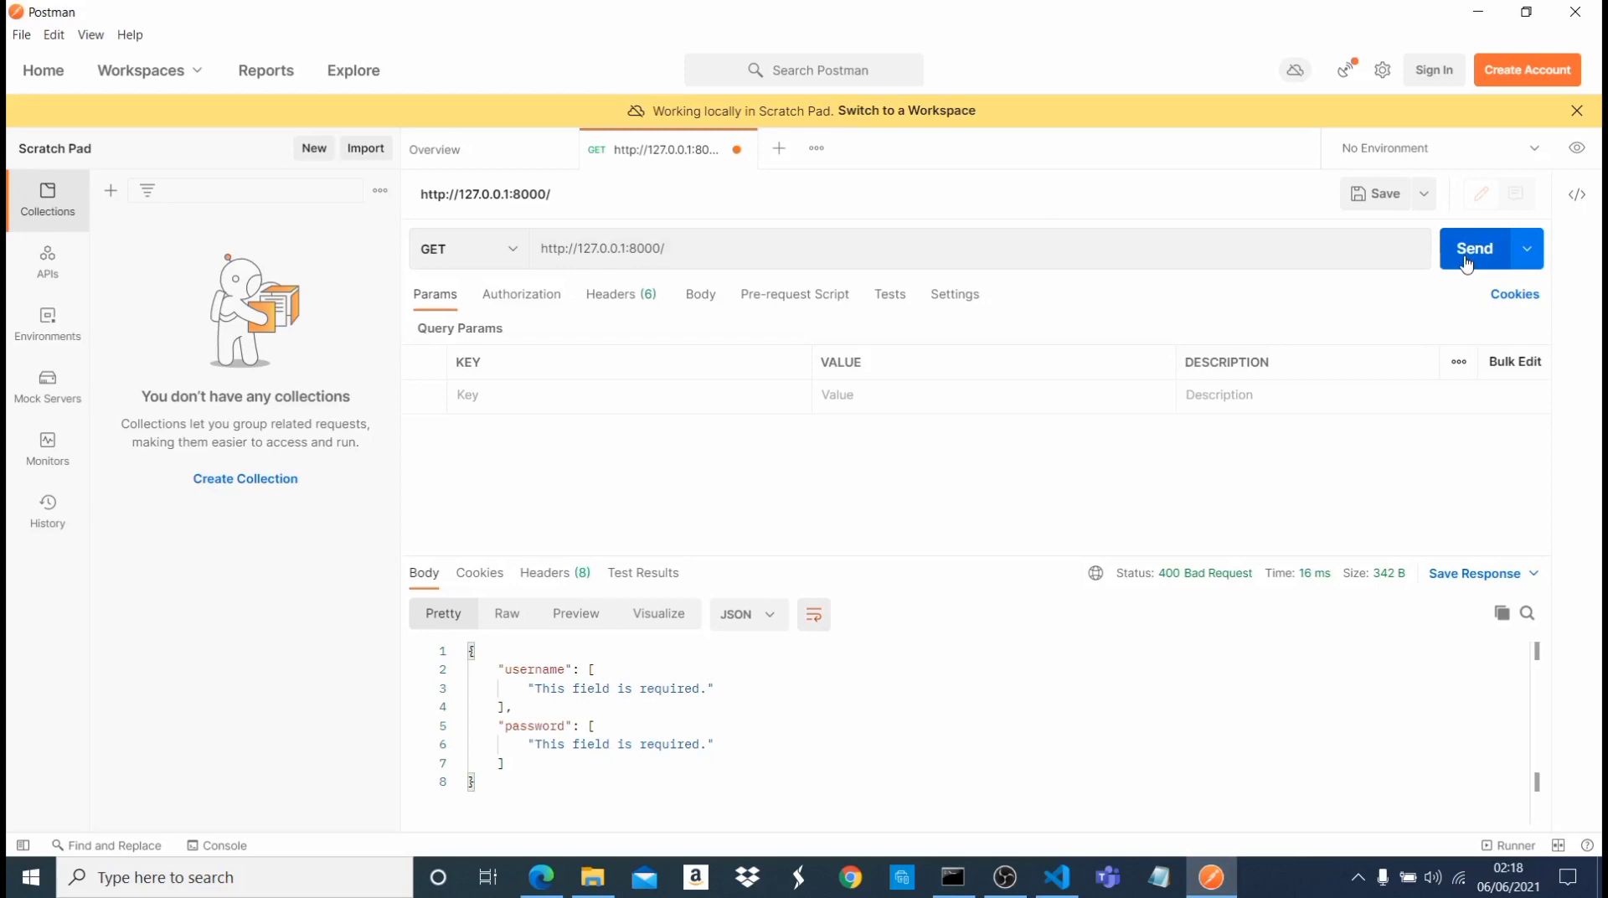
left_click(1474, 248)
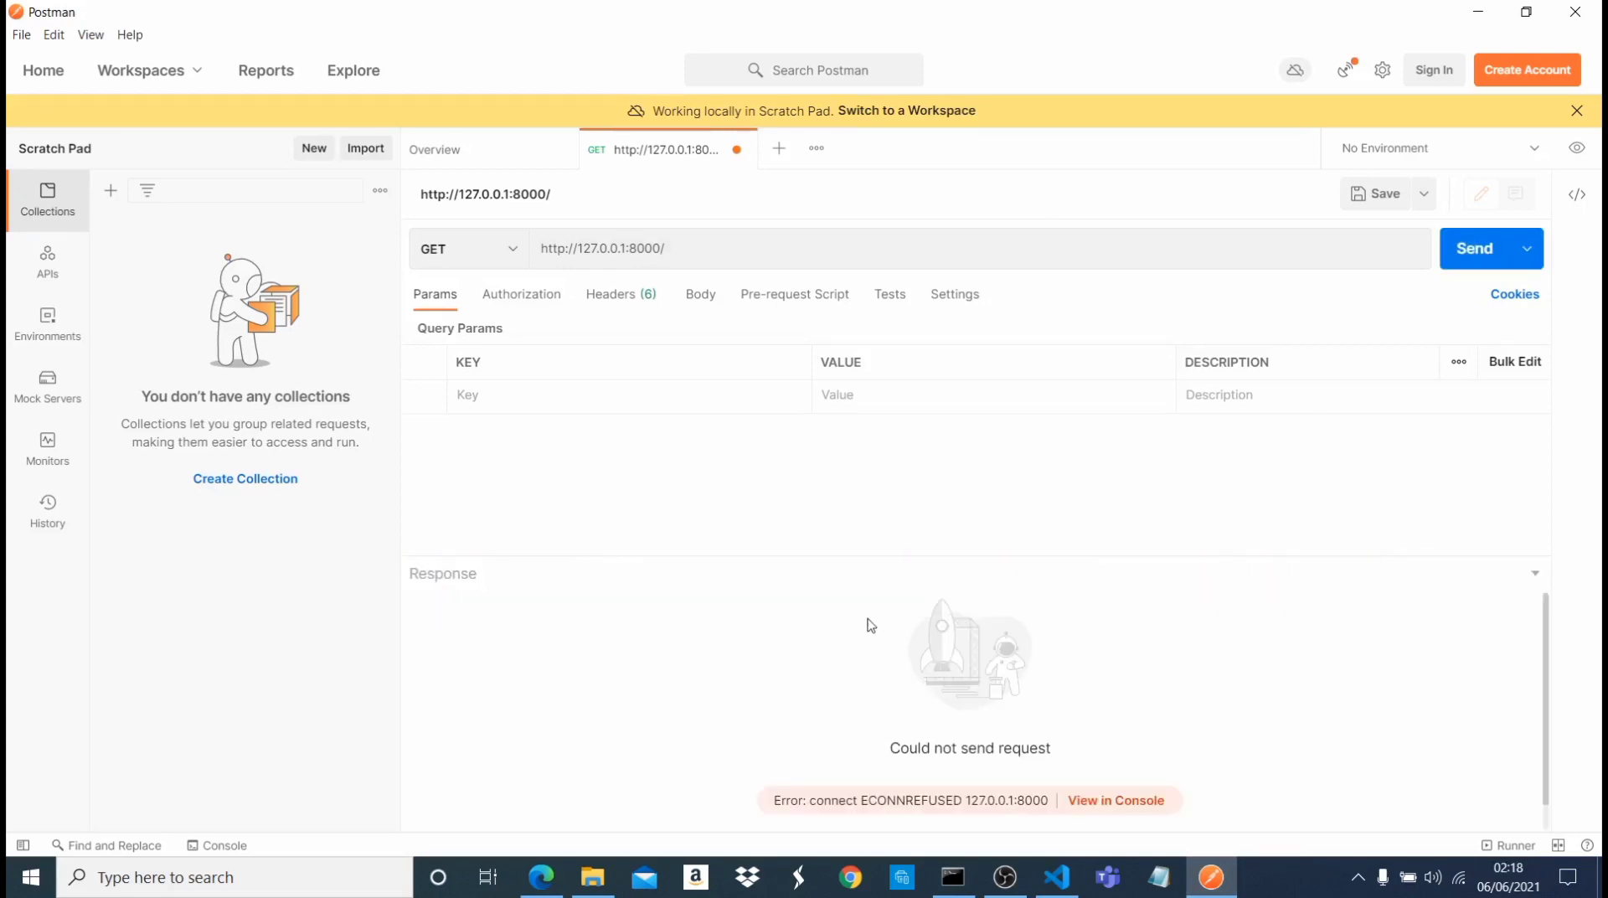
mouse_move(900, 746)
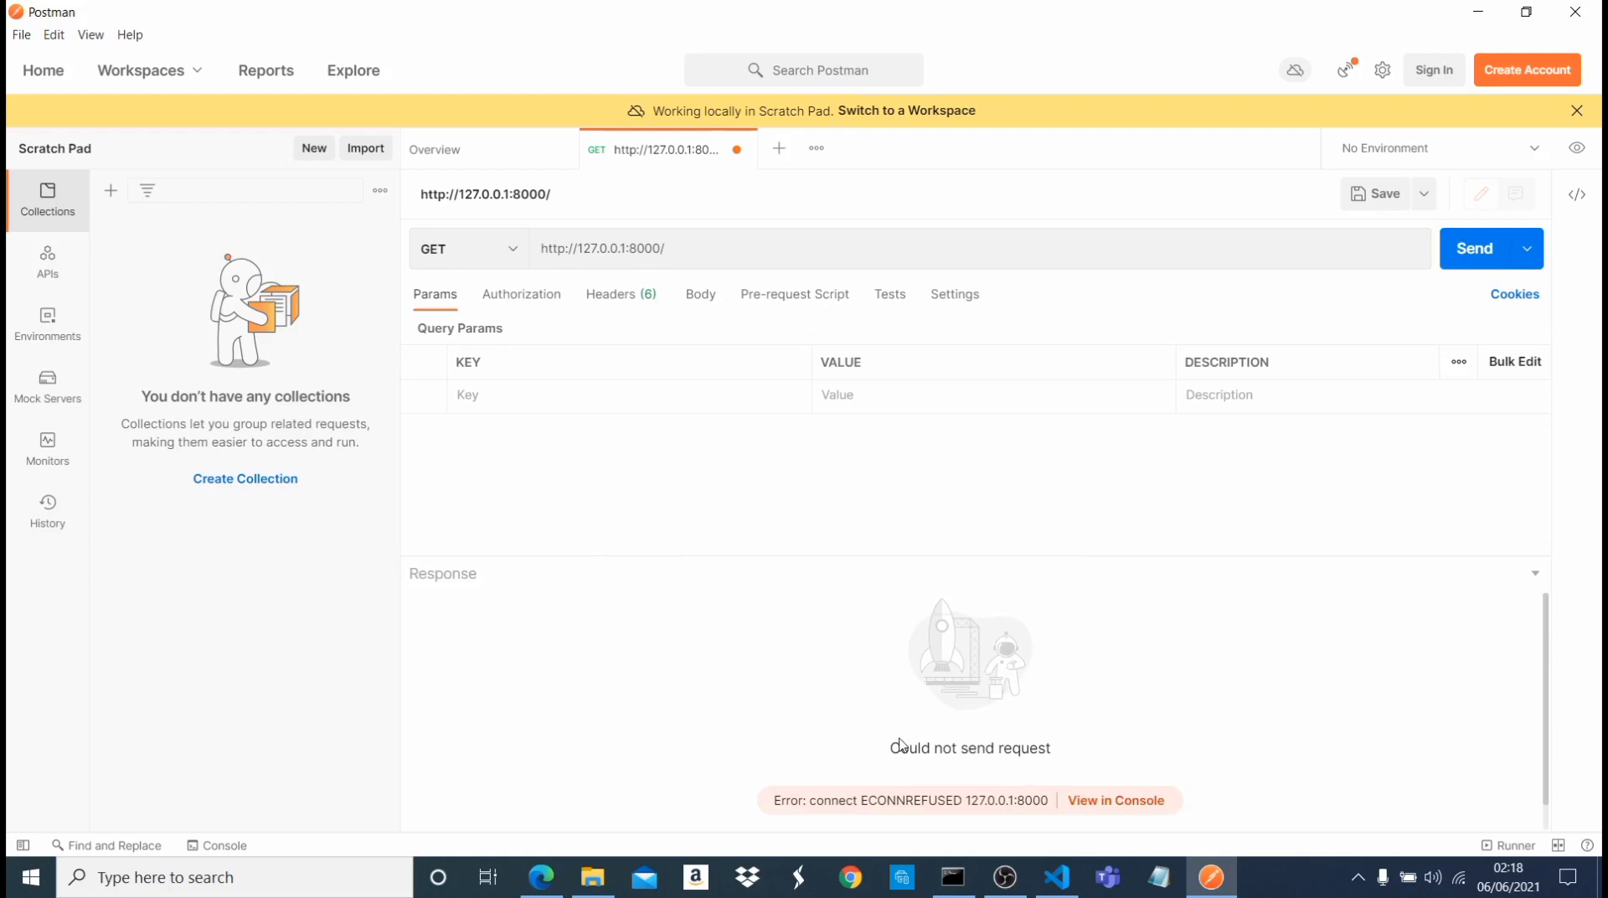
mouse_move(872, 764)
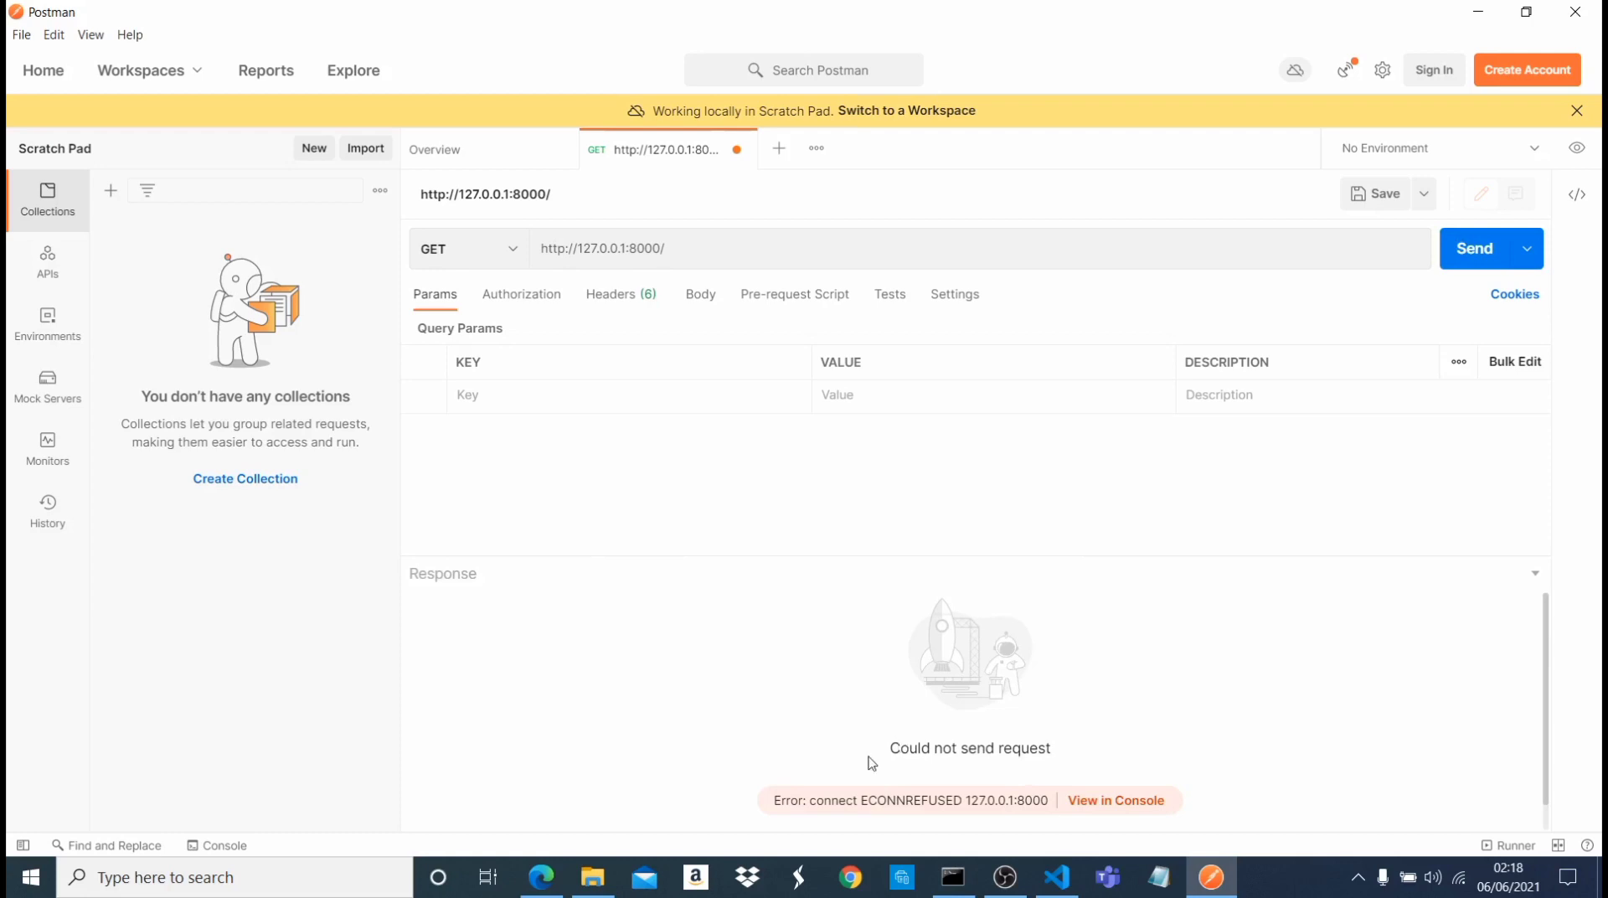
mouse_move(563, 228)
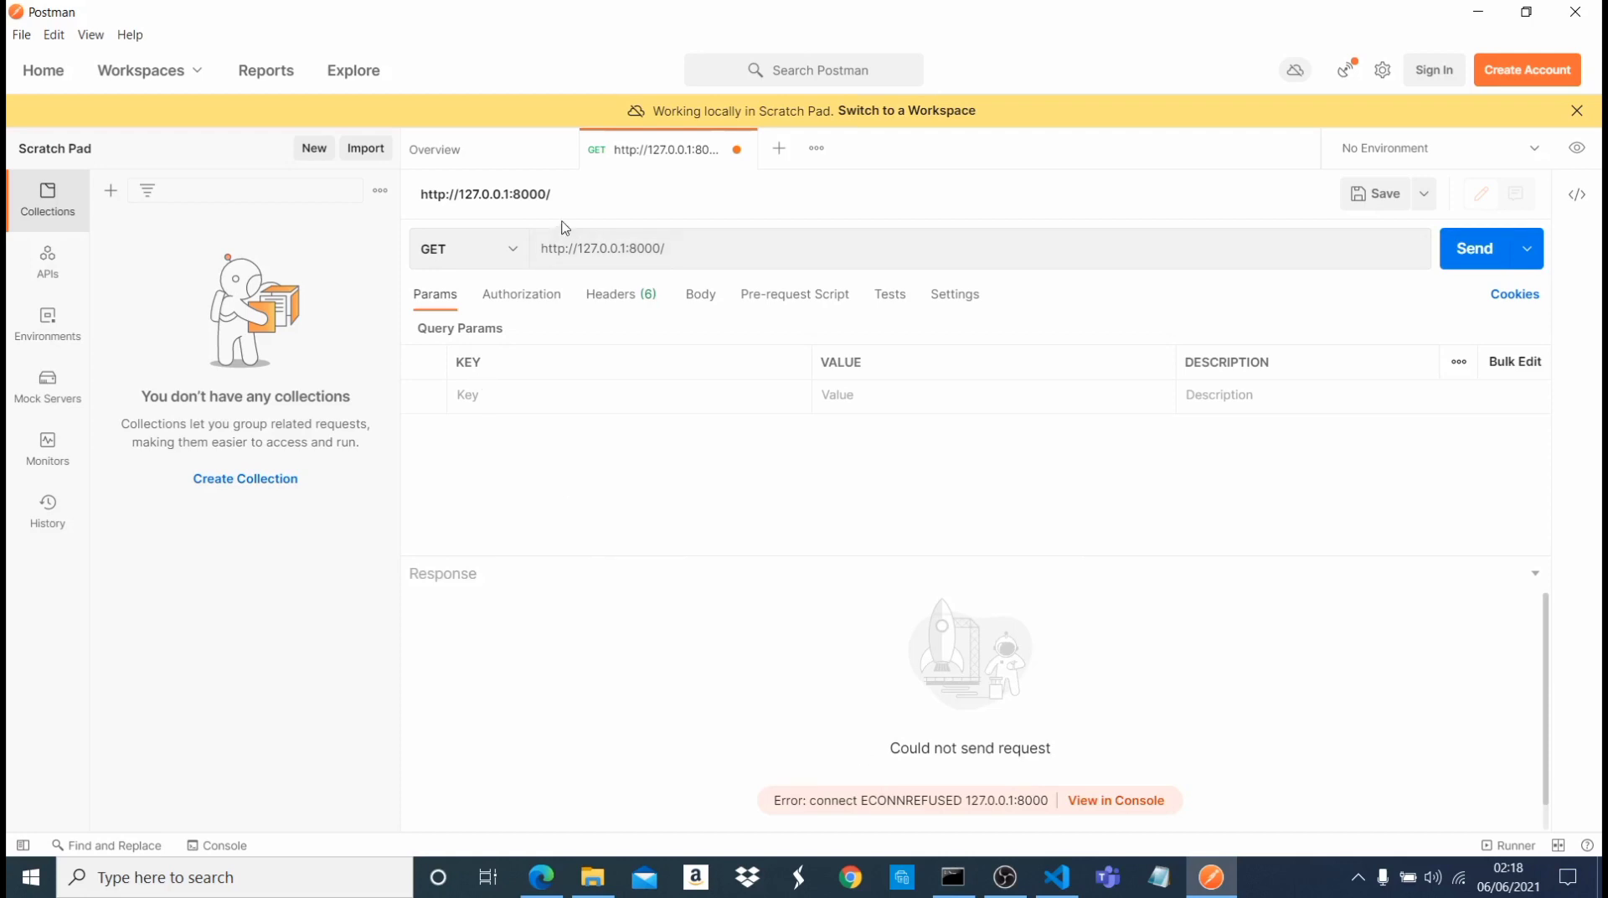
mouse_move(901, 682)
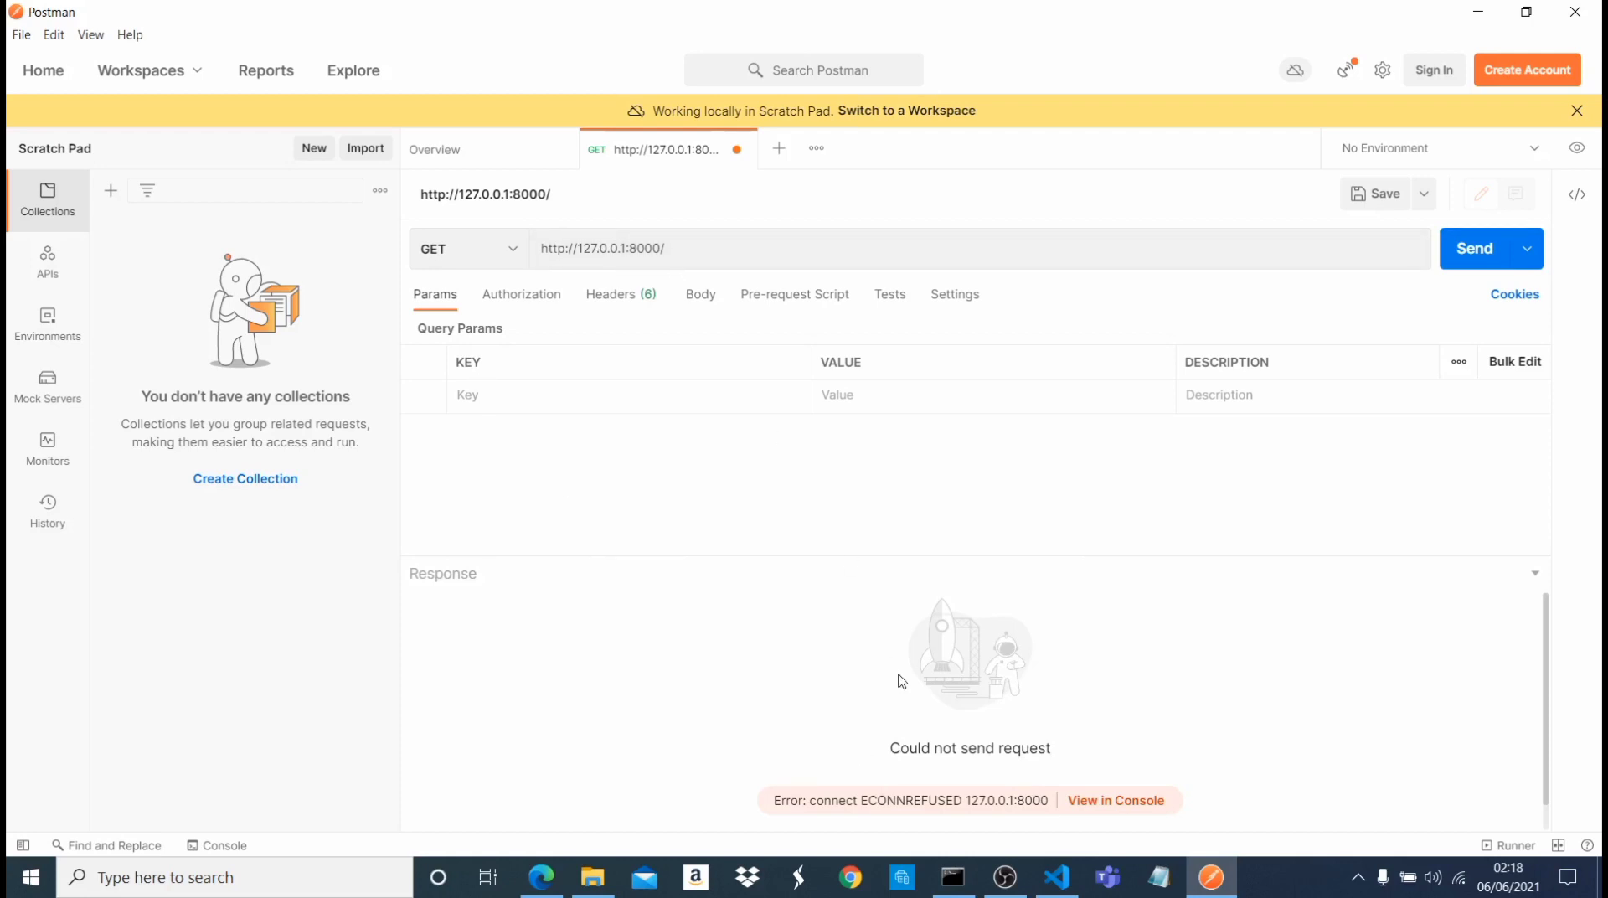
- Confirm the Django server console is running and resend the GET, getting 200 OK with an empty list
left_click(948, 878)
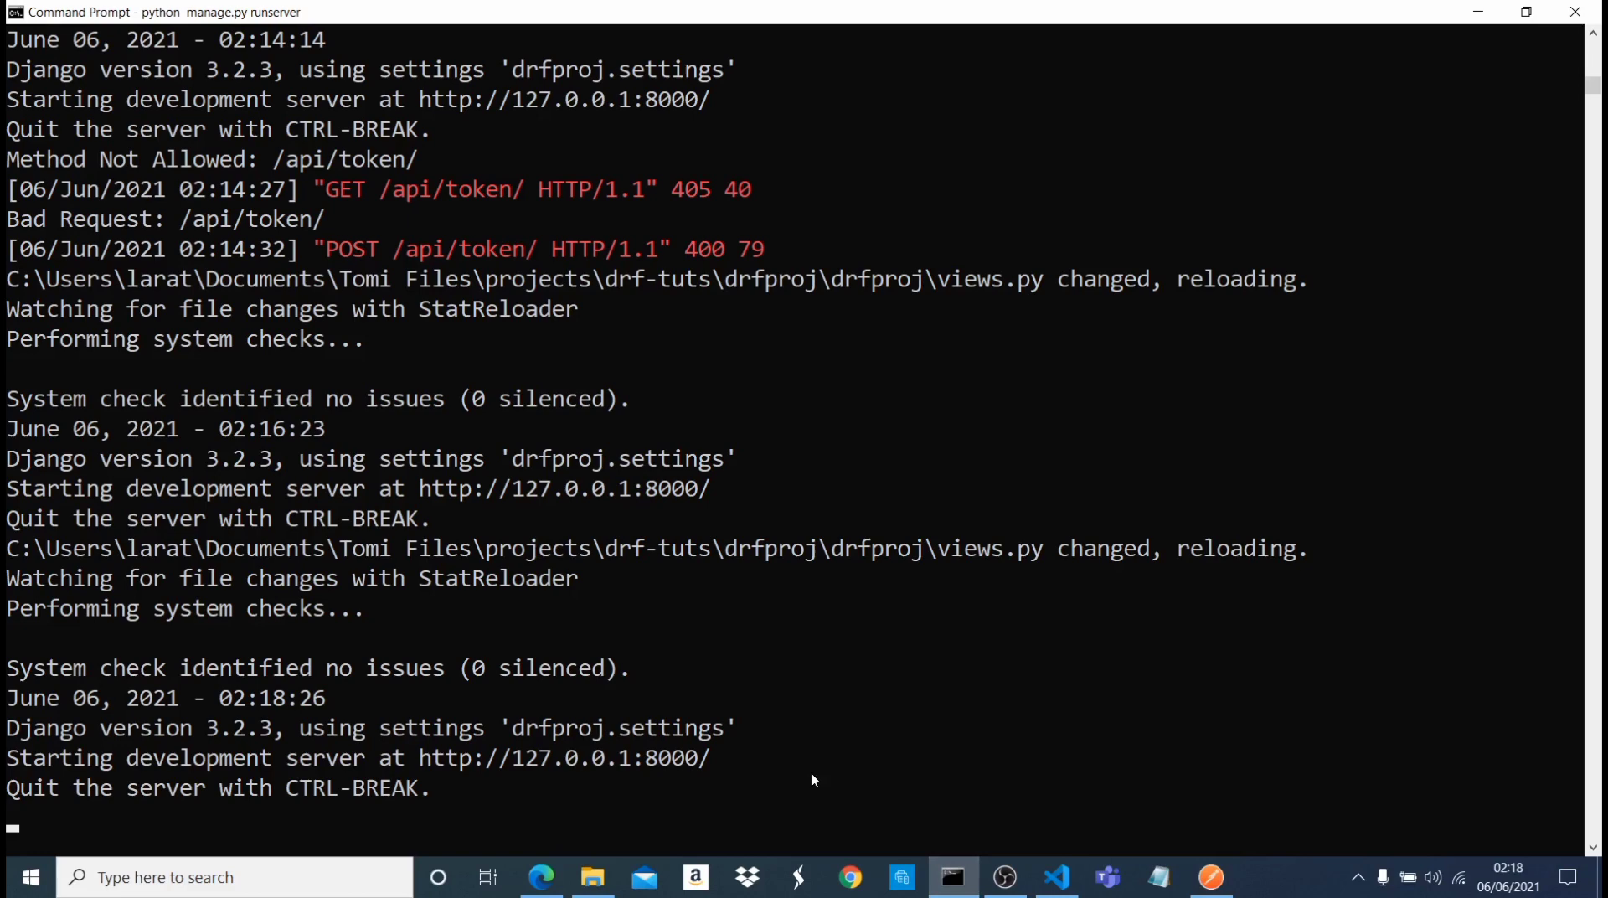
mouse_move(628, 819)
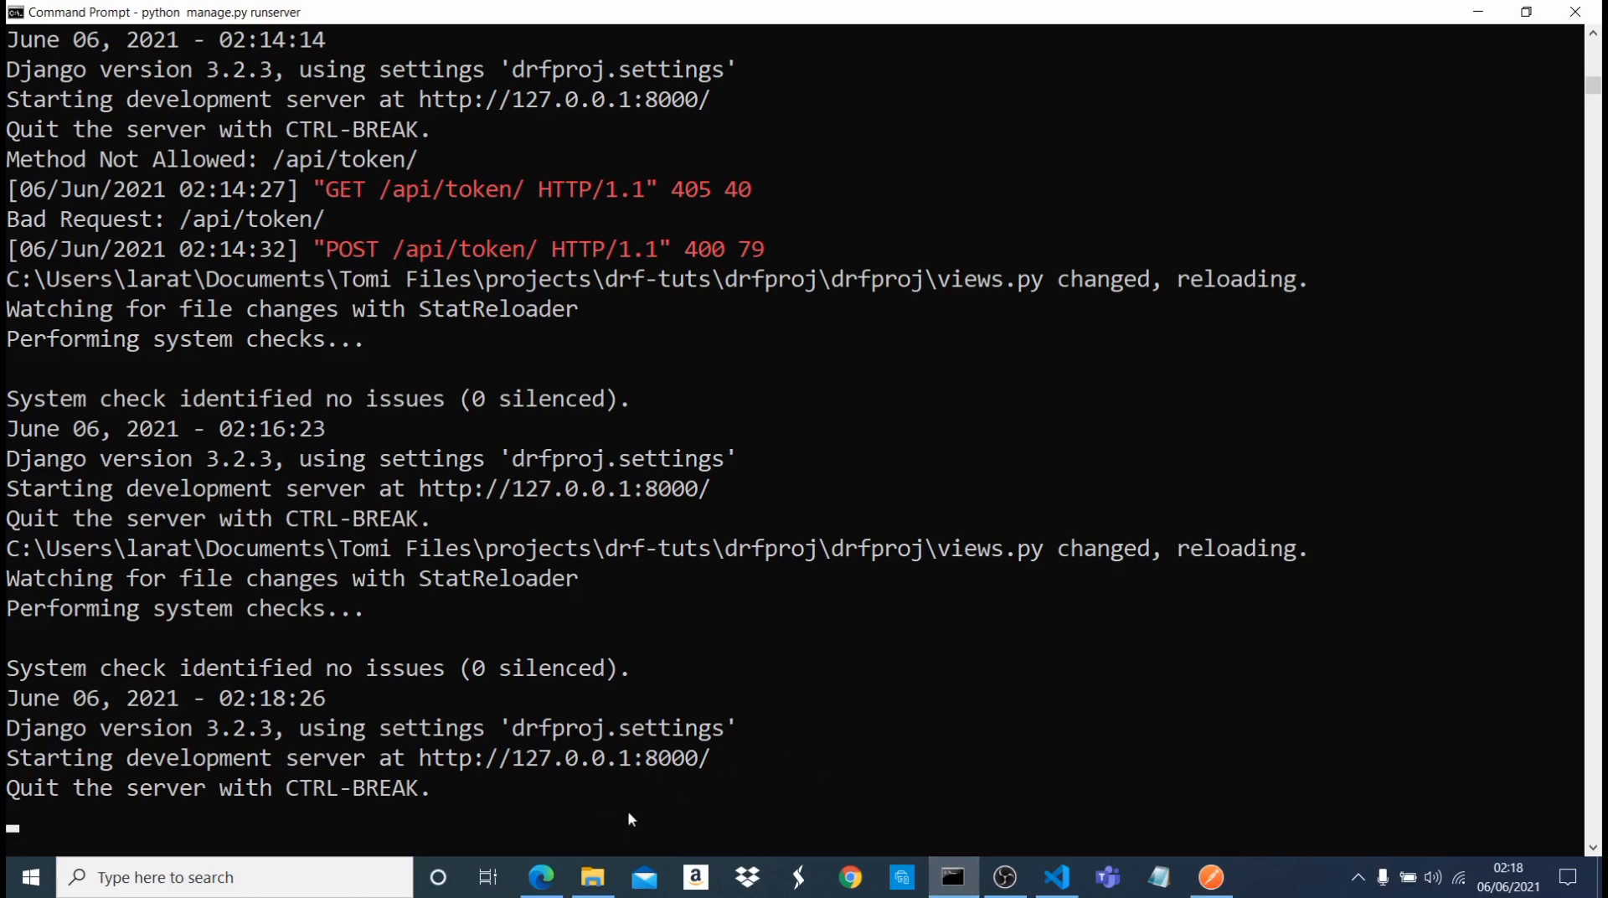
left_click(1210, 878)
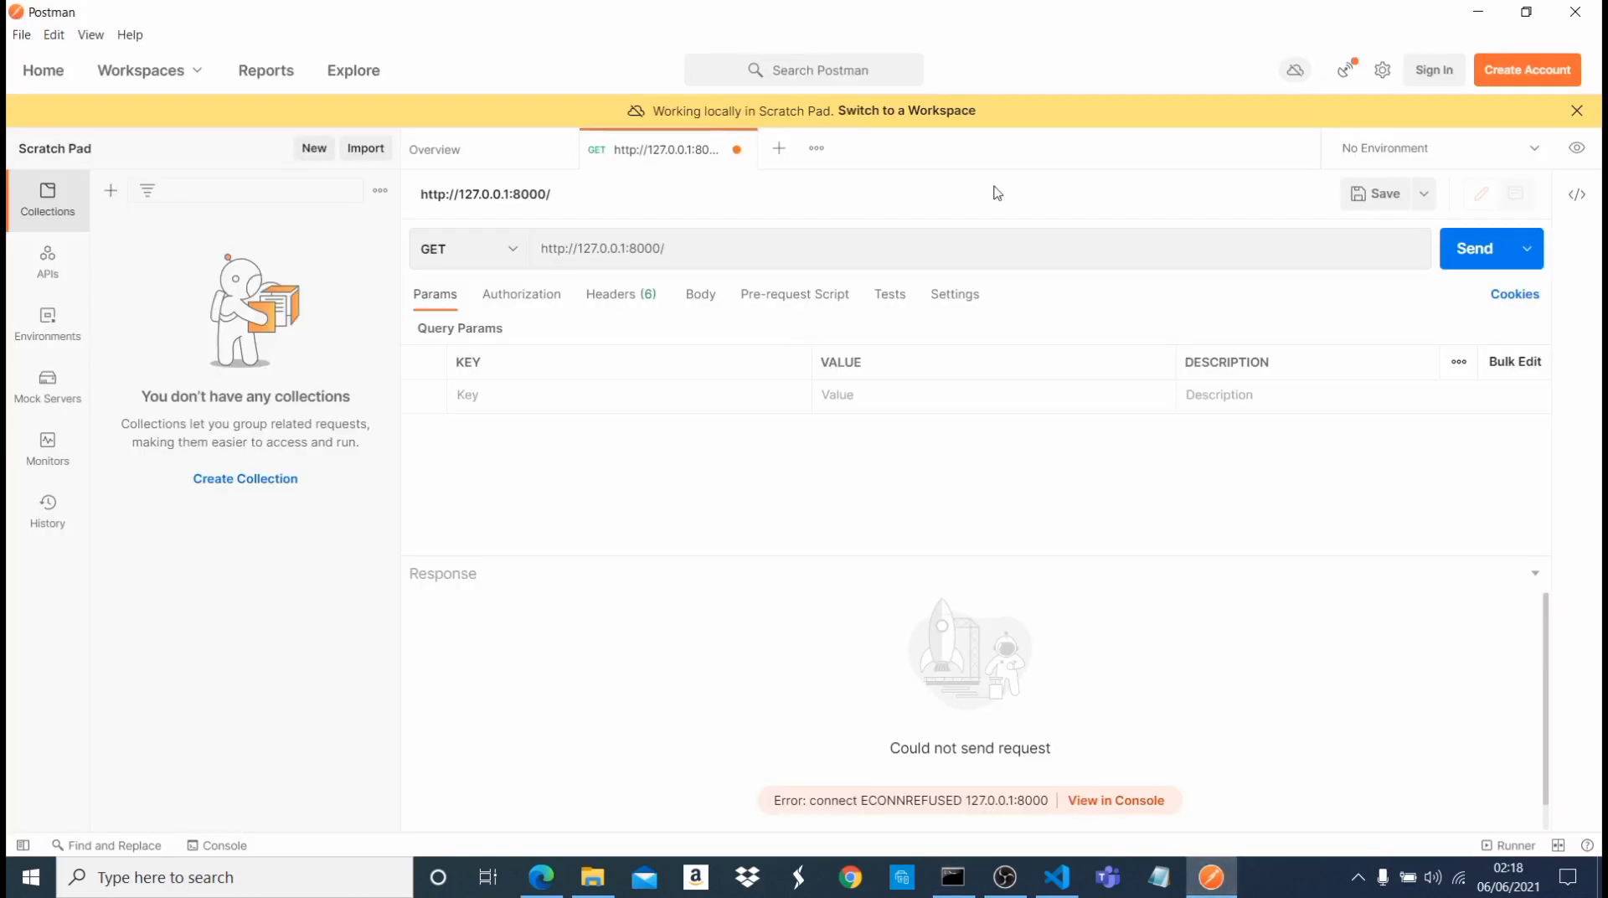
left_click(1478, 248)
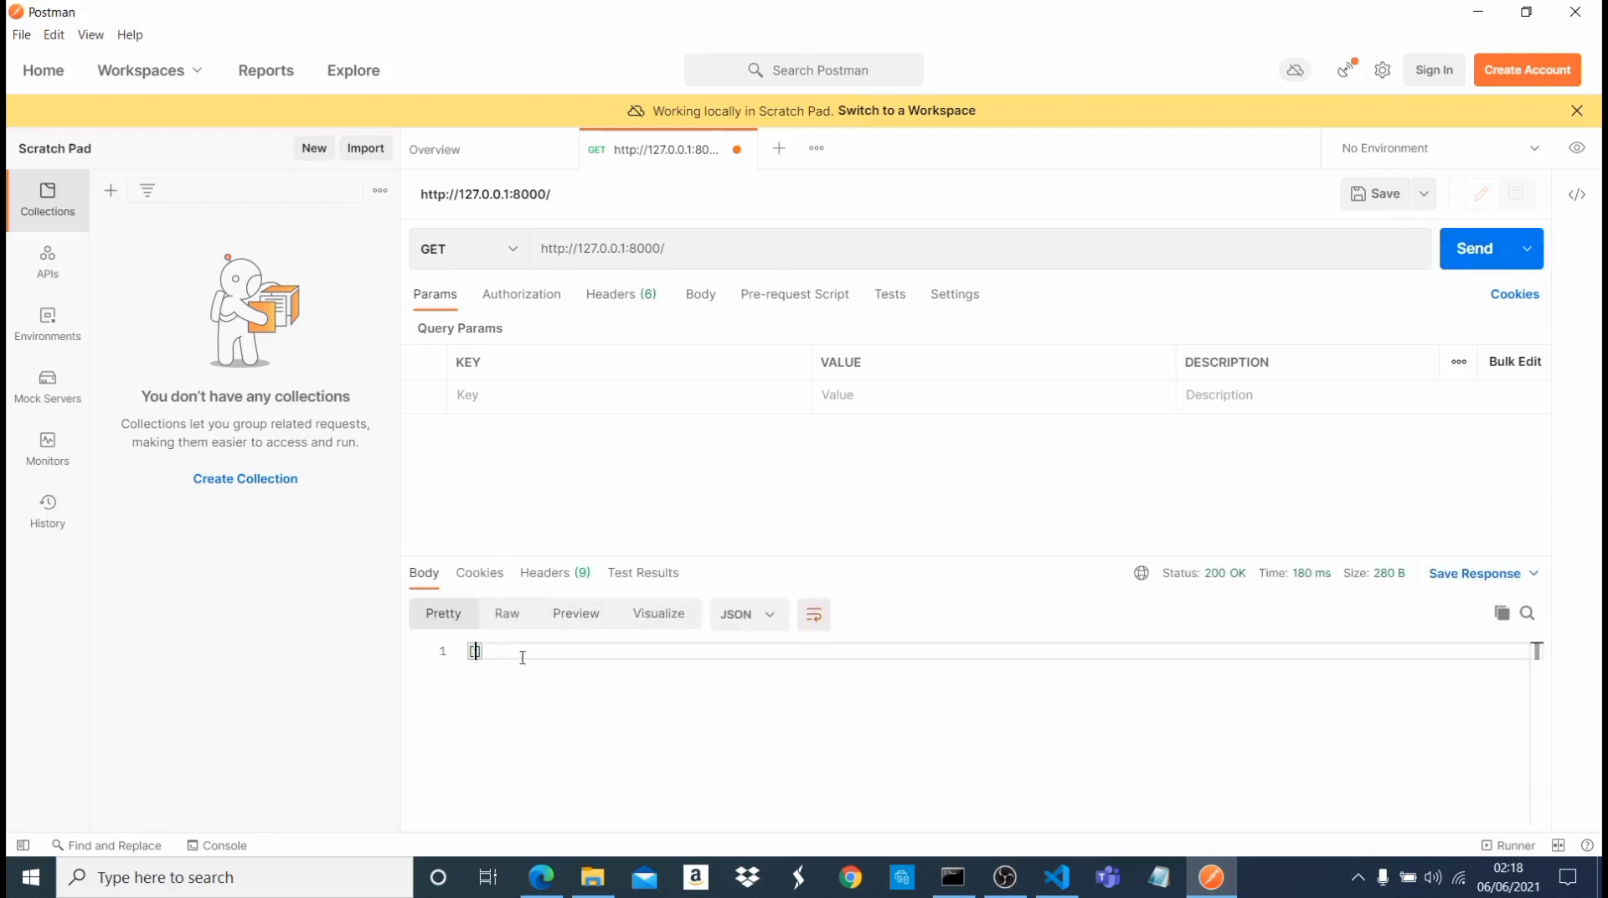
mouse_move(528, 660)
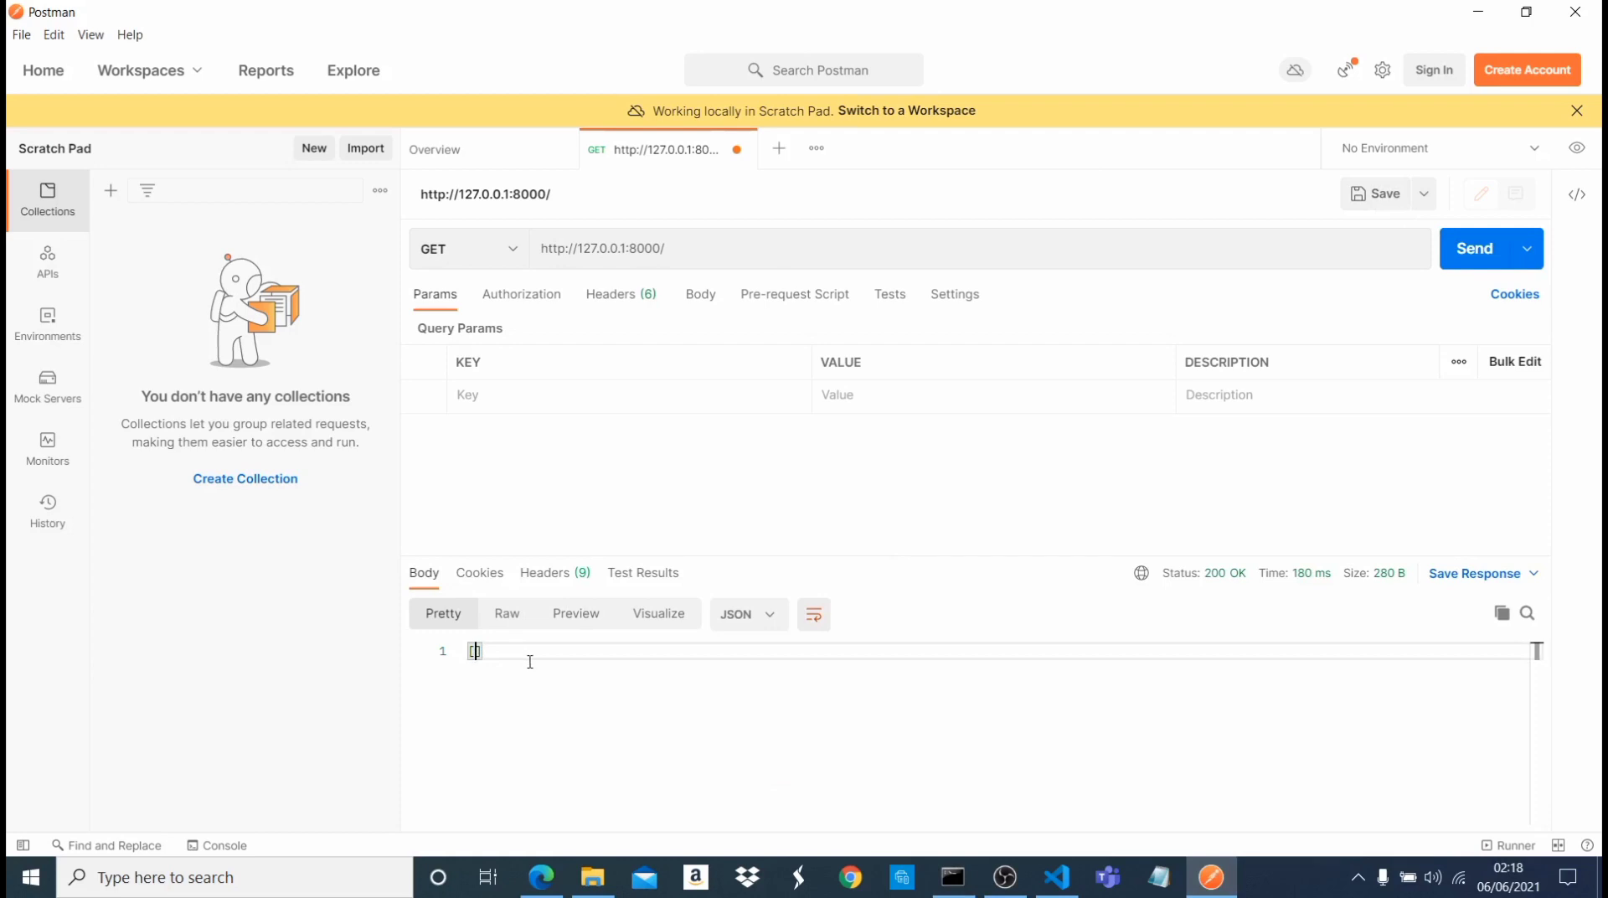
mouse_move(673, 654)
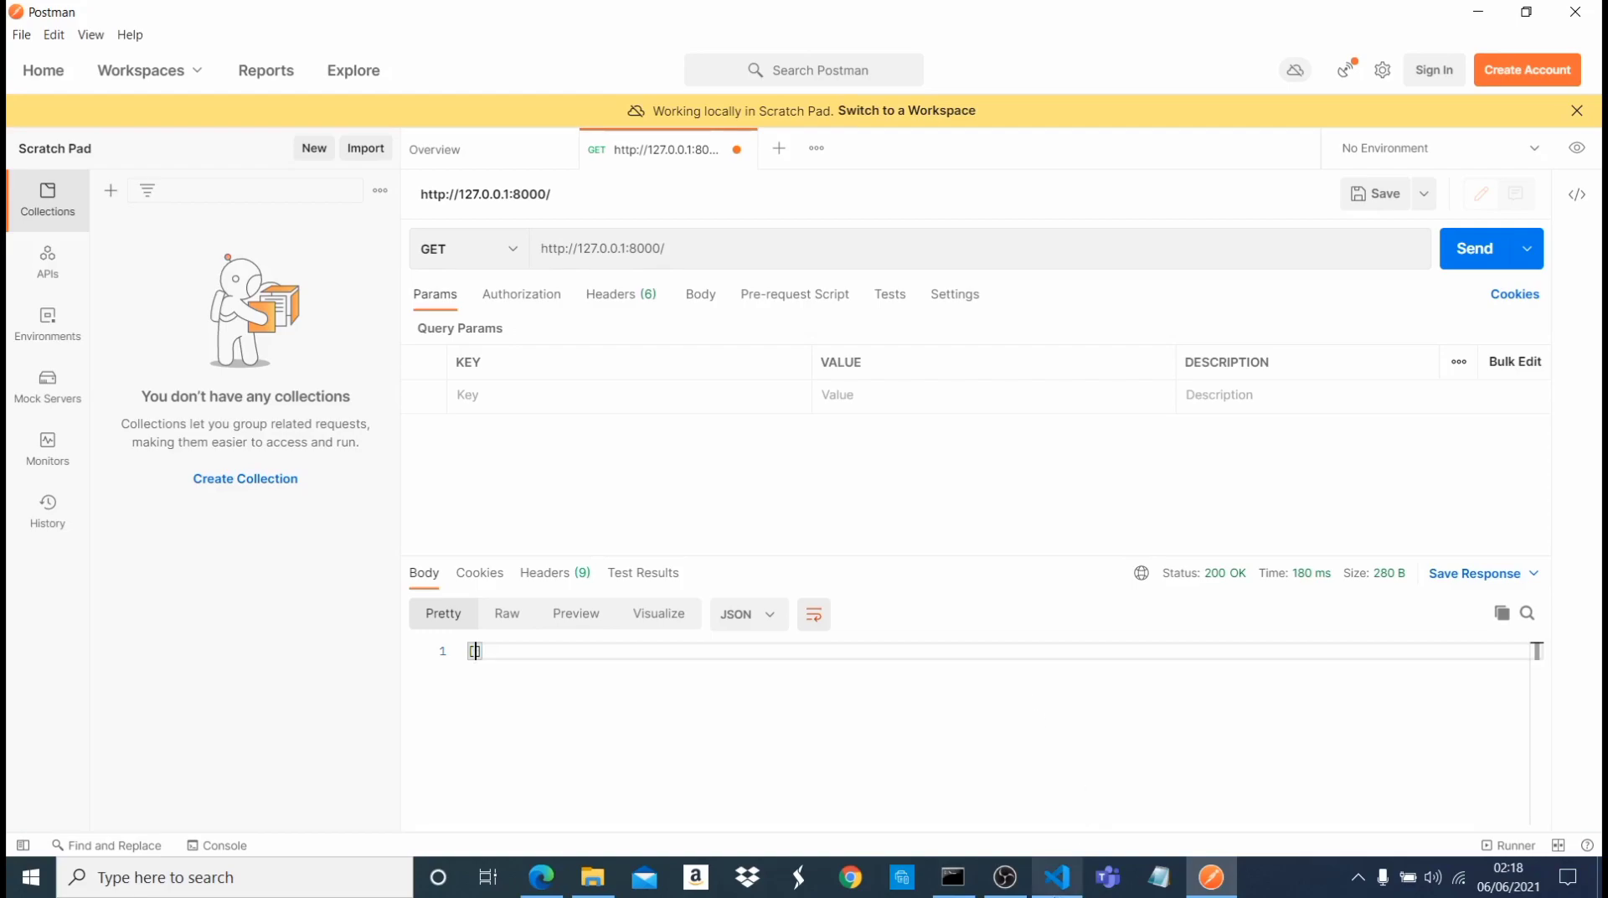
left_click(1055, 878)
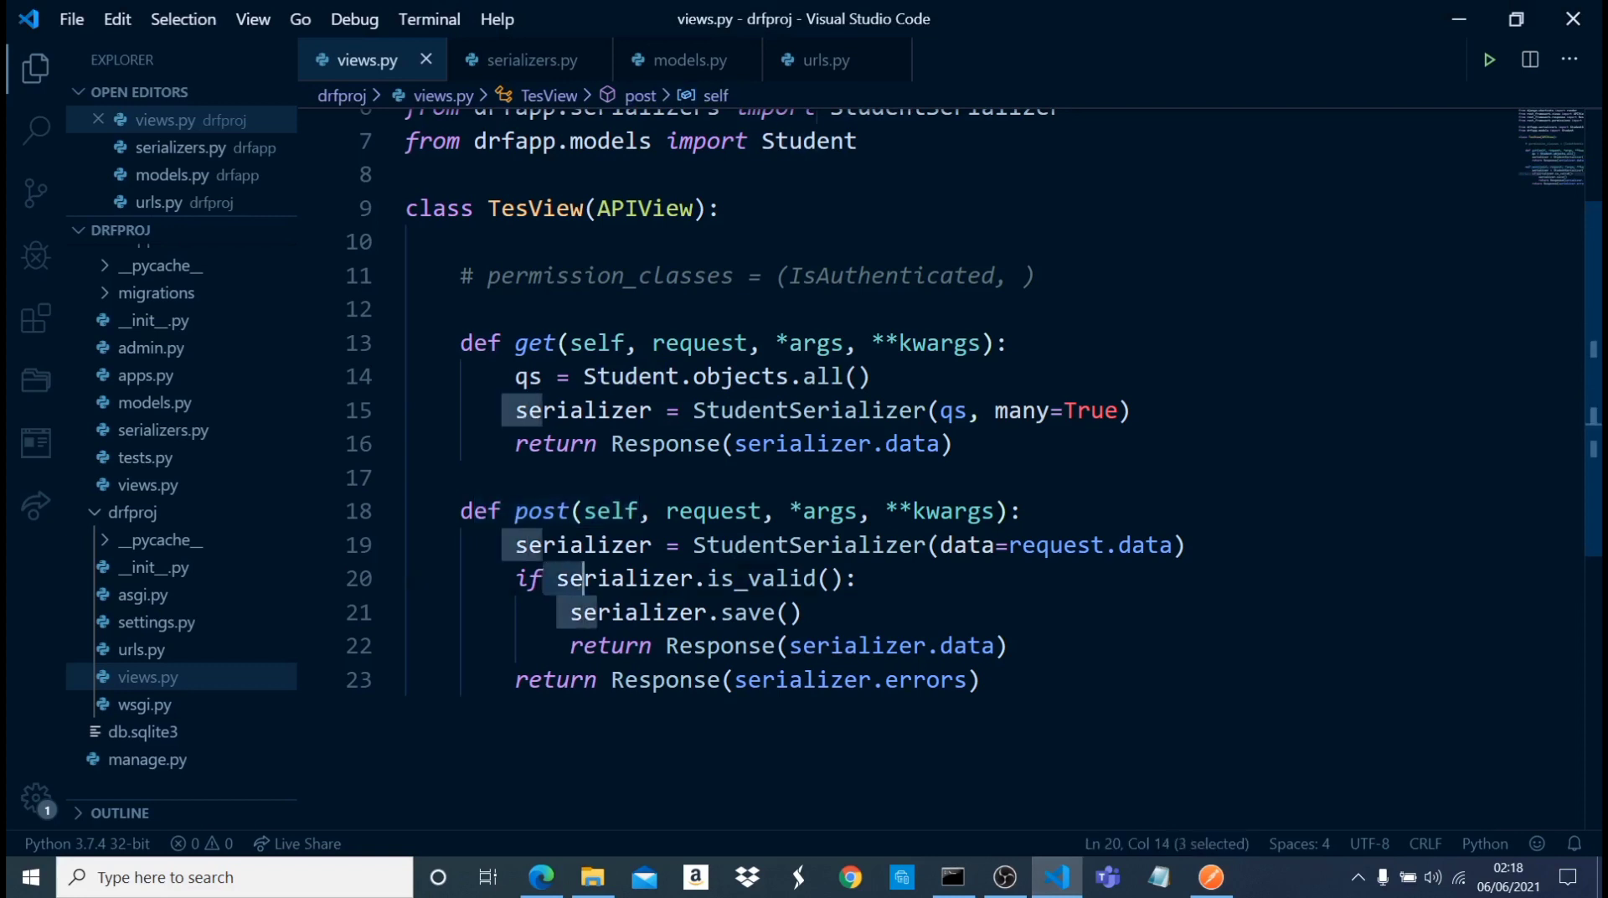
- Inspect TesView's get method with the permission line commented out, then go back to Postman
left_click(789, 611)
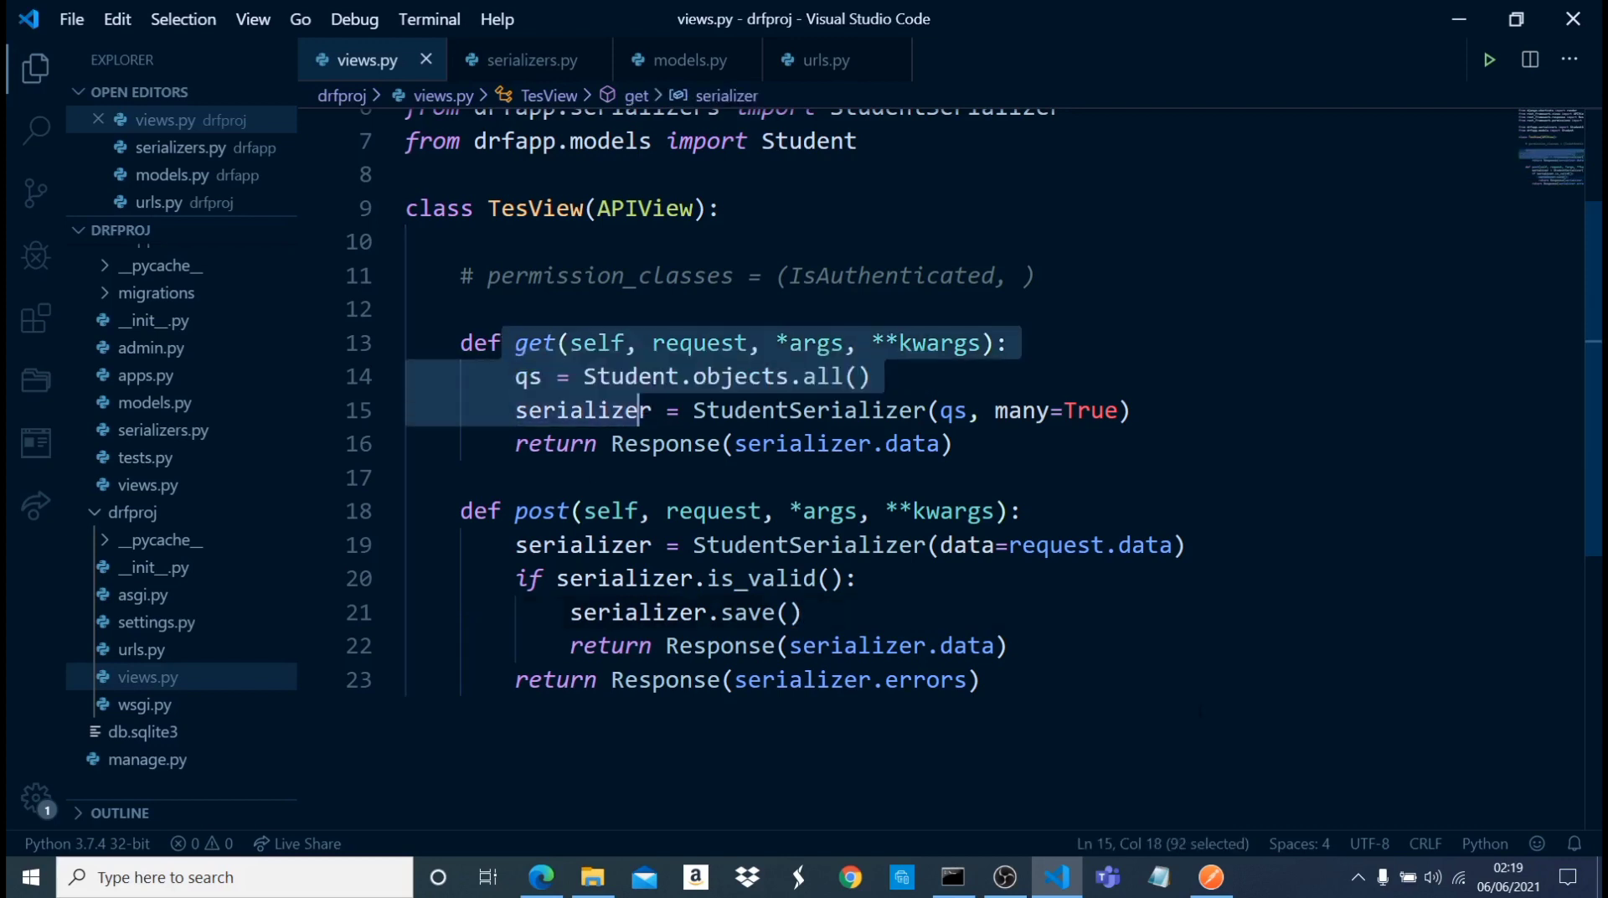
left_click(1210, 878)
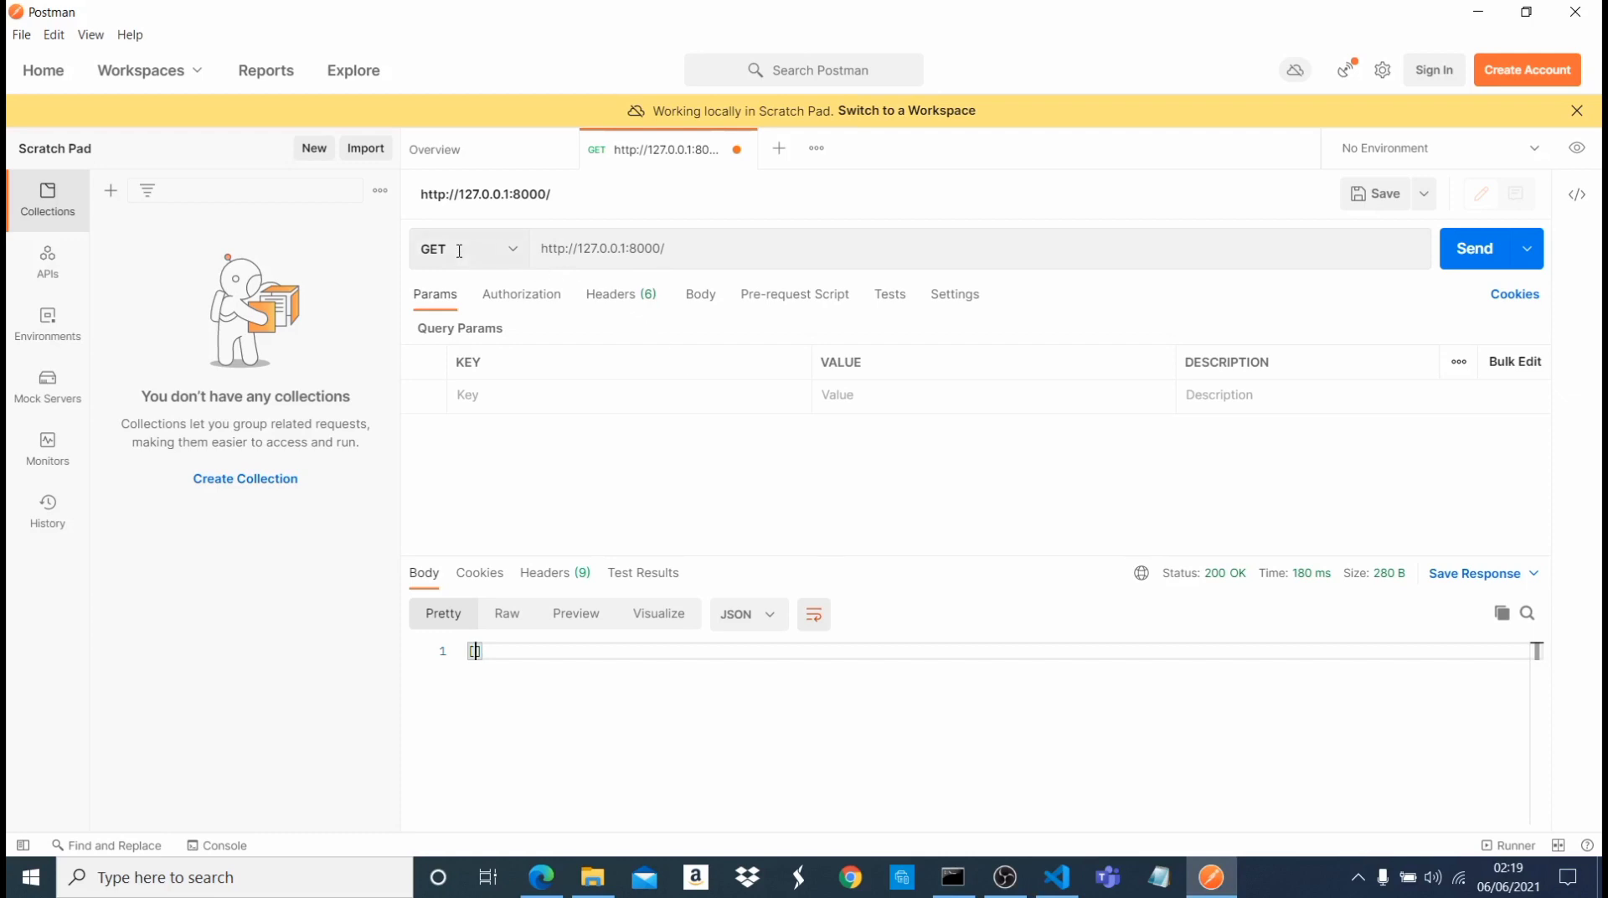
- Make the request a POST with form-data name=student1 and age=23
left_click(467, 248)
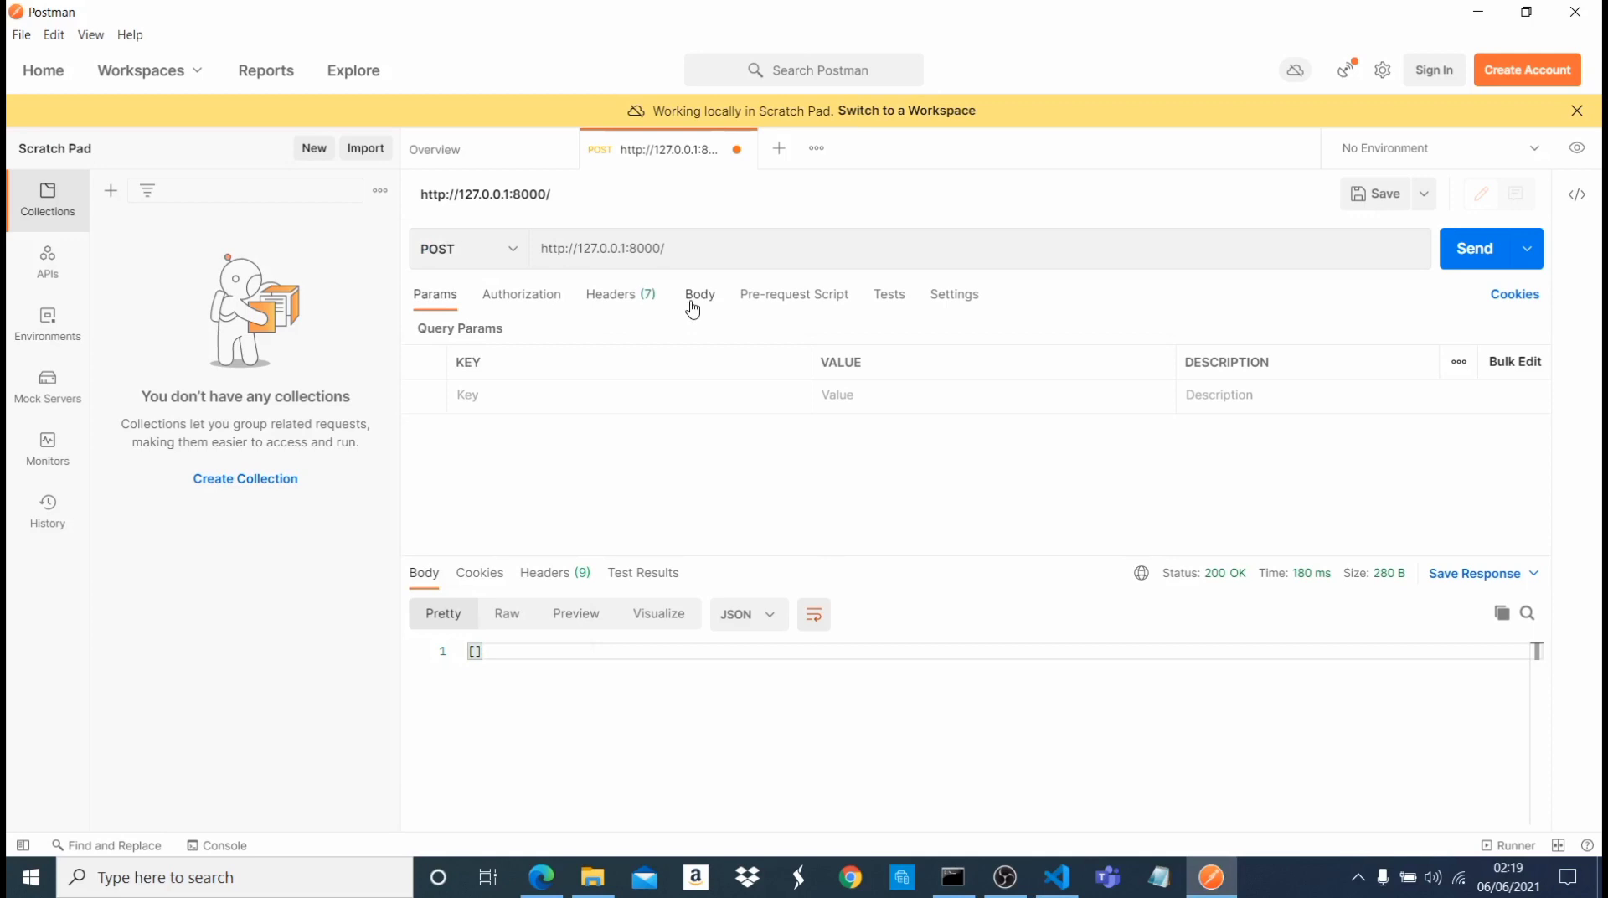
left_click(700, 295)
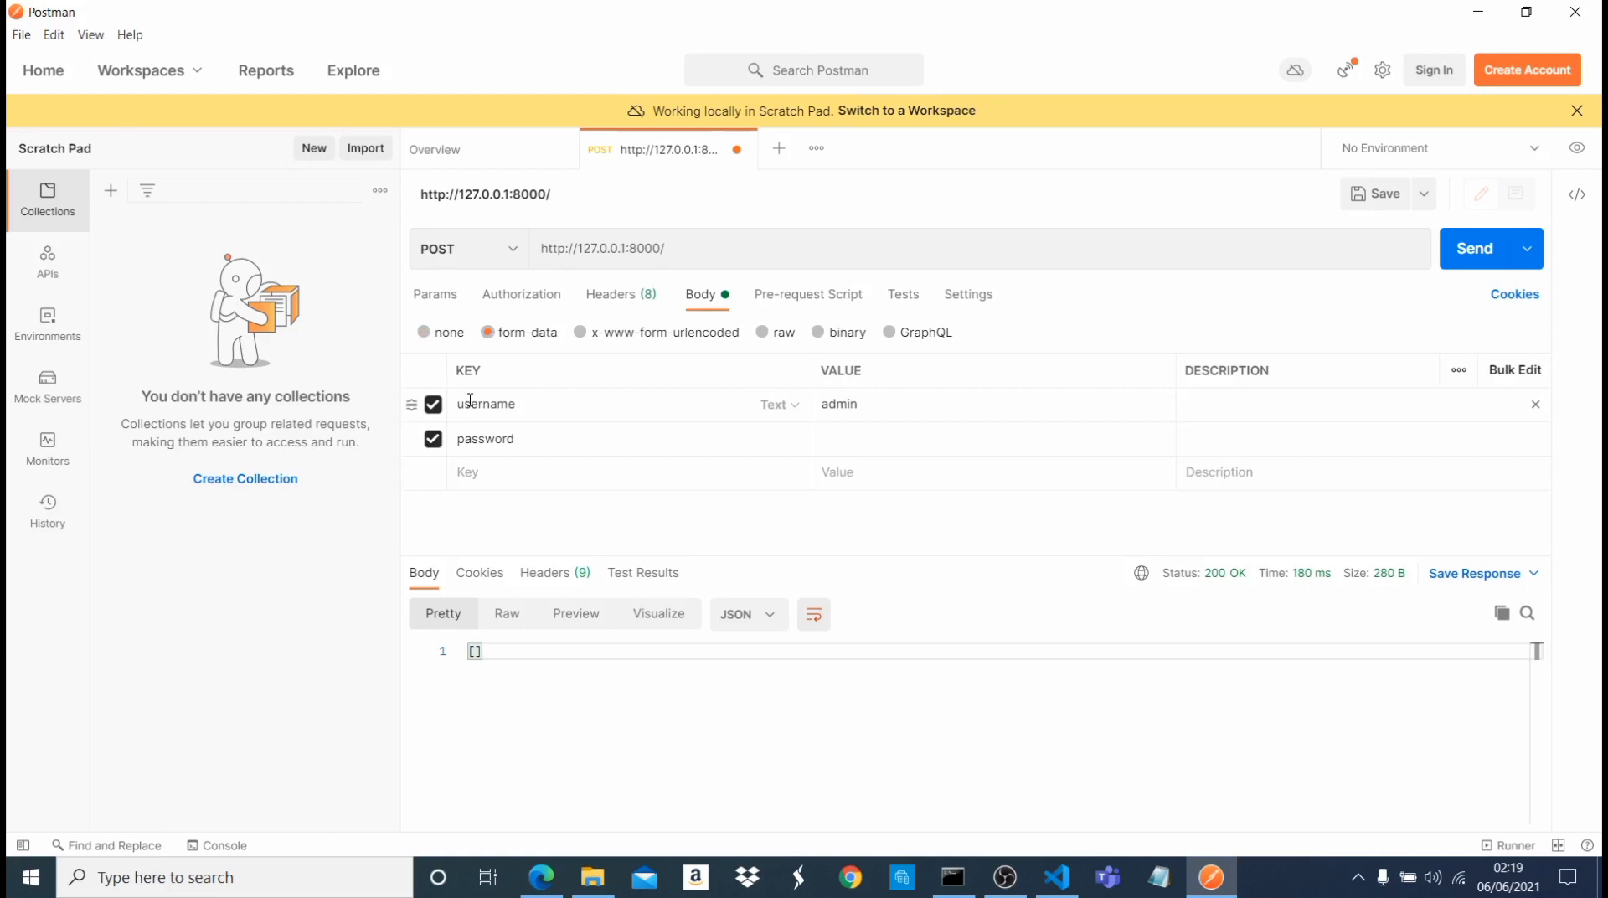
left_click(488, 404)
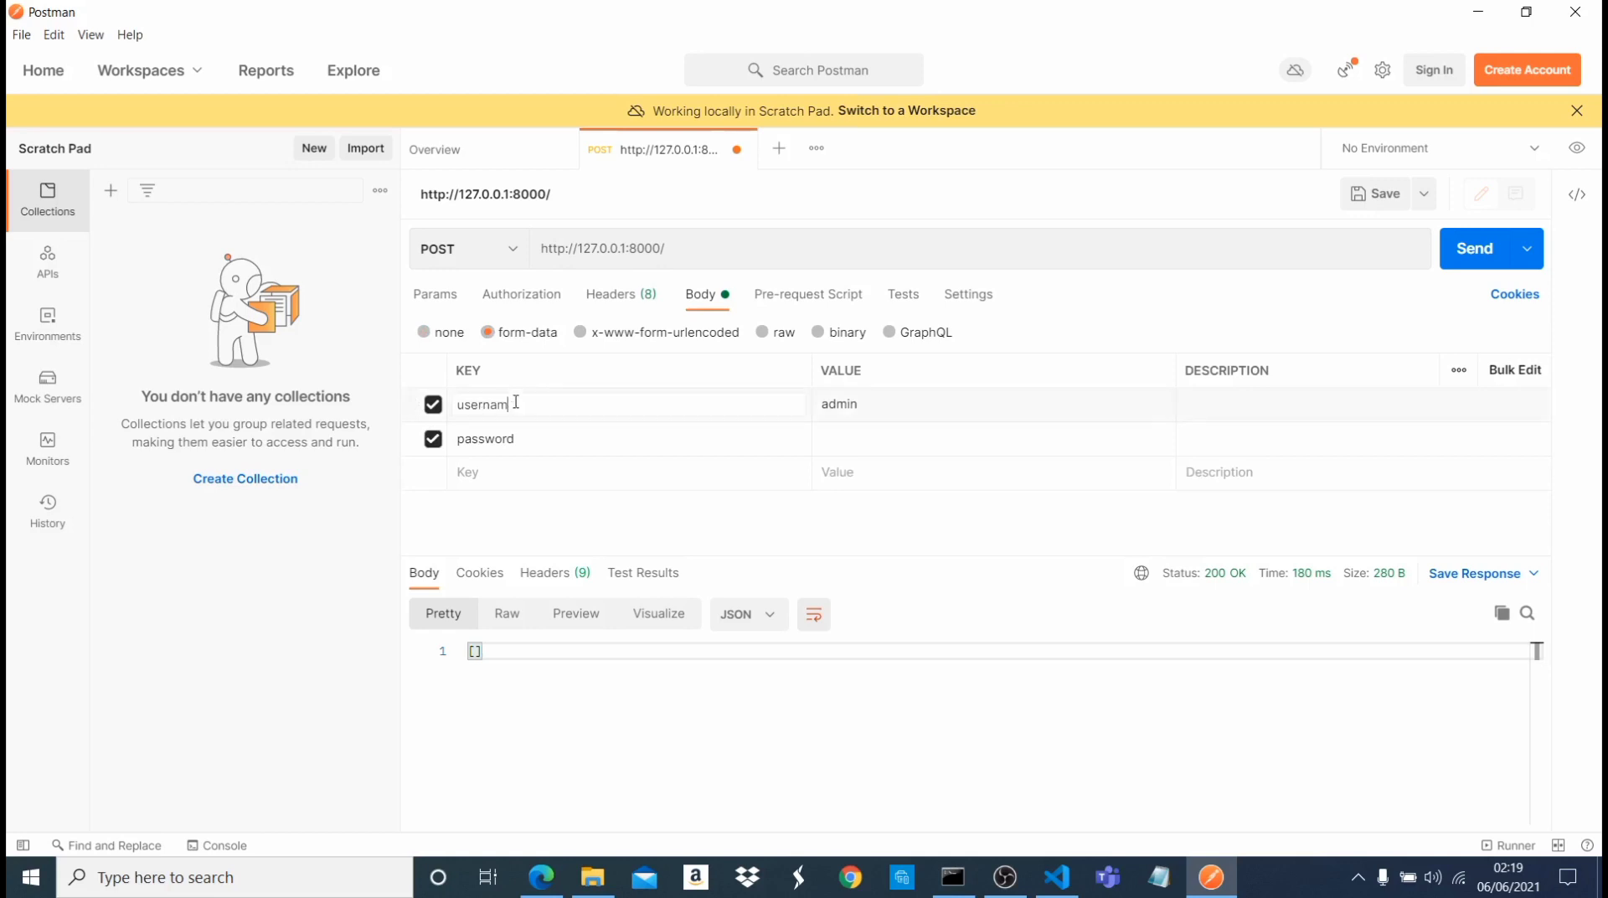
key("ctrl+a")
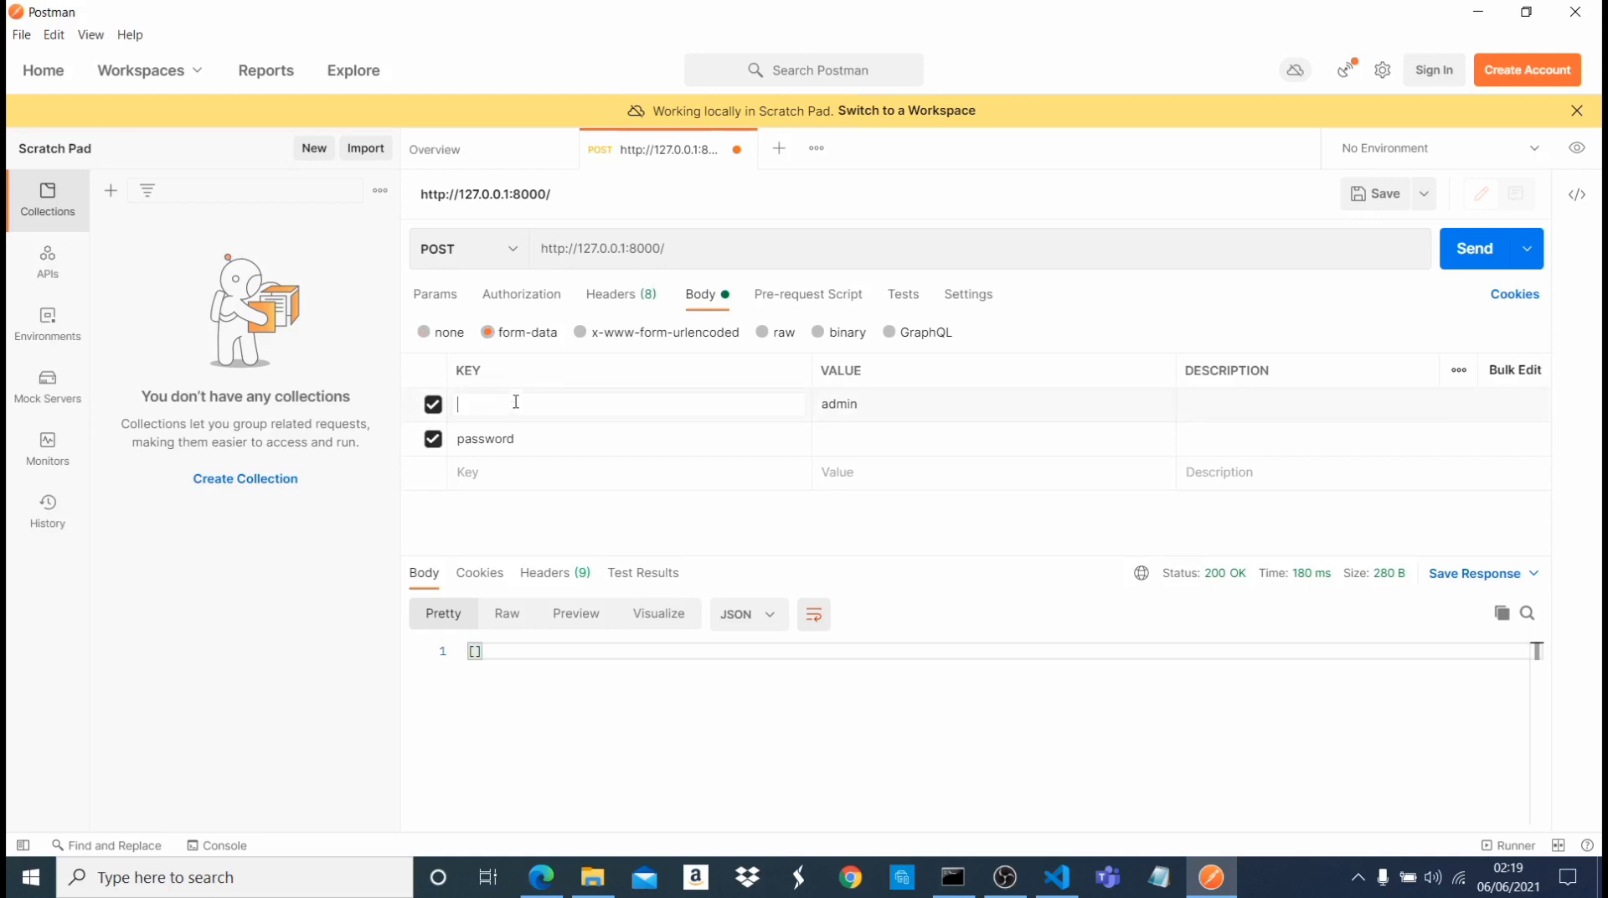
type("name")
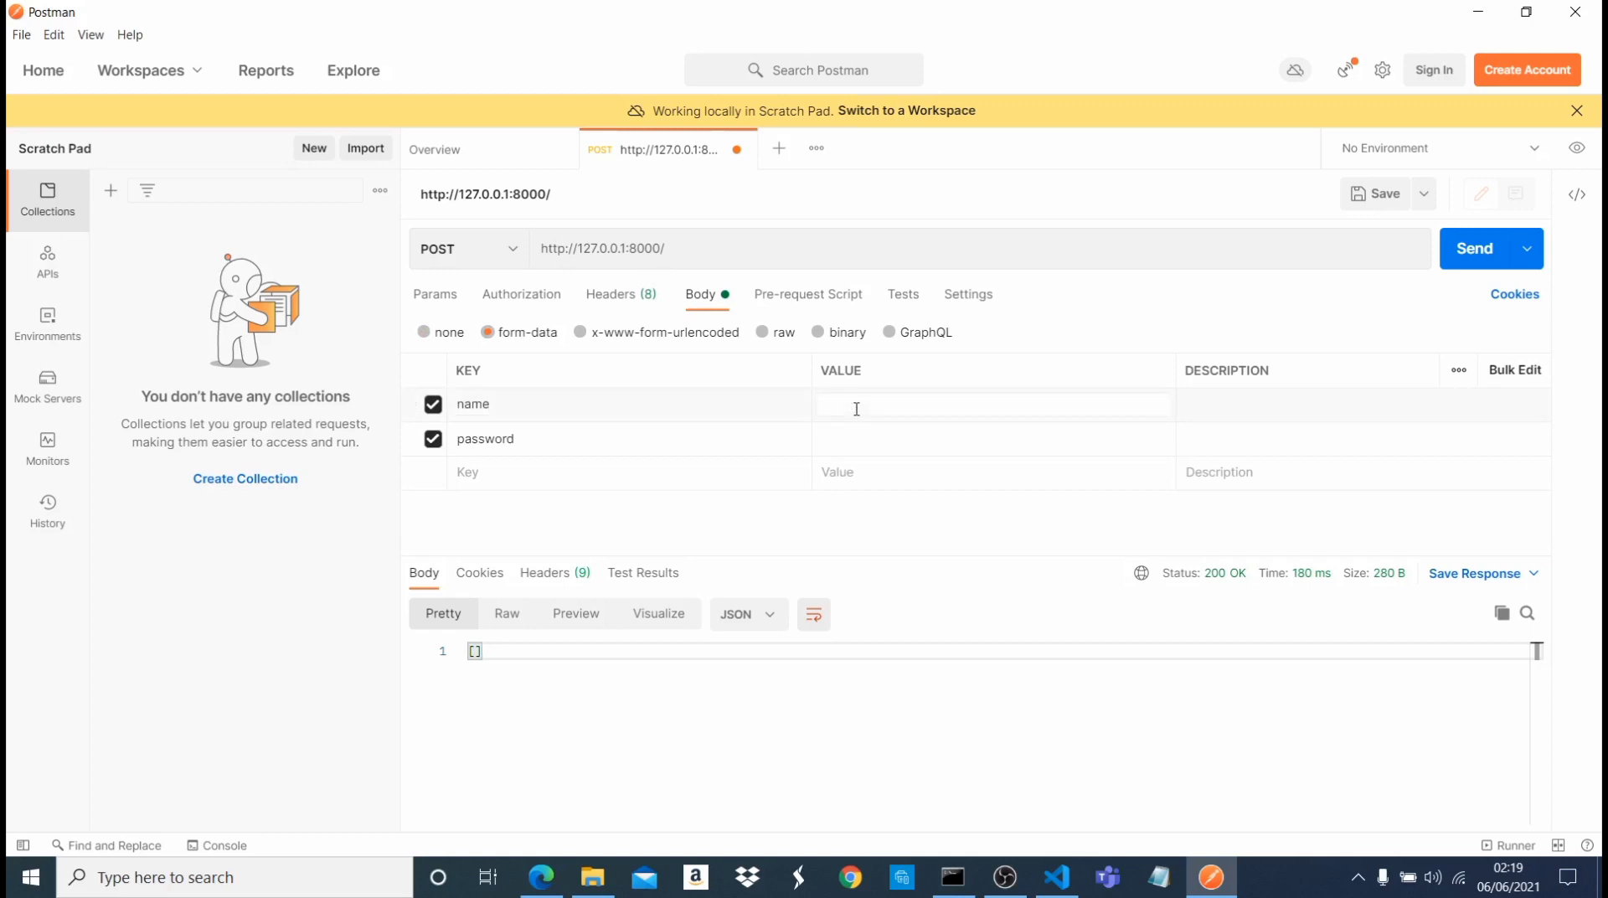
type("s")
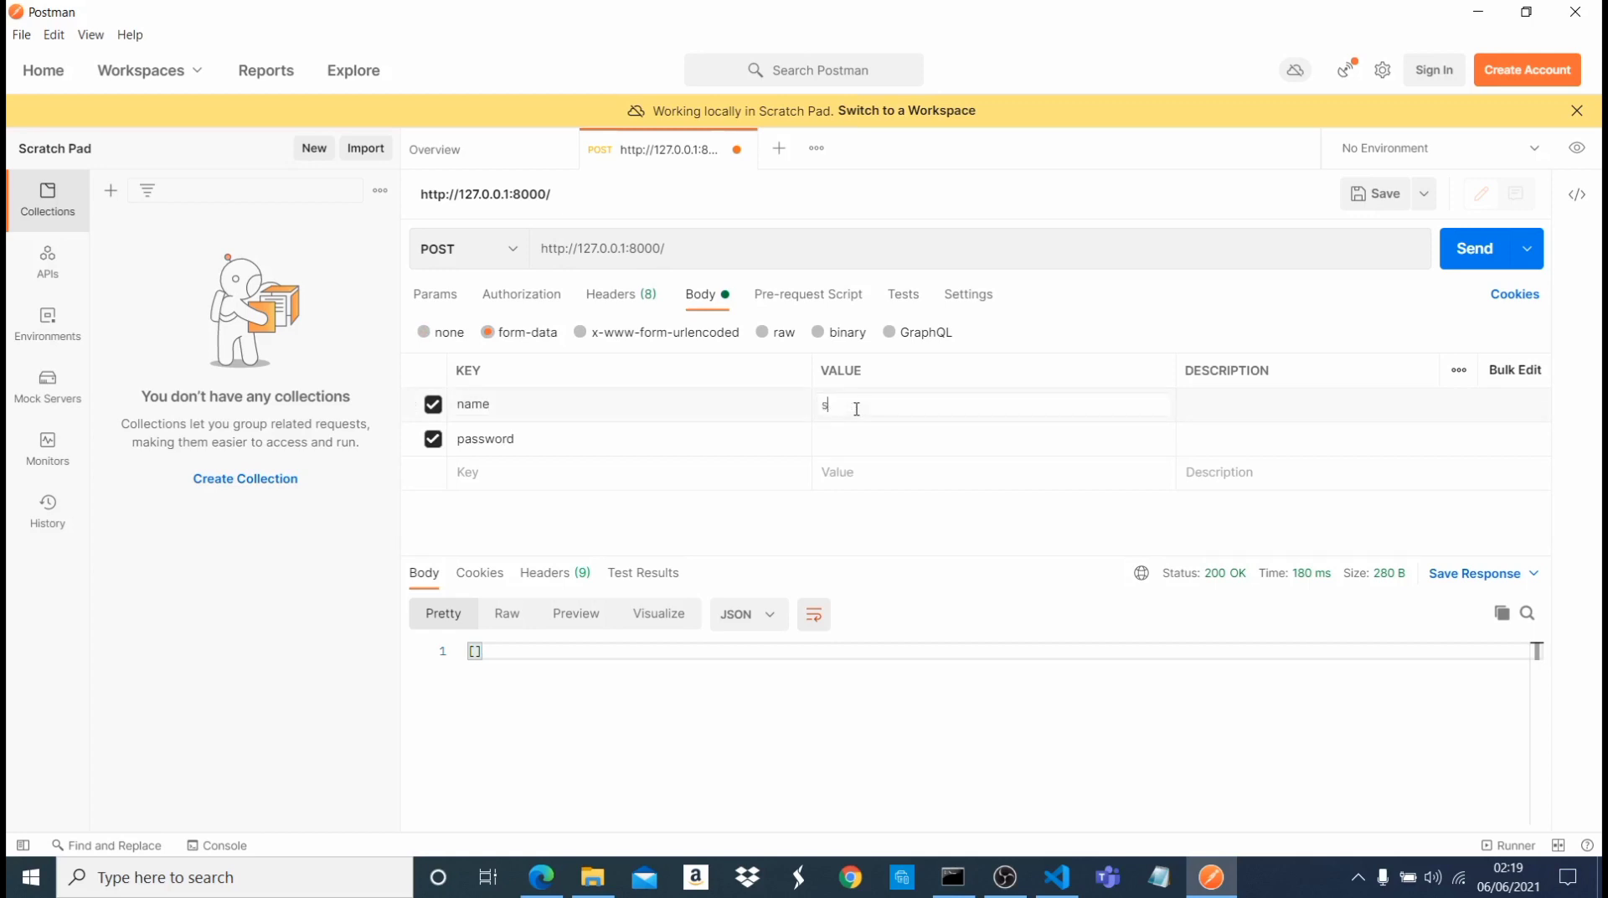
type("student1")
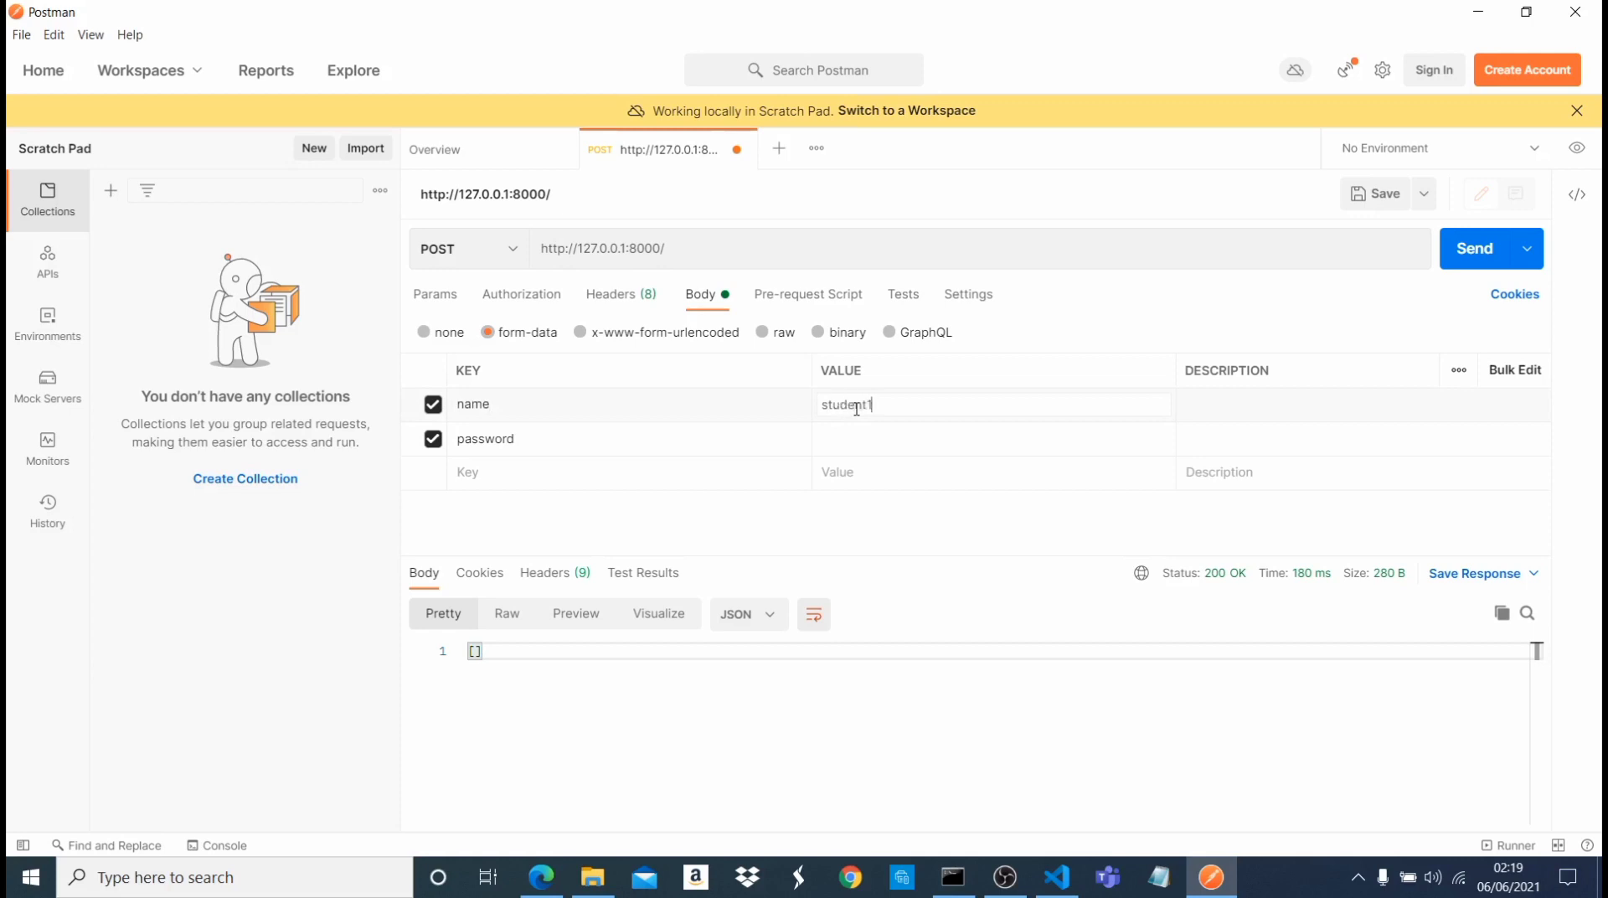
left_click(628, 439)
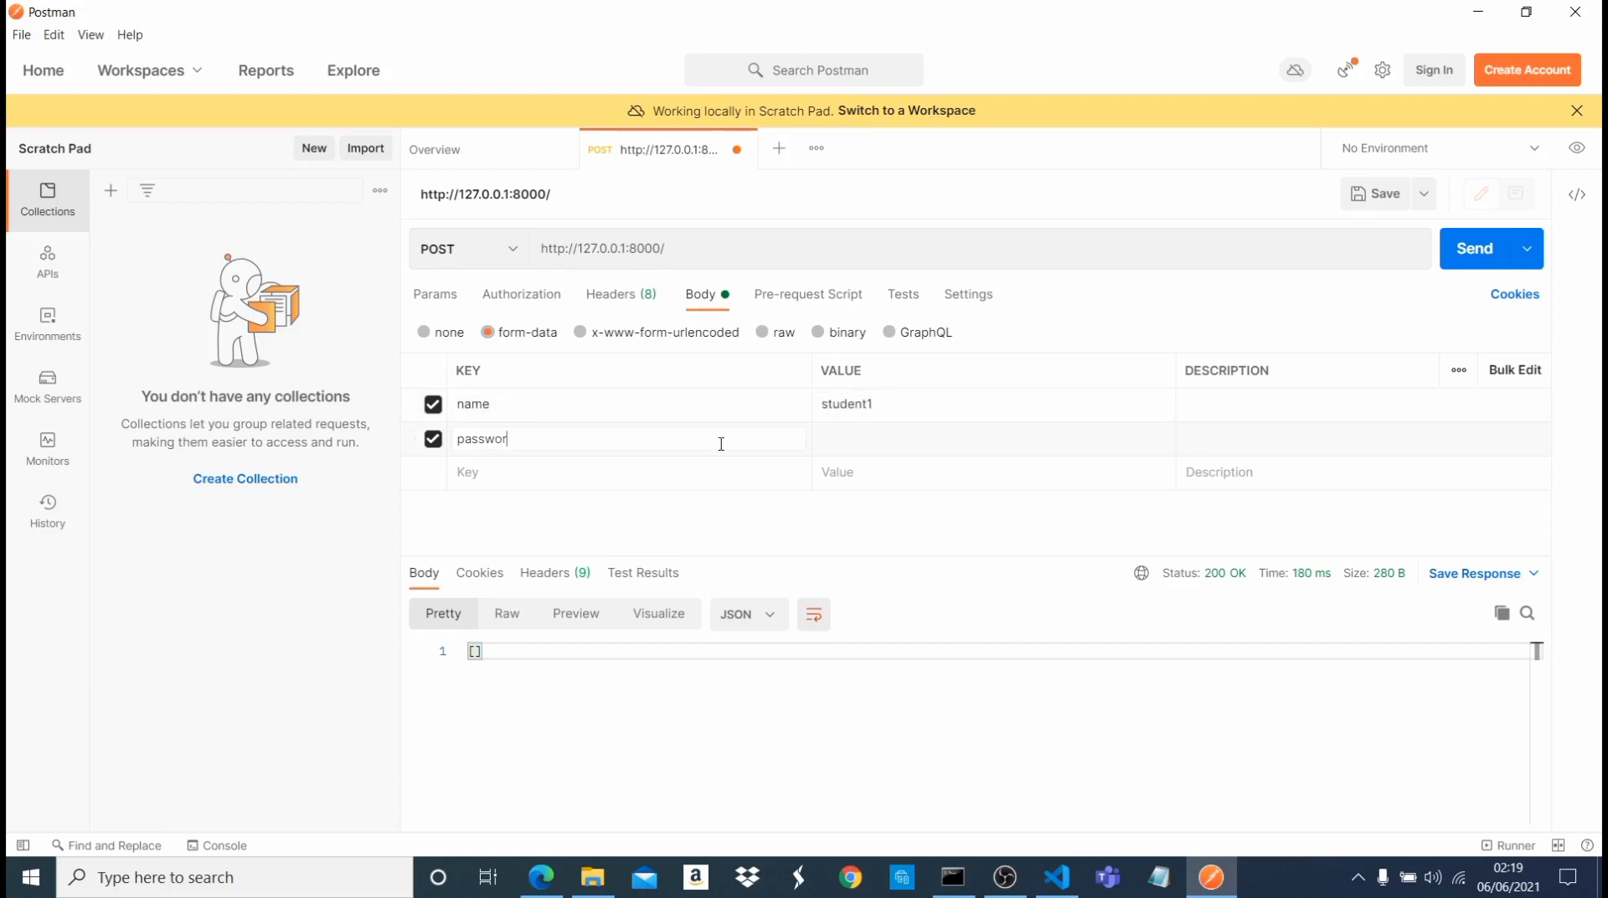
type("age")
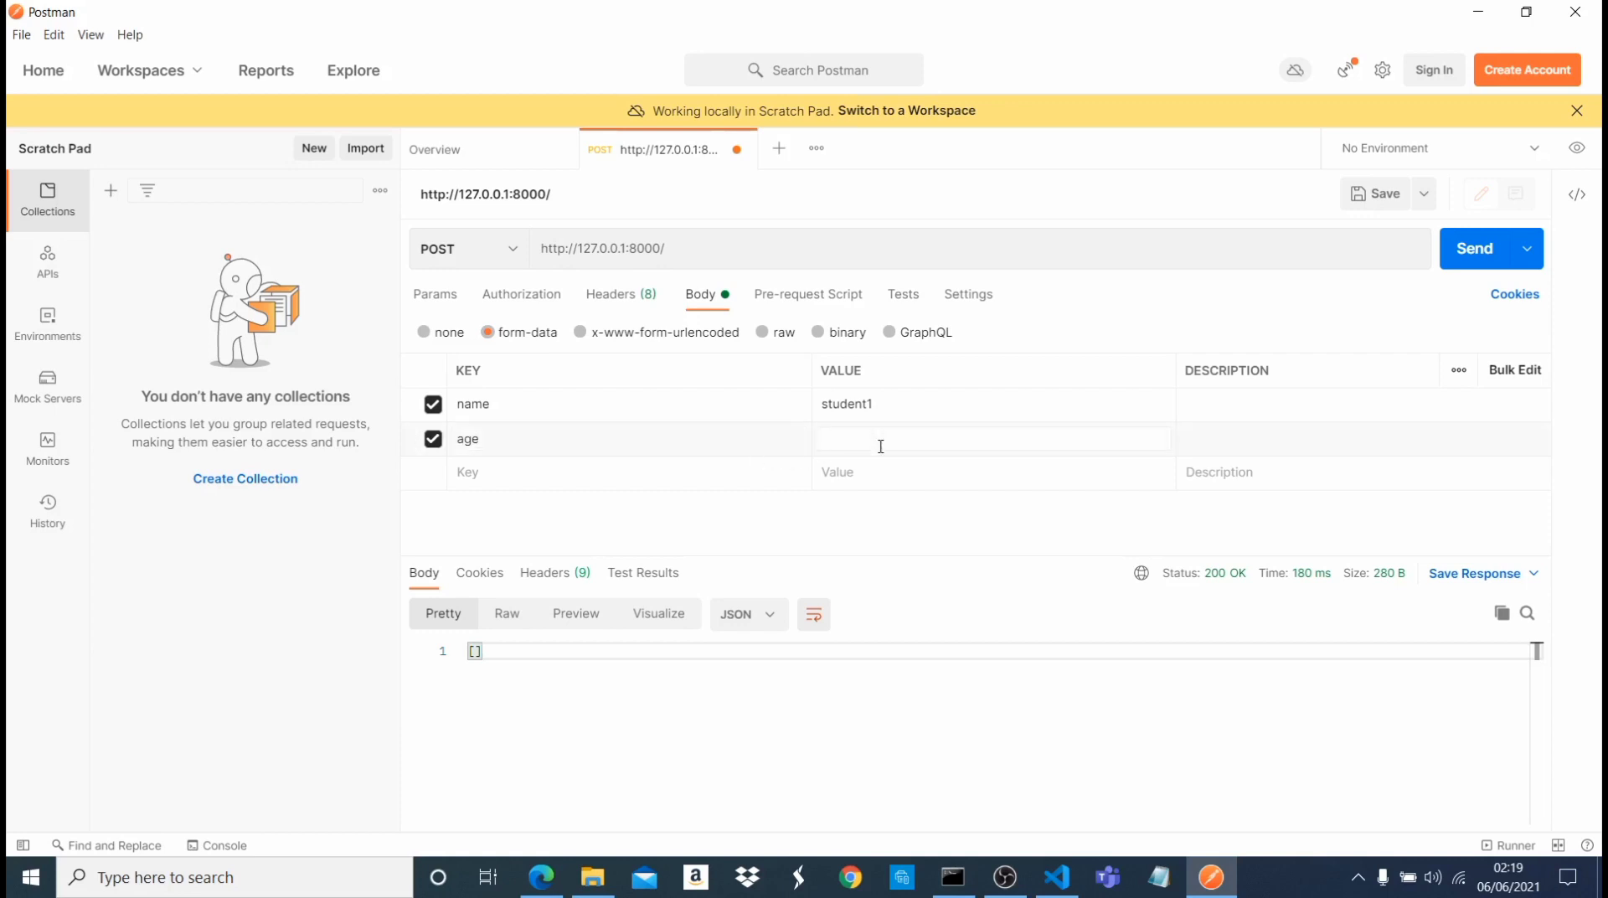
type("23")
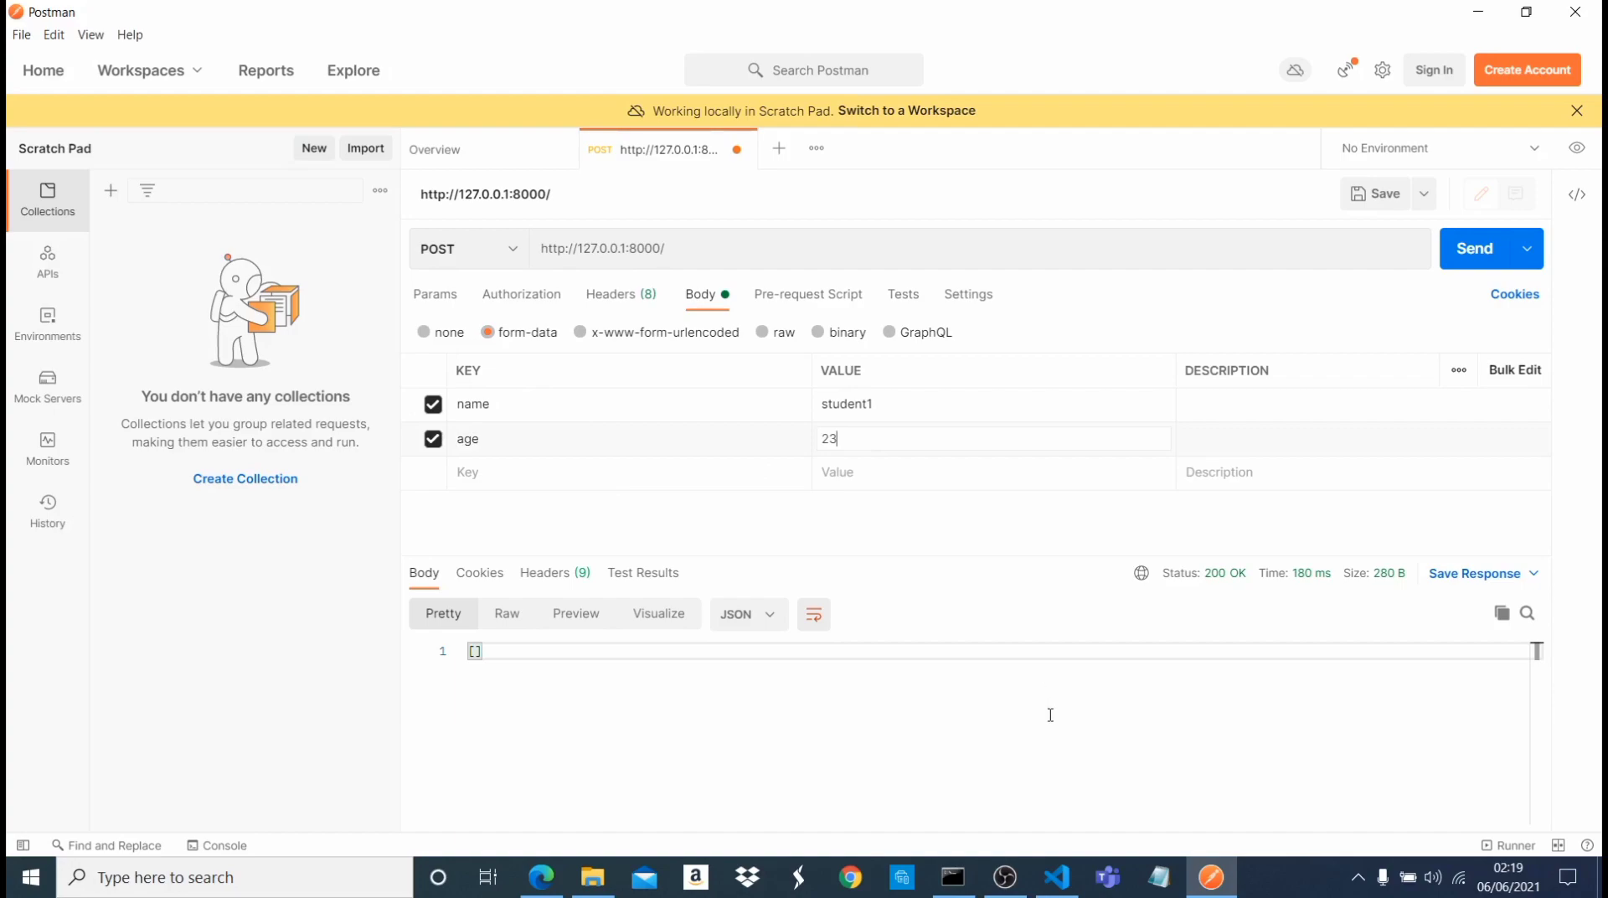
- Check the serializer's name and age fields match the form keys, then return to Postman
left_click(1056, 885)
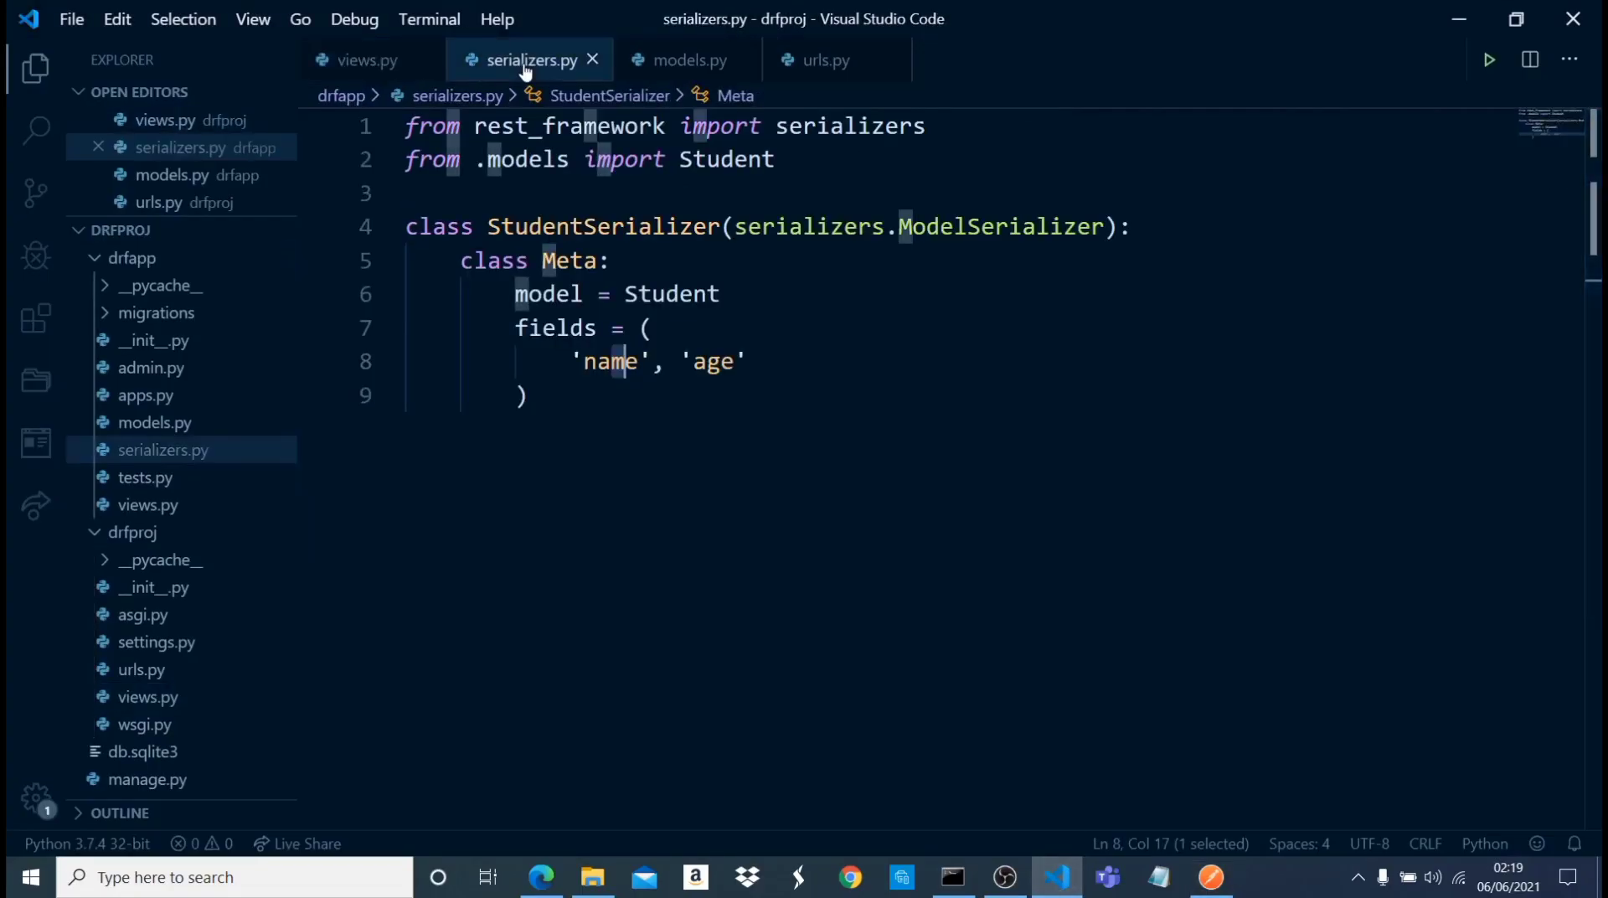
left_click(519, 226)
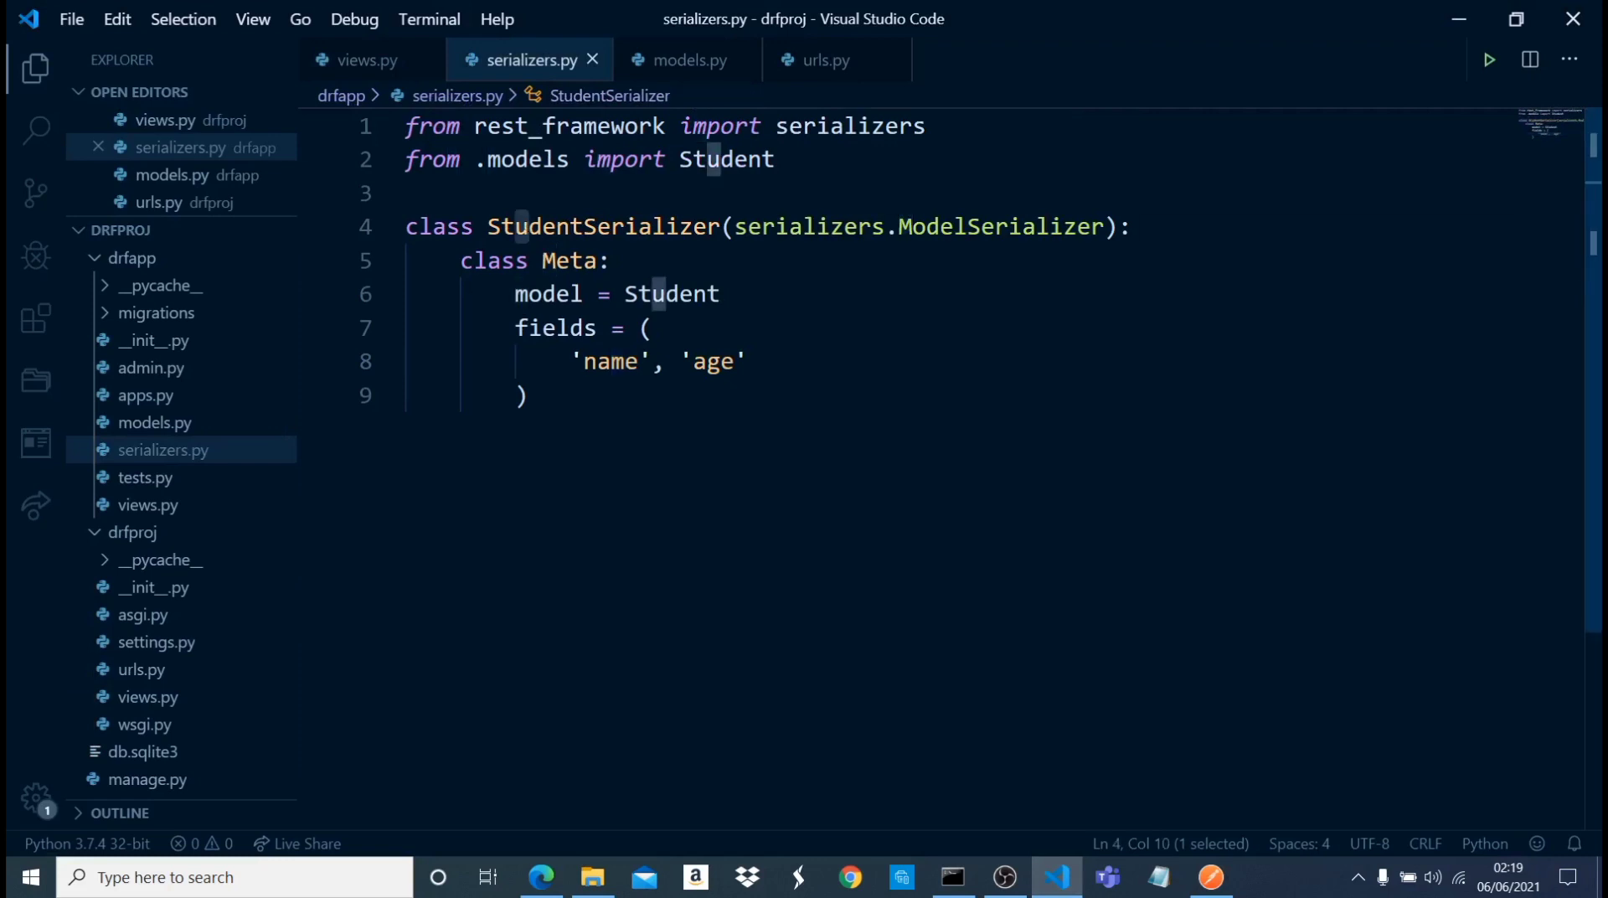
double_click(554, 327)
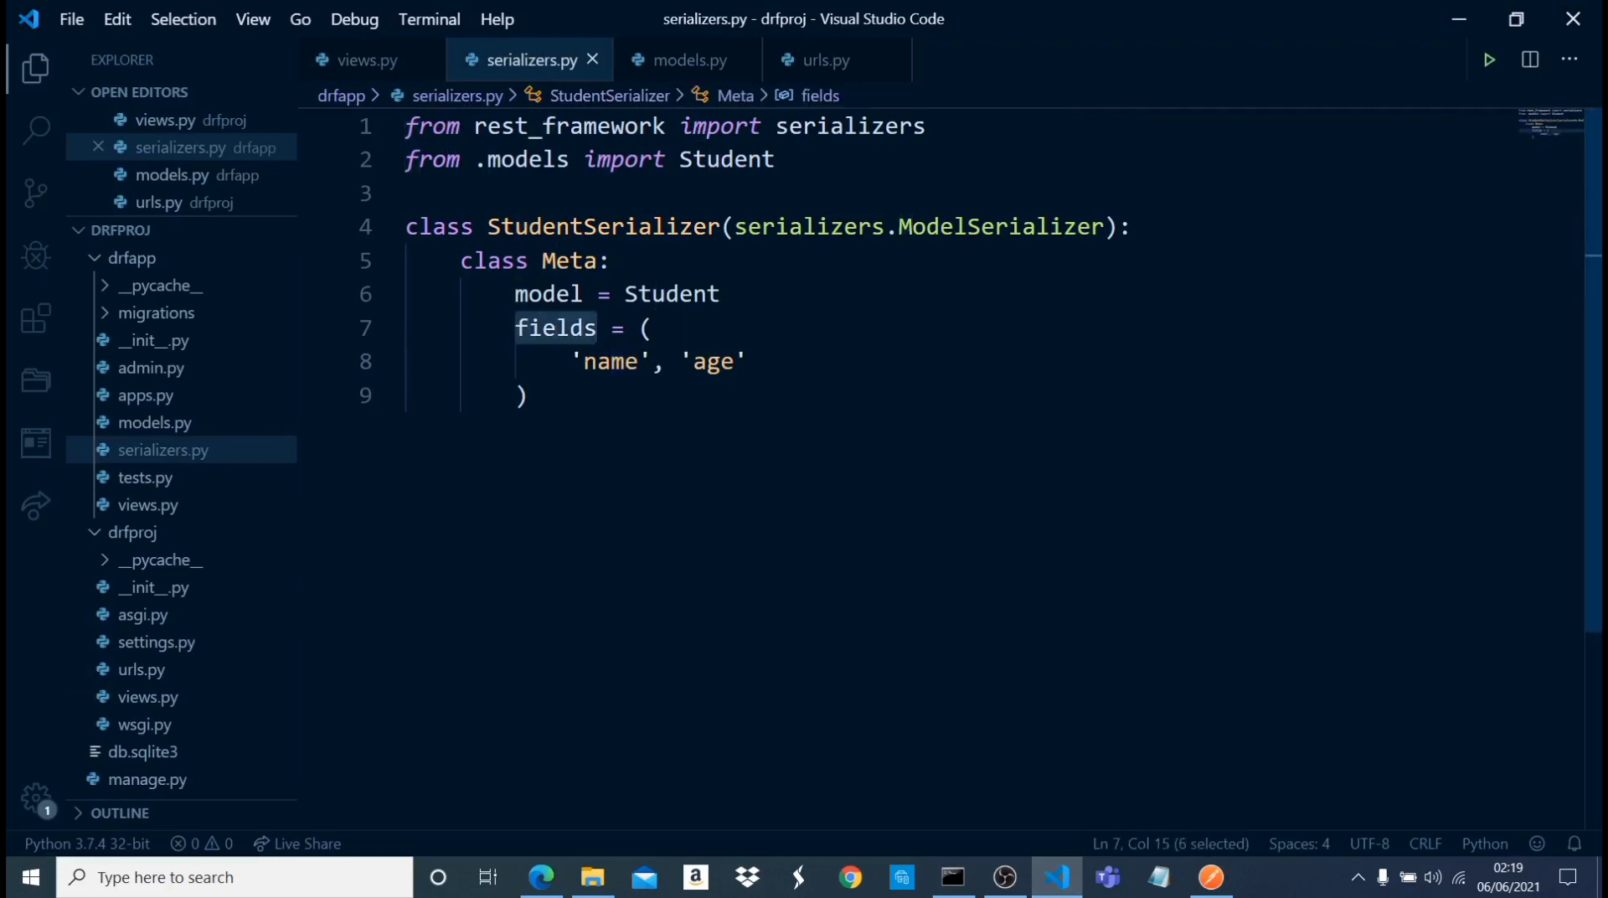
double_click(712, 360)
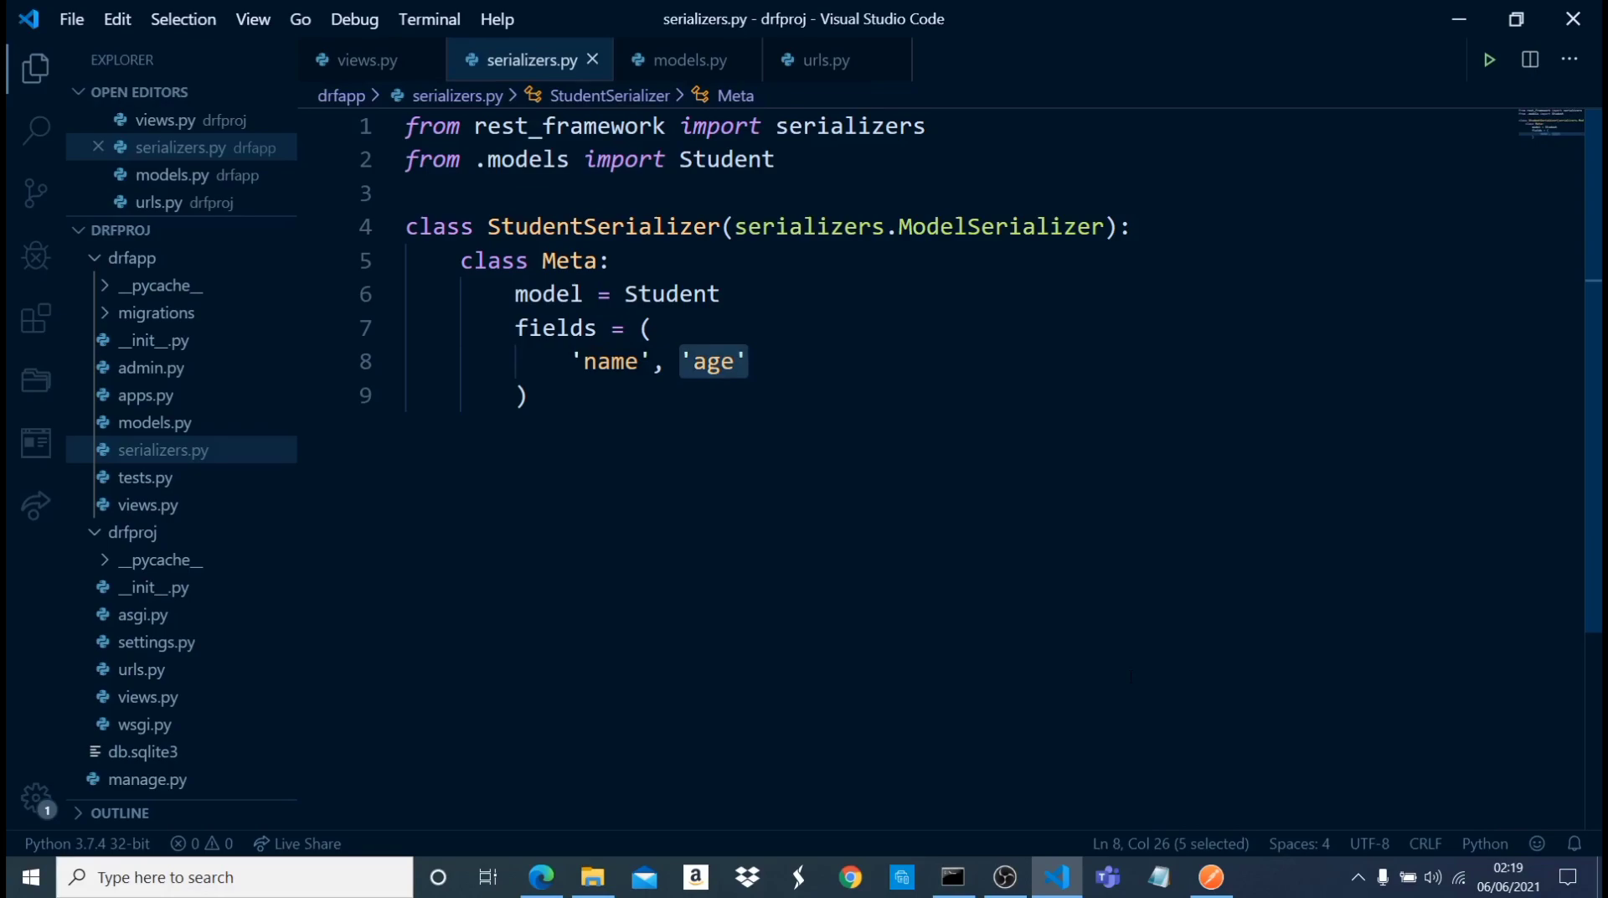
left_click(1210, 878)
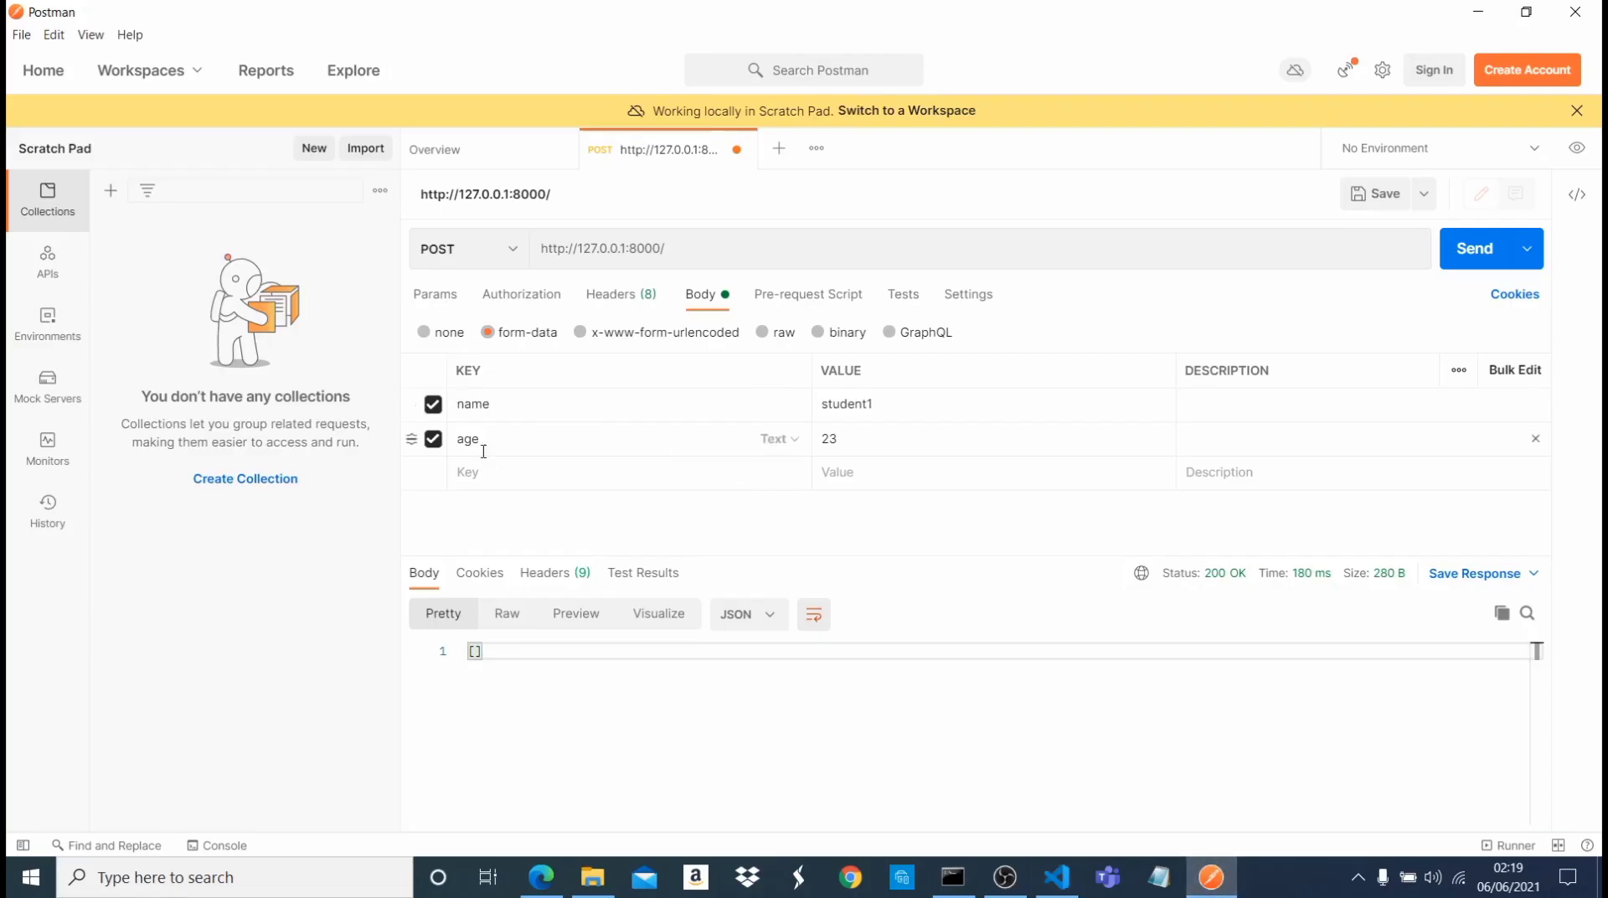
mouse_move(771, 404)
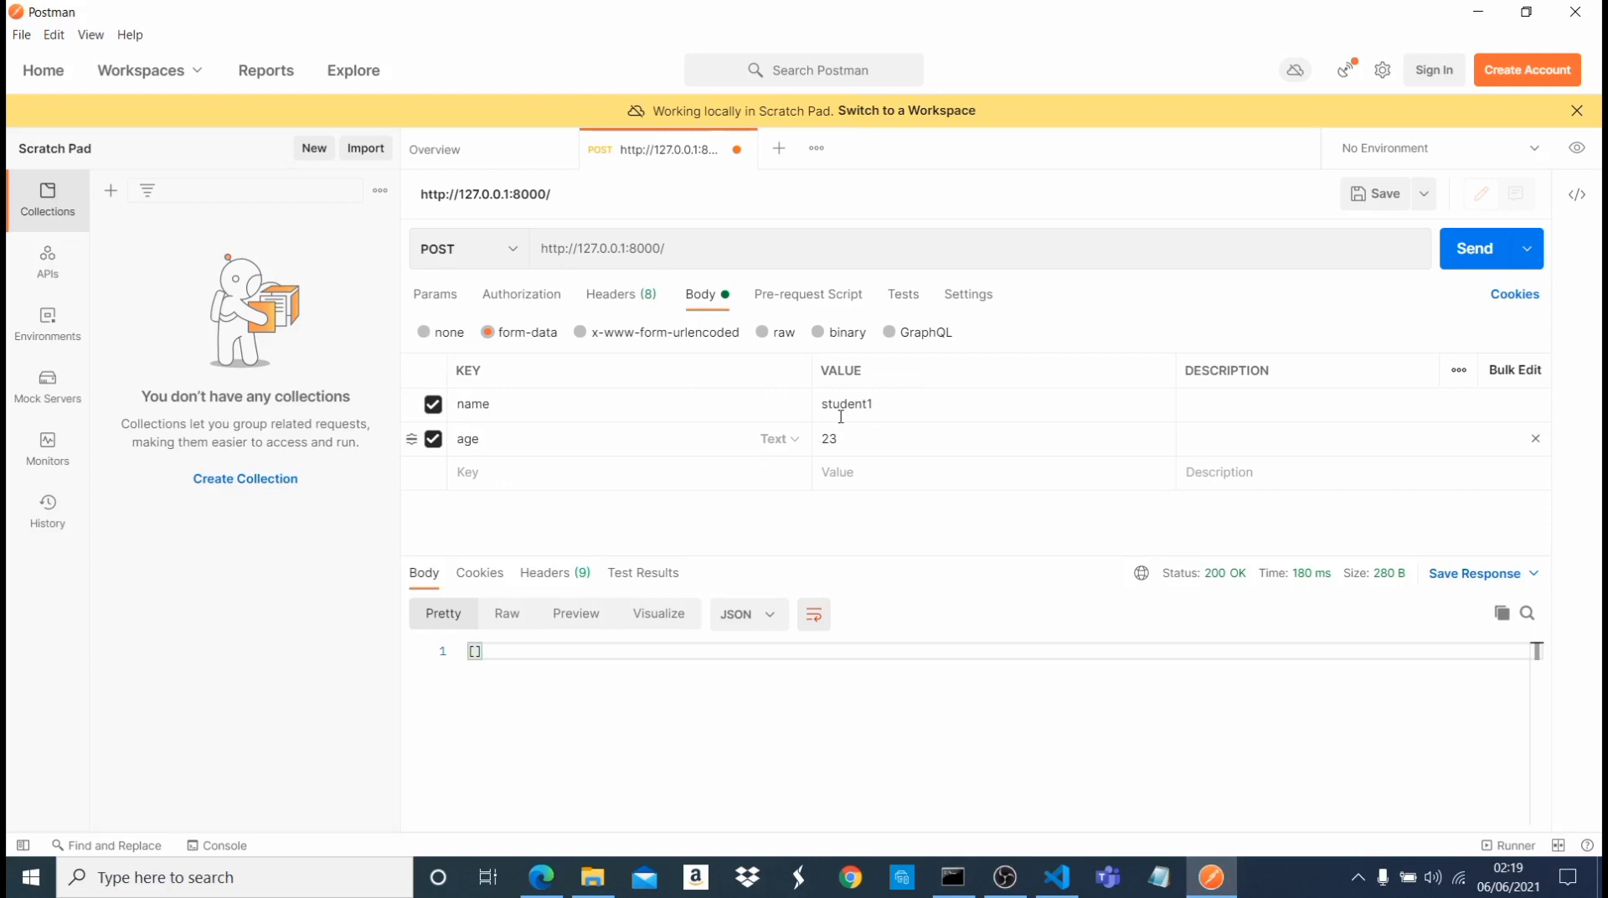
mouse_move(836, 404)
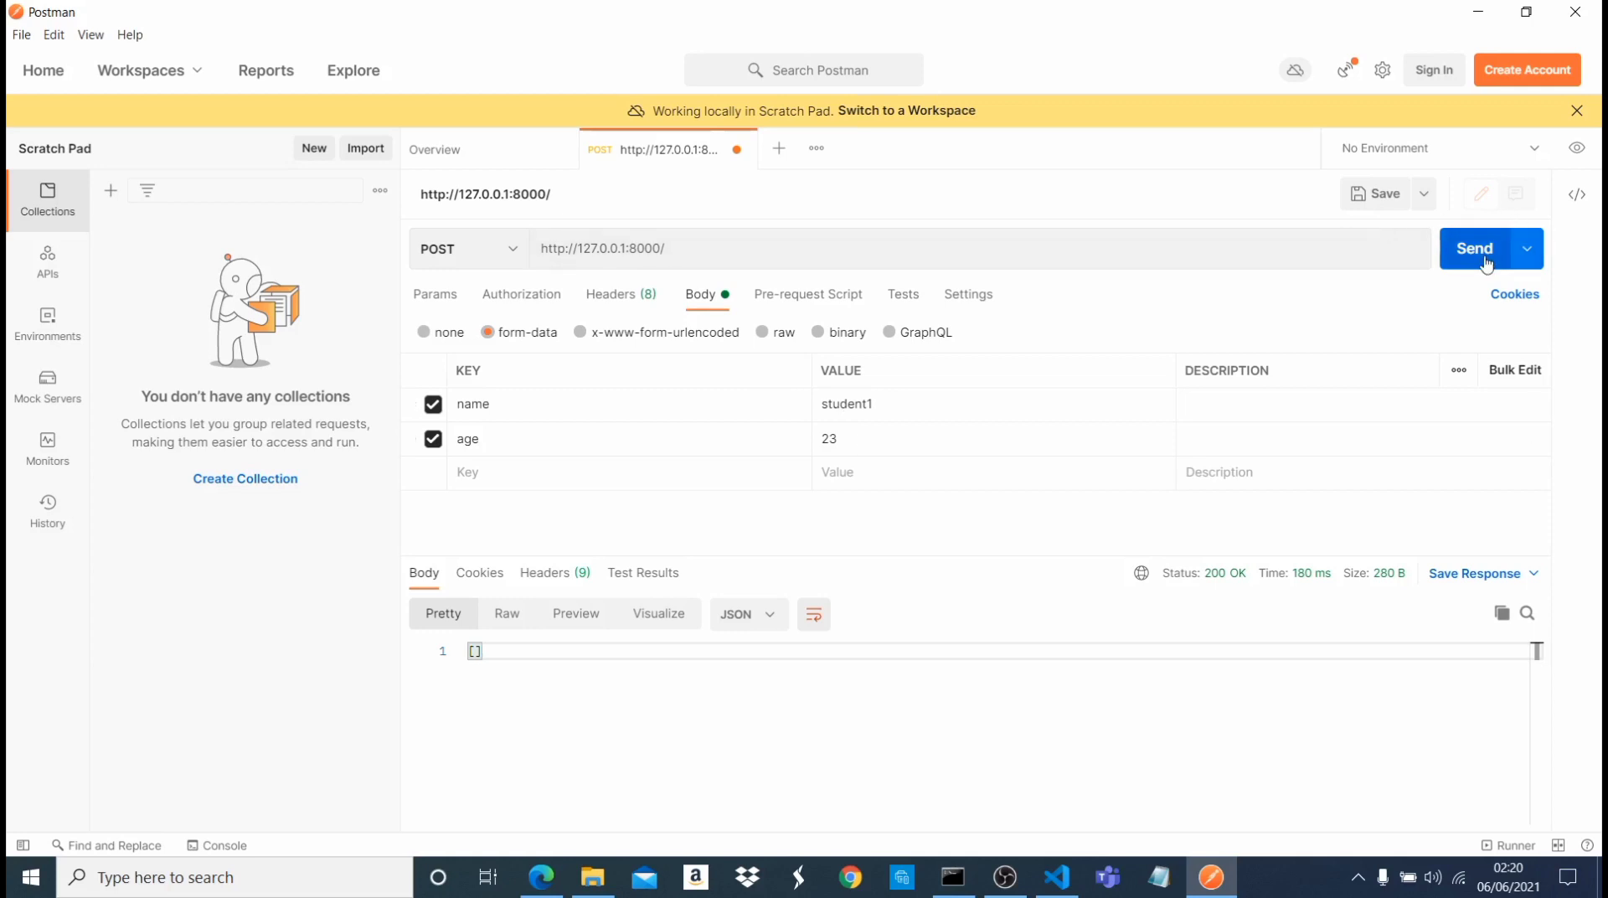
- Send the POST, receiving 200 OK echoing name student1 and age 23
left_click(1474, 248)
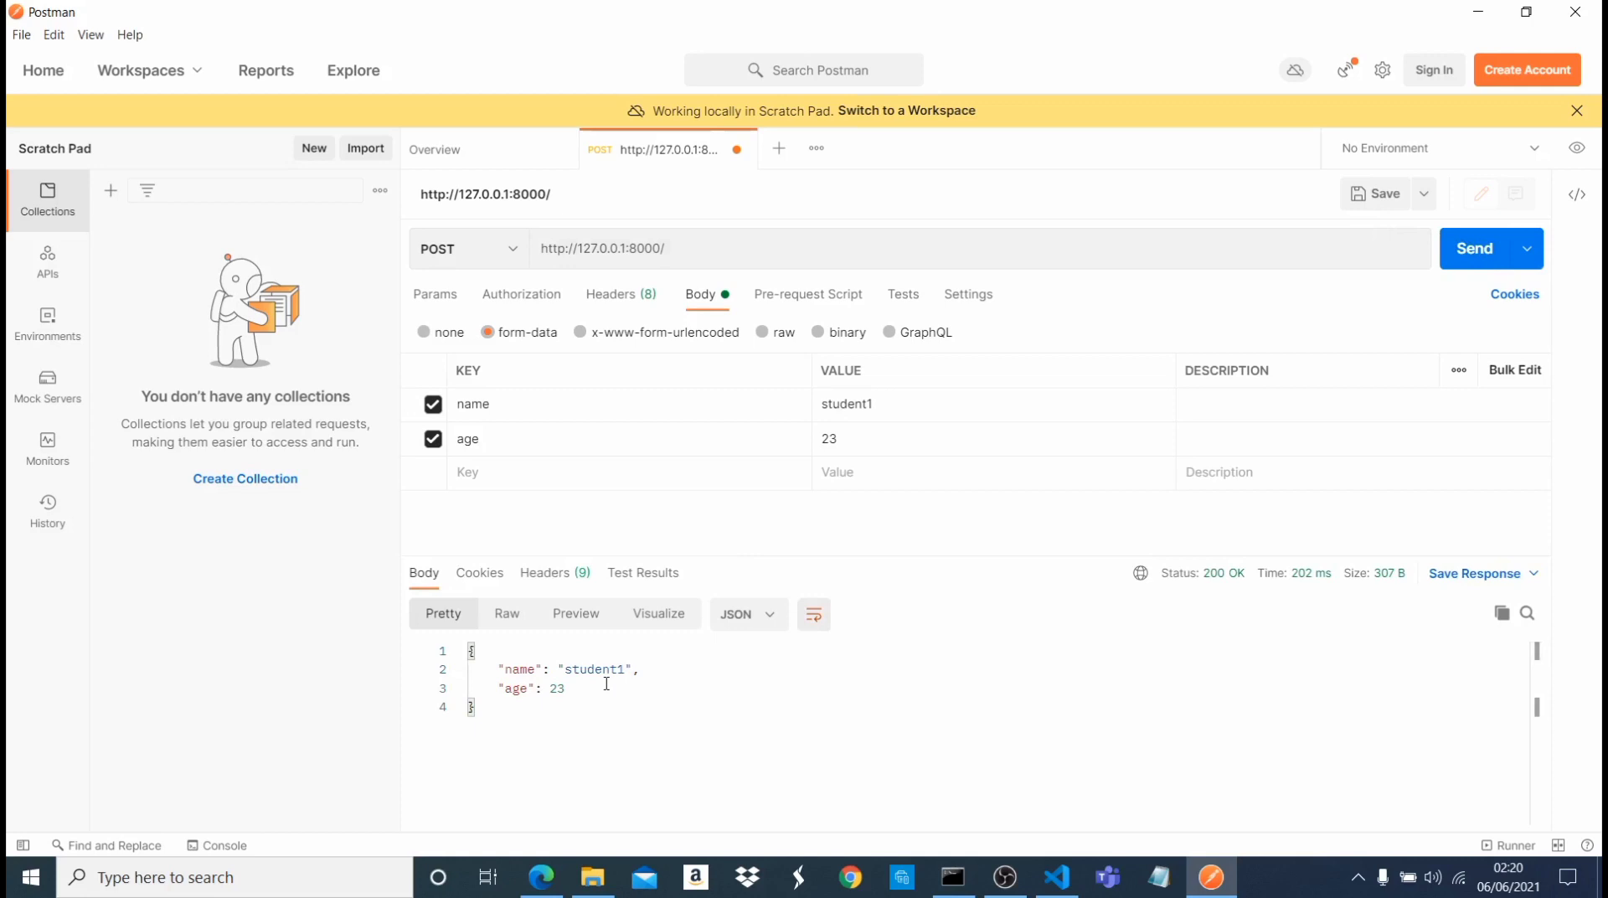
mouse_move(499, 662)
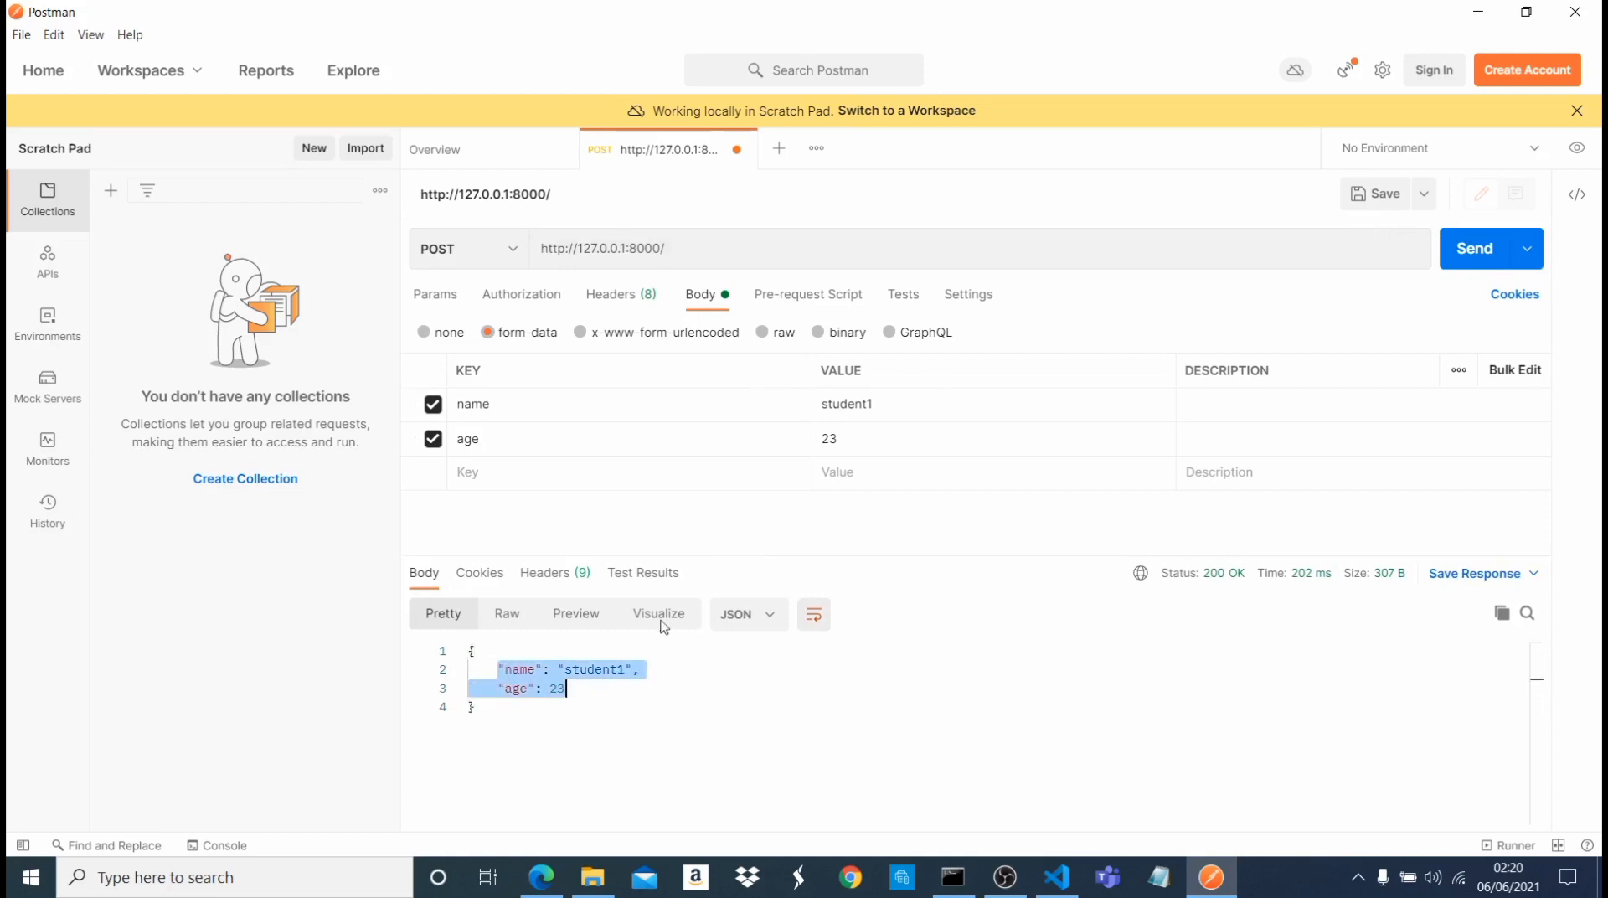
mouse_move(983, 771)
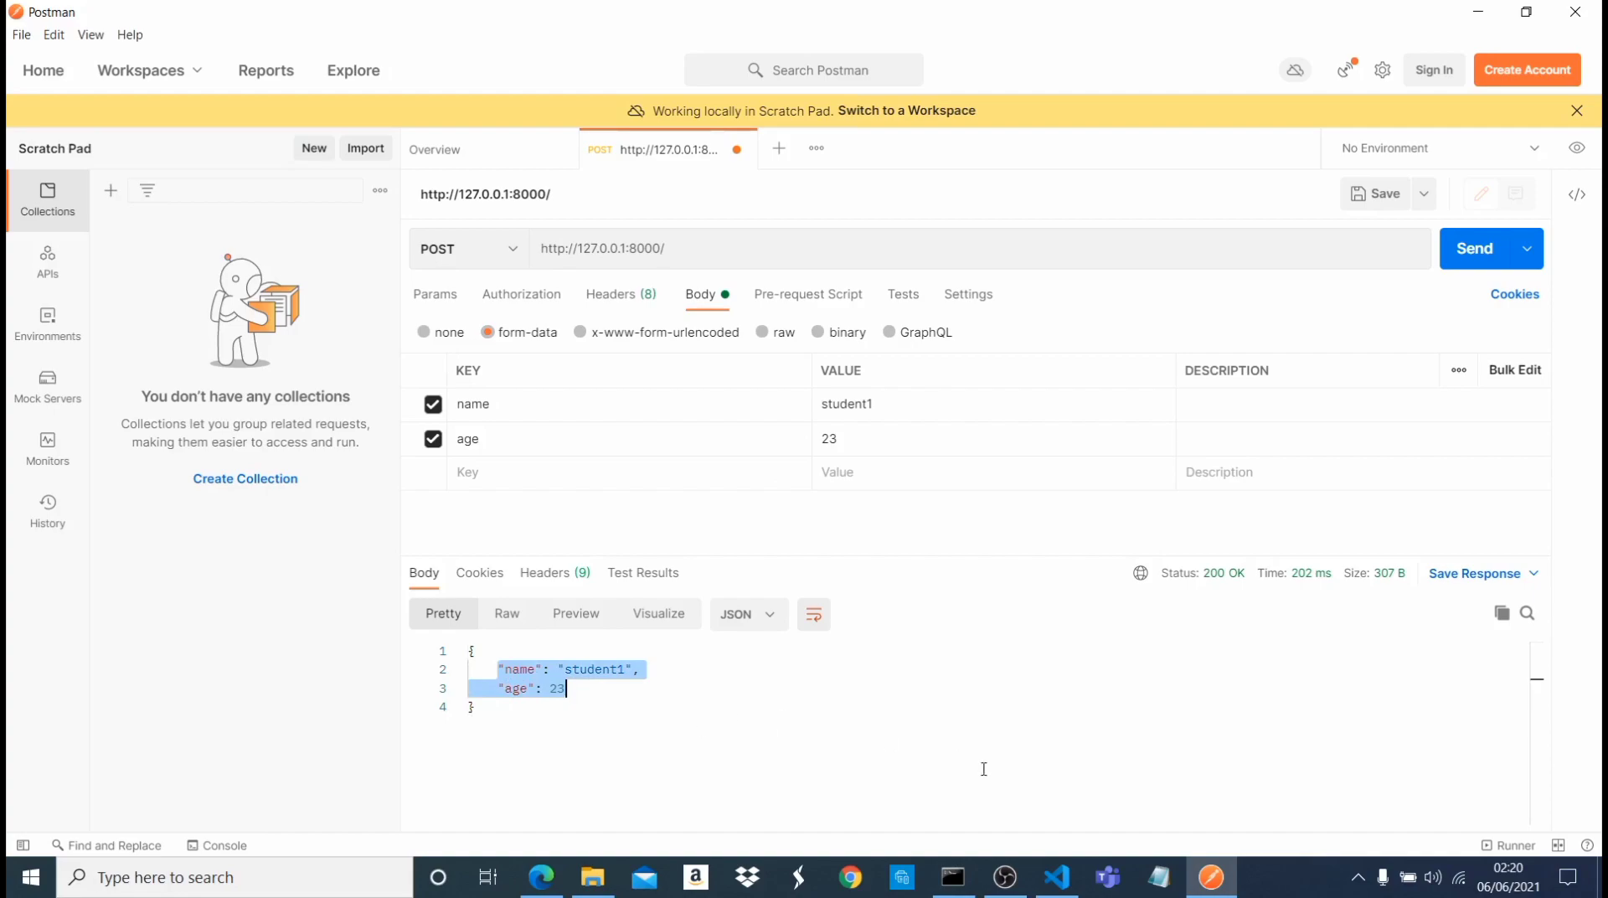
left_click(1056, 878)
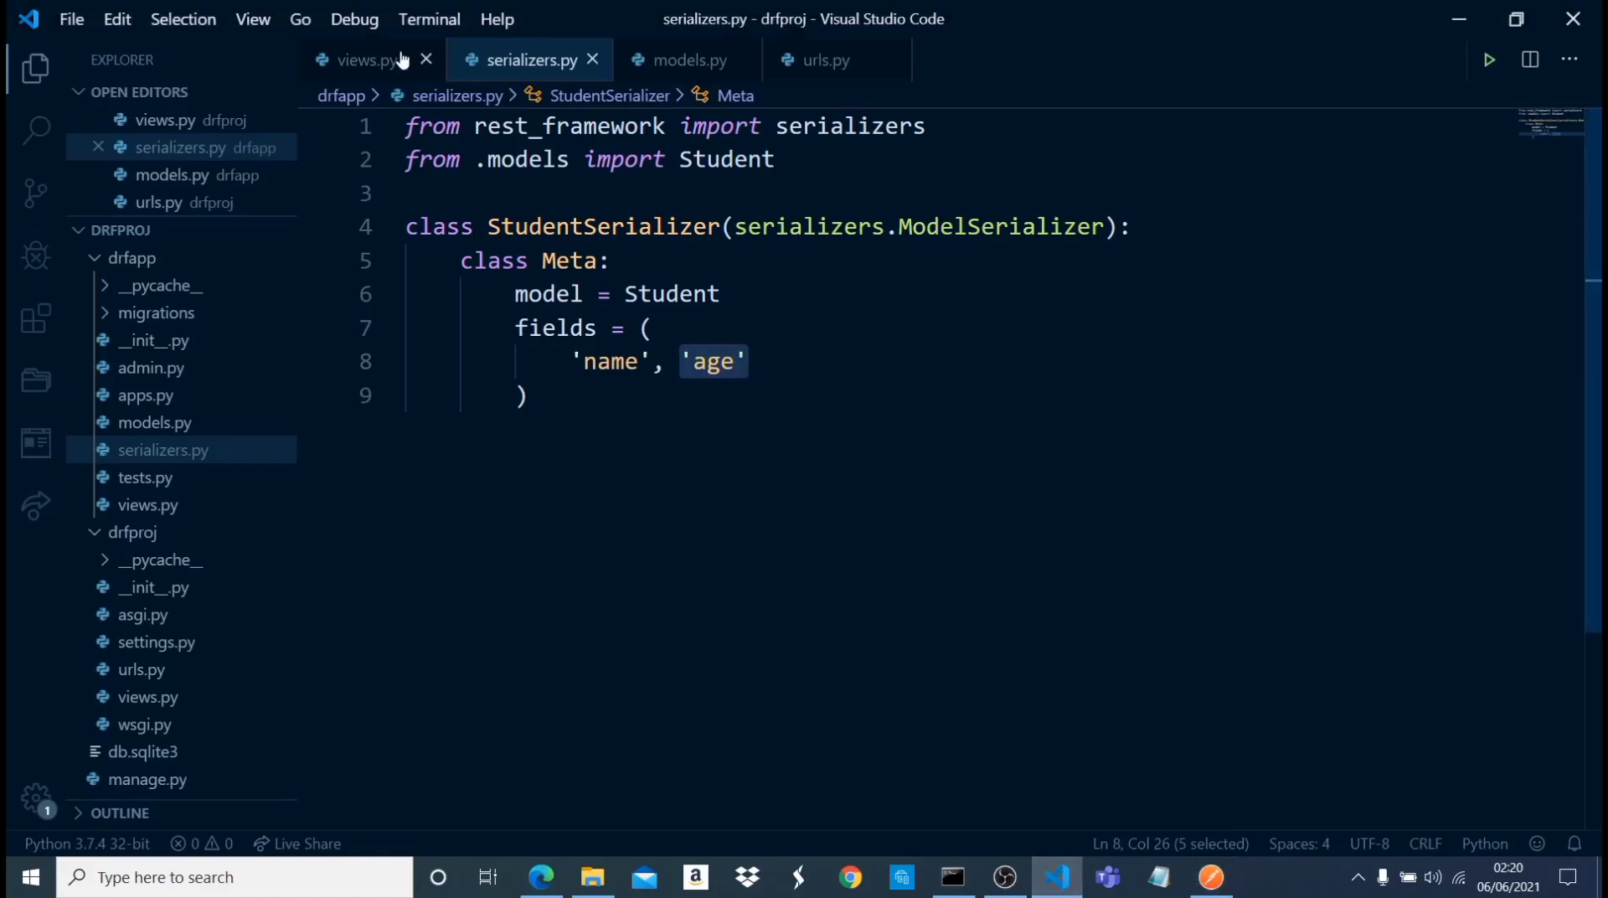
- Review the TesView post handler in views.py that saves and returns serializer.data, then return to Postman
left_click(364, 60)
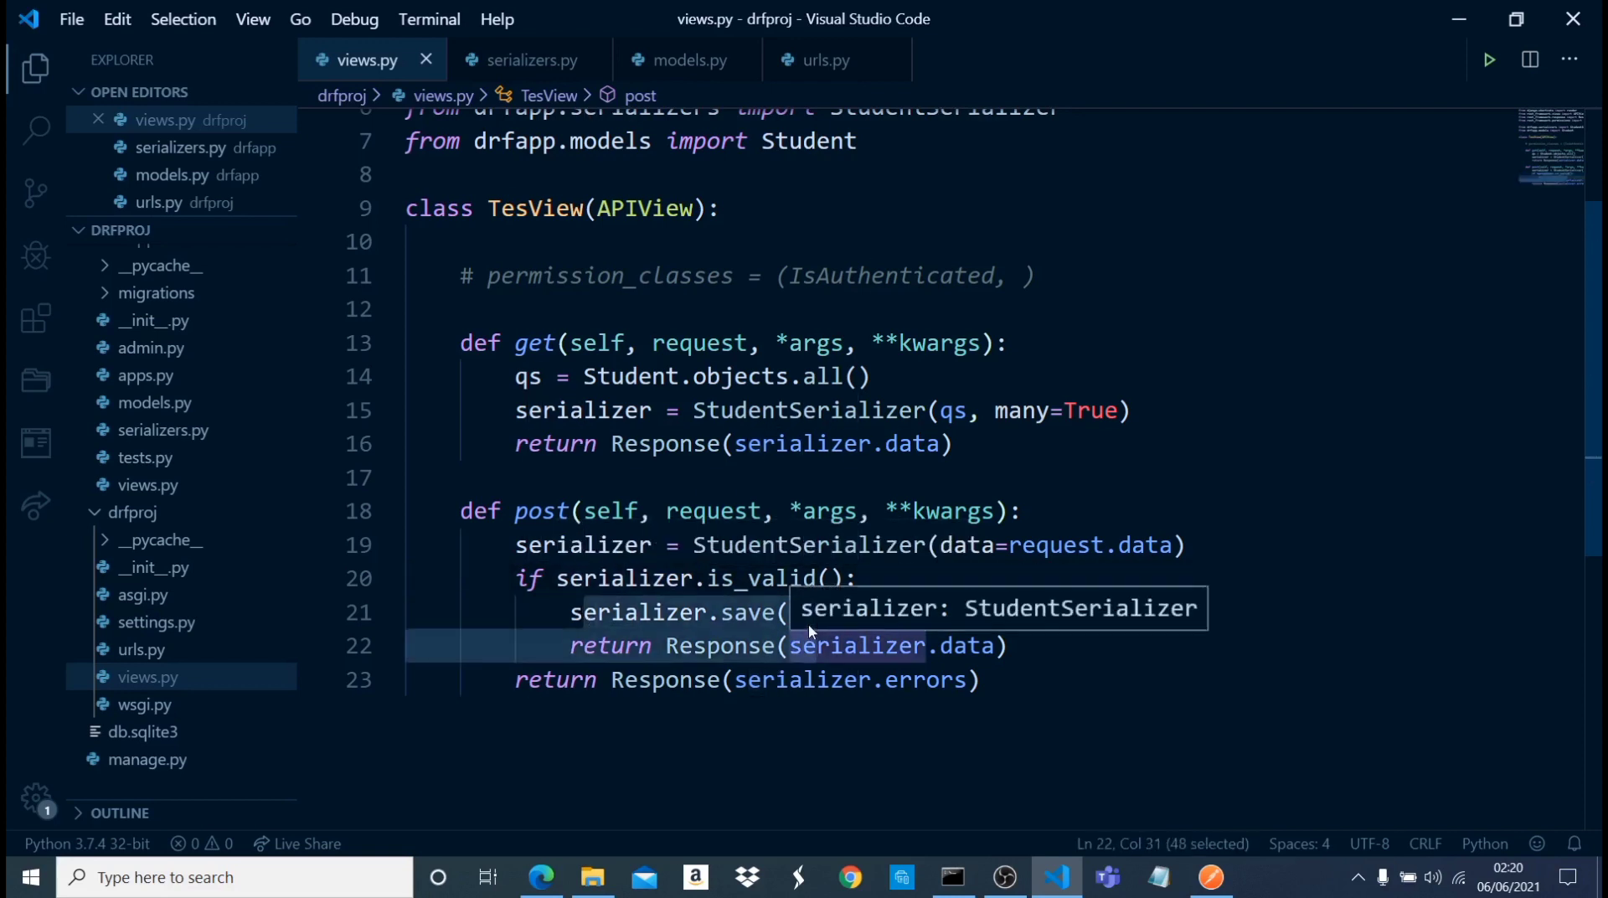
left_click(652, 645)
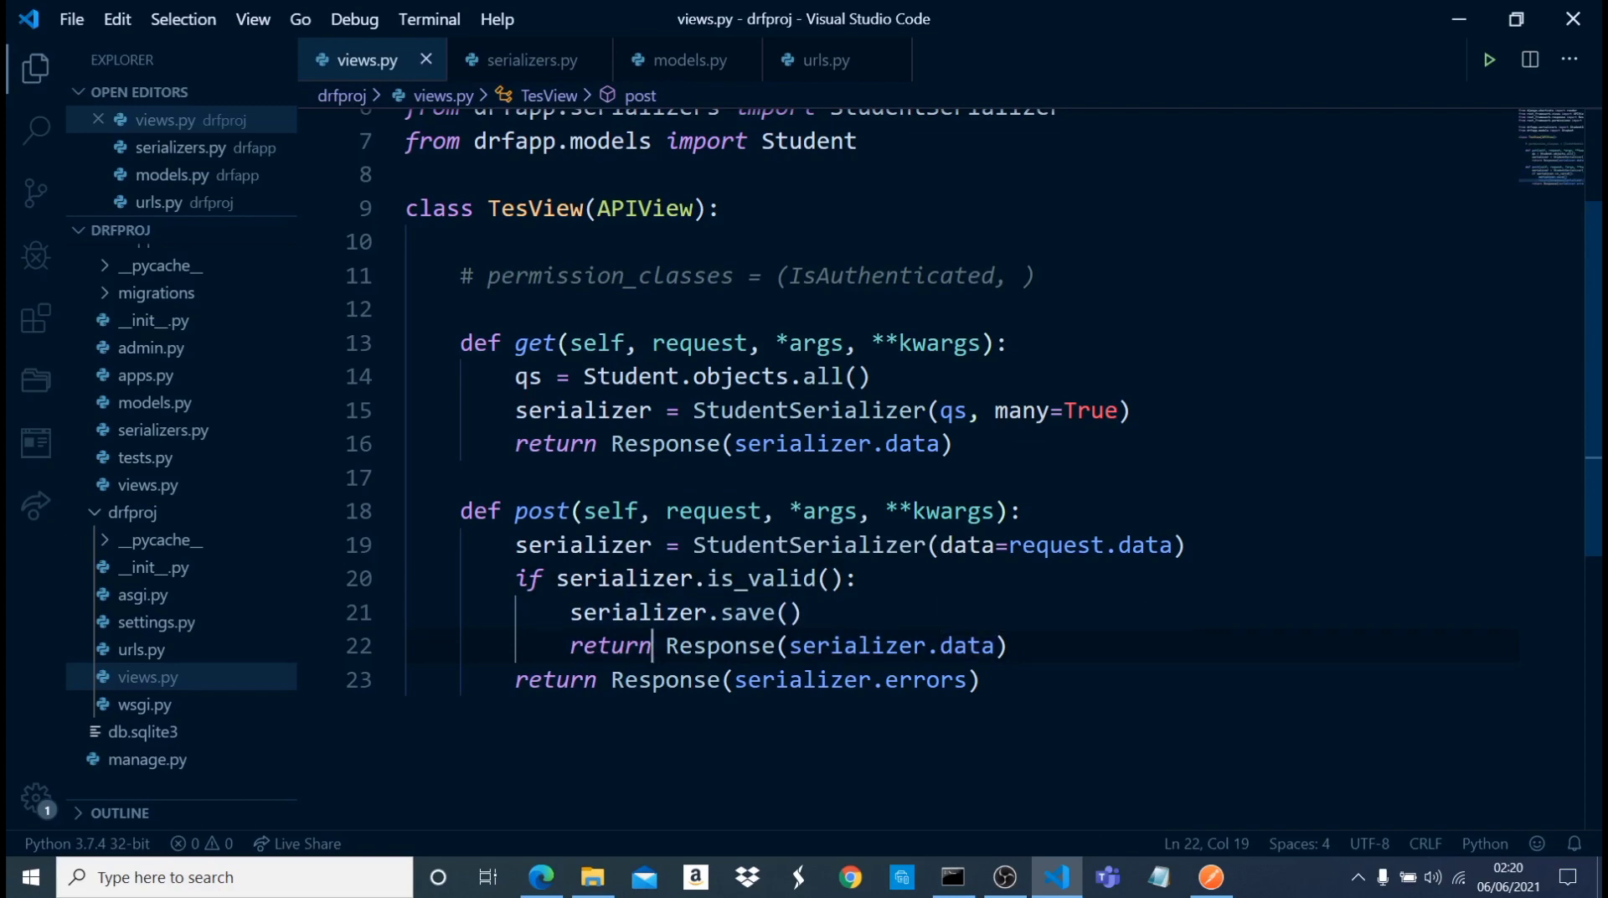
left_click(1207, 878)
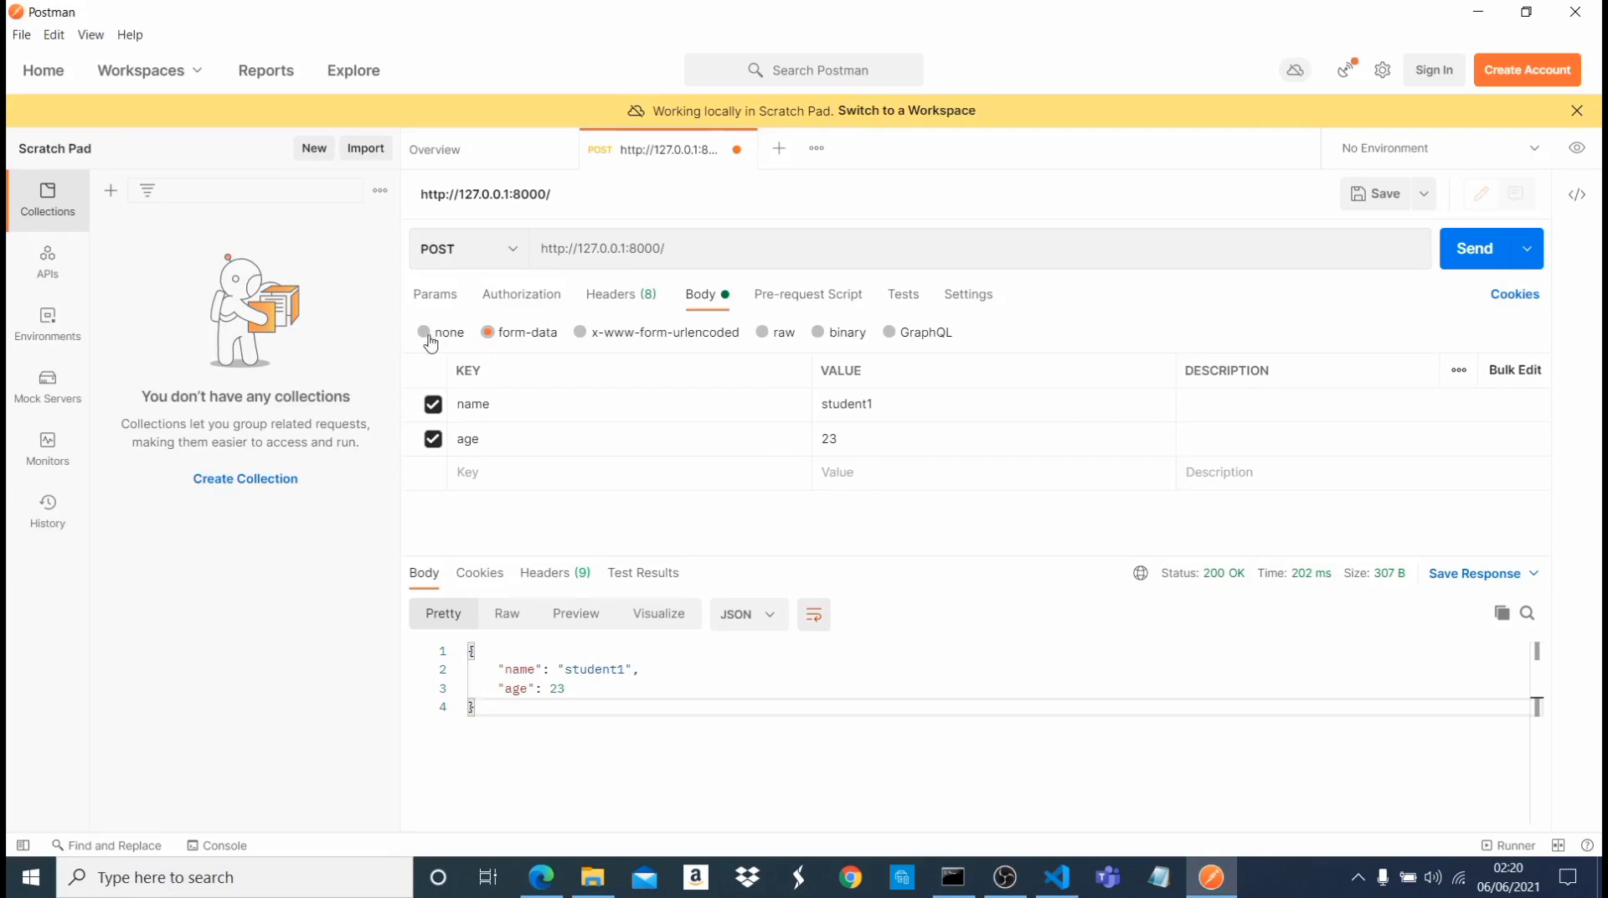
left_click(424, 332)
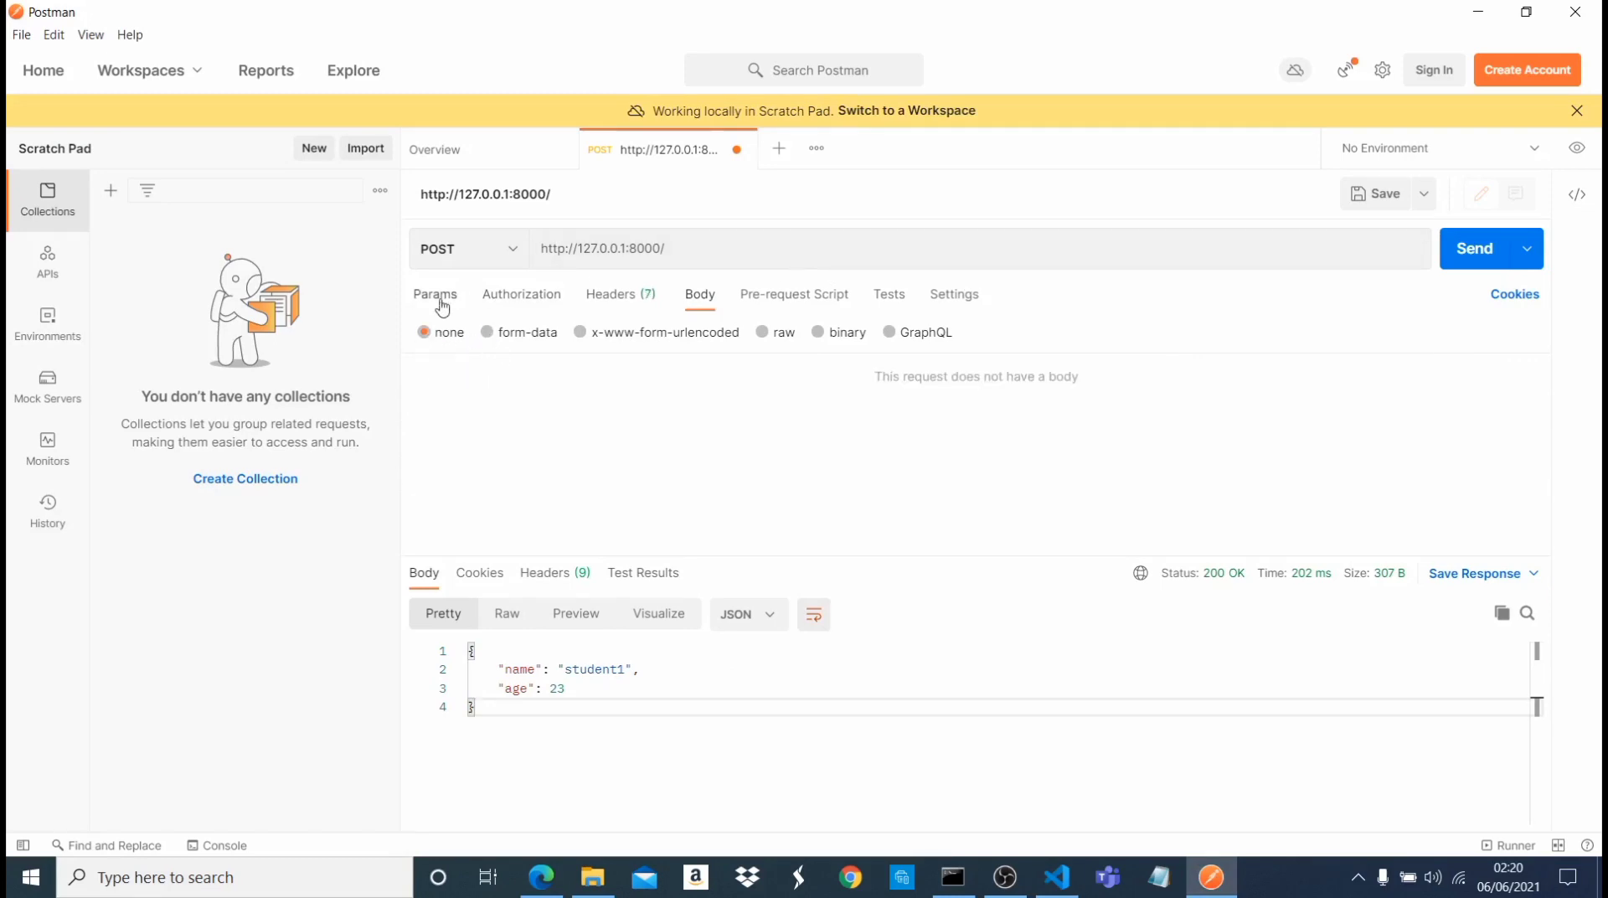
left_click(467, 247)
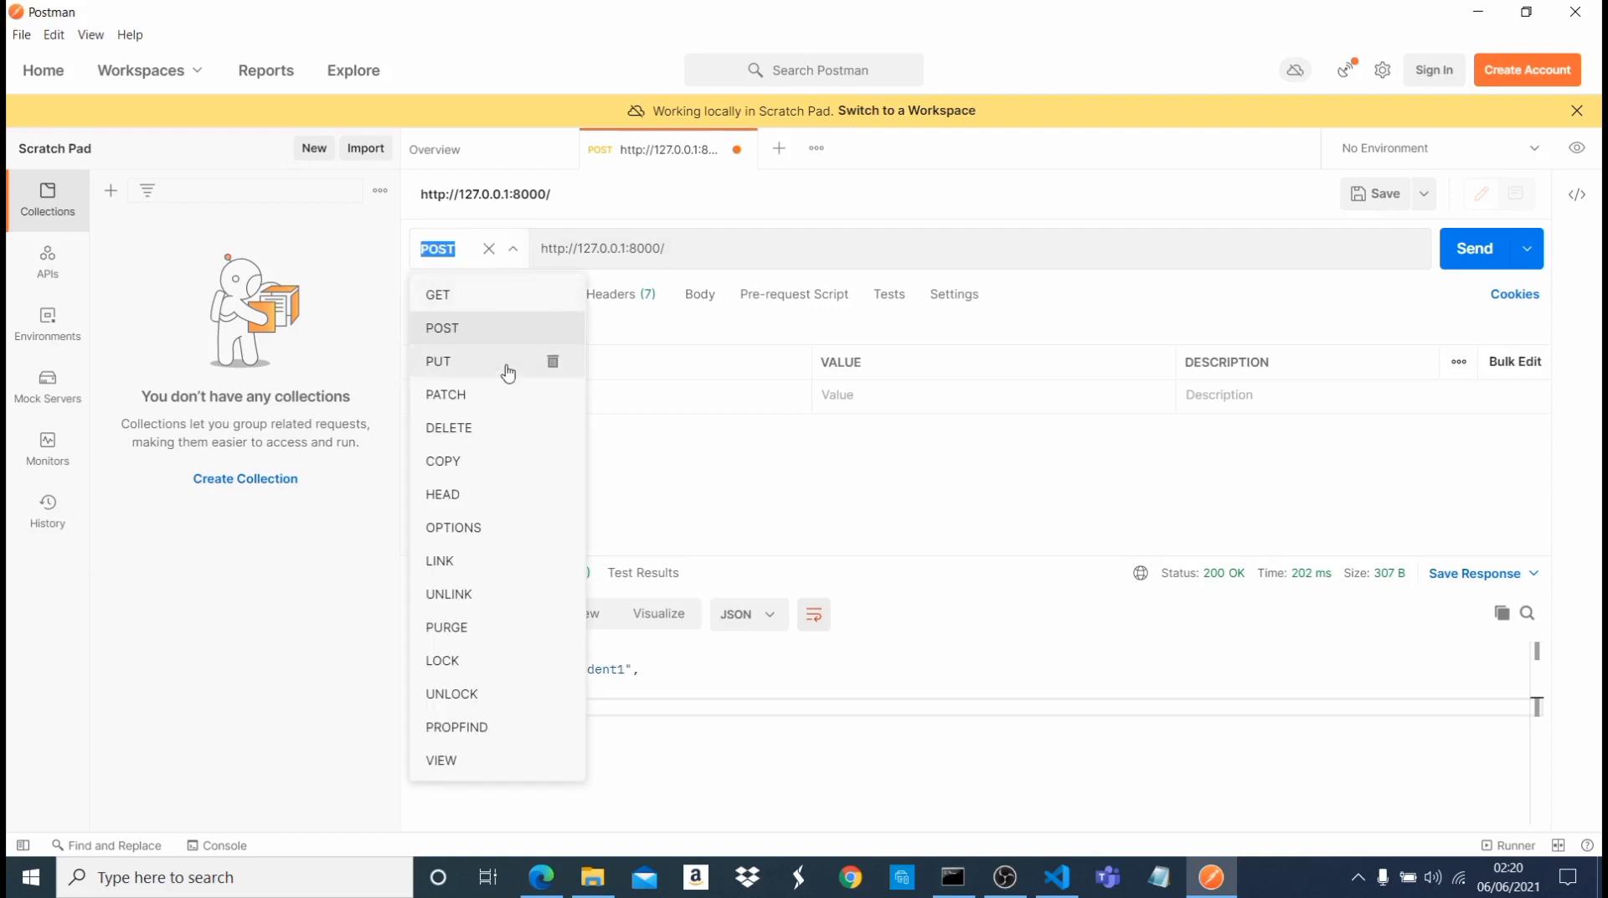
left_click(437, 295)
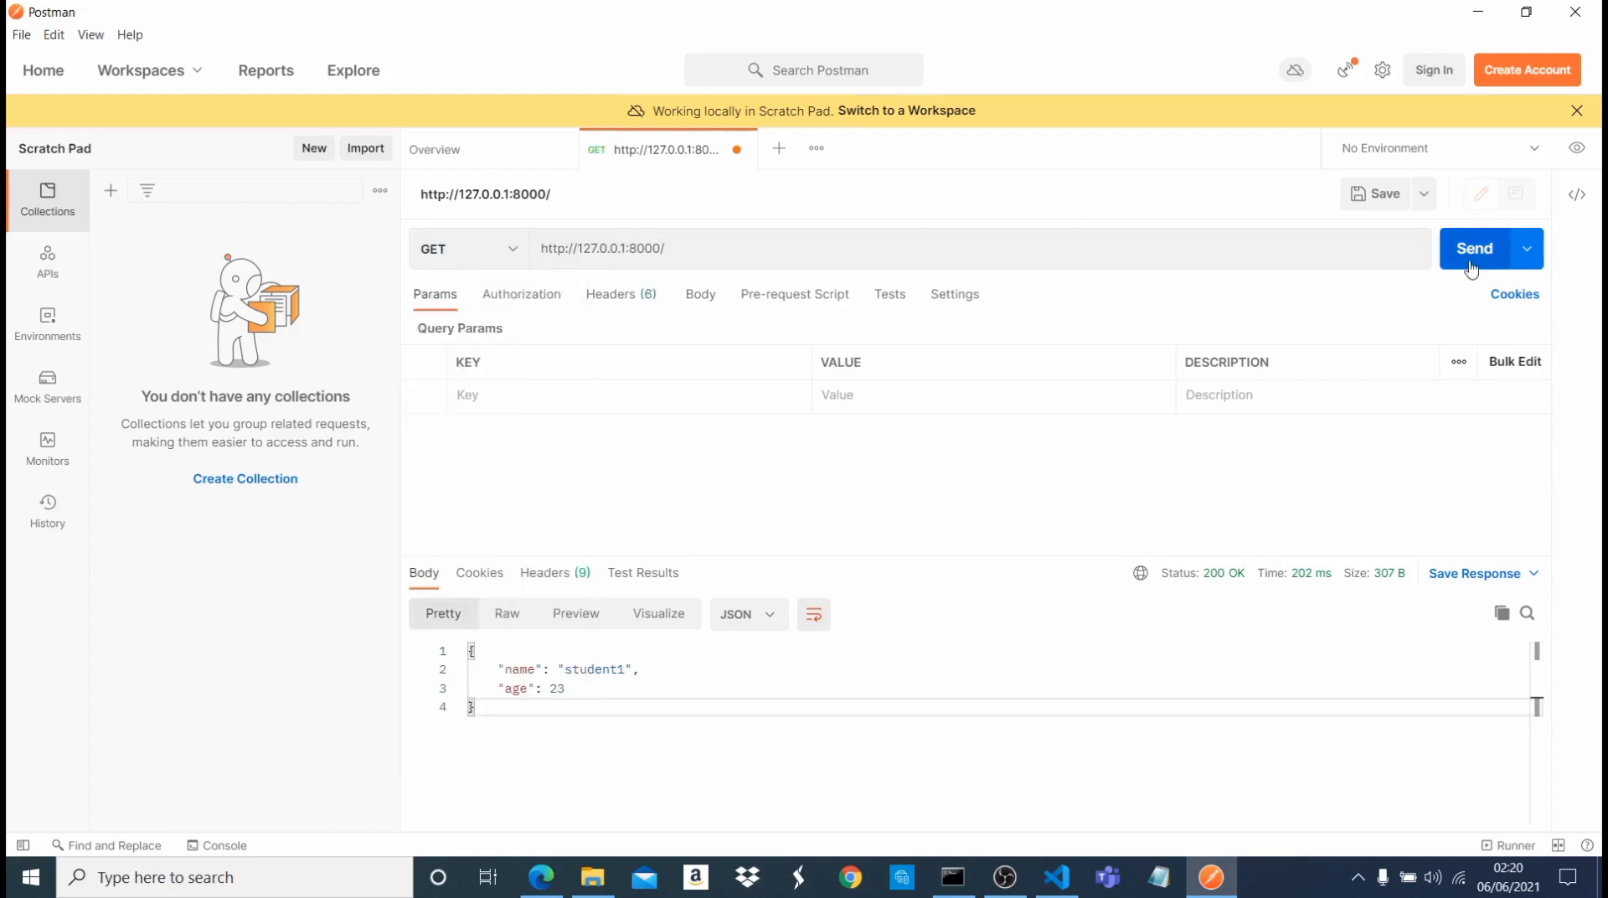
mouse_move(688, 372)
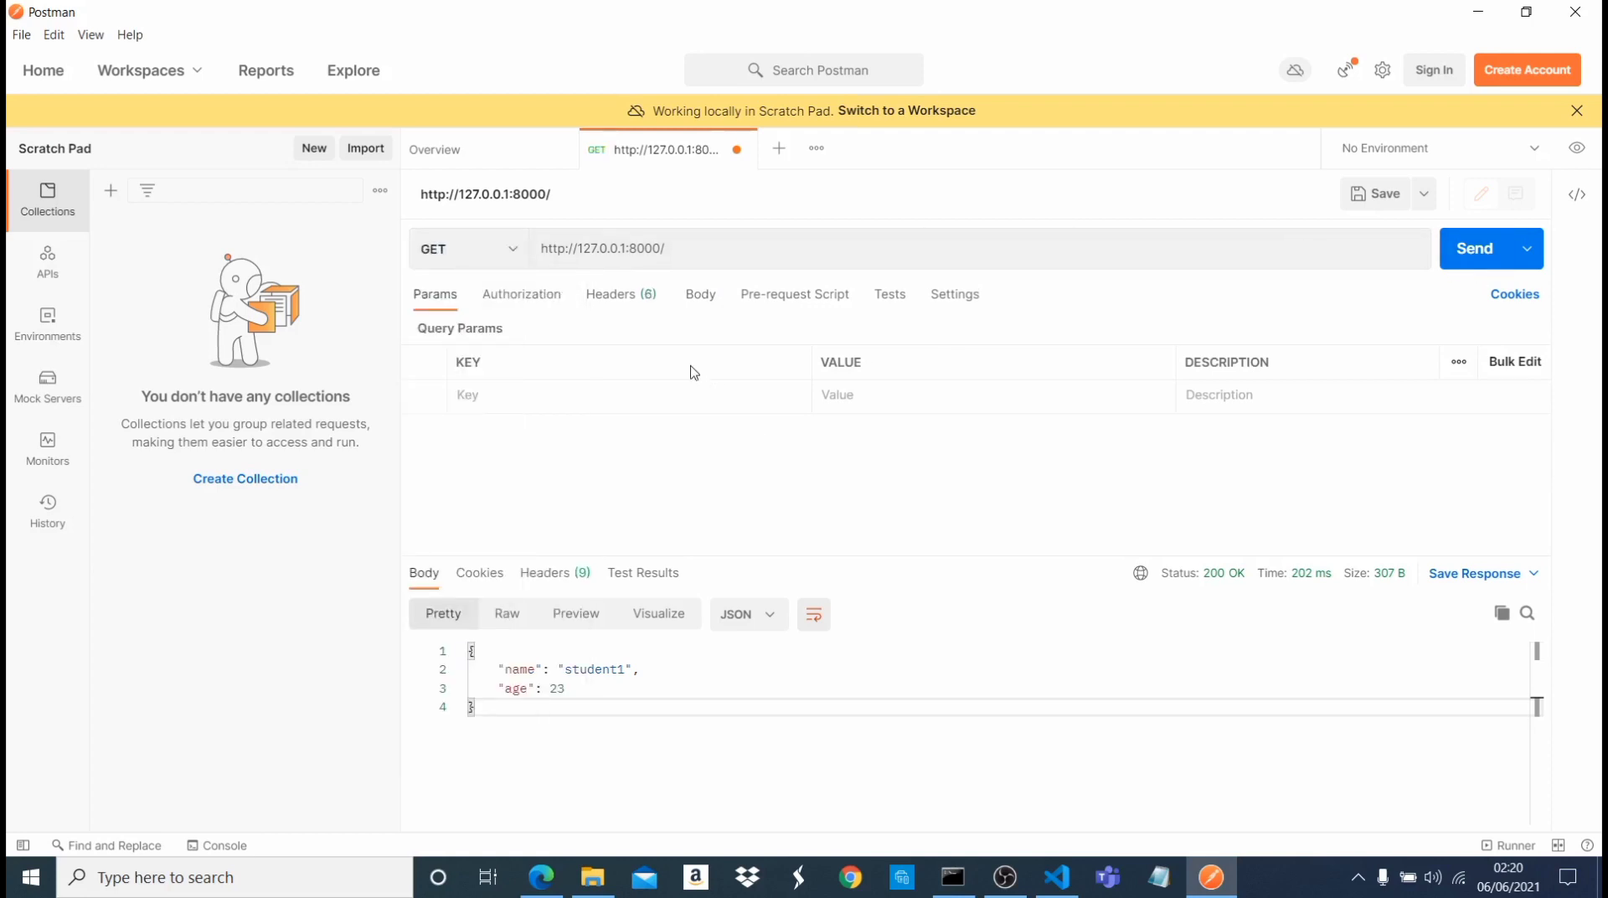
mouse_move(1104, 315)
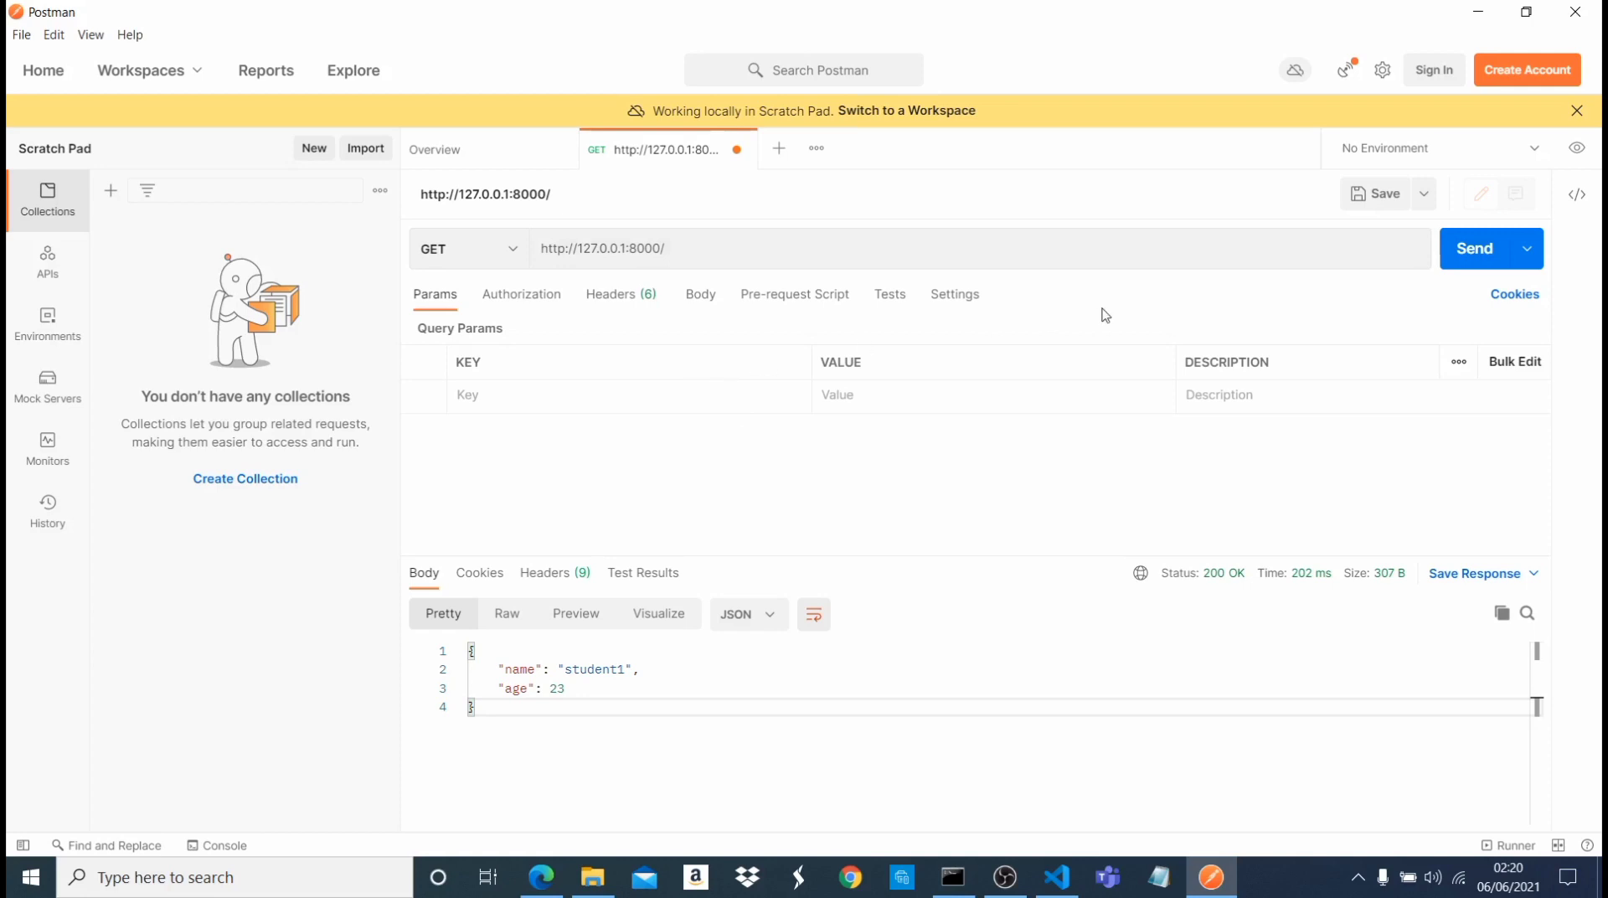
mouse_move(1474, 248)
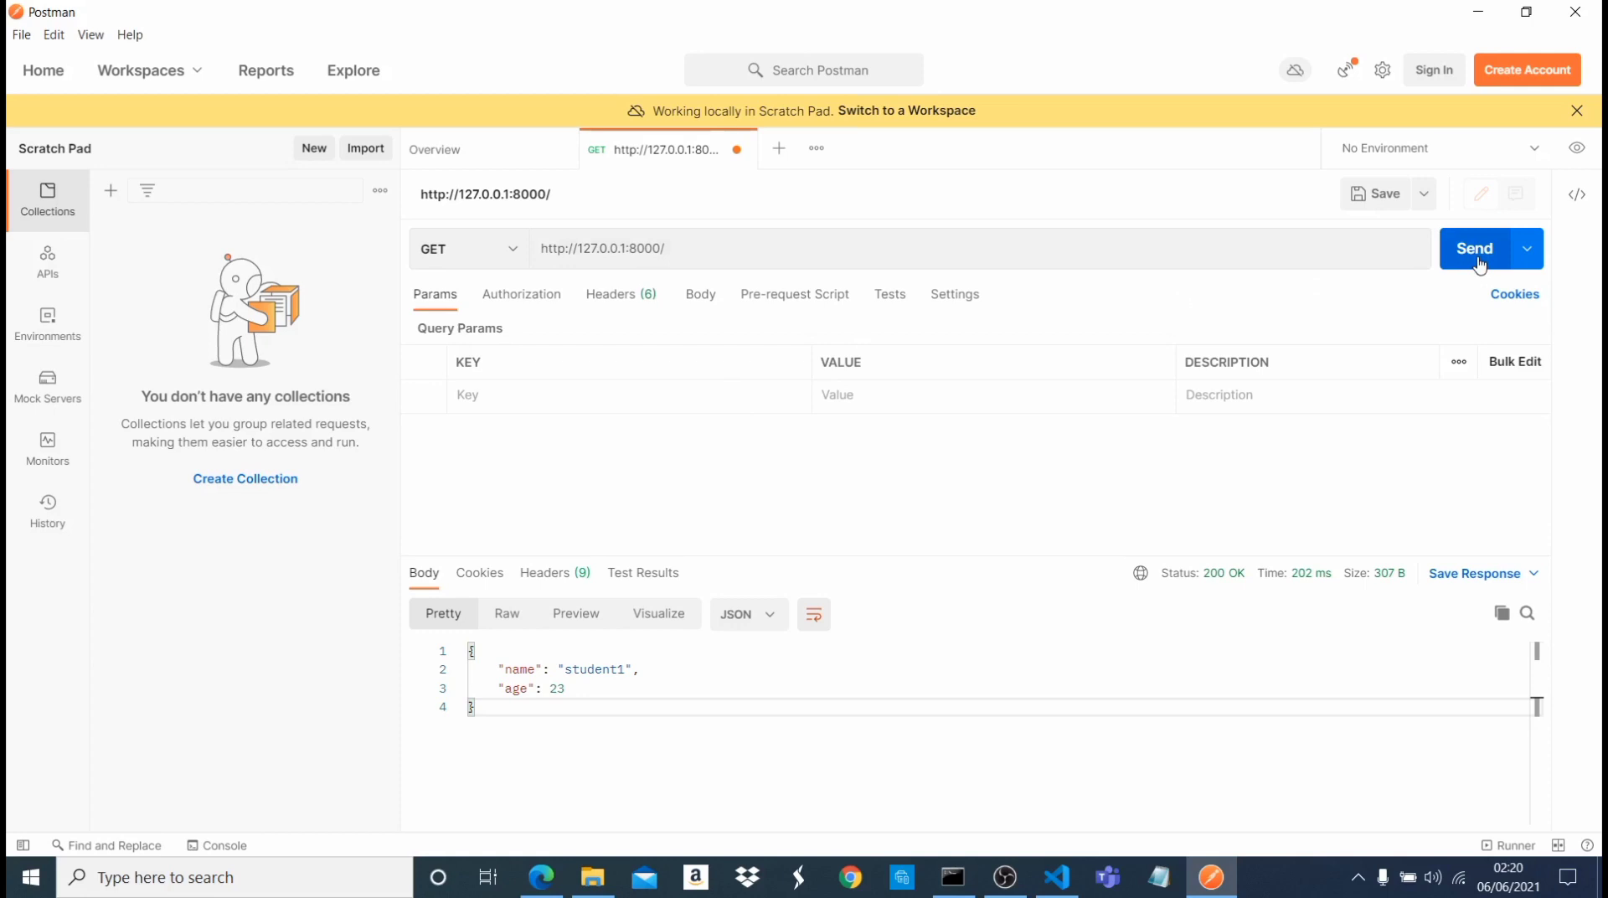
left_click(1474, 247)
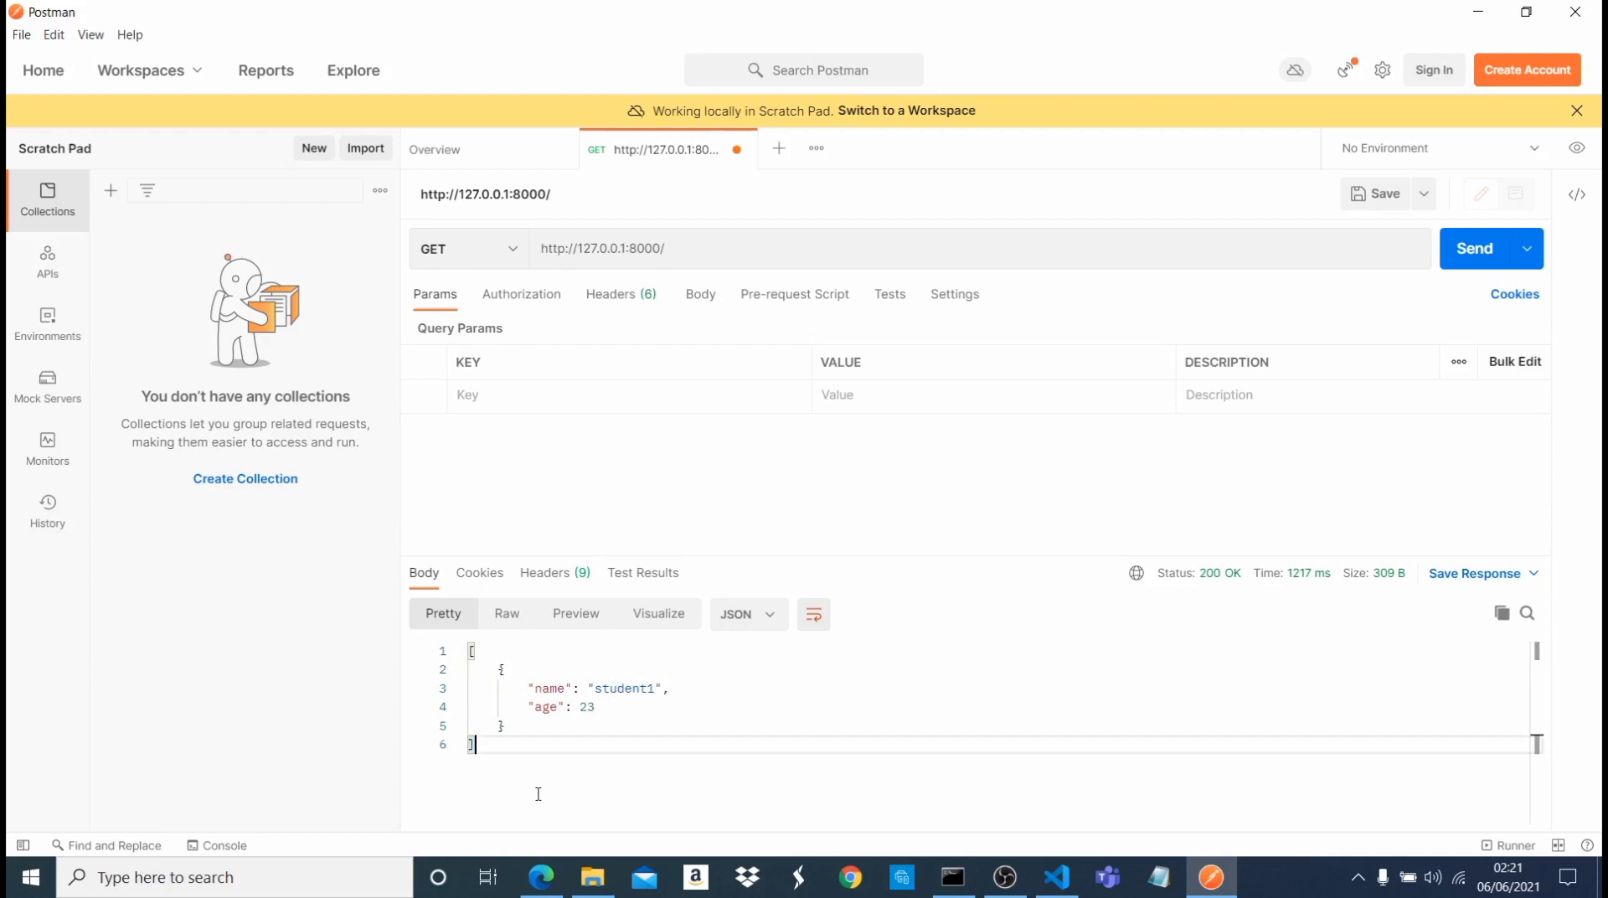
mouse_move(591, 812)
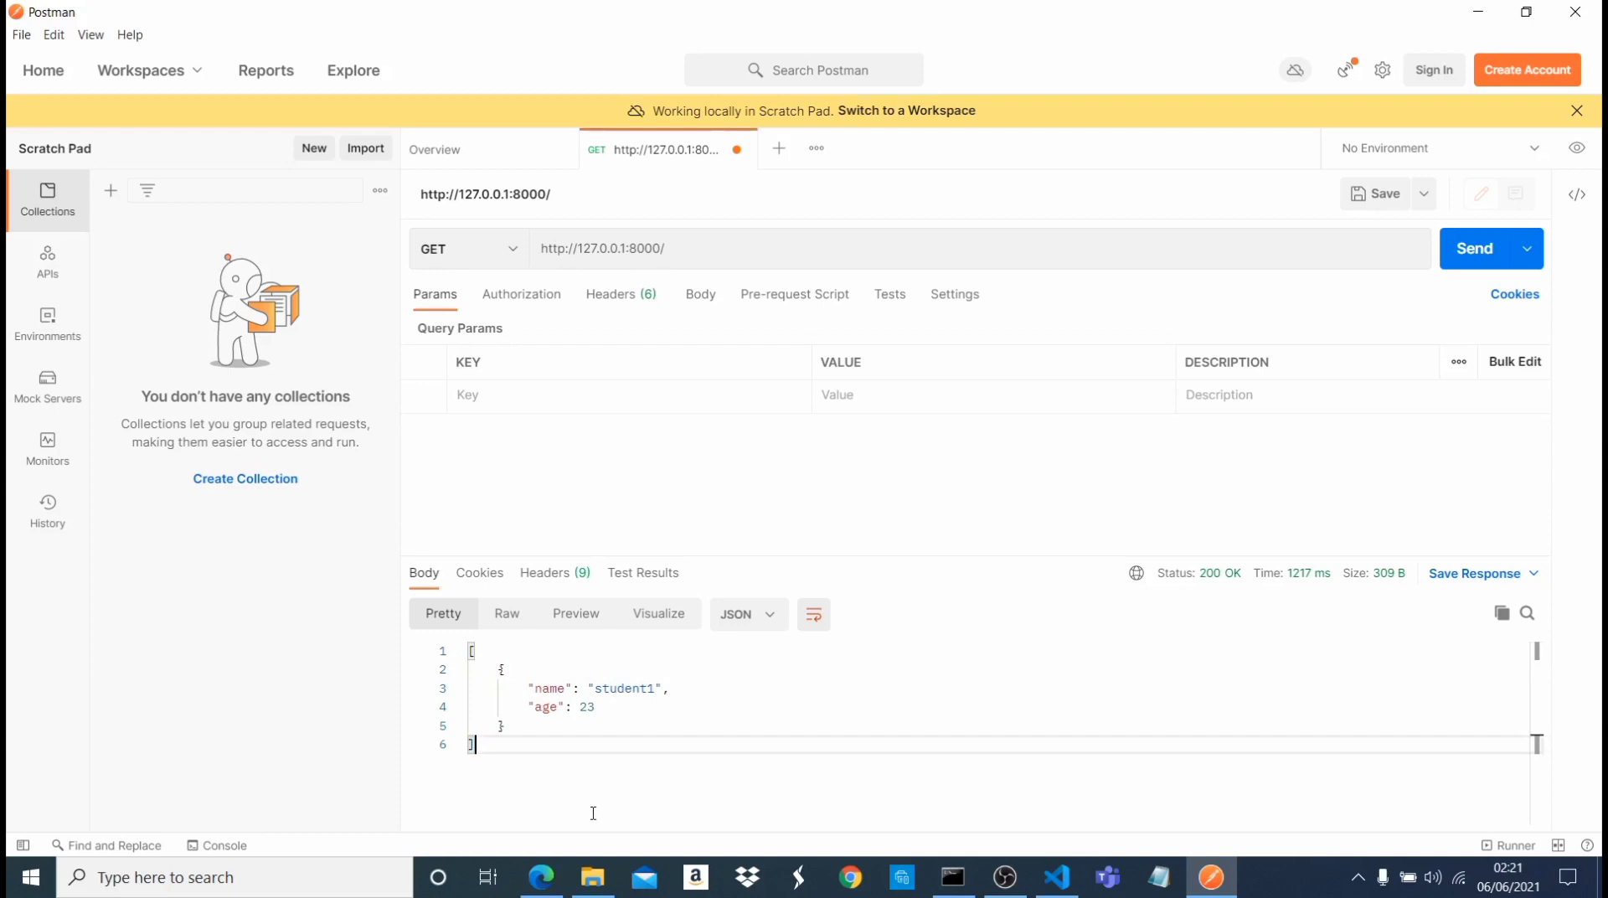
mouse_move(1057, 878)
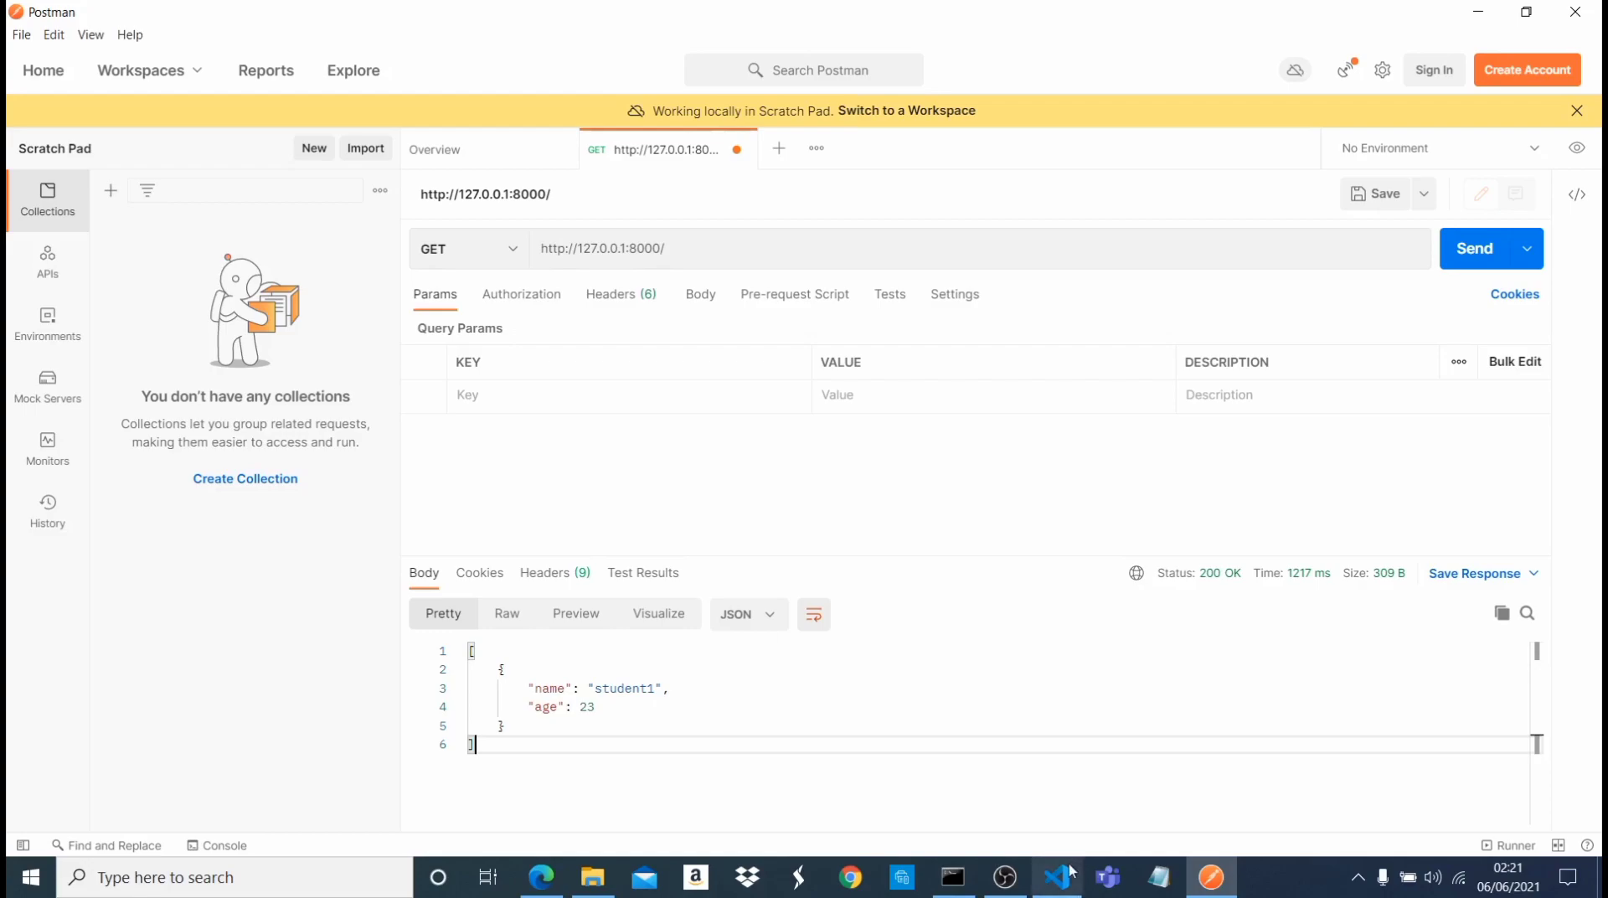
- Uncomment TesView's IsAuthenticated permission_classes line and save views.py
left_click(1055, 878)
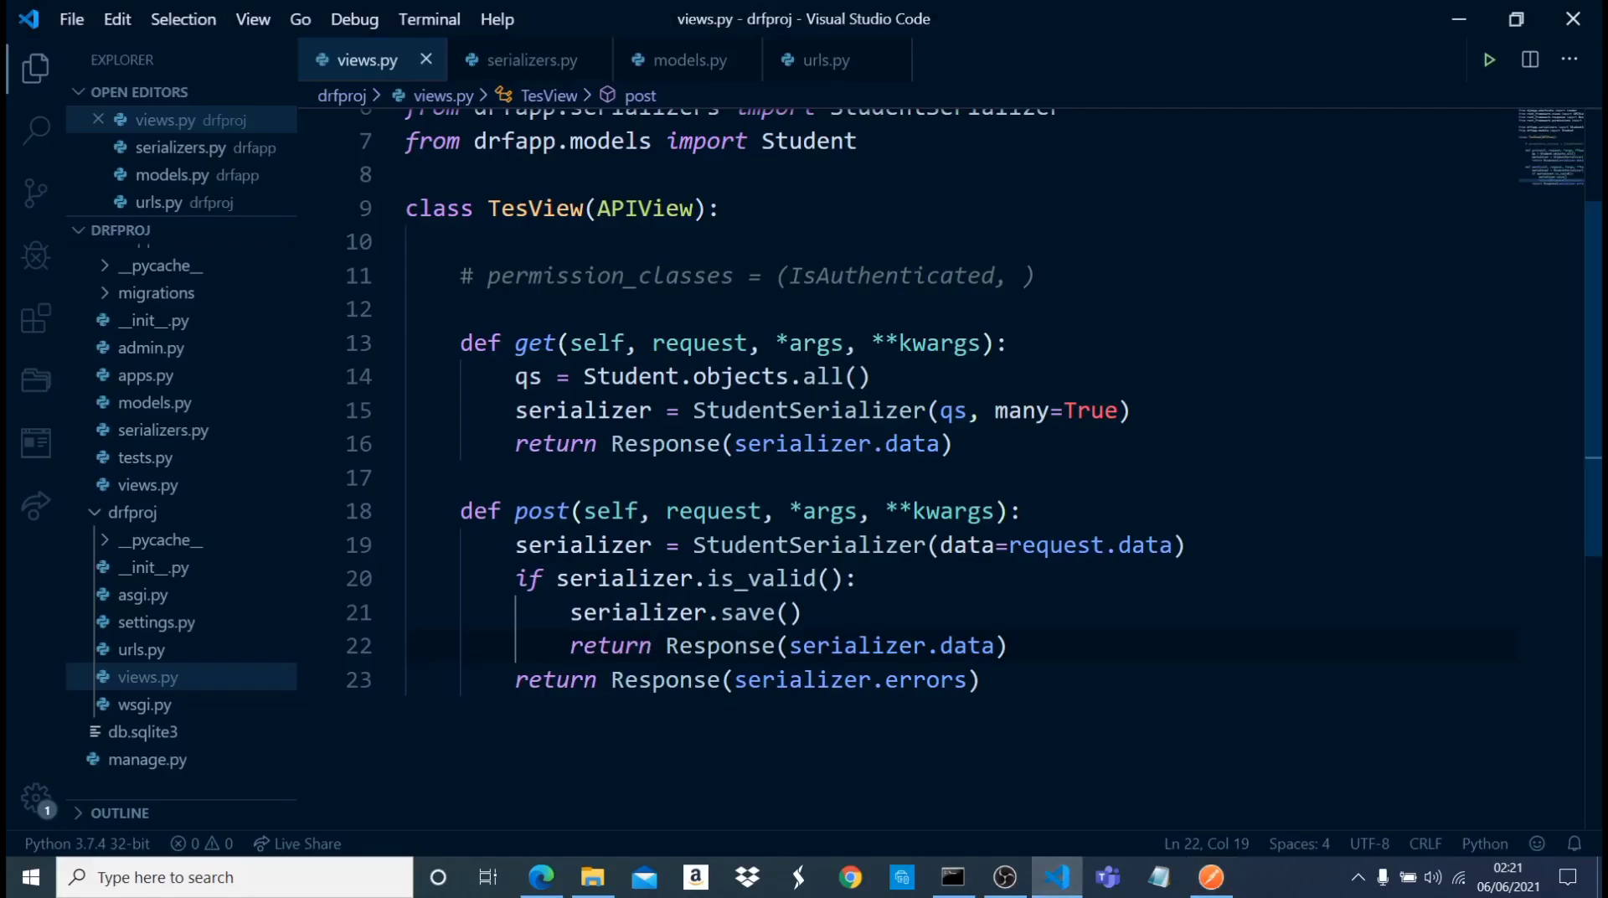
double_click(610, 275)
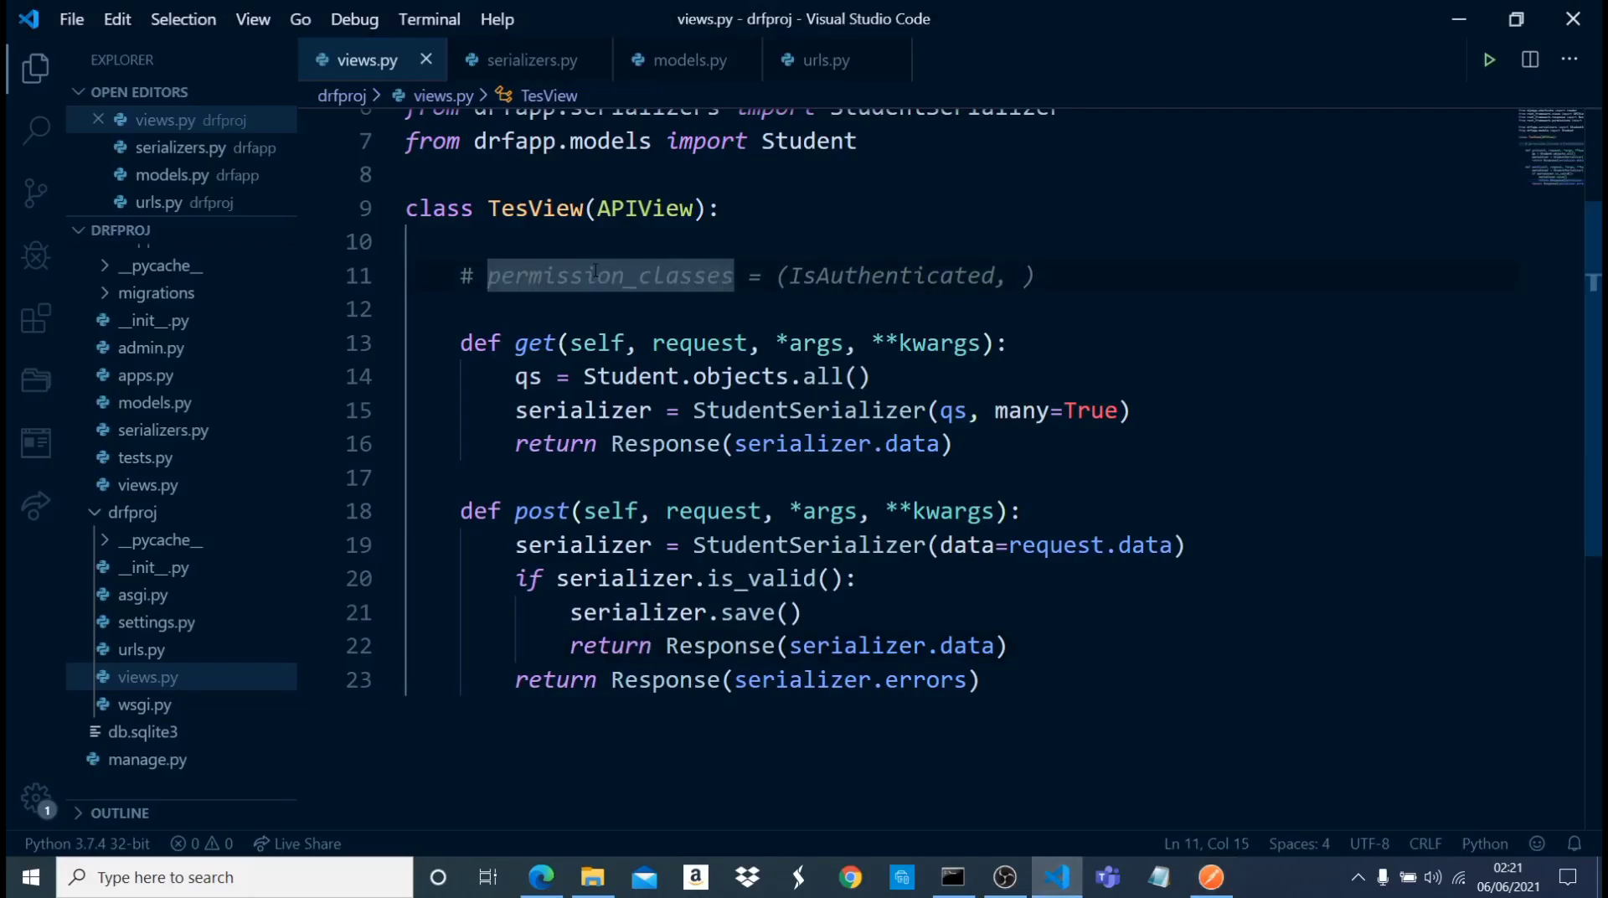
key("ctrl+/")
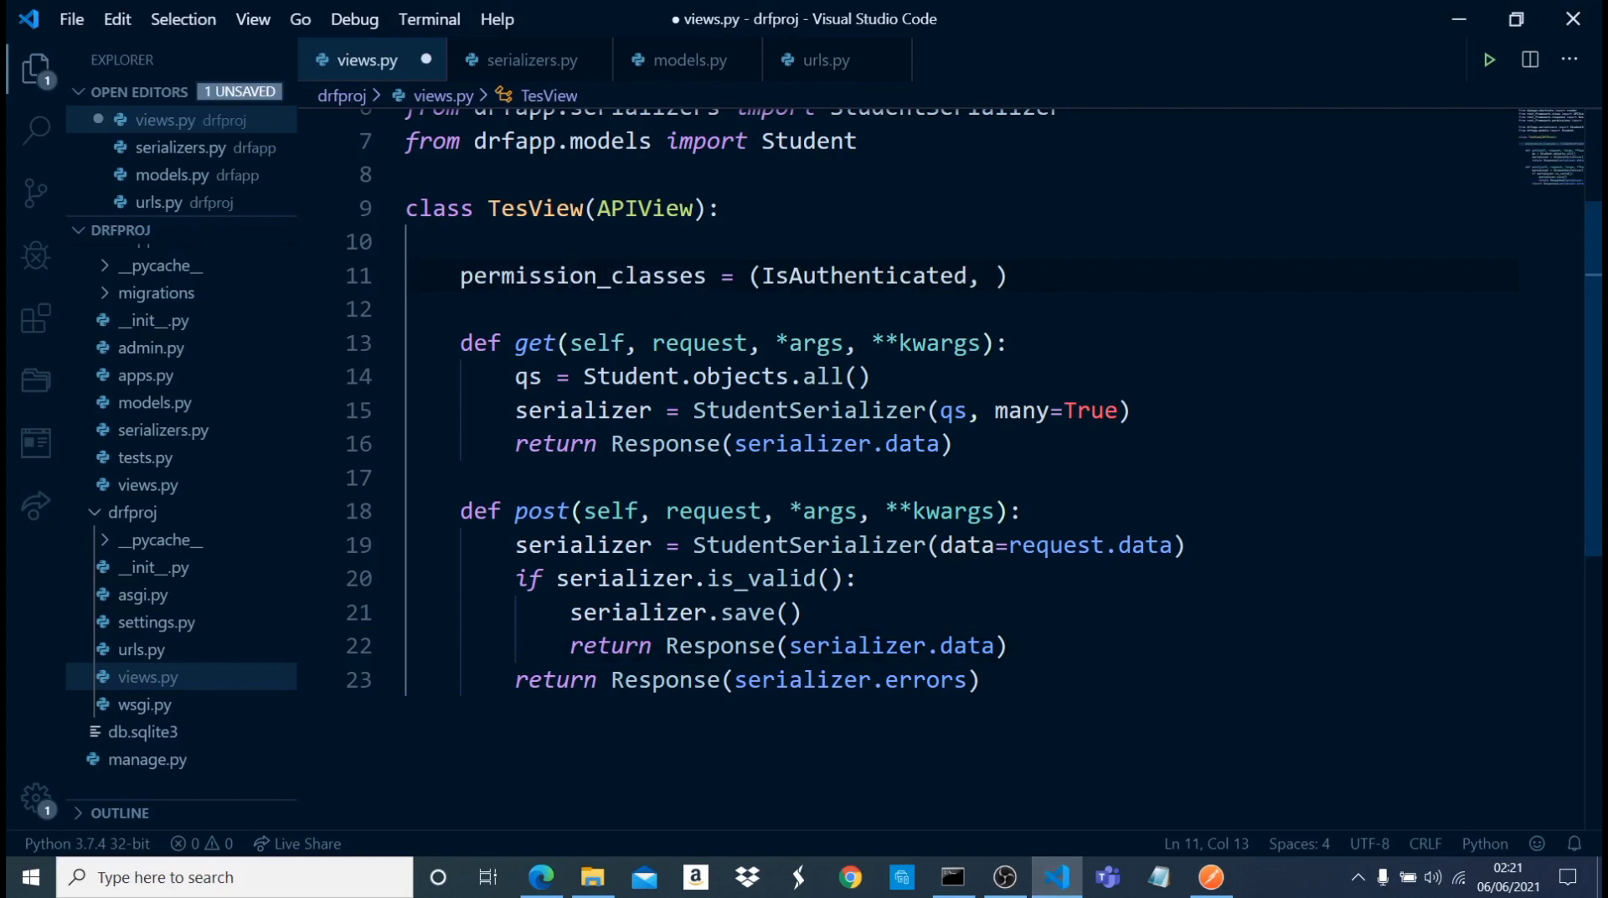
key("ctrl+s")
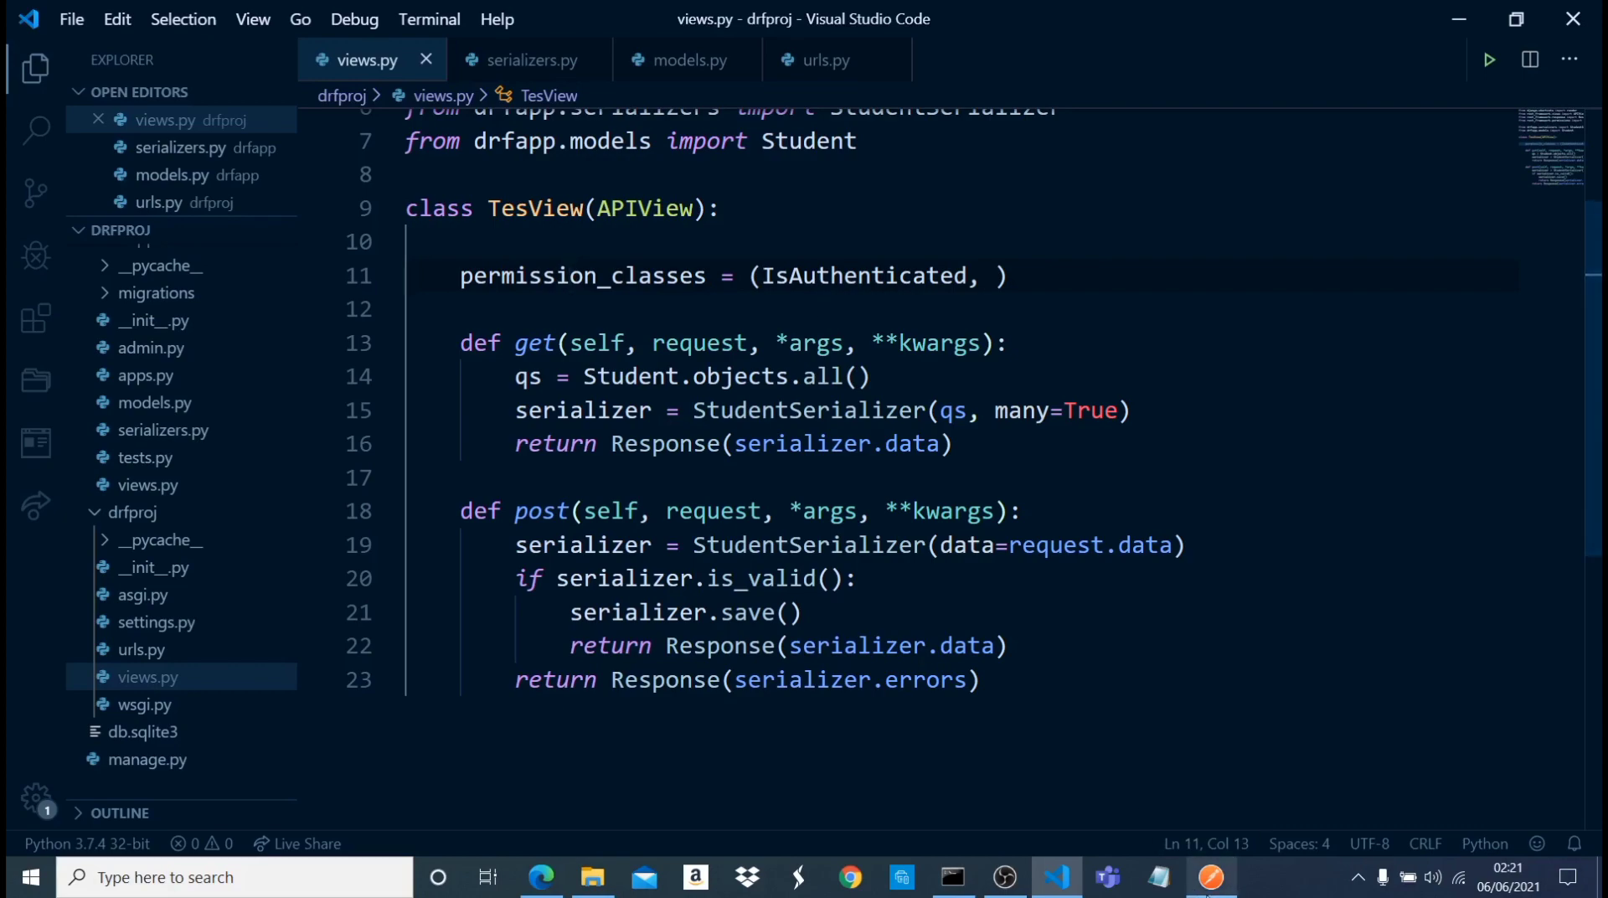
left_click(1209, 878)
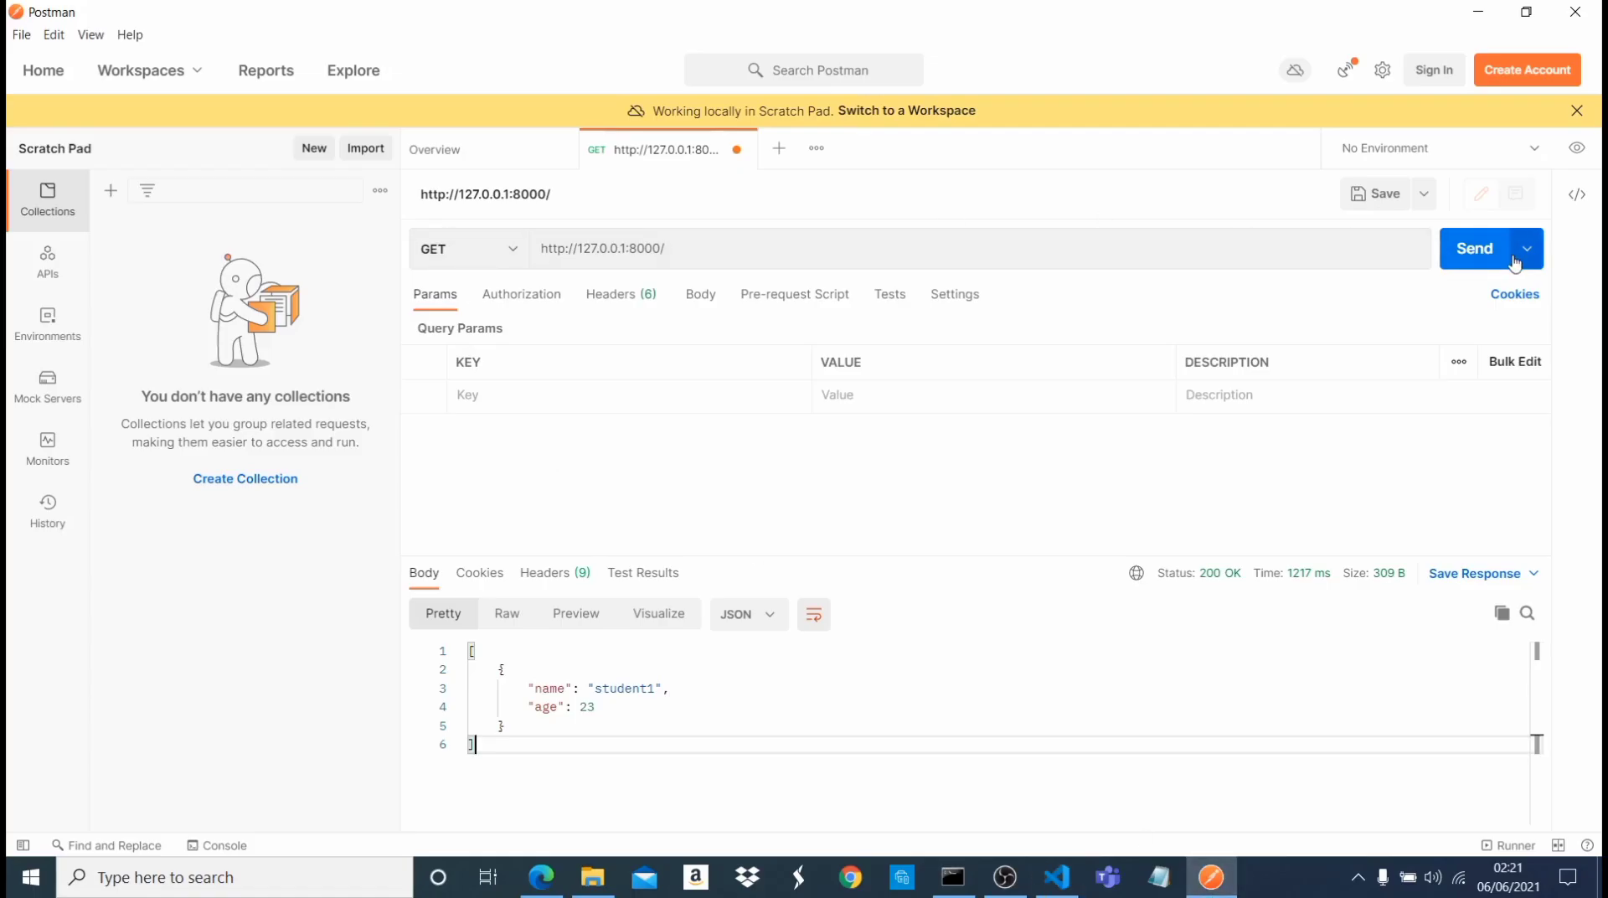
- Resend the GET after the server reloads and get 401 Unauthorized: authentication credentials not provided
left_click(1475, 248)
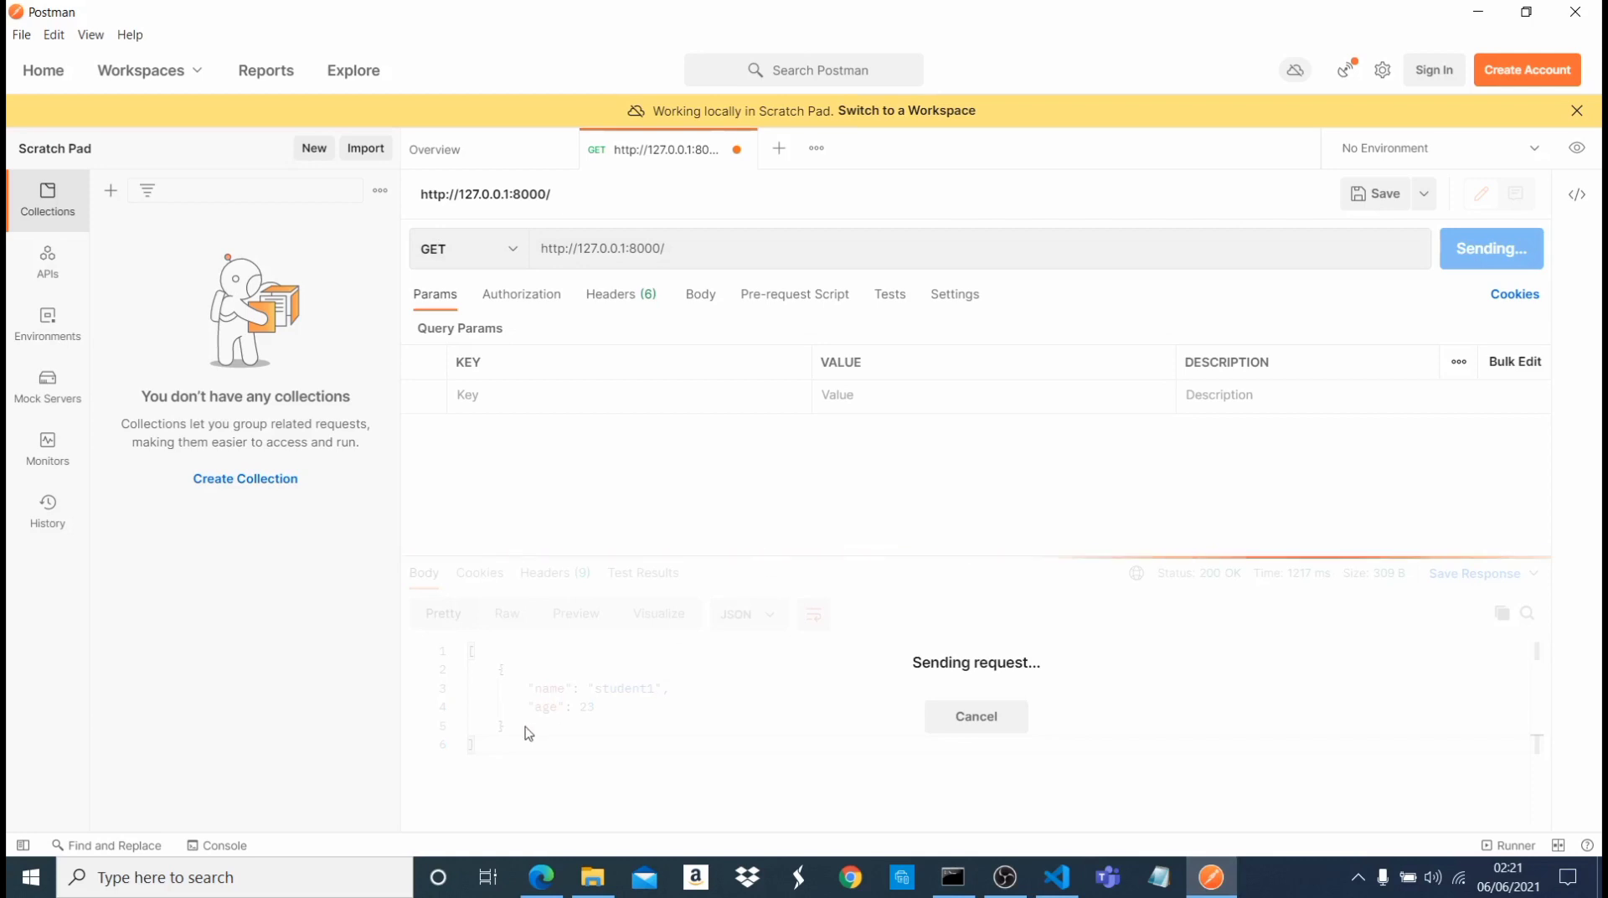
mouse_move(601, 728)
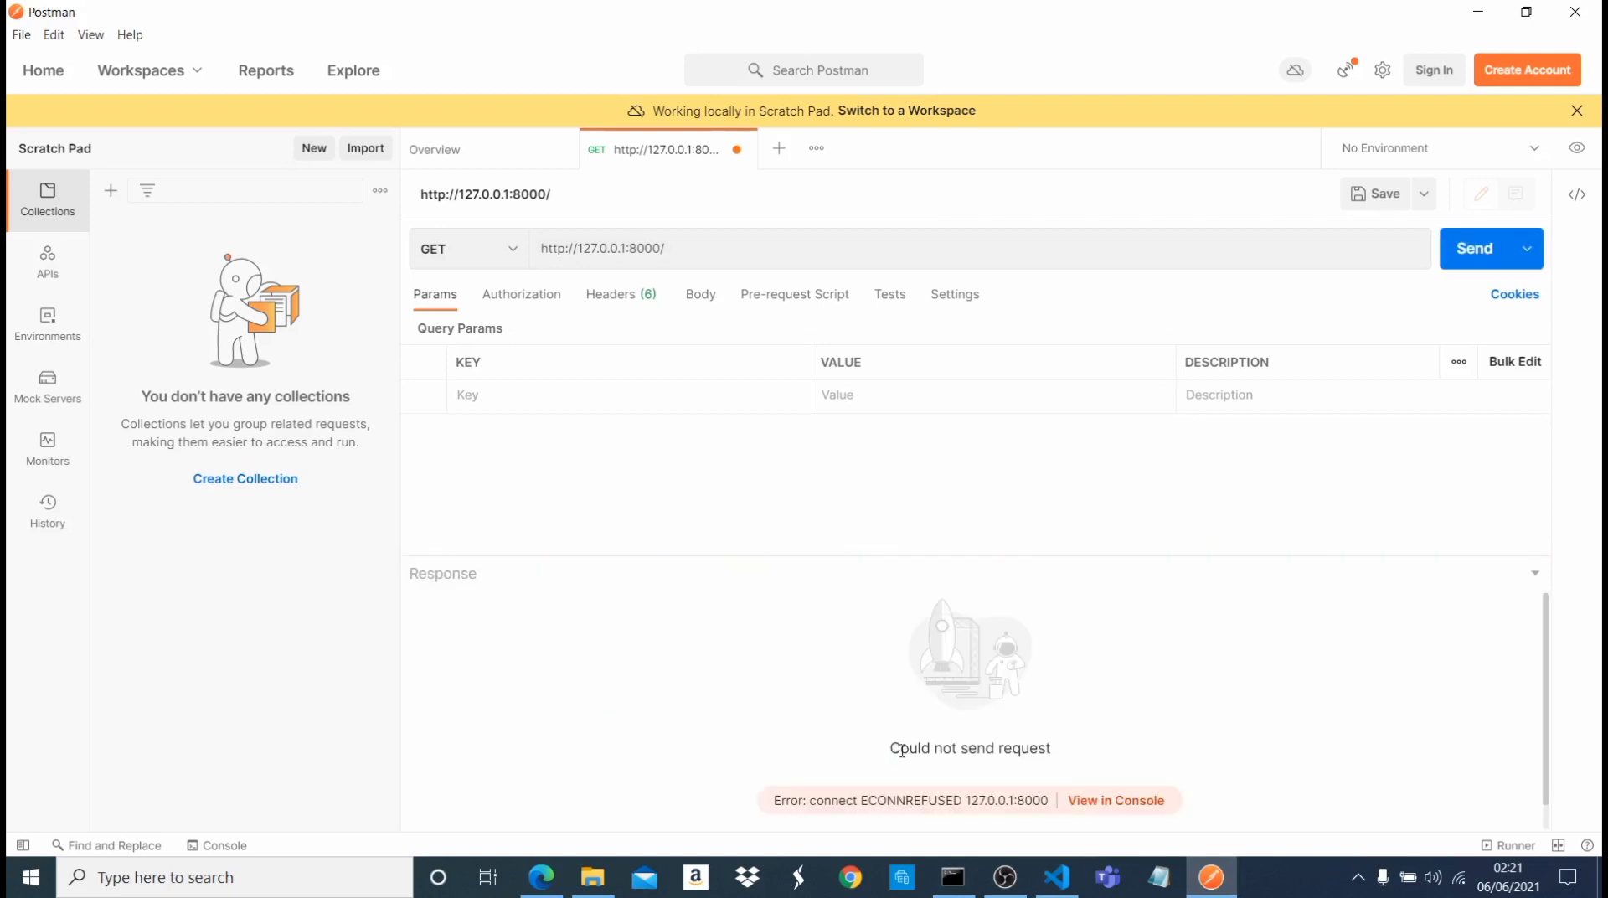
left_click(953, 878)
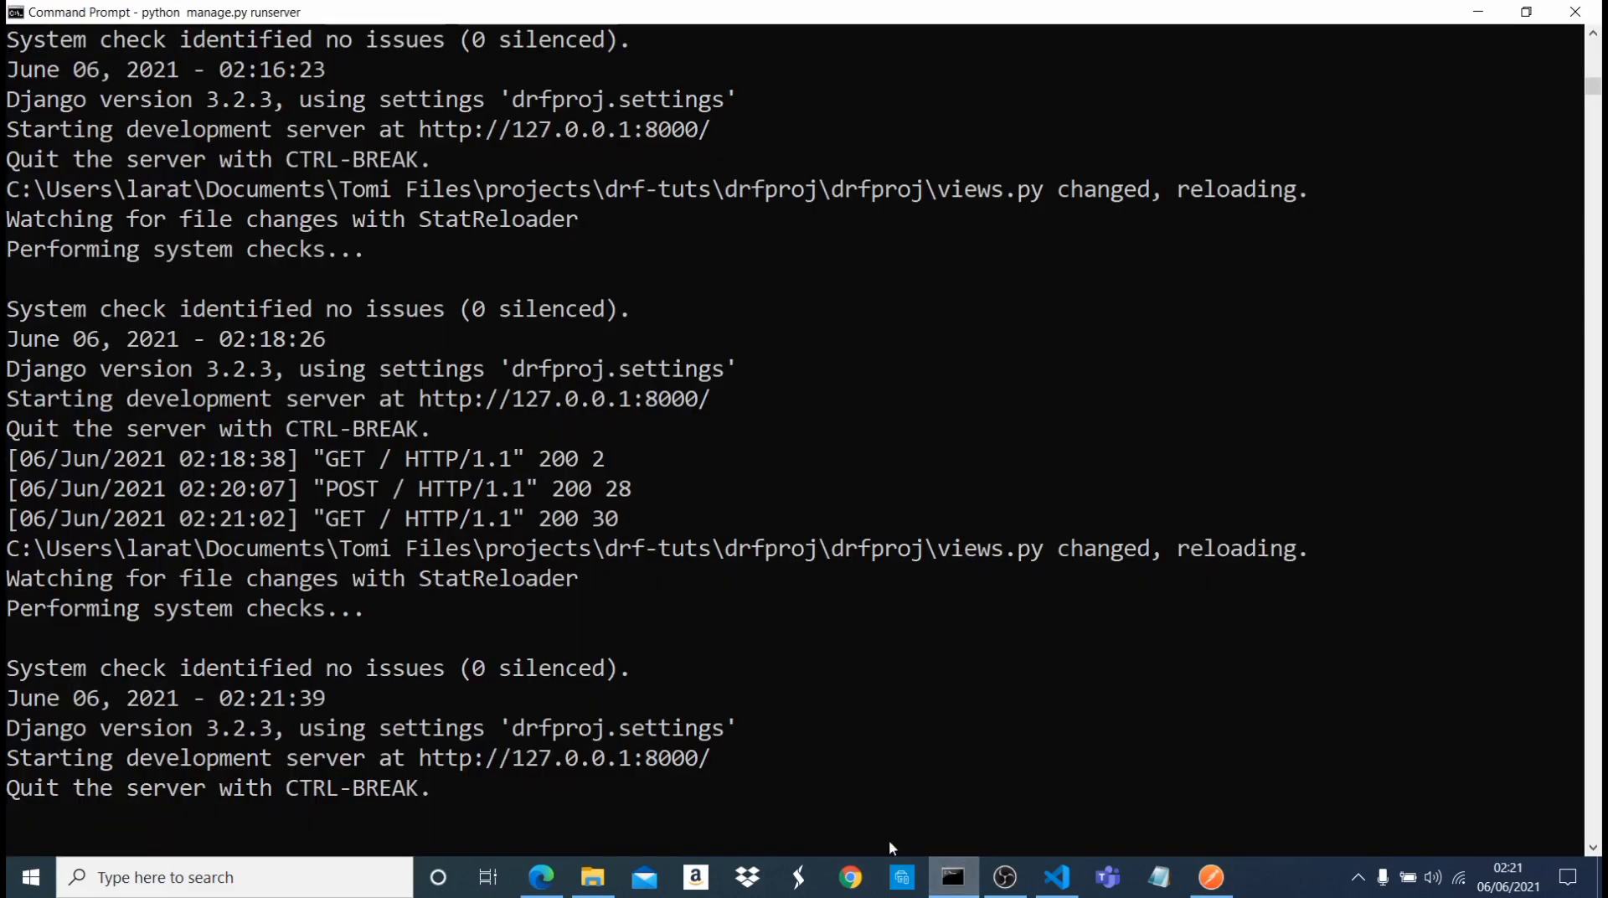
left_click(1208, 878)
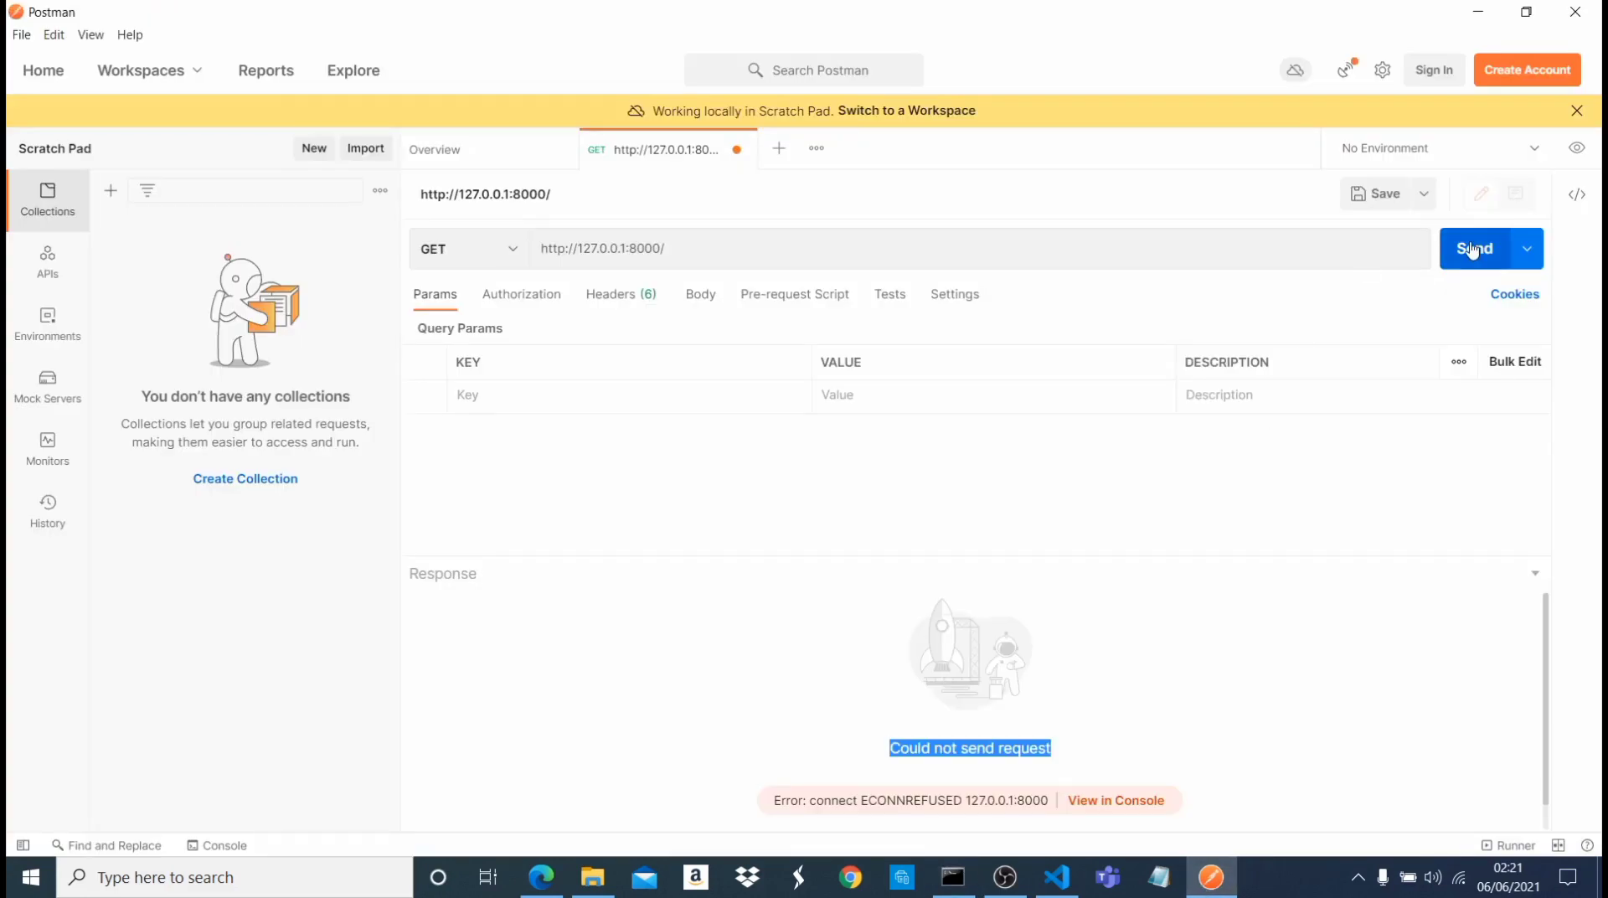
left_click(1474, 248)
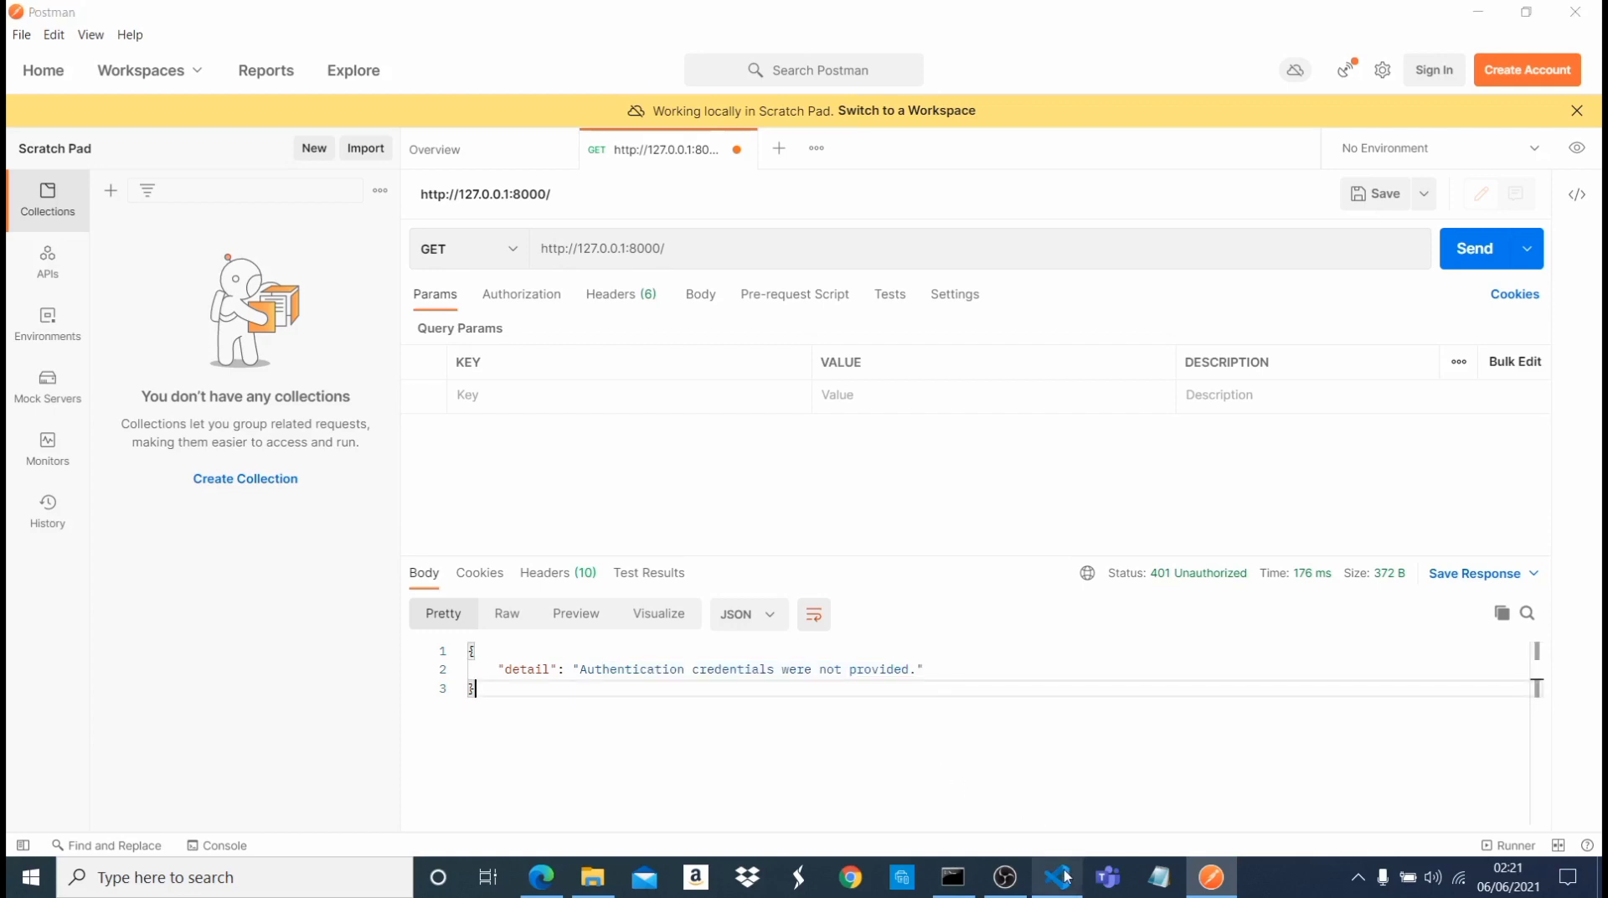
left_click(1058, 878)
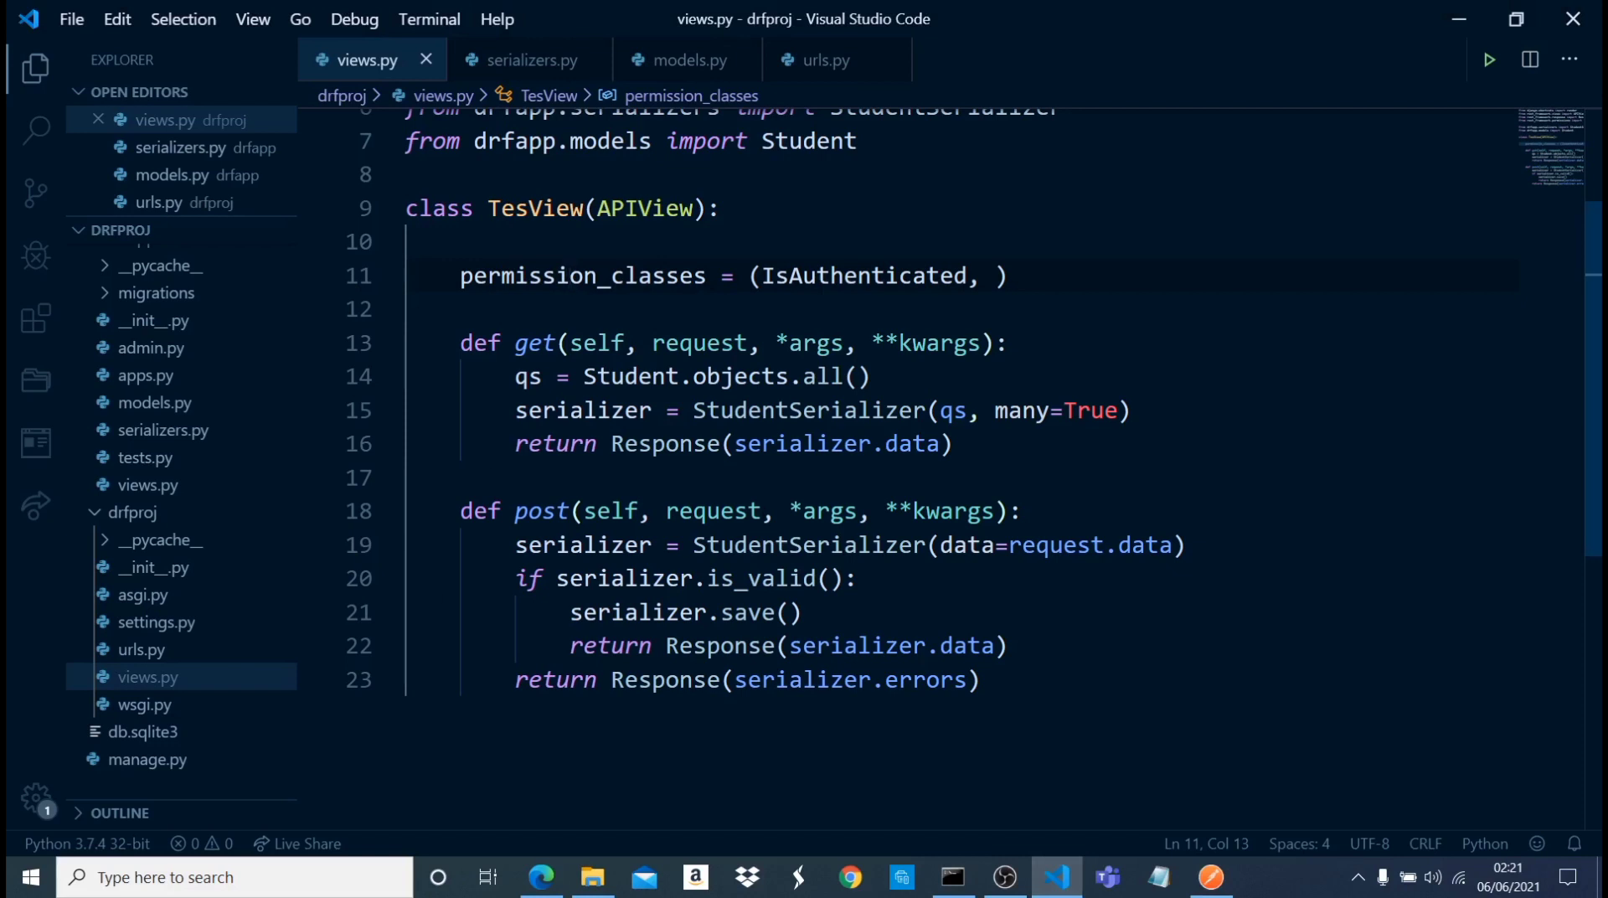
double_click(859, 274)
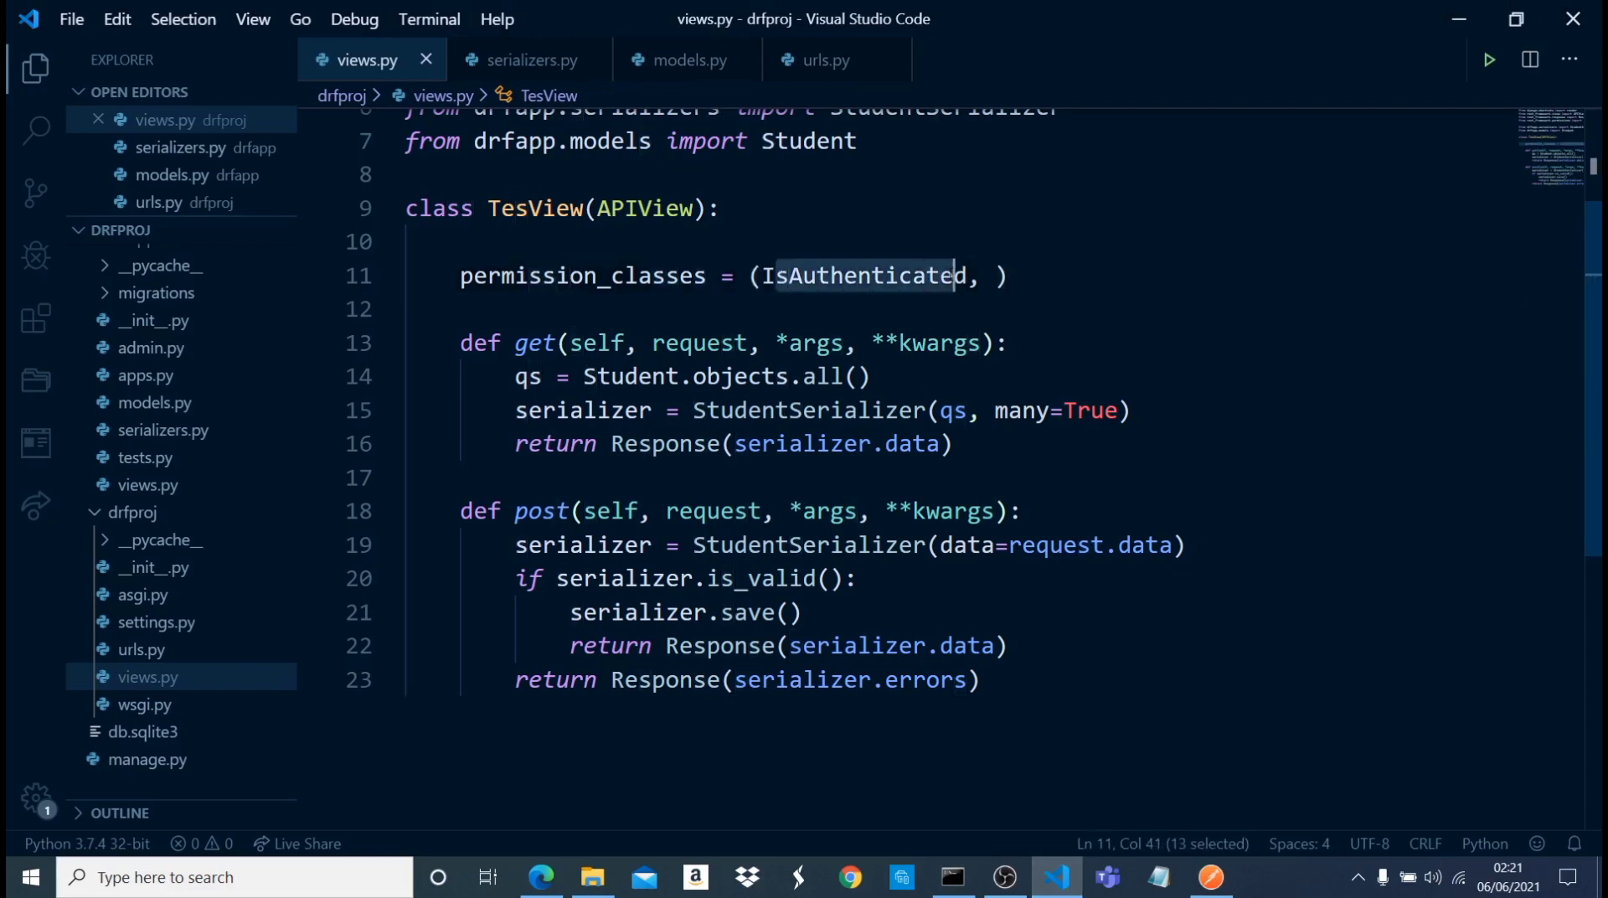
left_click(959, 343)
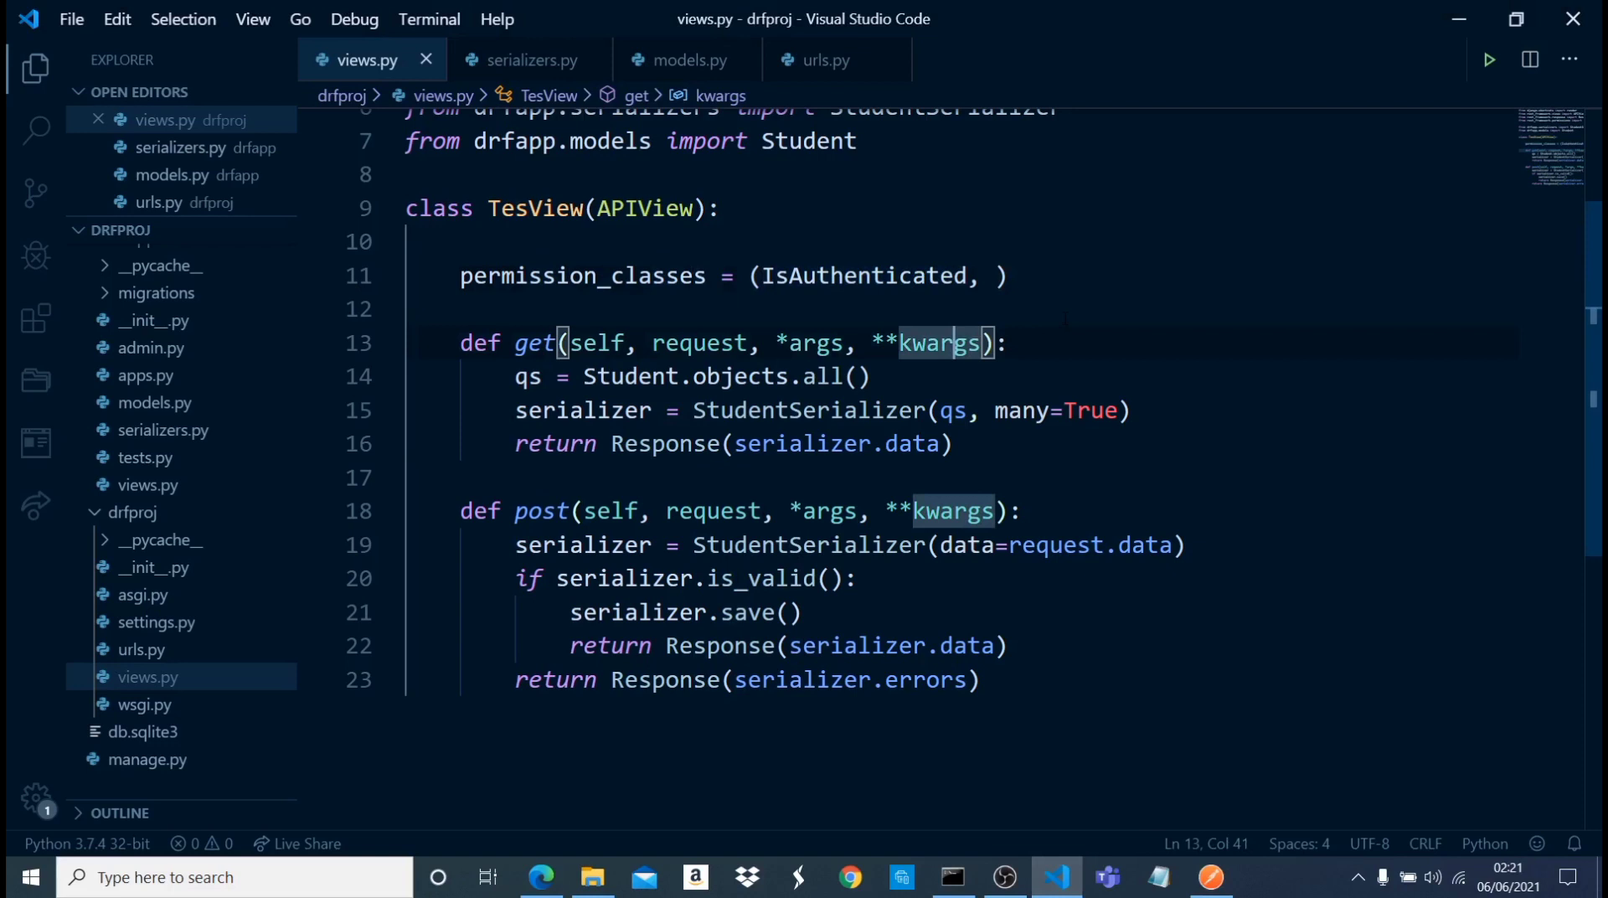
left_click(462, 308)
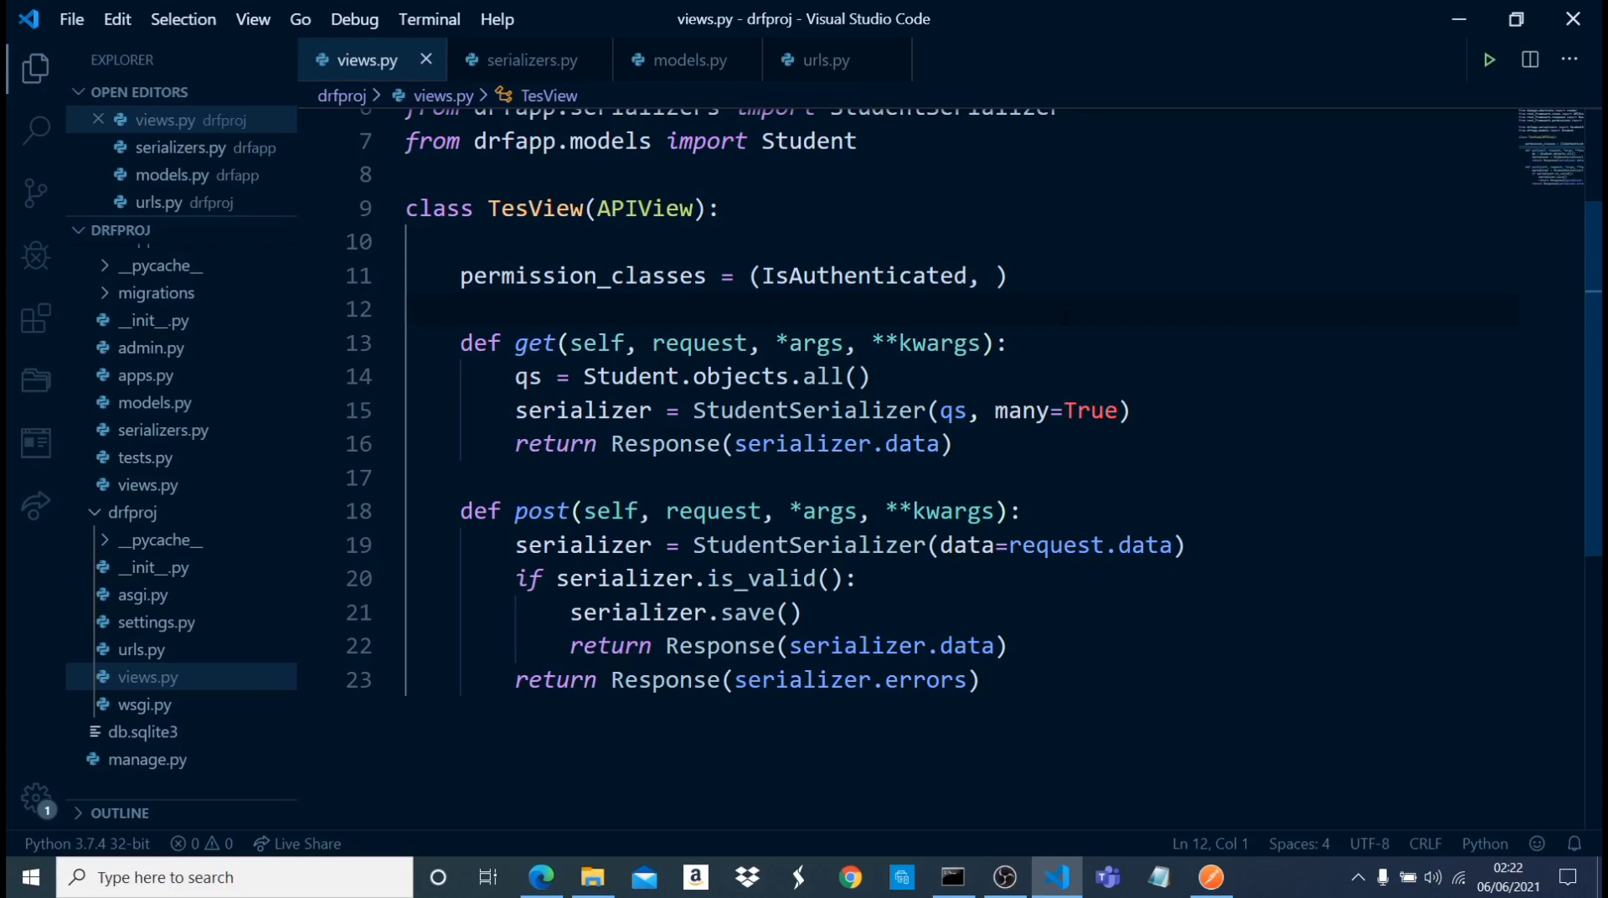
mouse_move(541, 878)
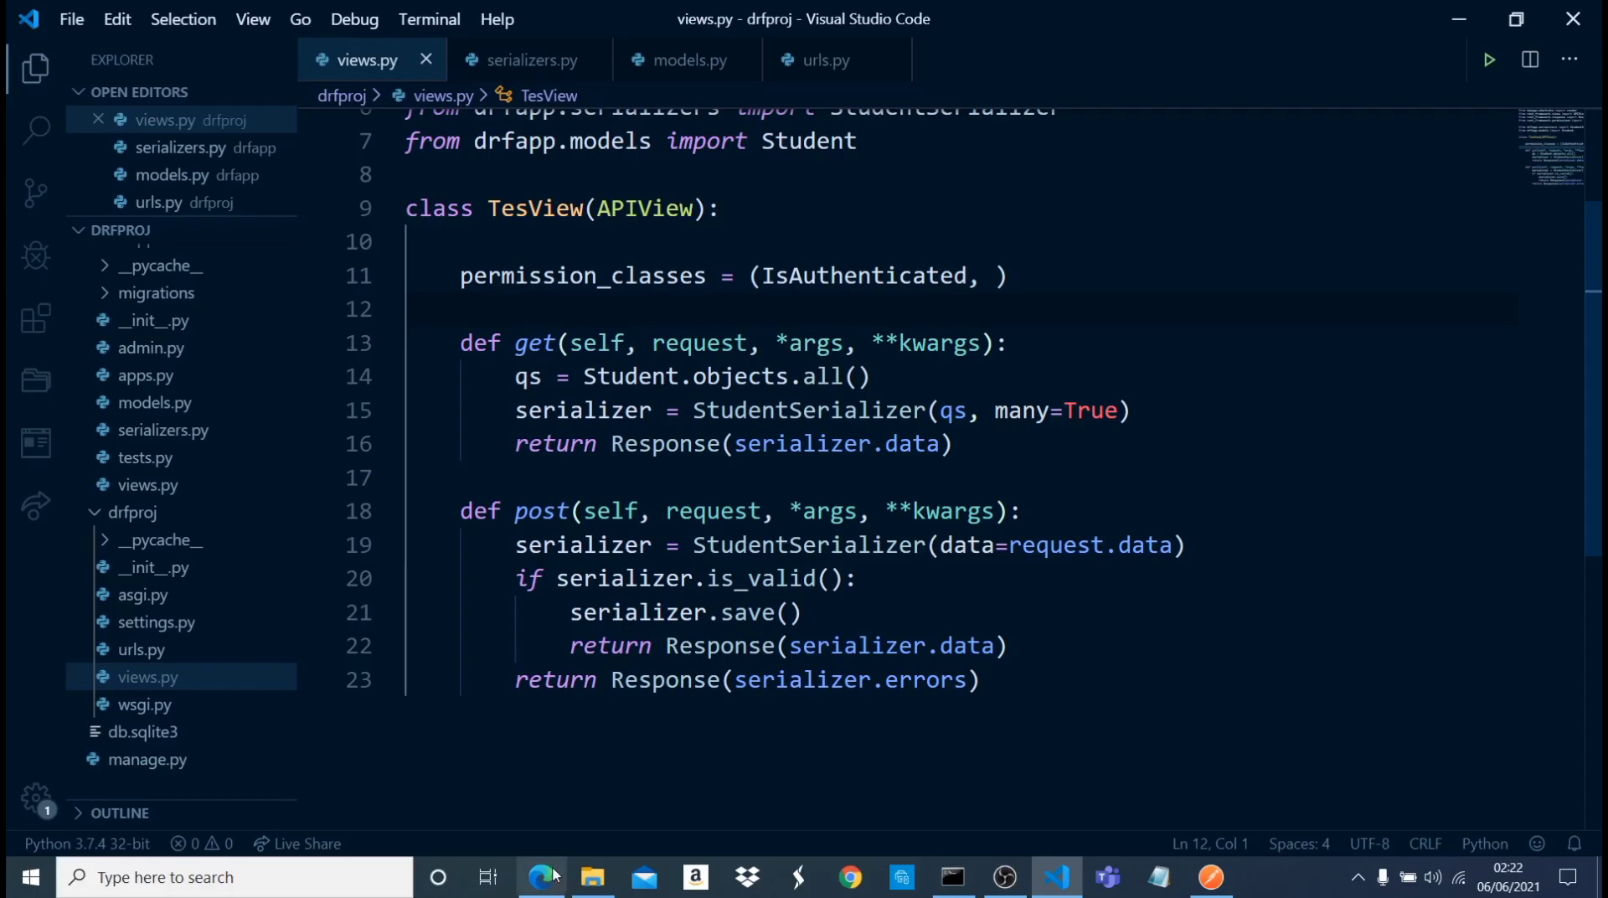
left_click(541, 878)
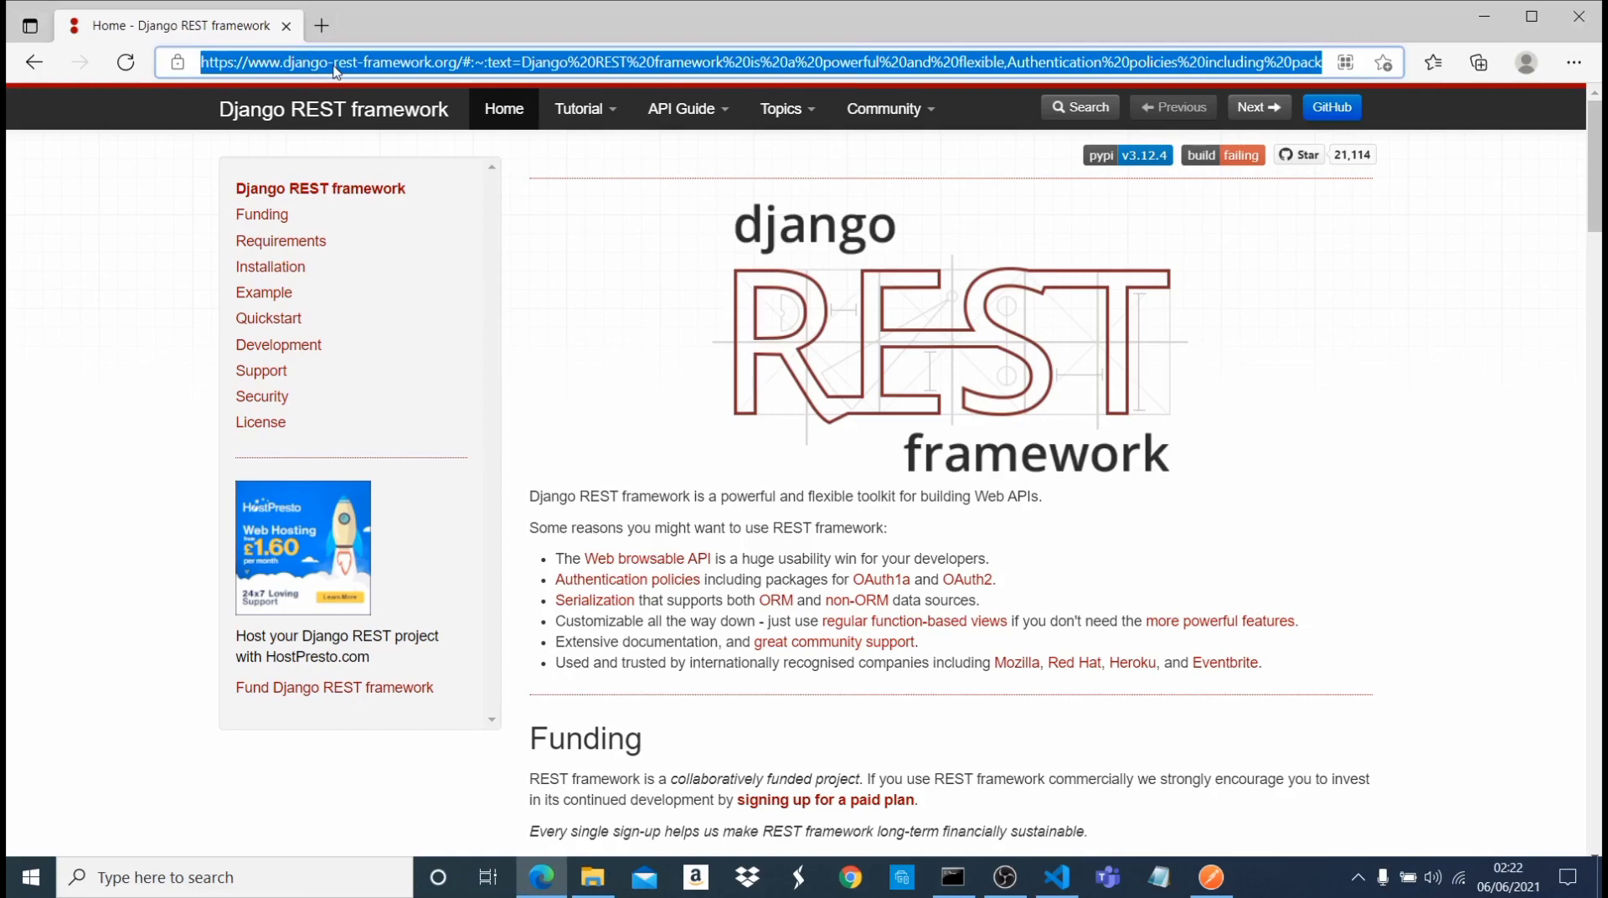
- Browse to 127.0.0.1:8000/admin and view the Tokens list holding the admin user's token
type("127.0.0.1:8000/admin/")
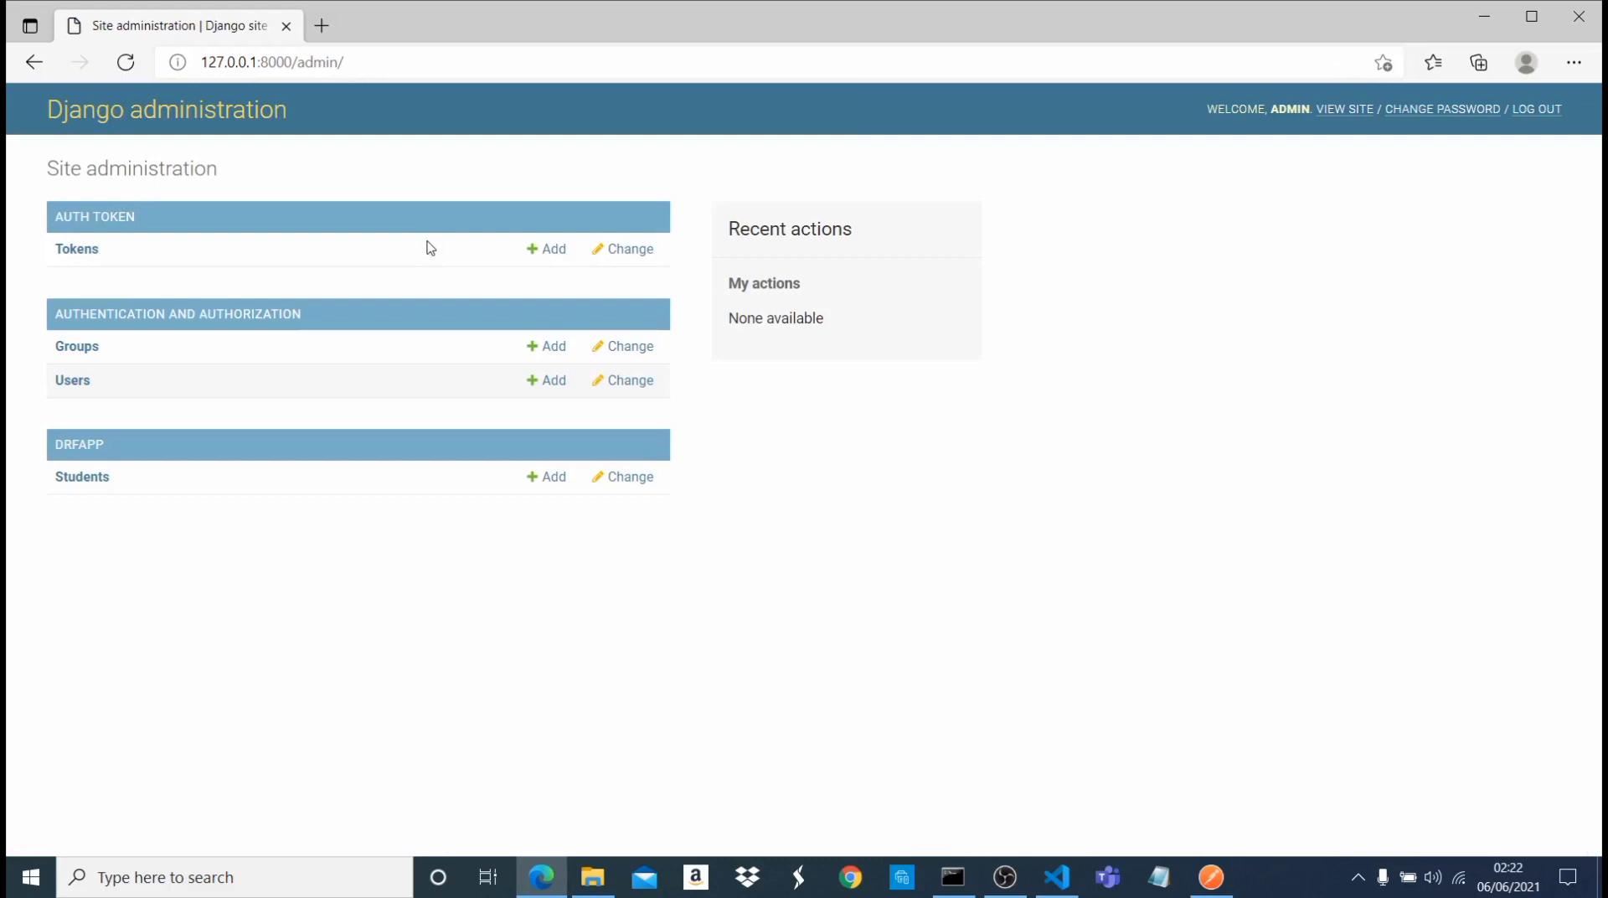
left_click(75, 249)
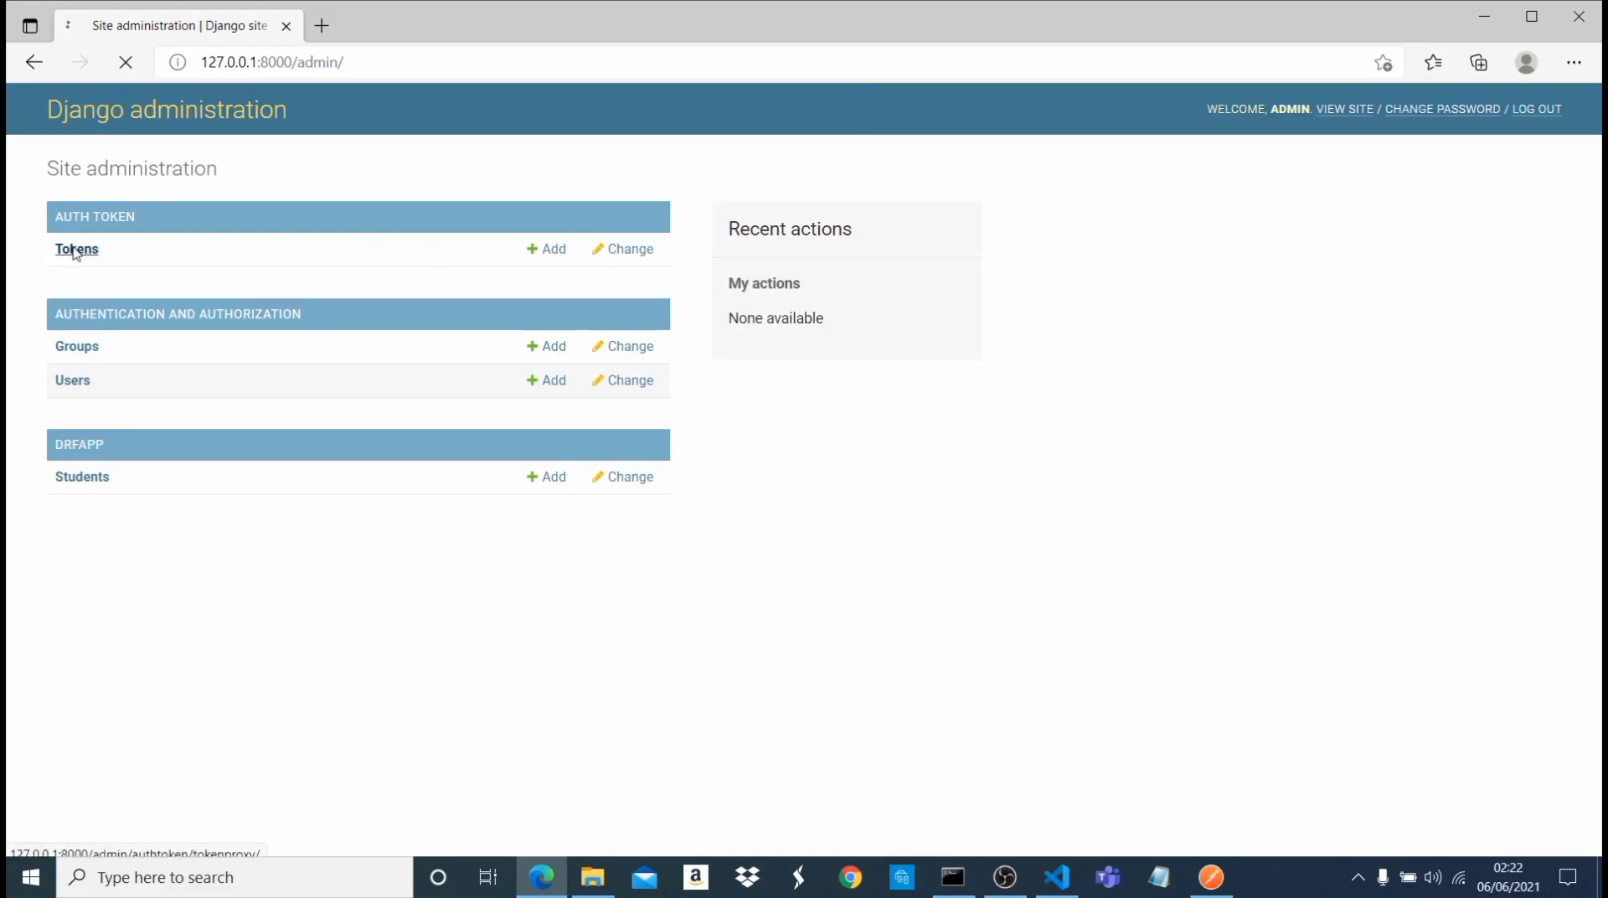
left_click(75, 249)
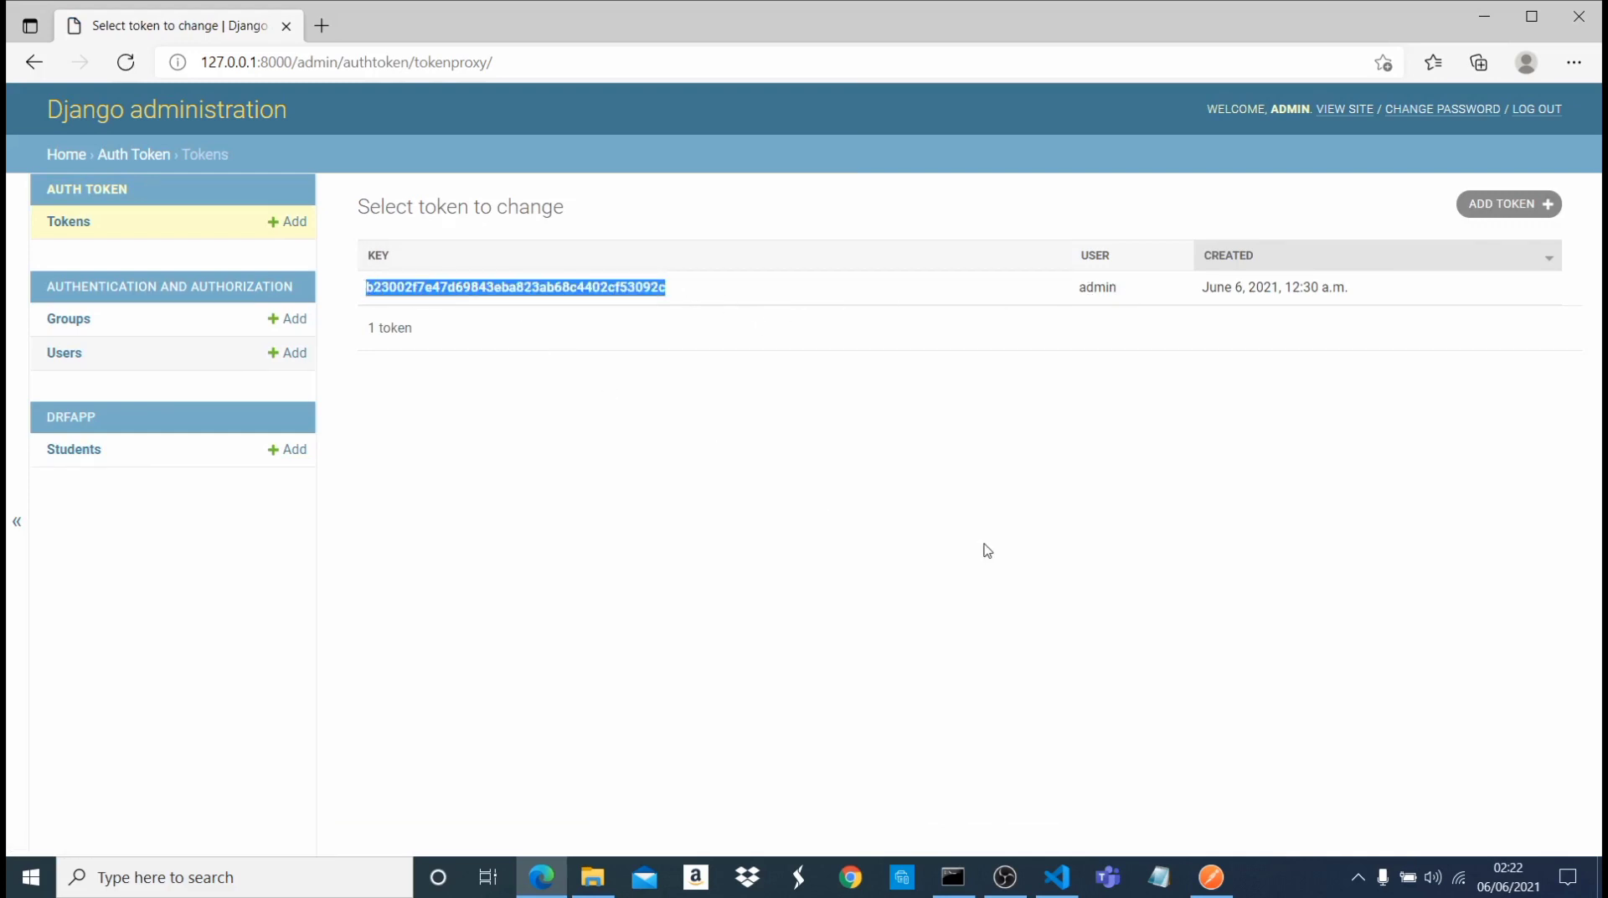
mouse_move(1211, 878)
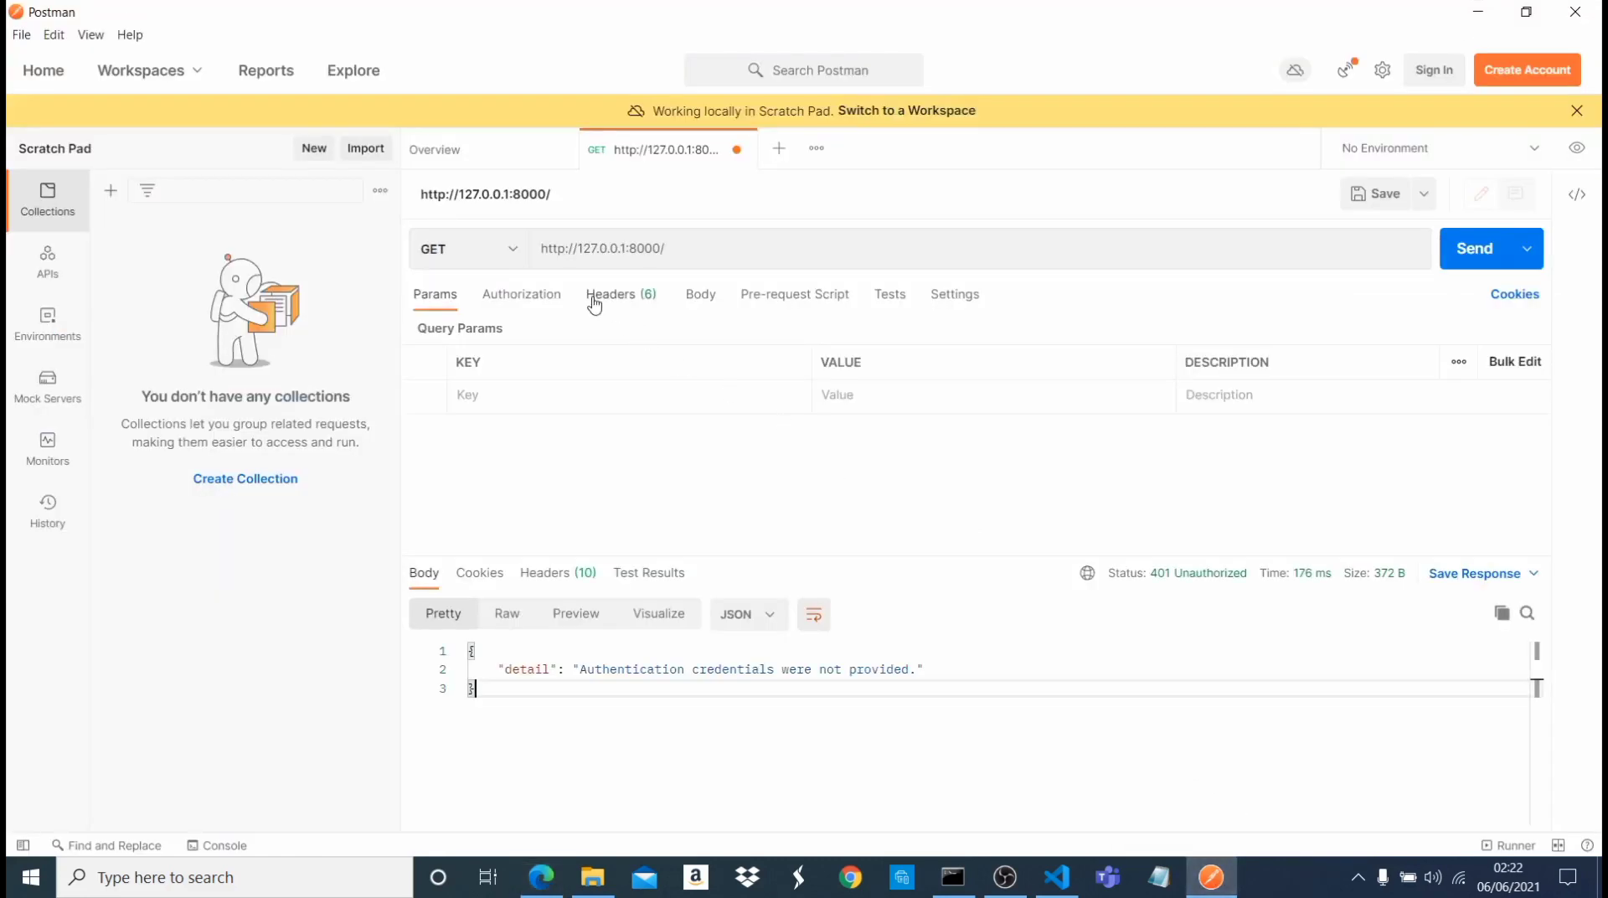
mouse_move(605, 700)
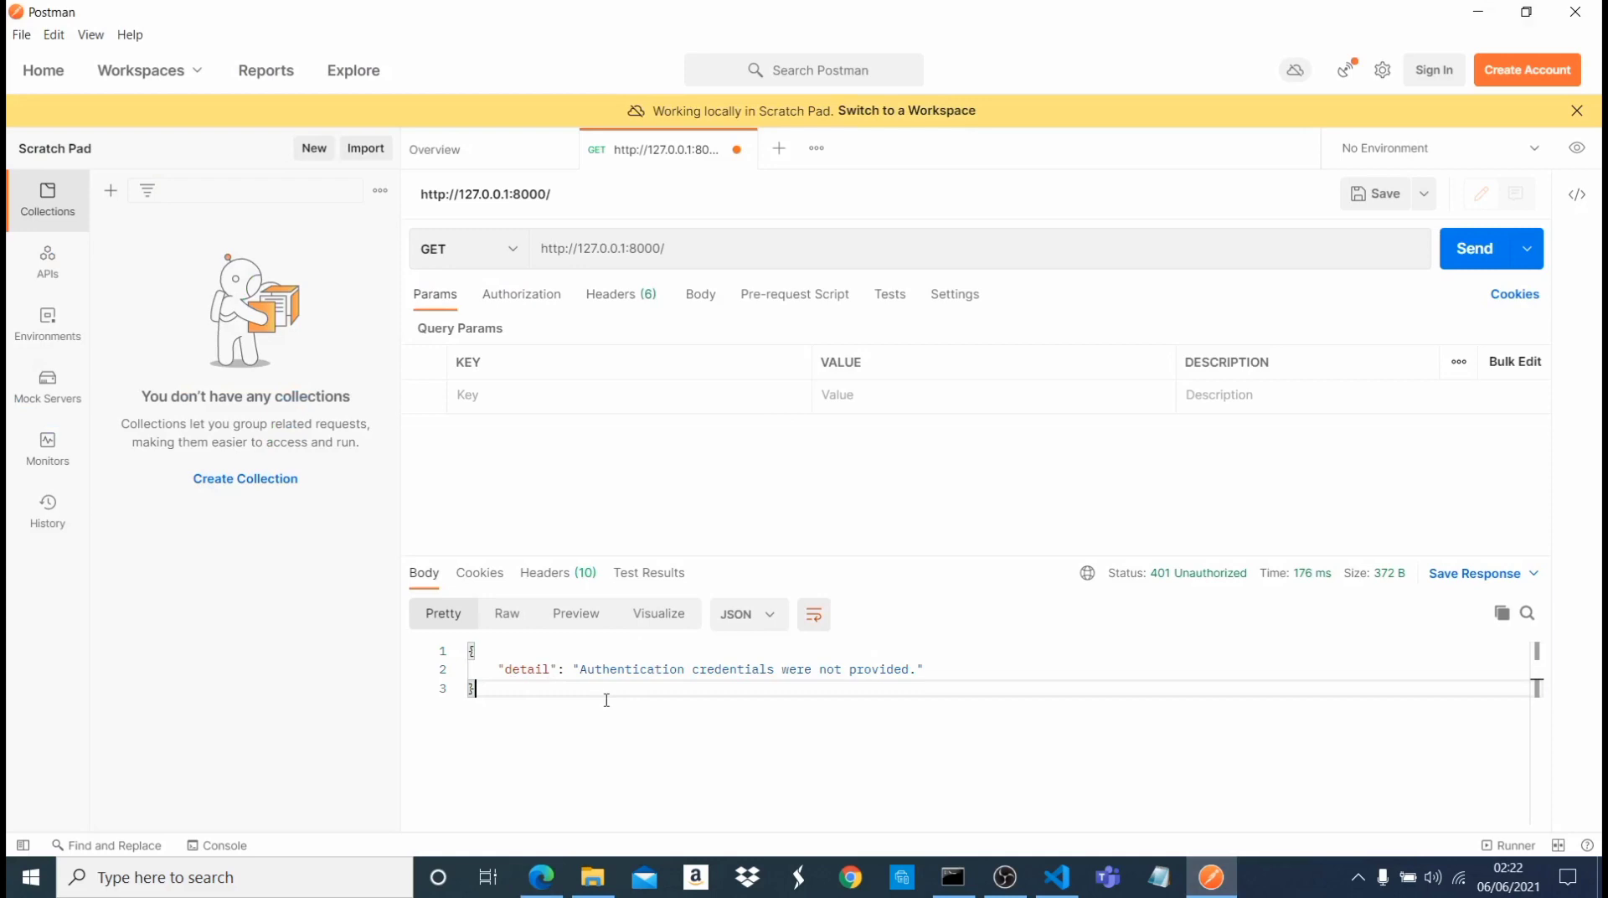
mouse_move(506, 307)
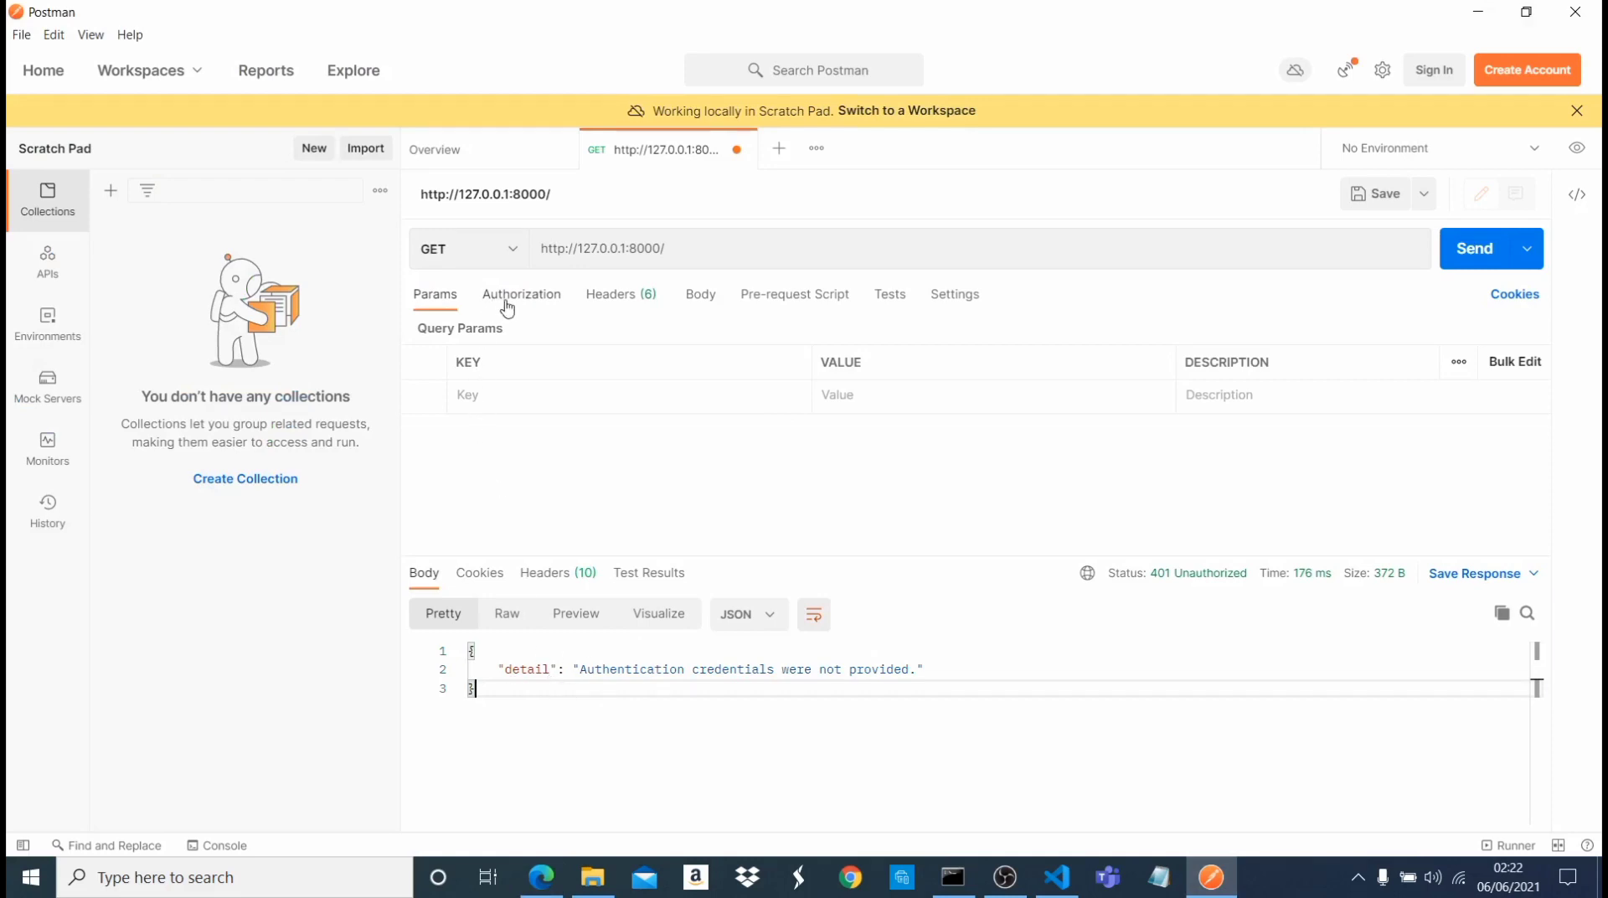
- Set API Key authorization with key Authorization and value 'Token <admin key>' added to the header
left_click(521, 295)
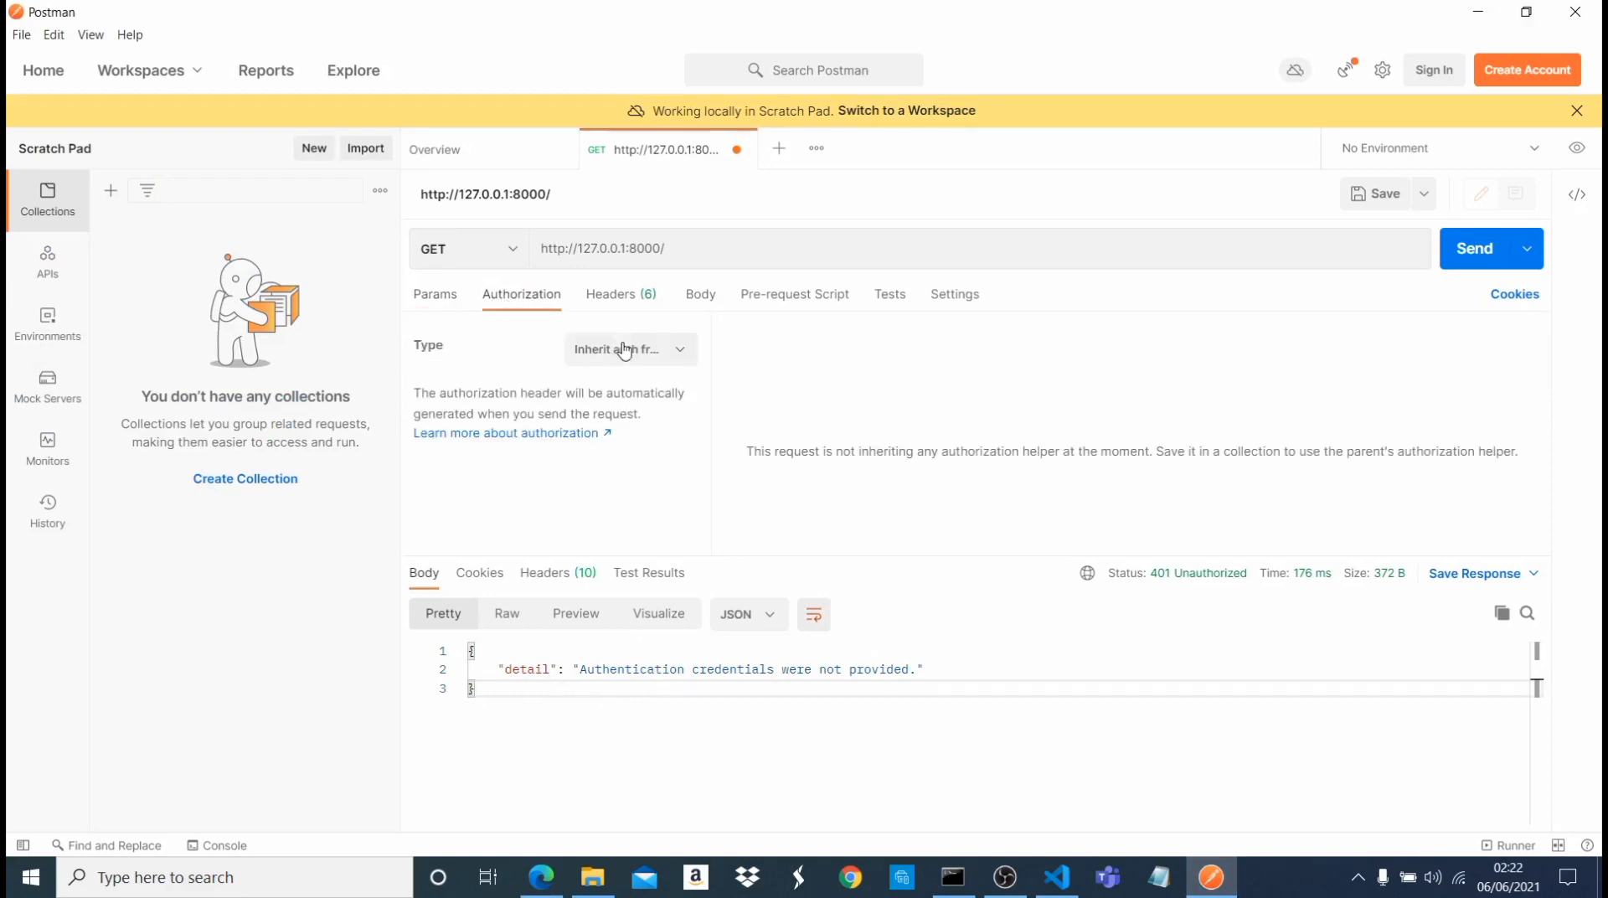
left_click(628, 349)
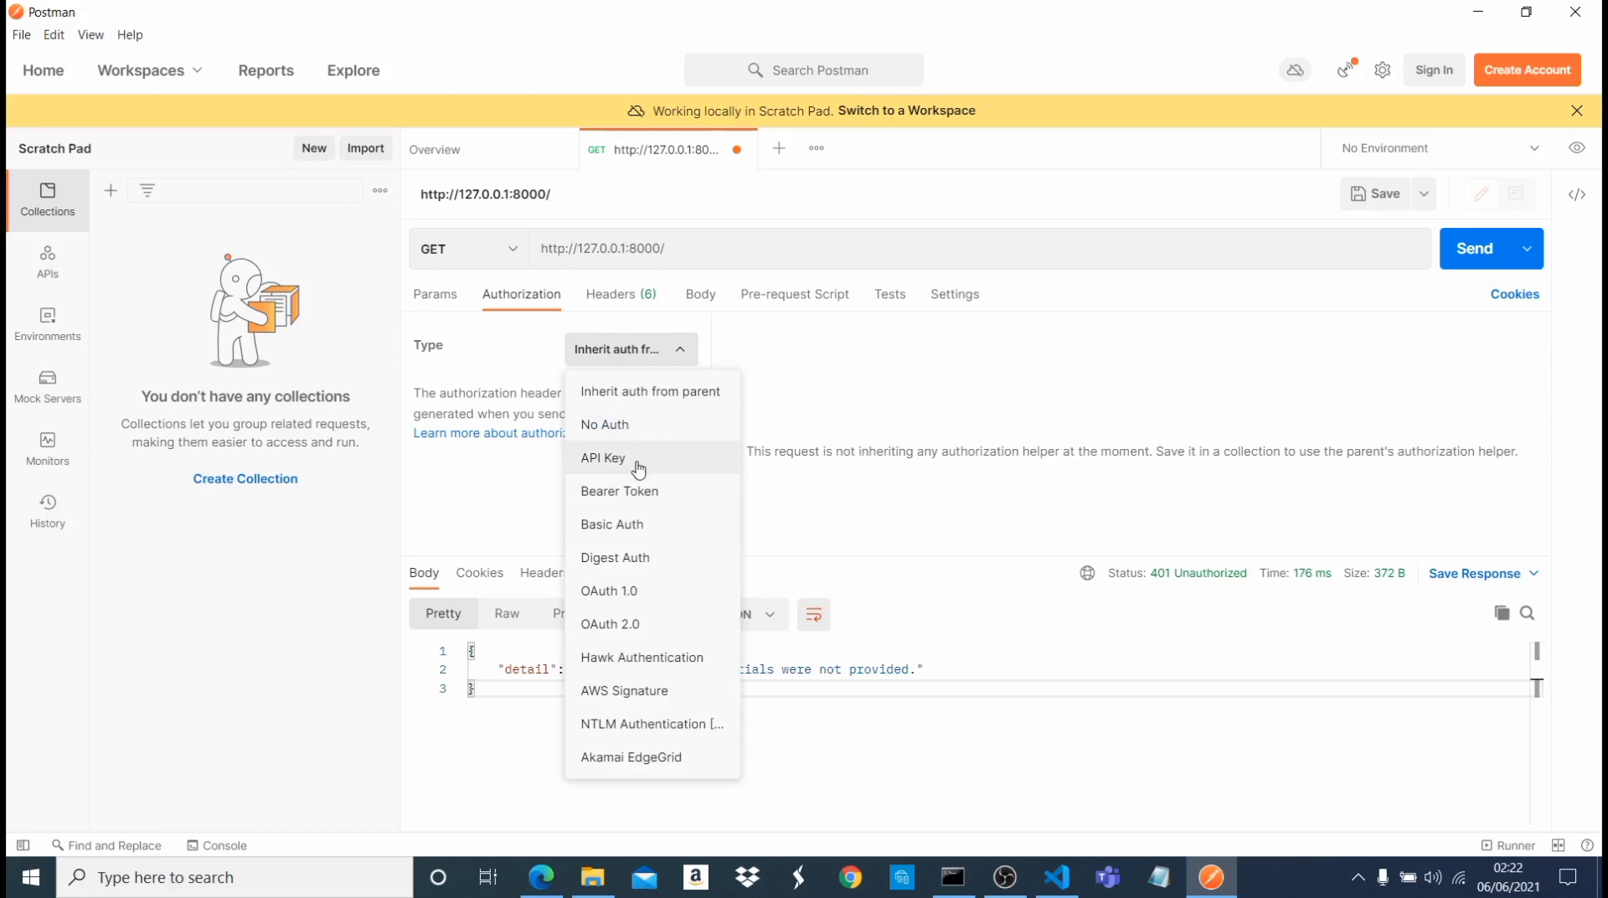
left_click(603, 458)
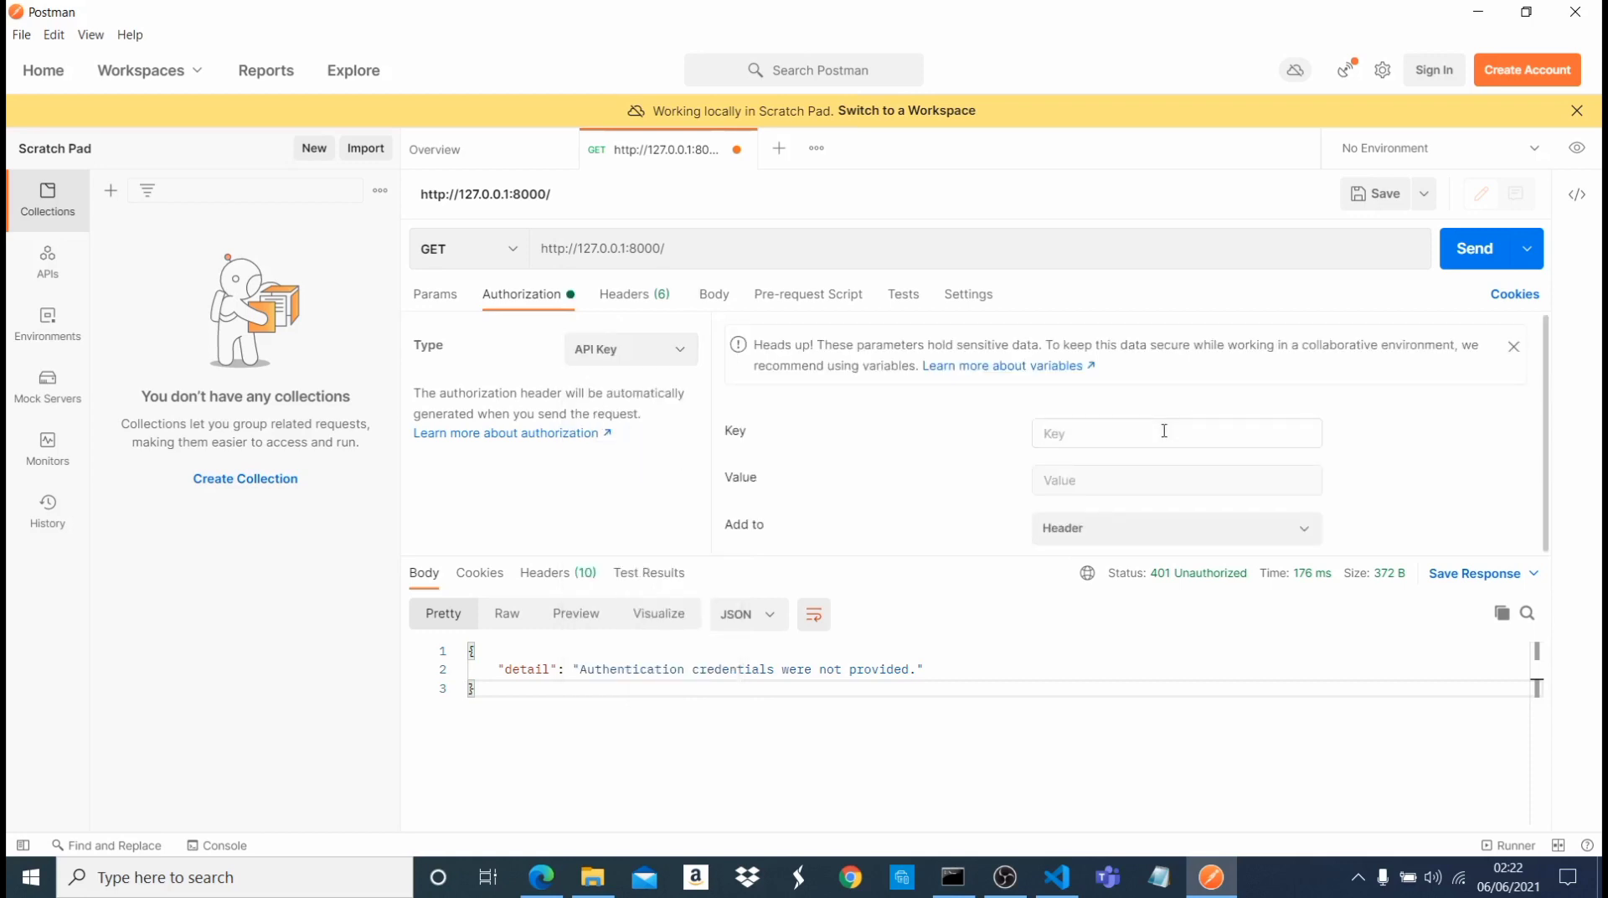
type("Author")
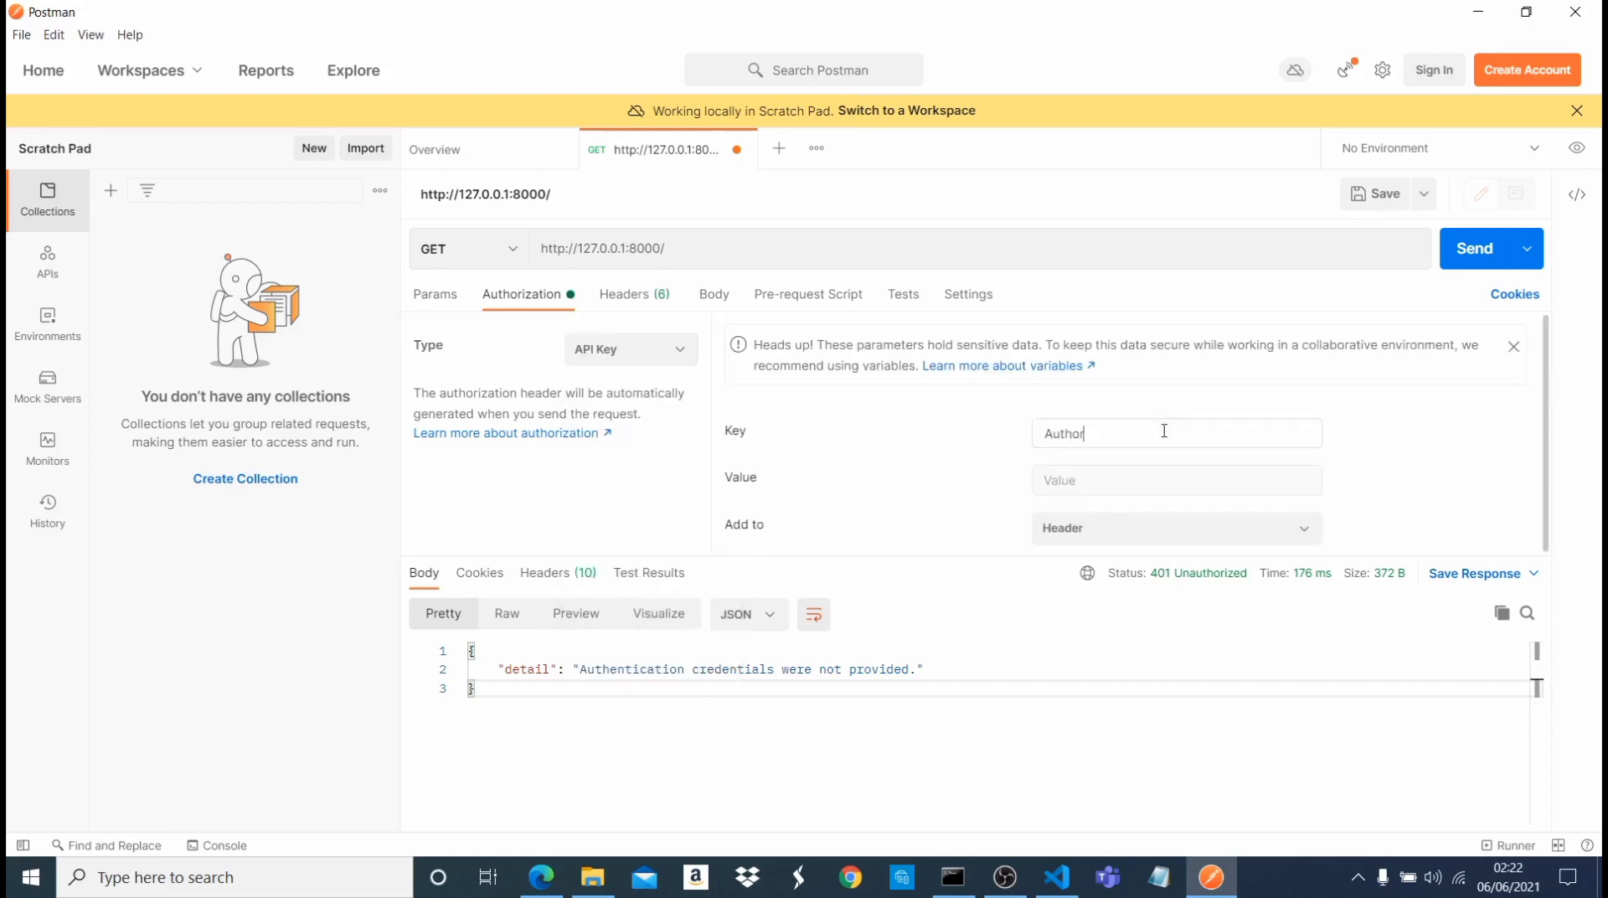
type("ization")
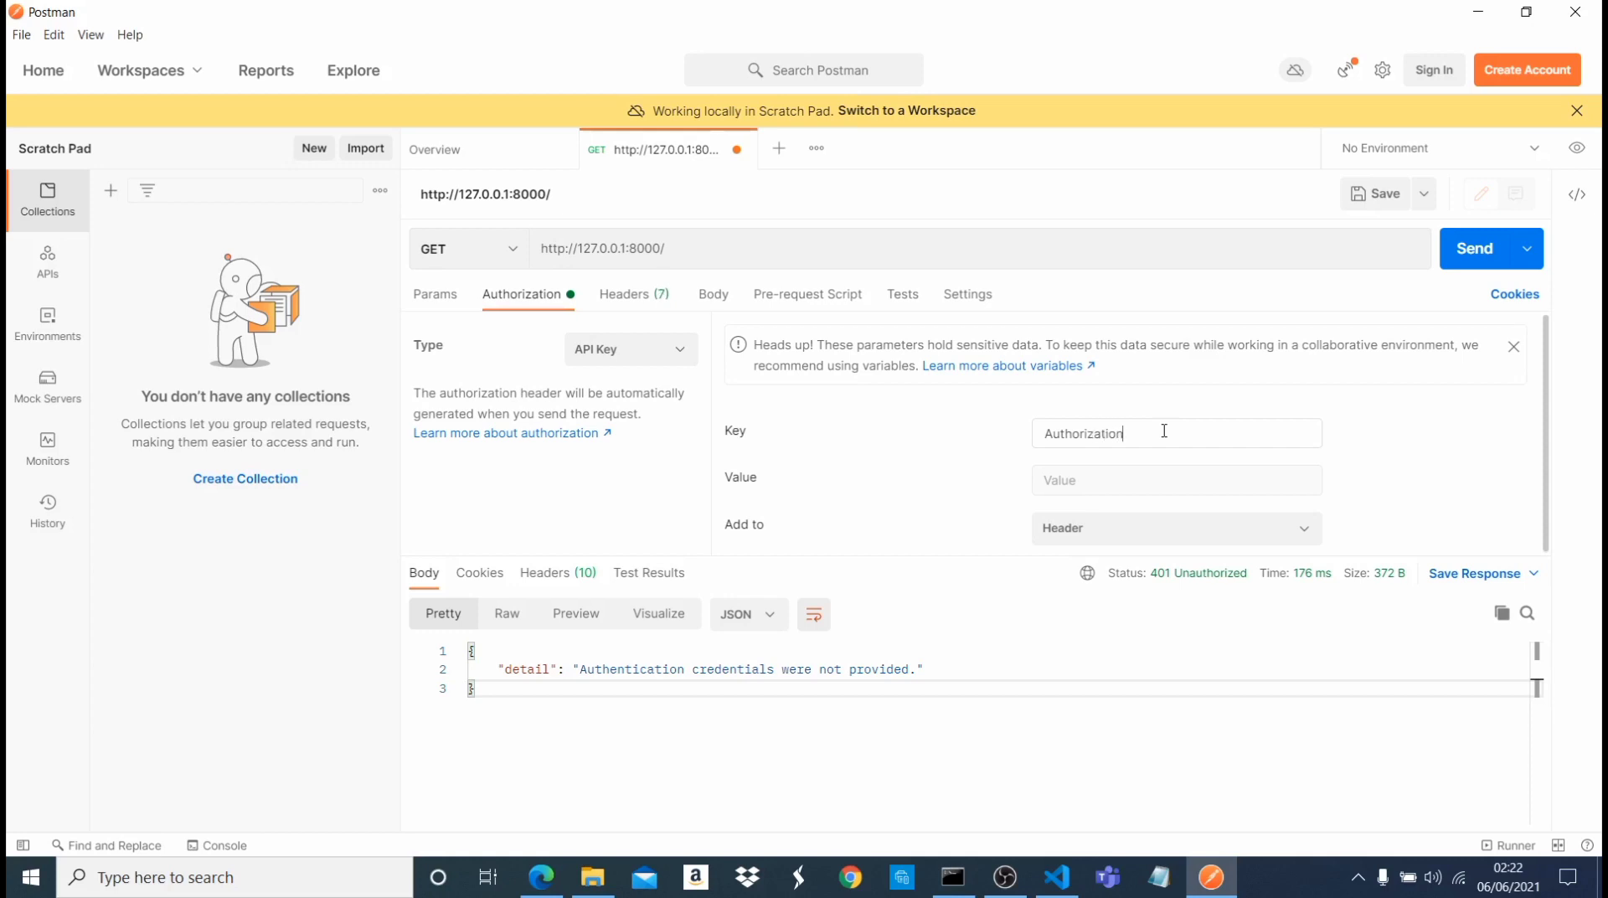
left_click(1176, 479)
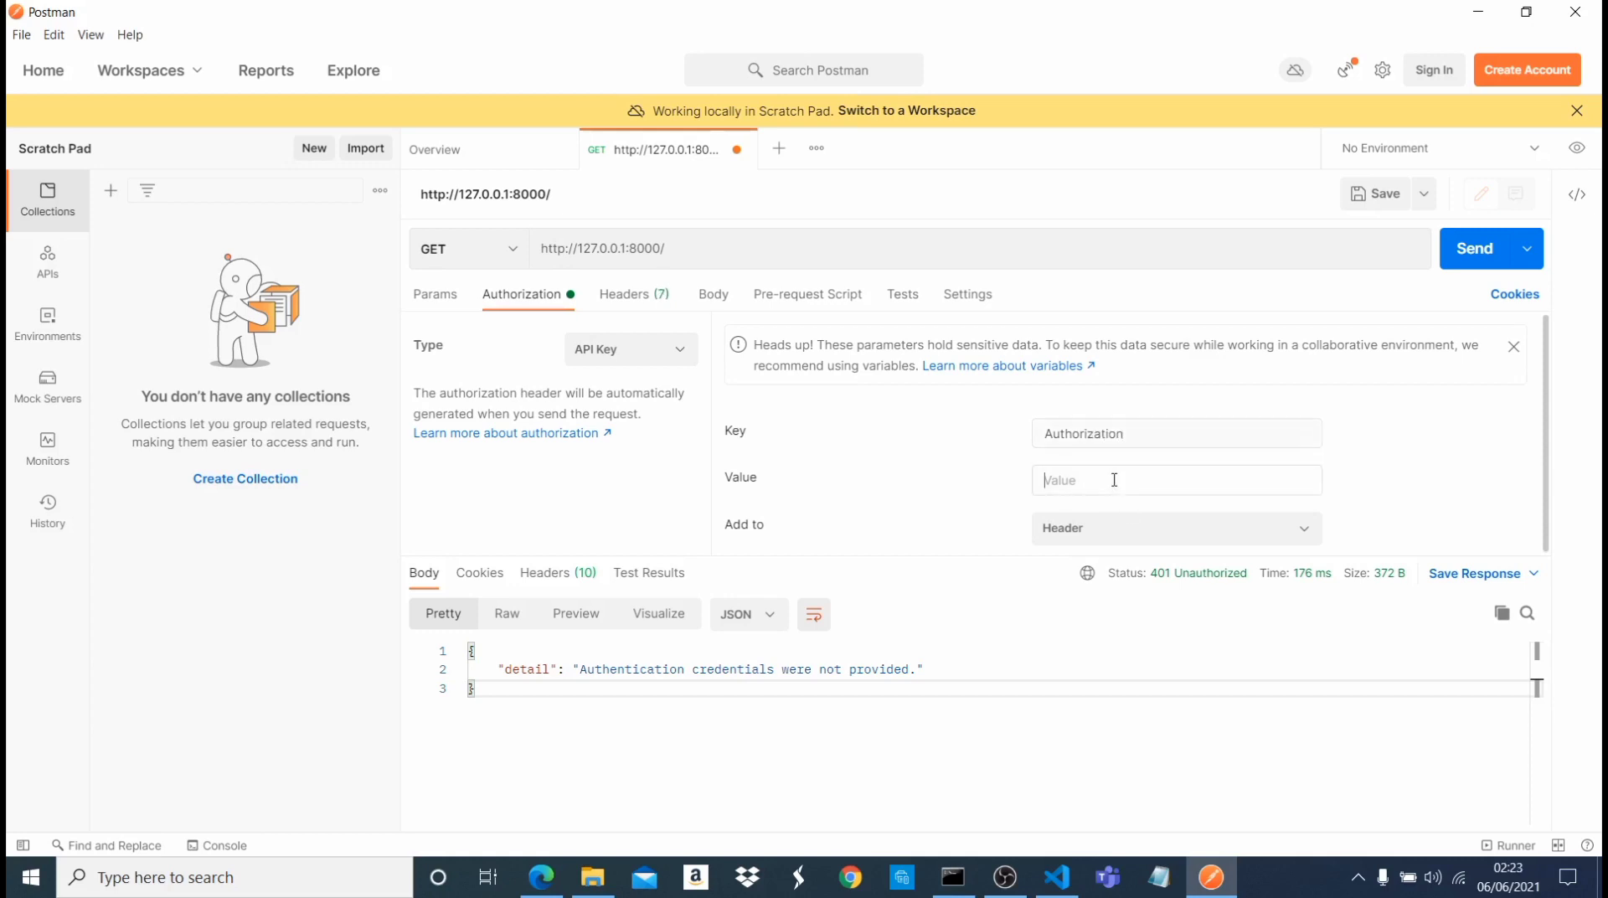
type("Token b23002f7e47d69843eba823ab68c4402cf53092c")
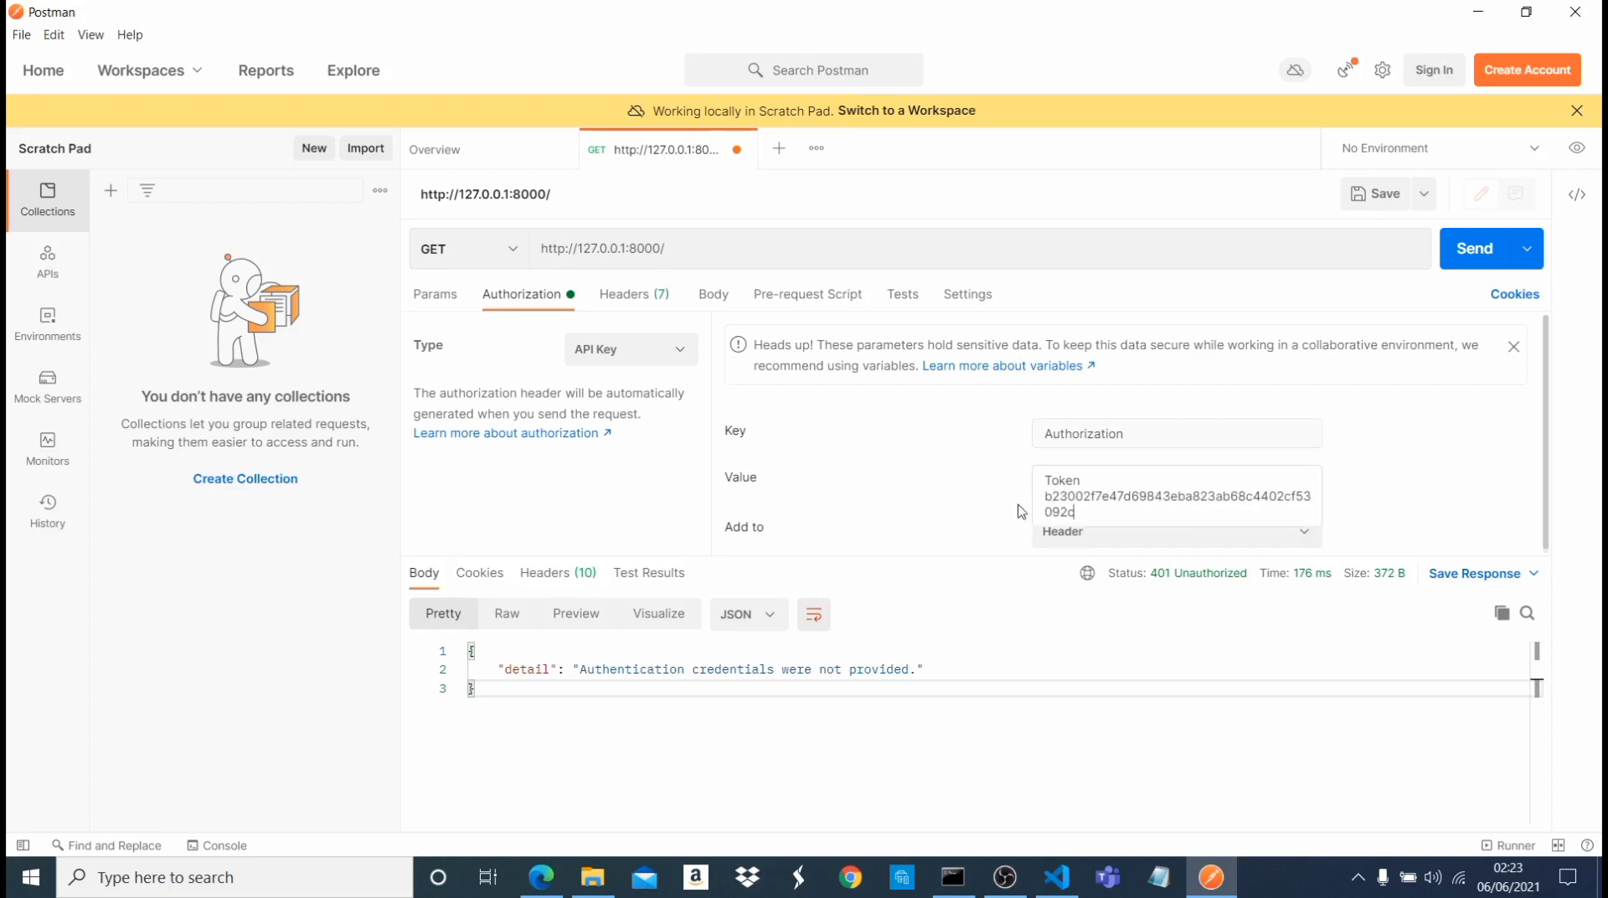
mouse_move(1223, 496)
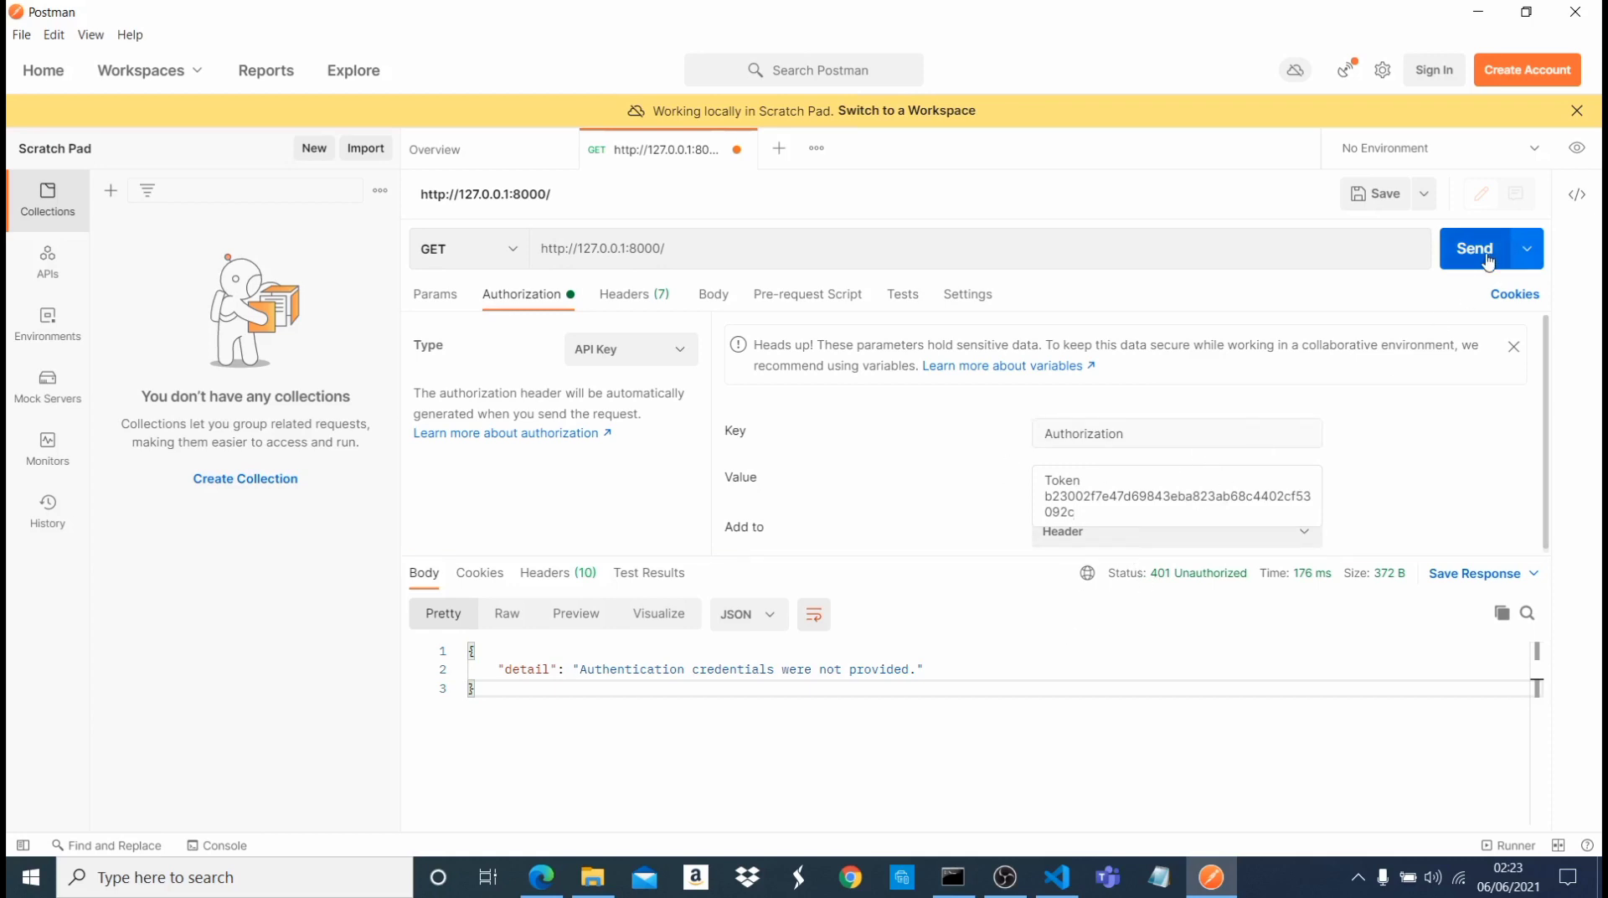
- Send the token-authorized GET and receive 200 OK with the student1, age 23 record
left_click(1474, 248)
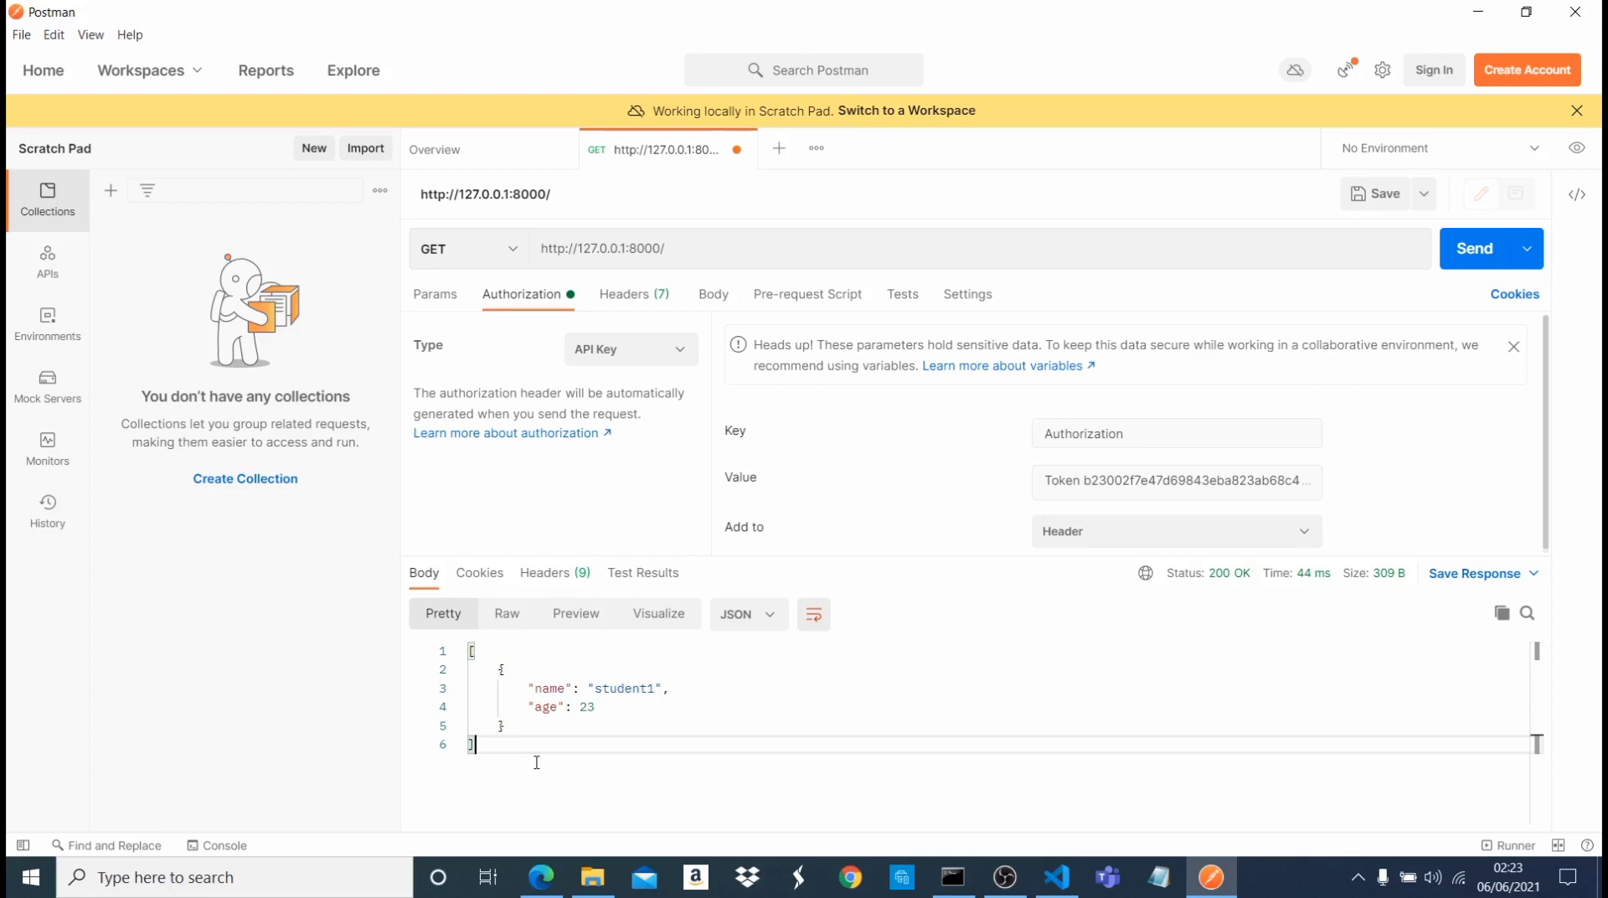
mouse_move(546, 756)
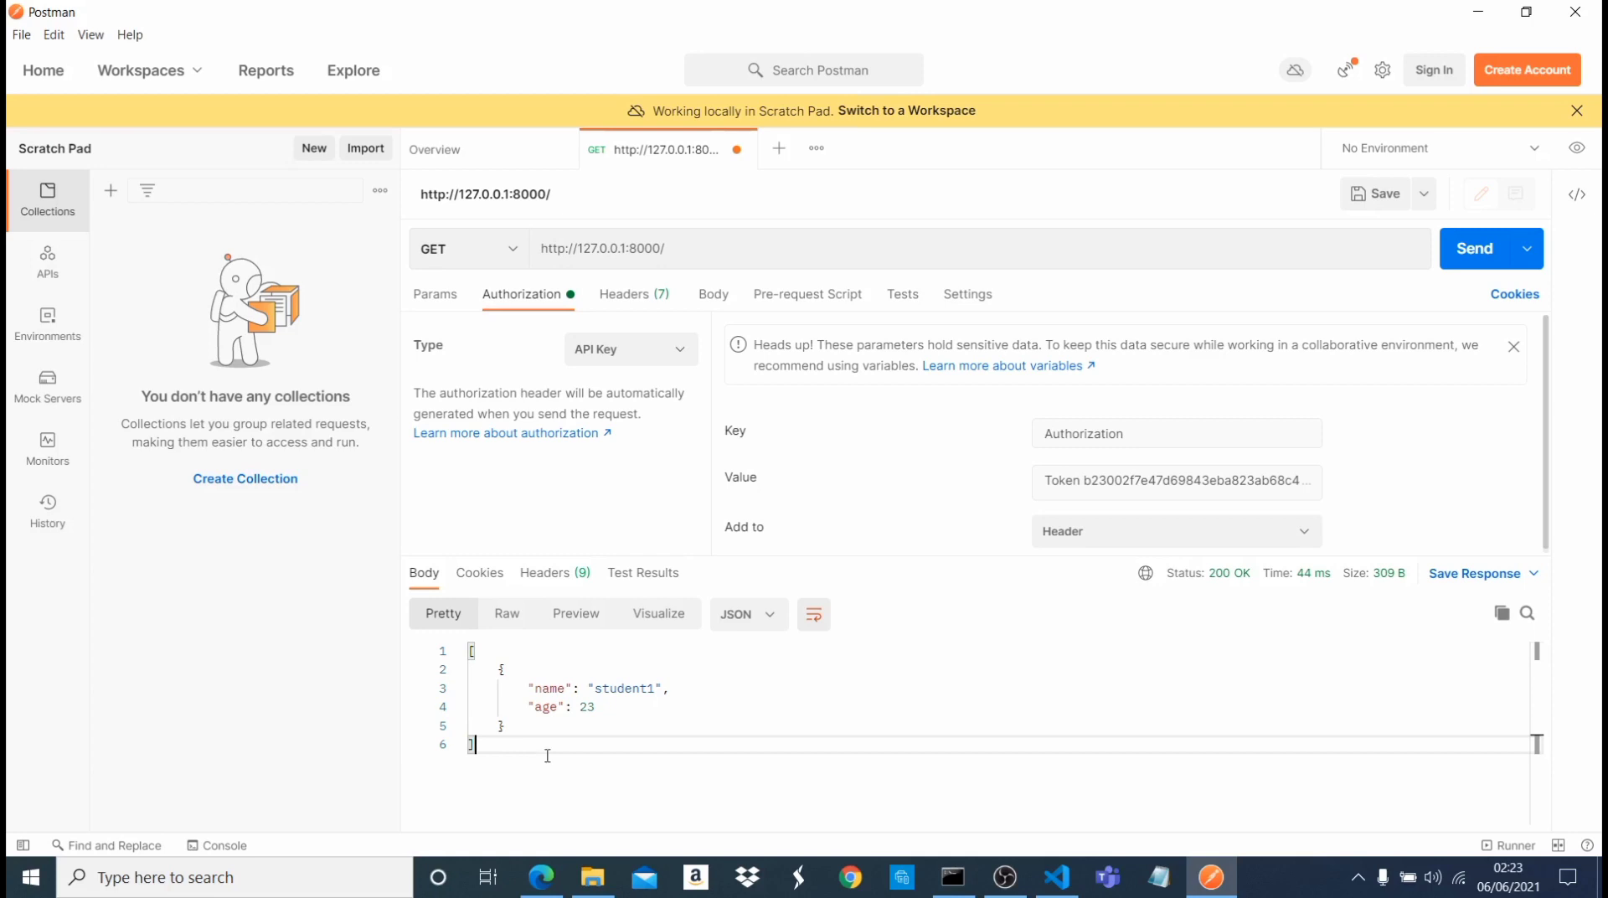
mouse_move(759, 776)
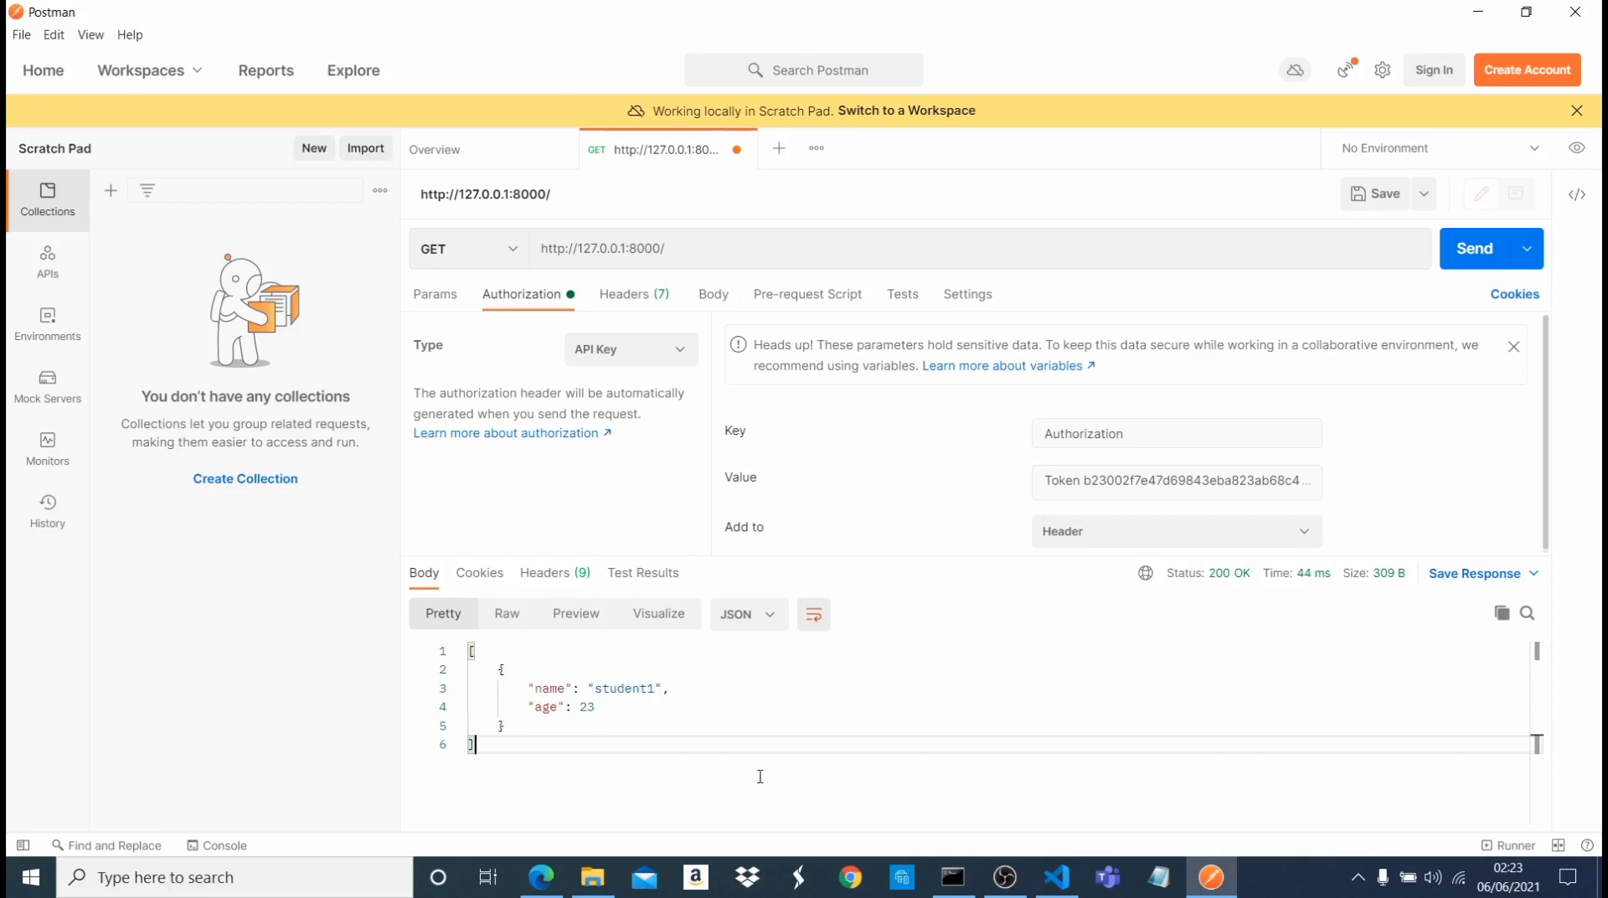